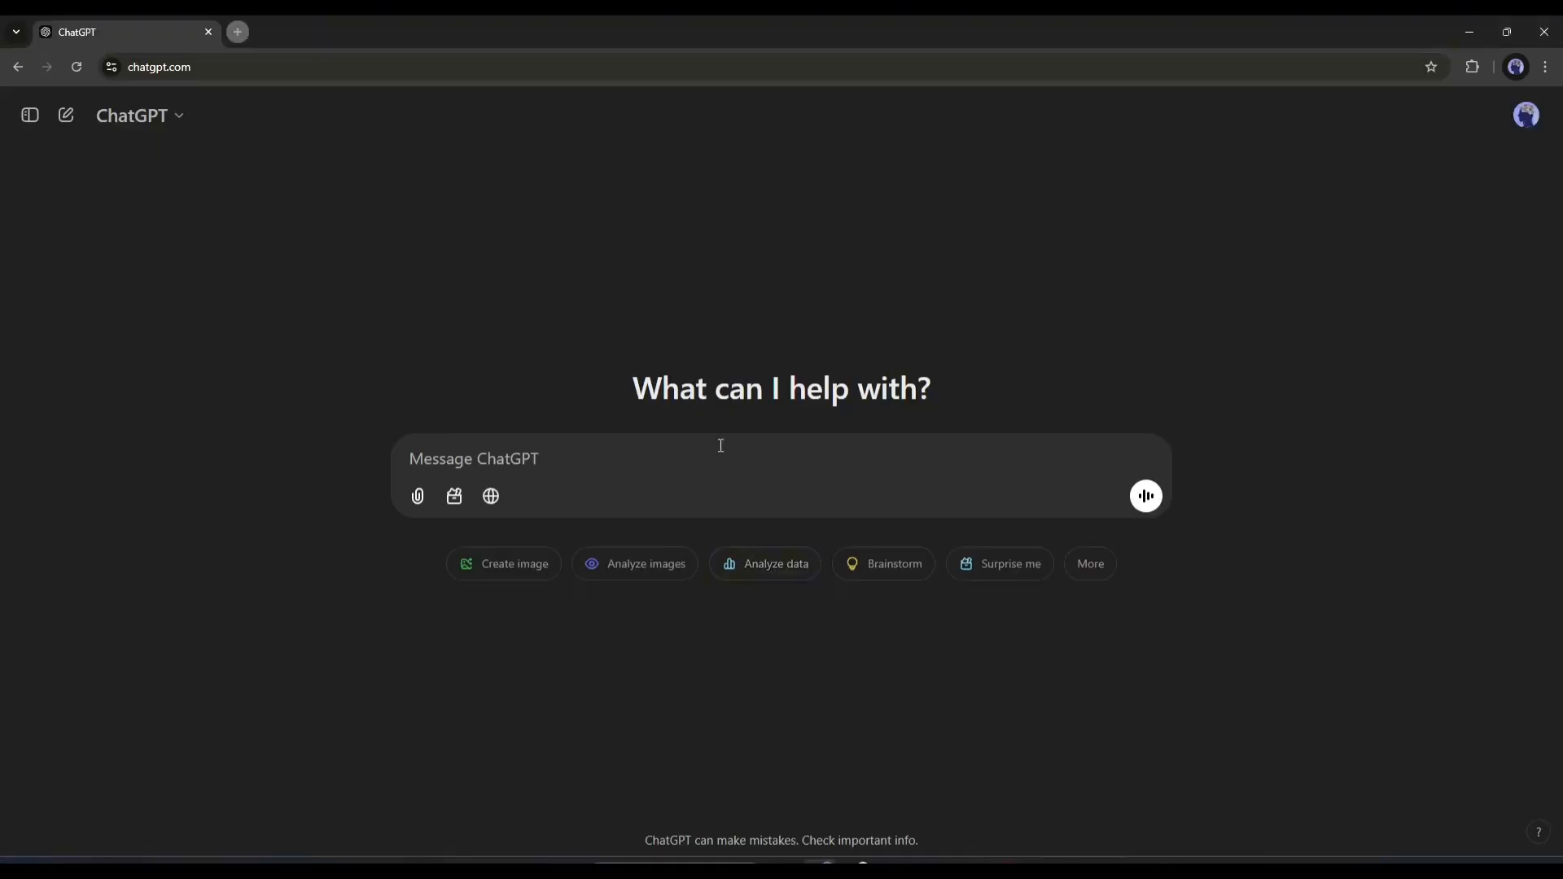
# - Ask ChatGPT for a script for a 3D romantic film trailer based on New Year 2025
pyautogui.write('write a')
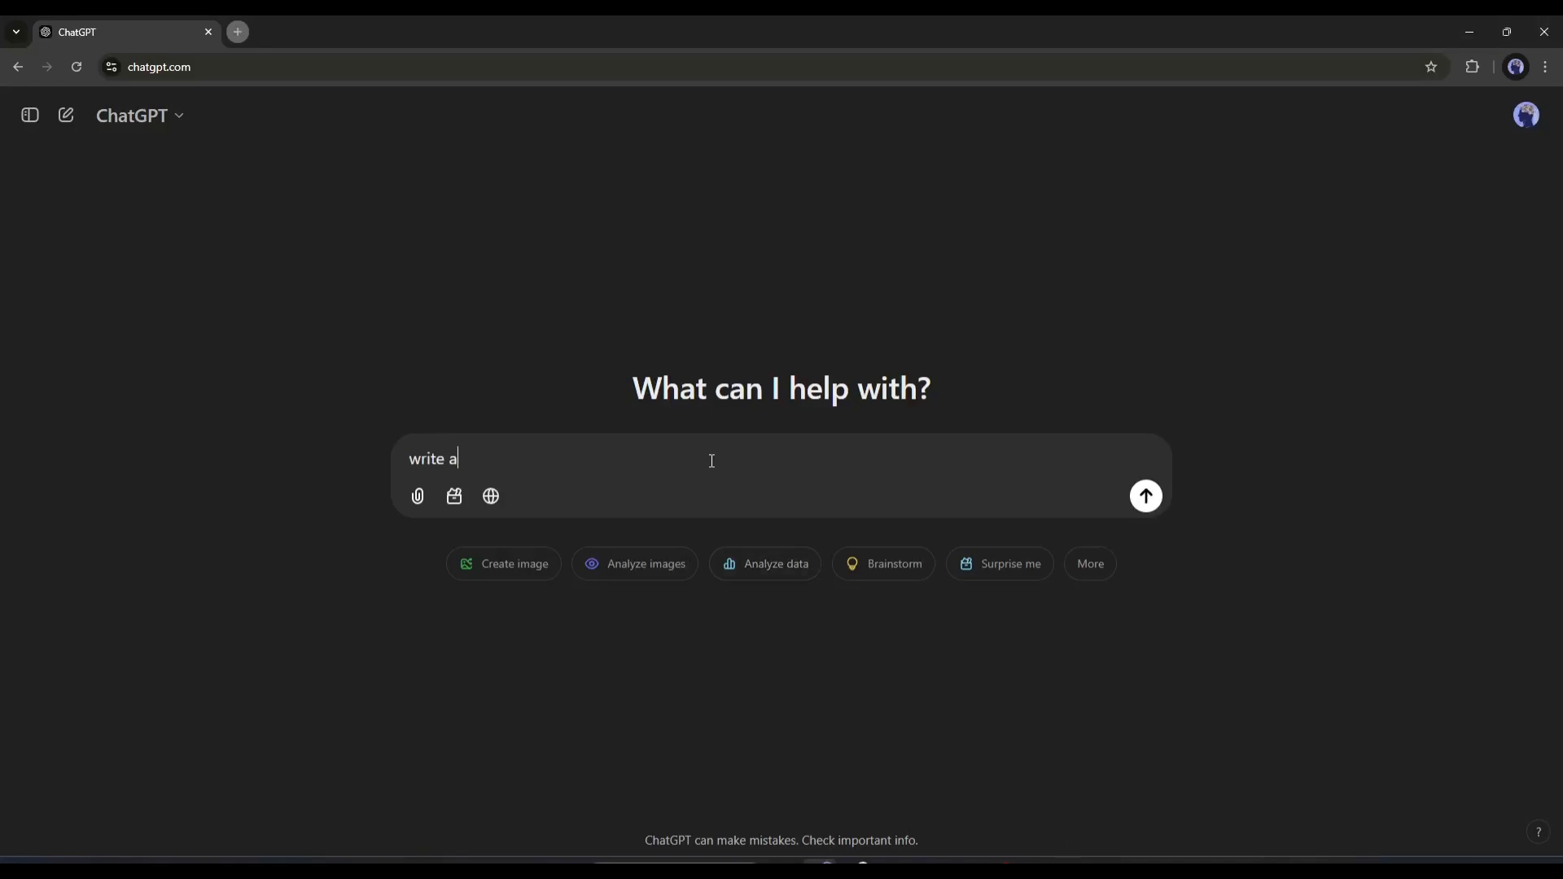
pyautogui.write('script for aa 3d')
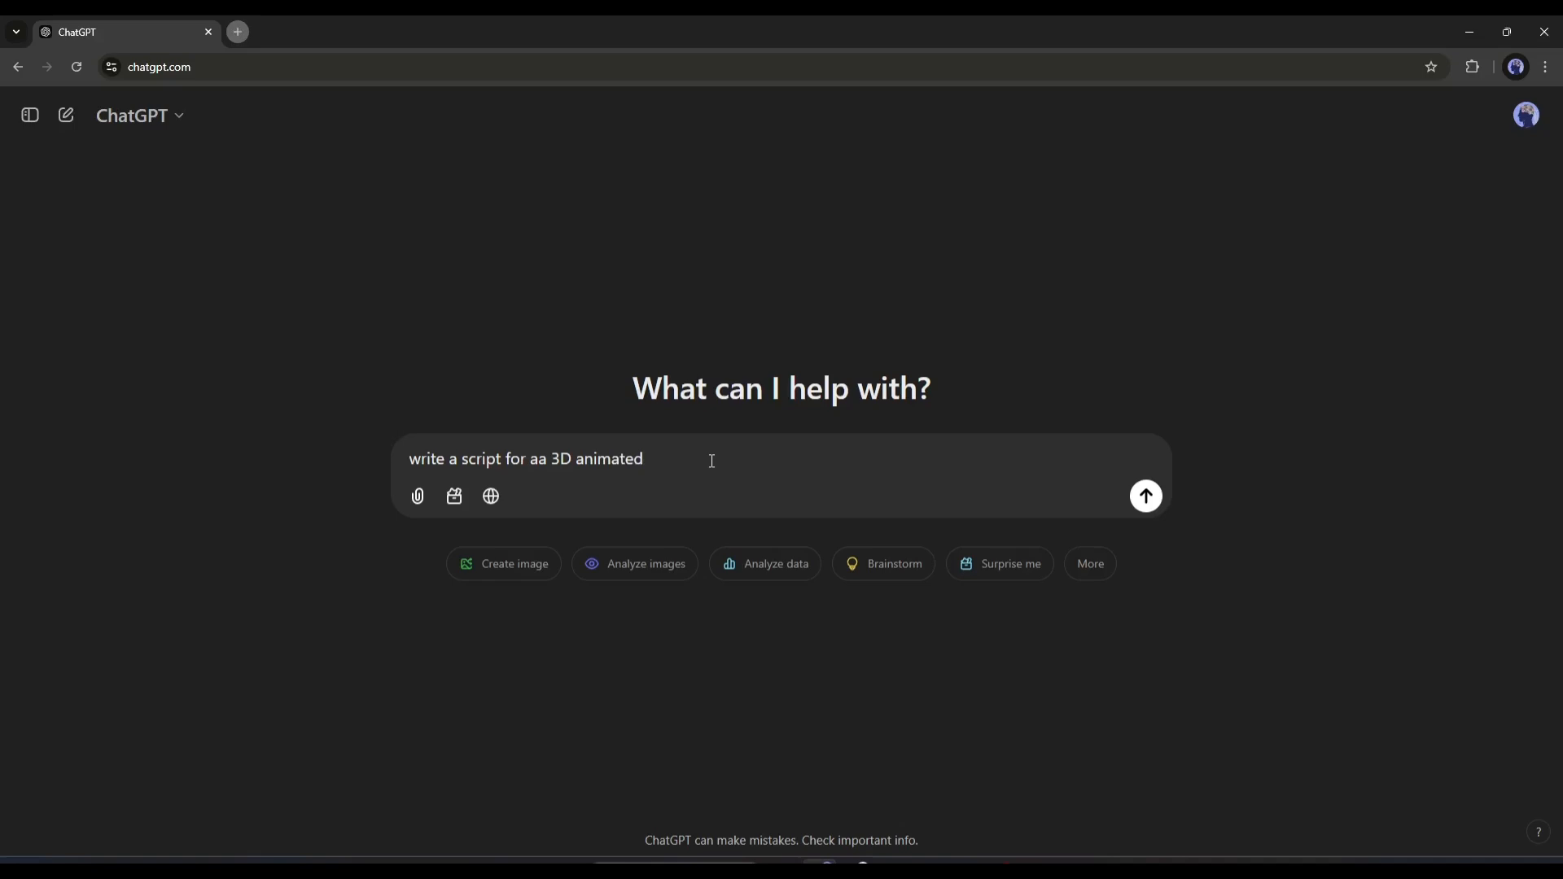
pyautogui.write('romantic fil')
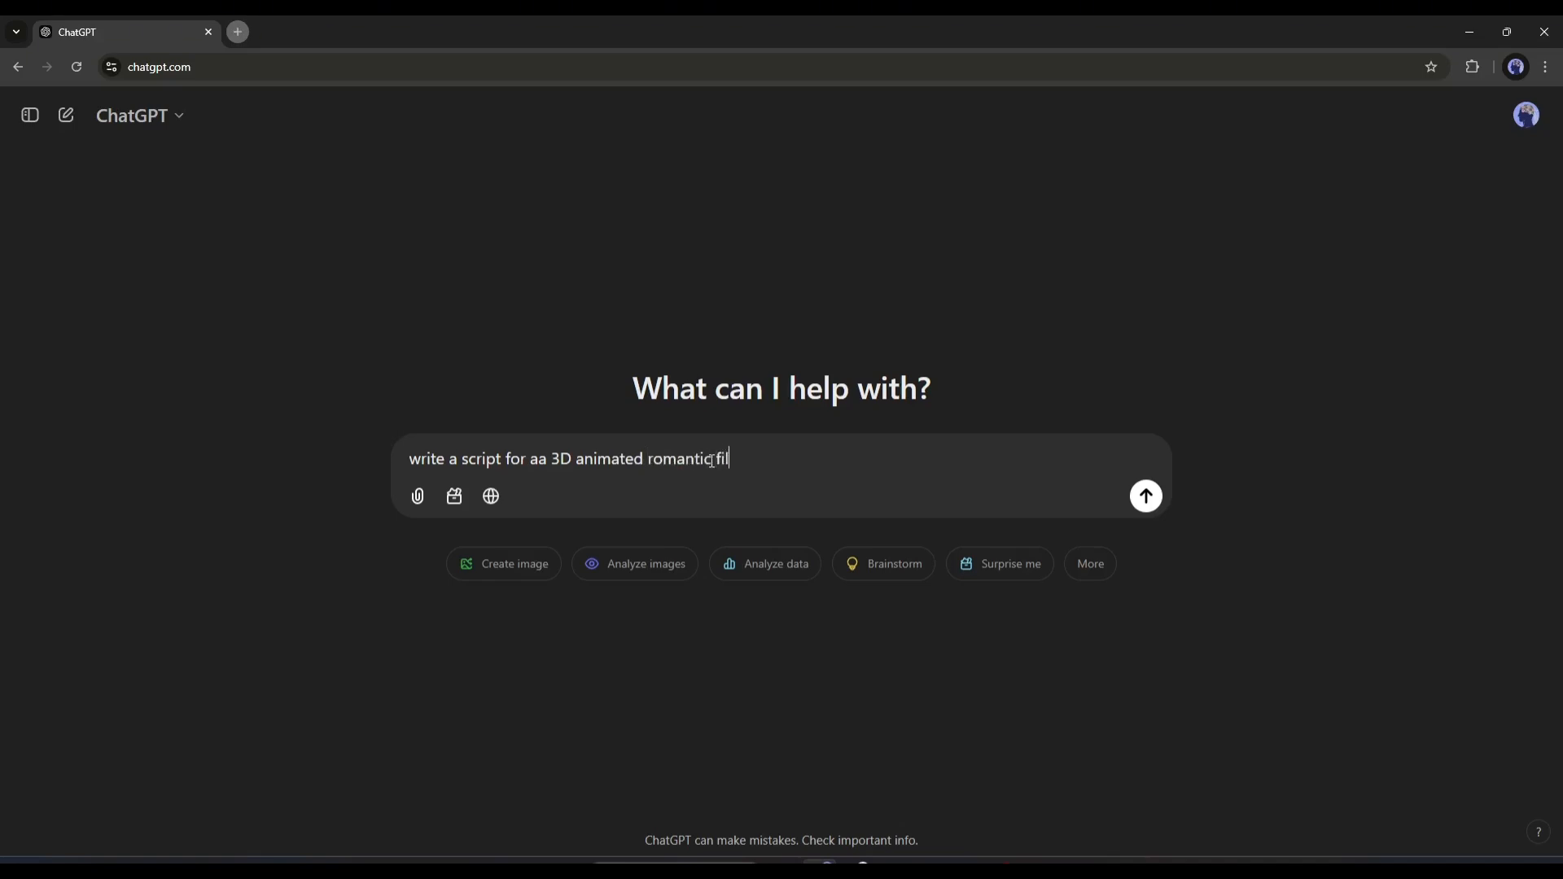
pyautogui.write('m trailer based o9n')
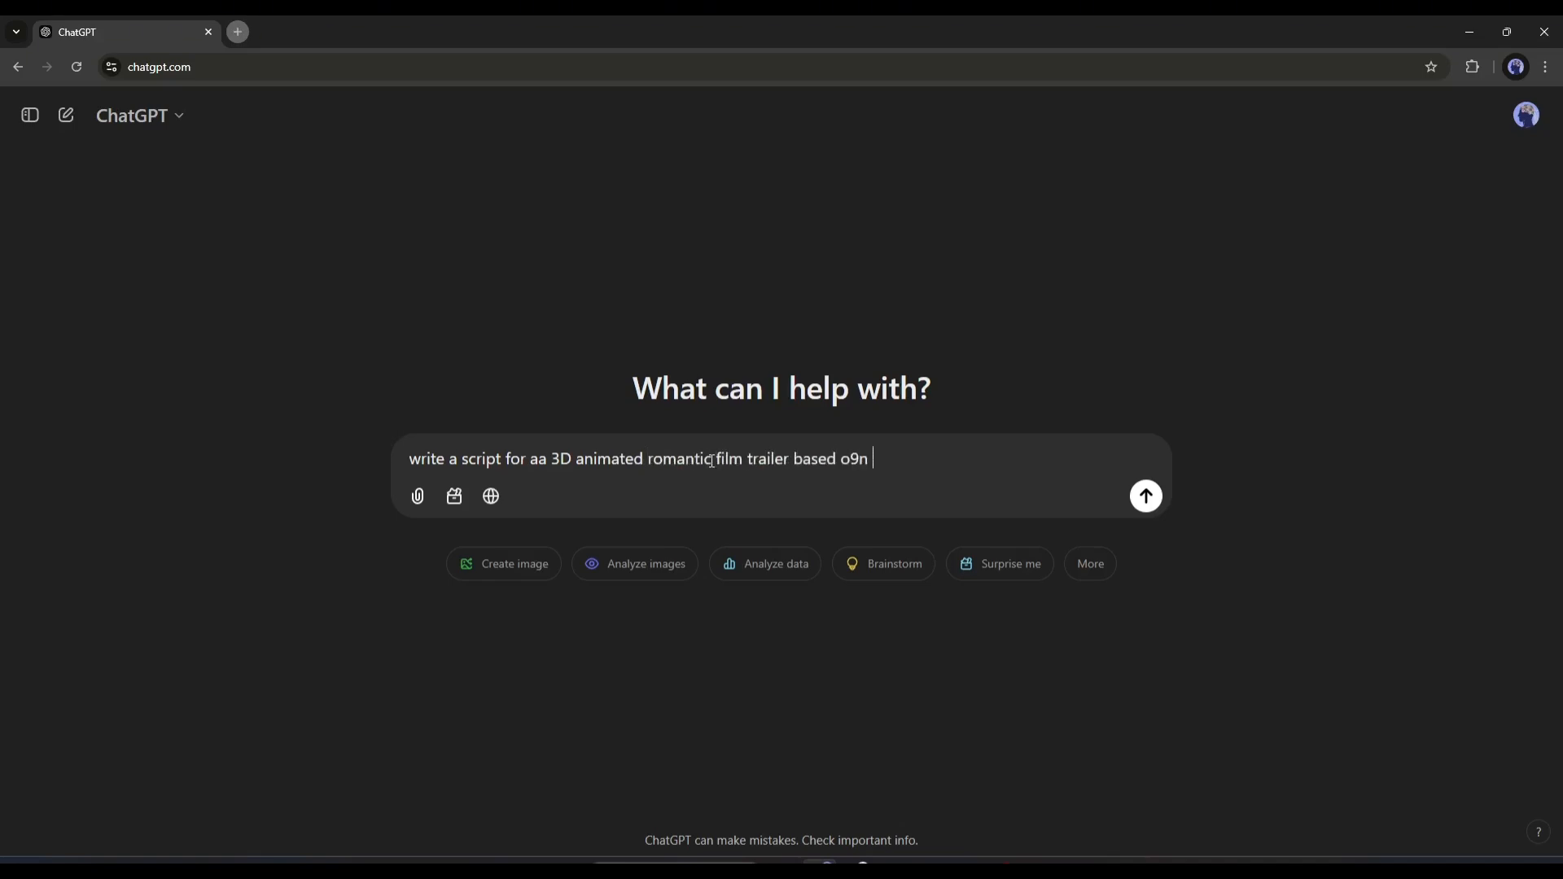
pyautogui.write('on New year 202')
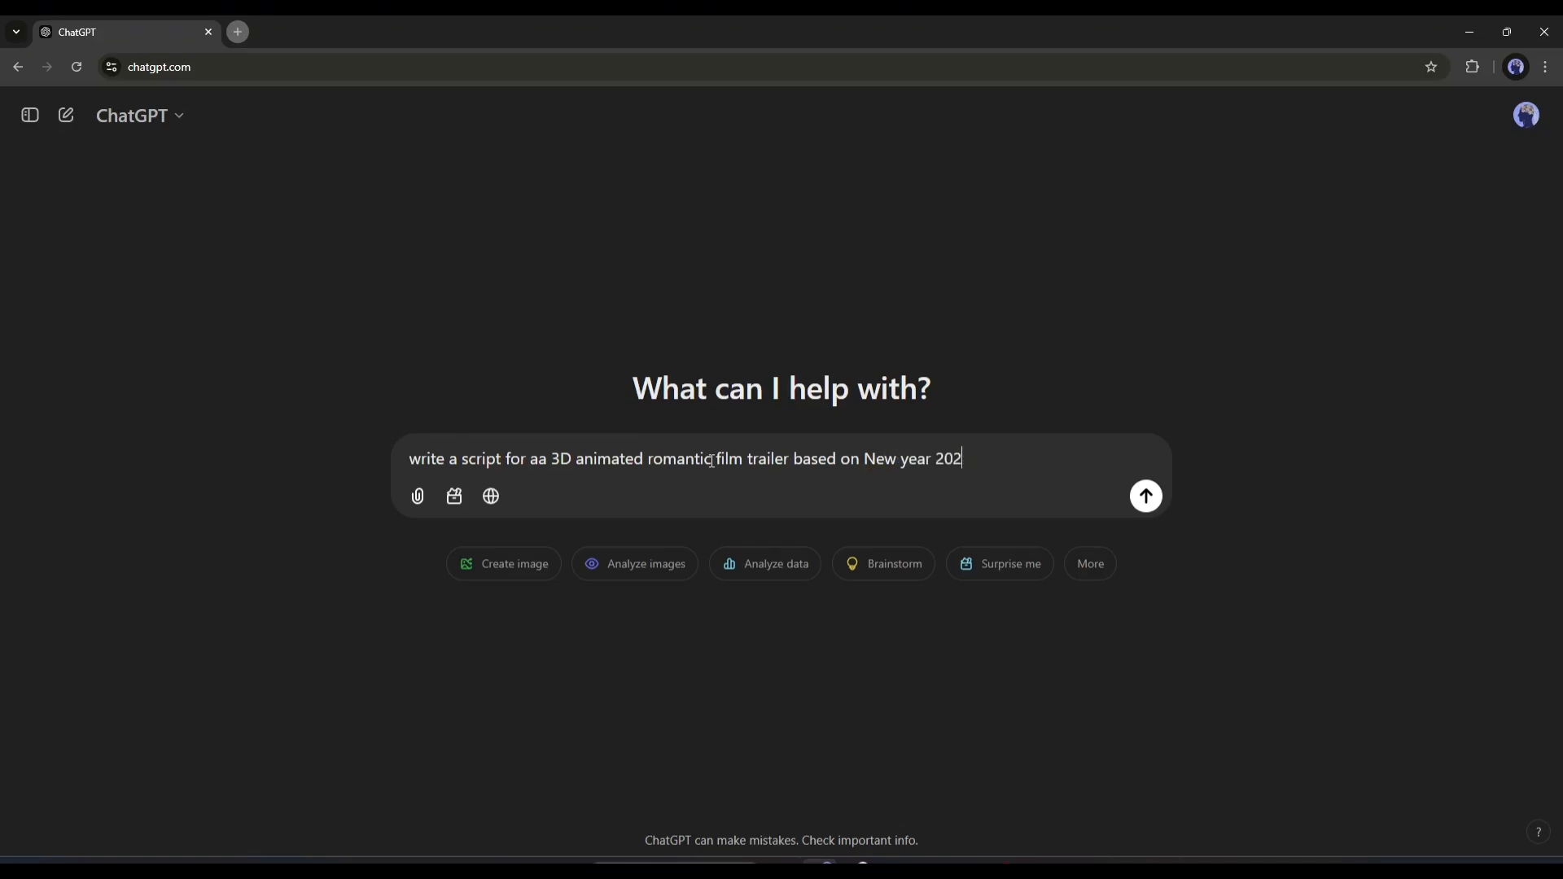
pyautogui.click(1144, 496)
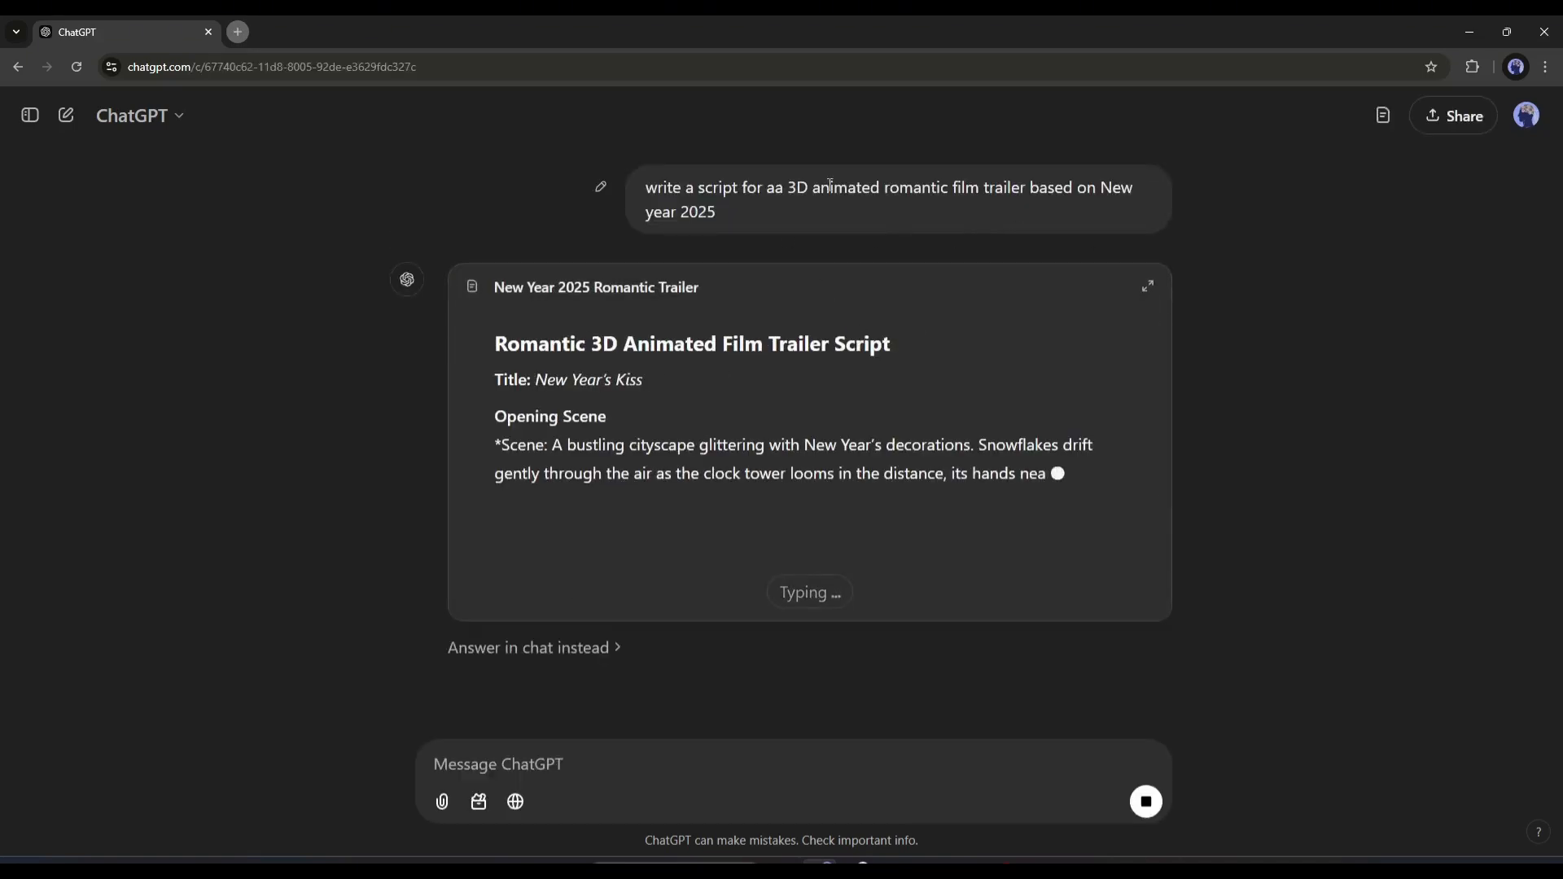
# - Open the New Year 2025 Romantic Trailer script and read through to the 'New Year's Kiss' title
pyautogui.click(1146, 286)
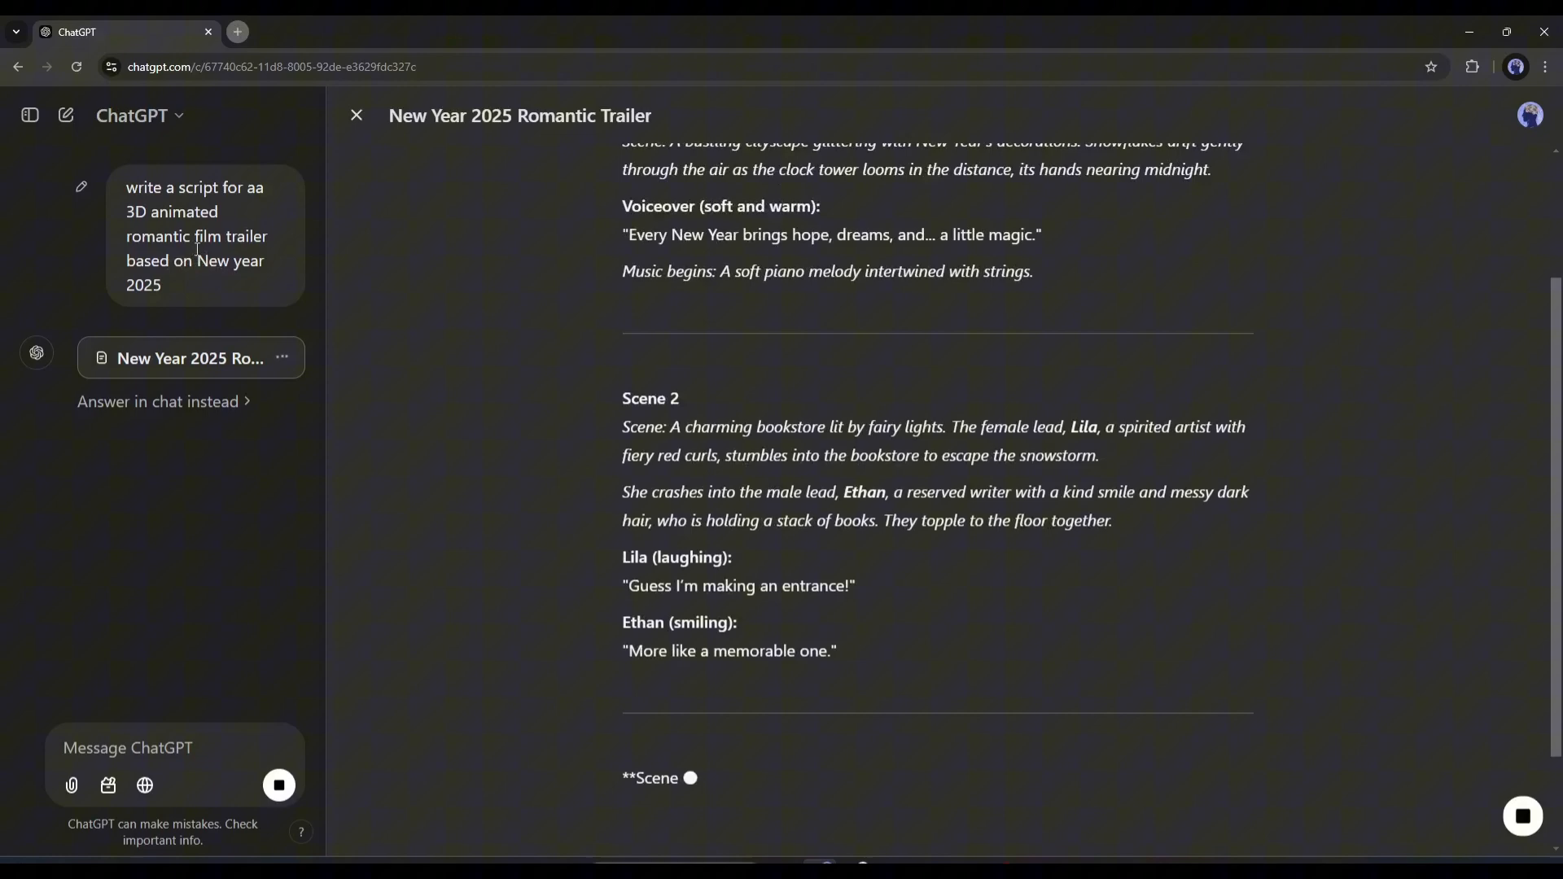
pyautogui.scroll(-3)
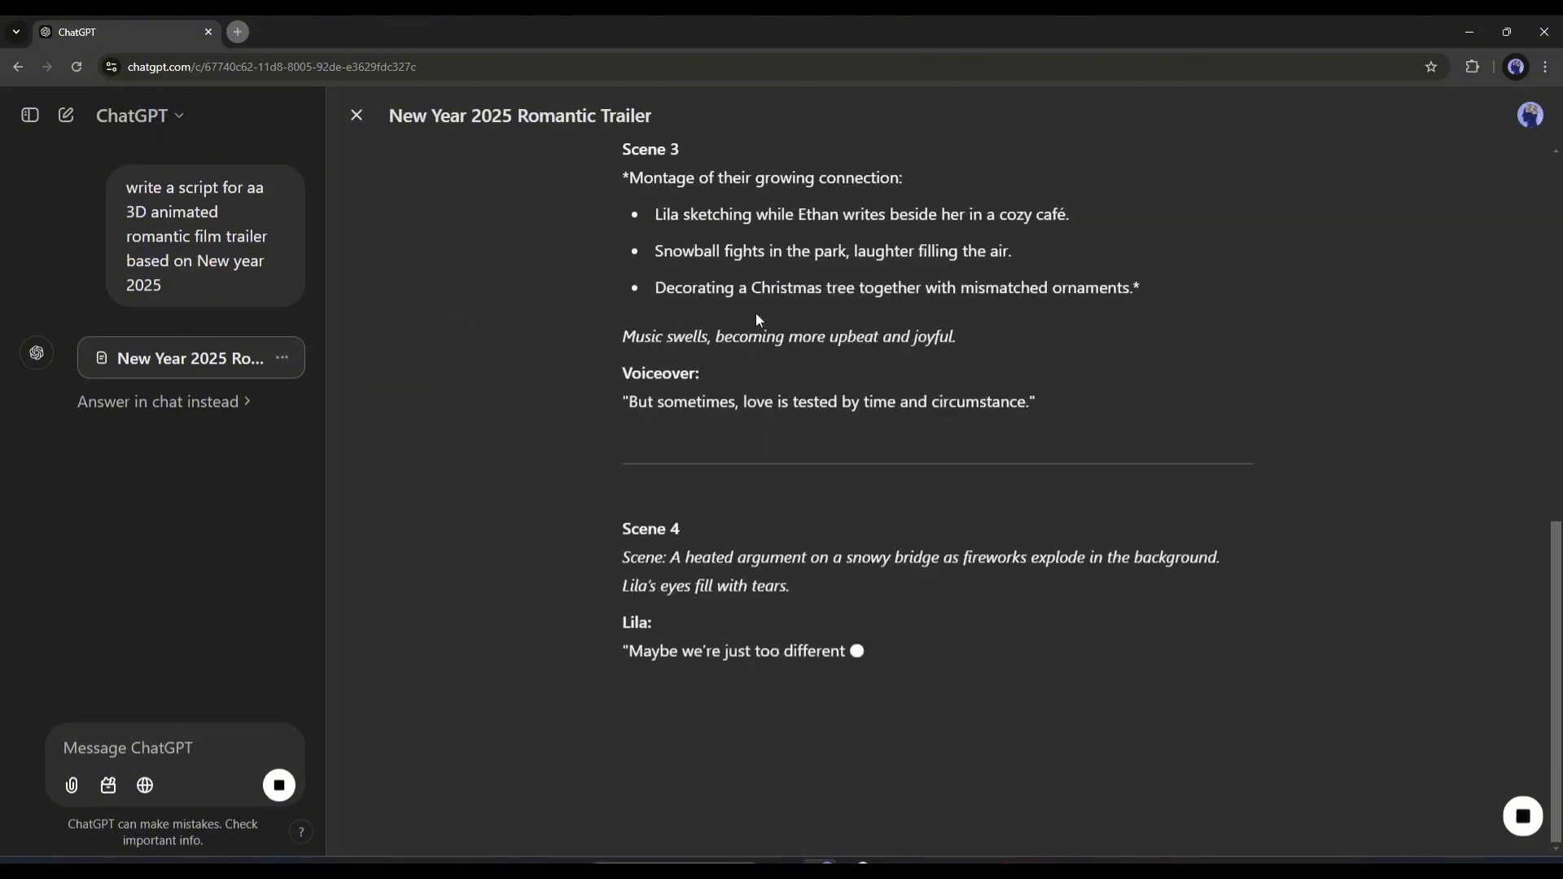
pyautogui.scroll(-3)
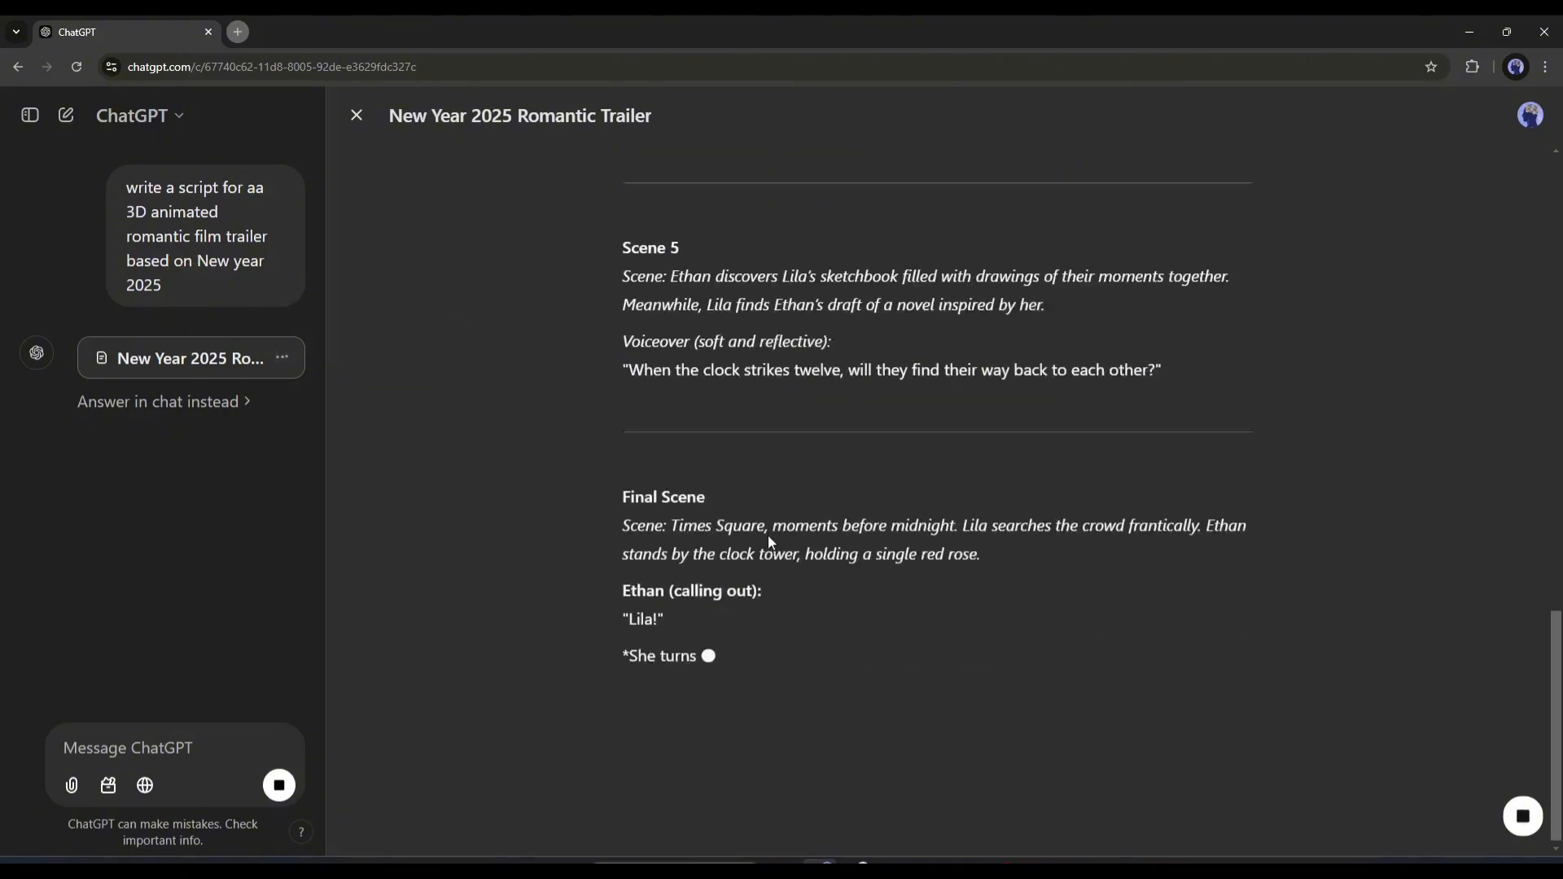
pyautogui.scroll(-3)
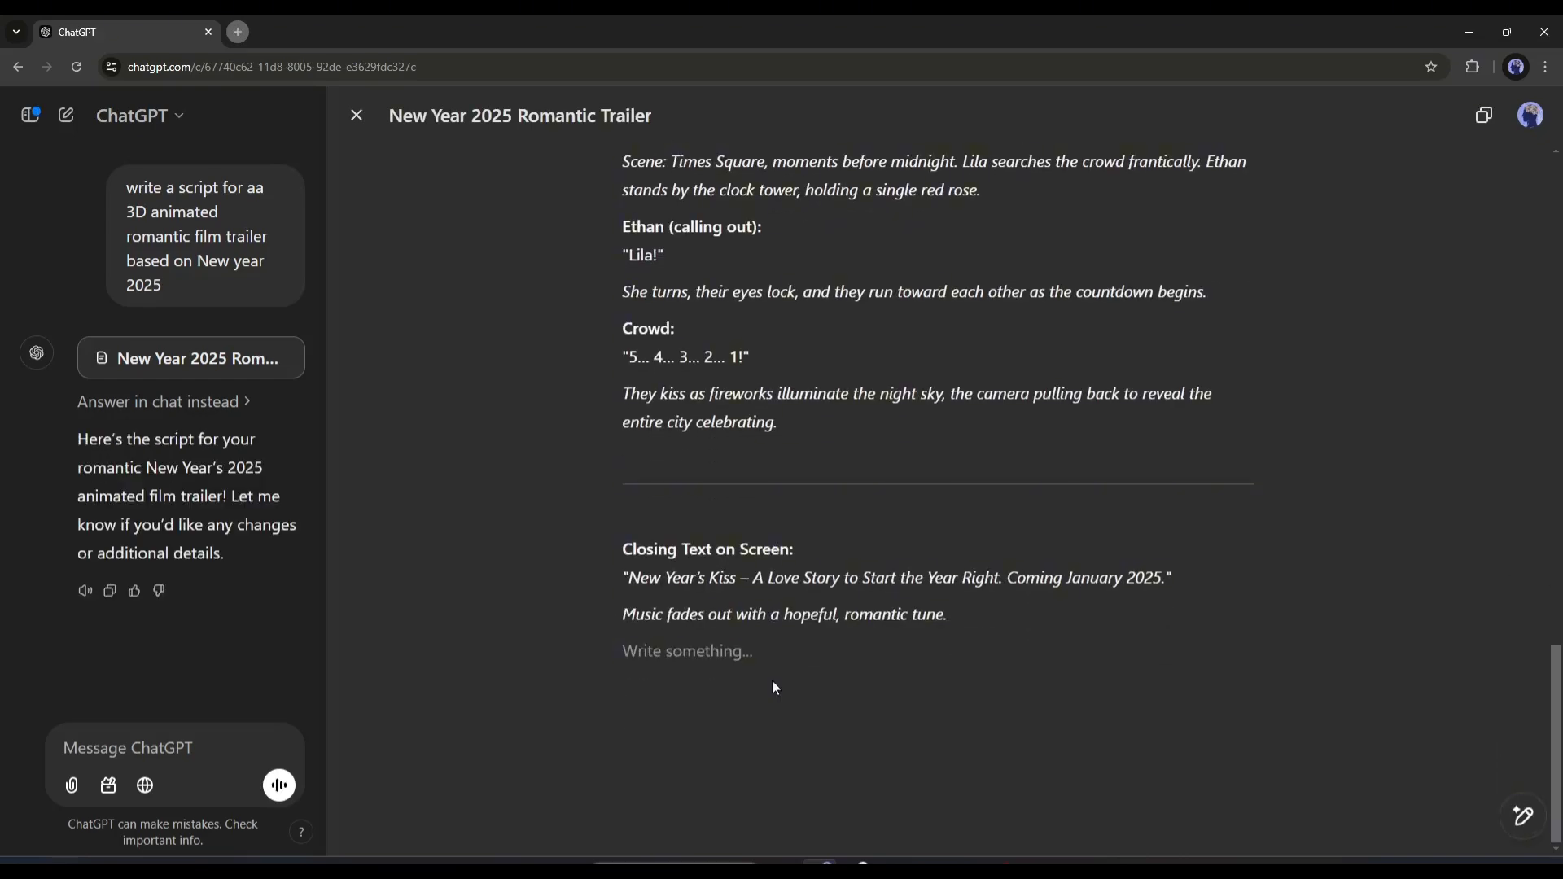
pyautogui.scroll(3)
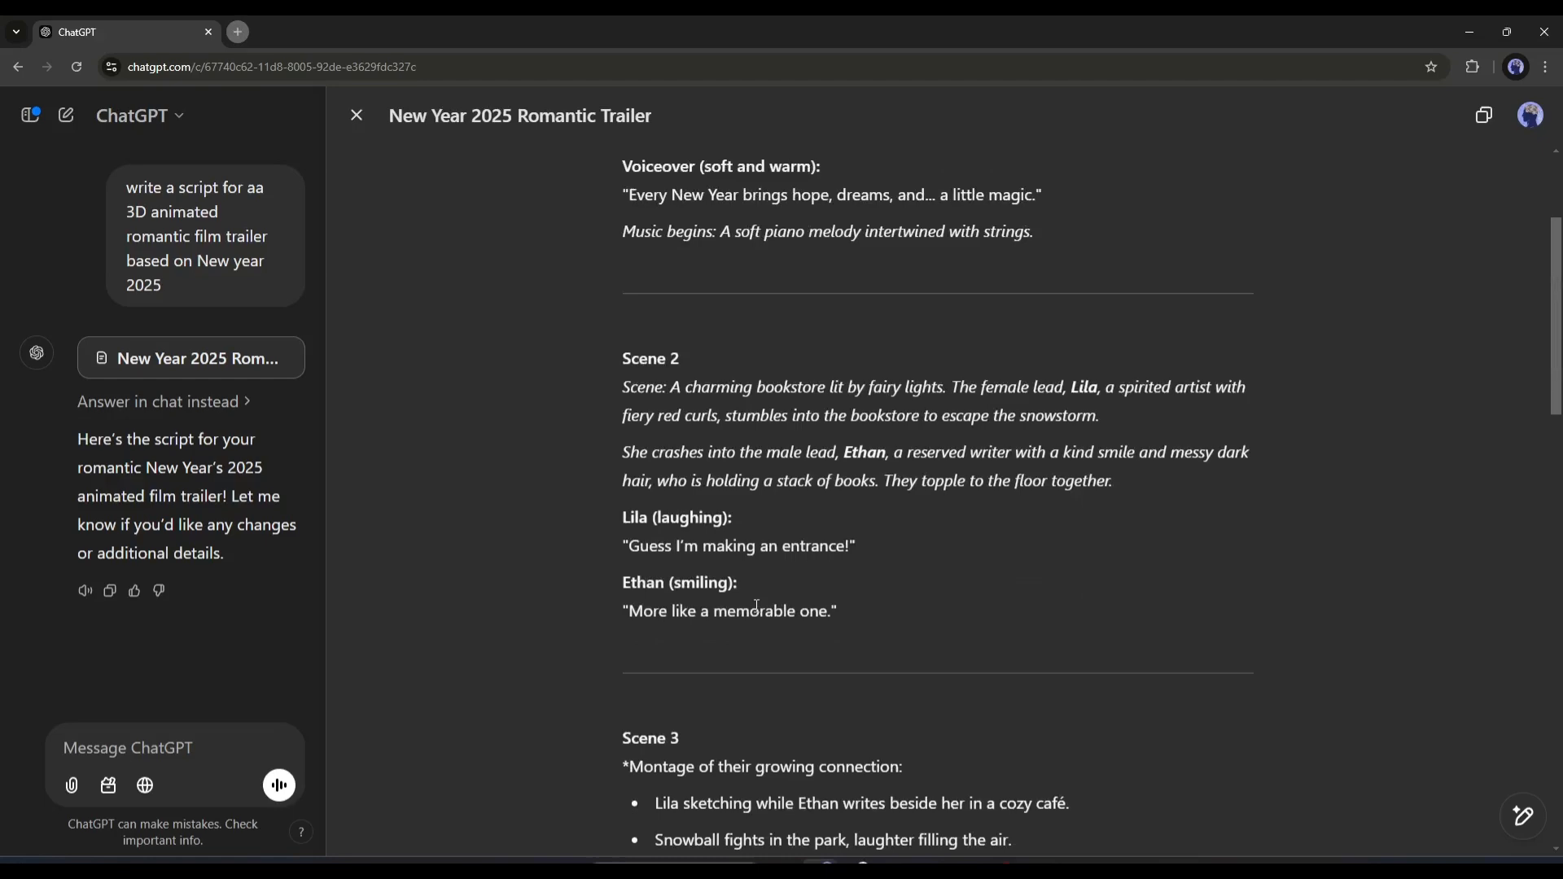
pyautogui.scroll(-3)
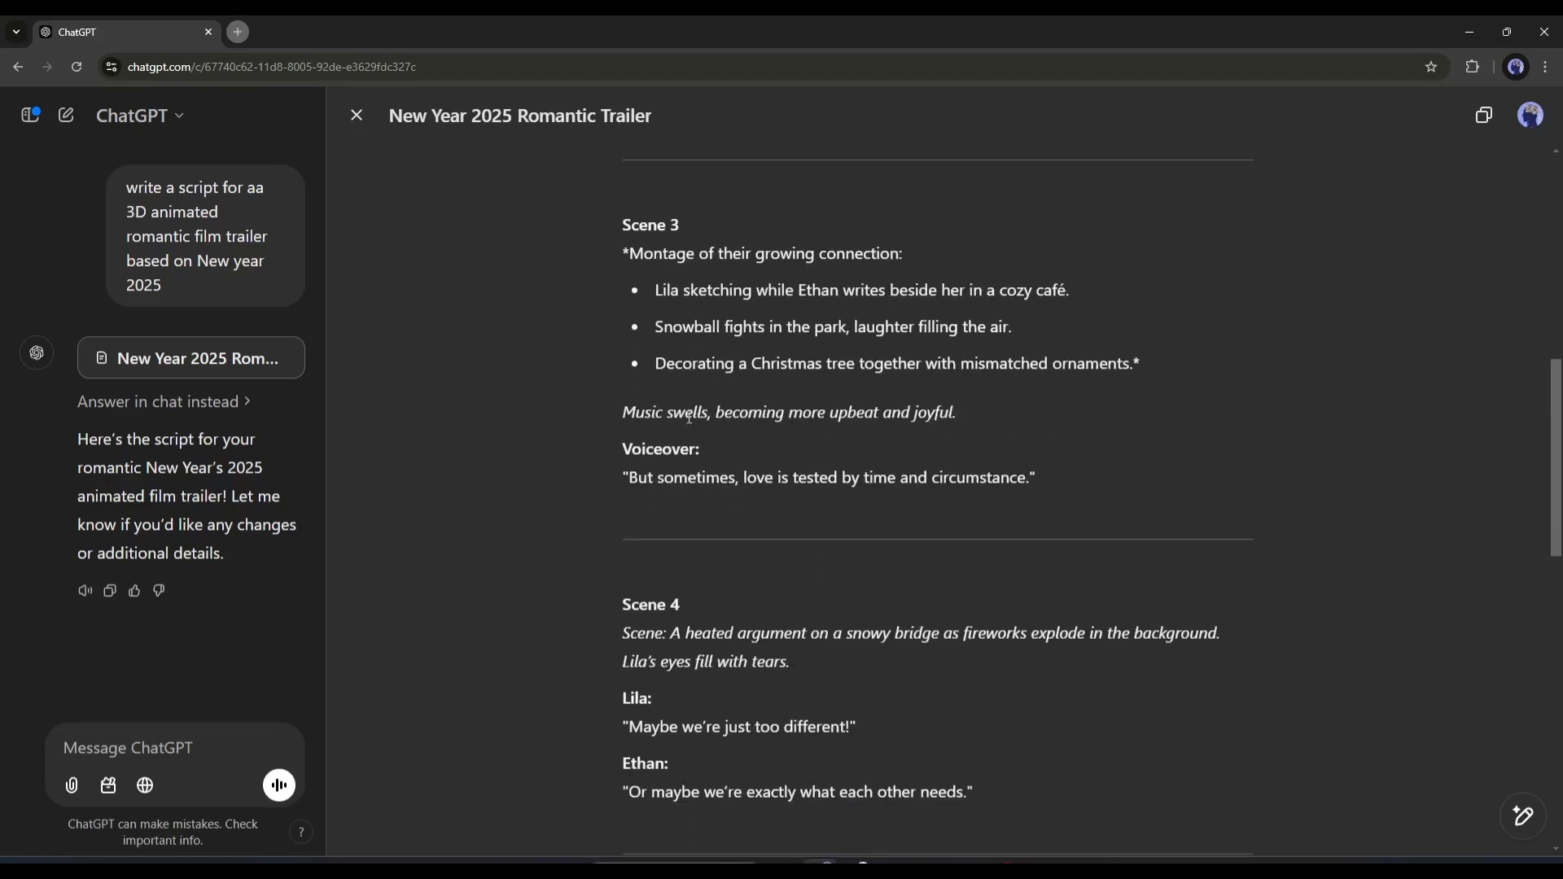
pyautogui.scroll(-3)
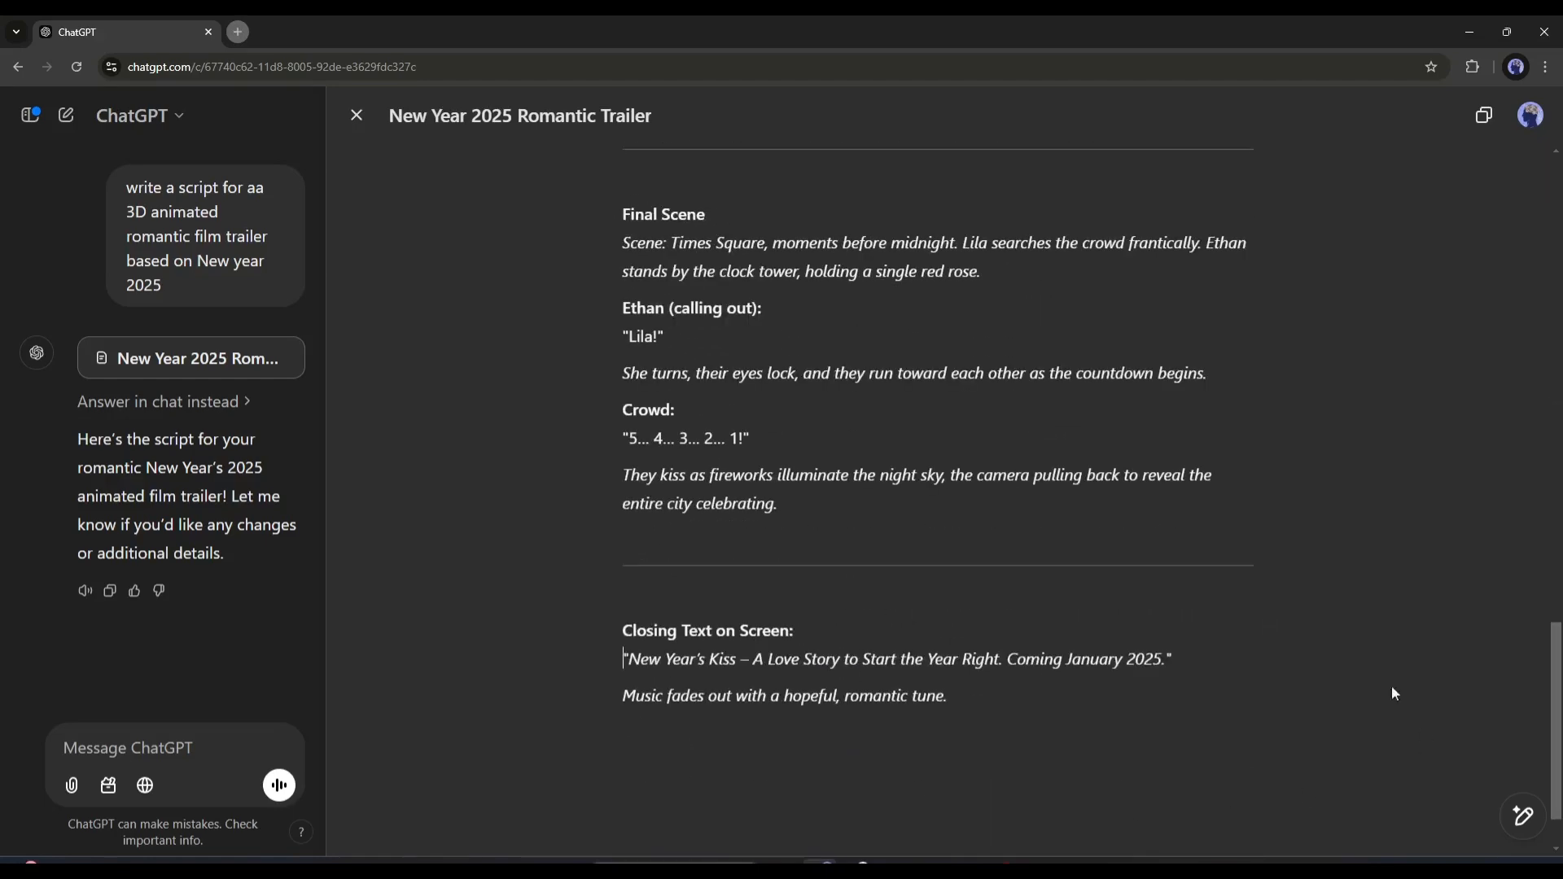
pyautogui.moveTo(1521, 680)
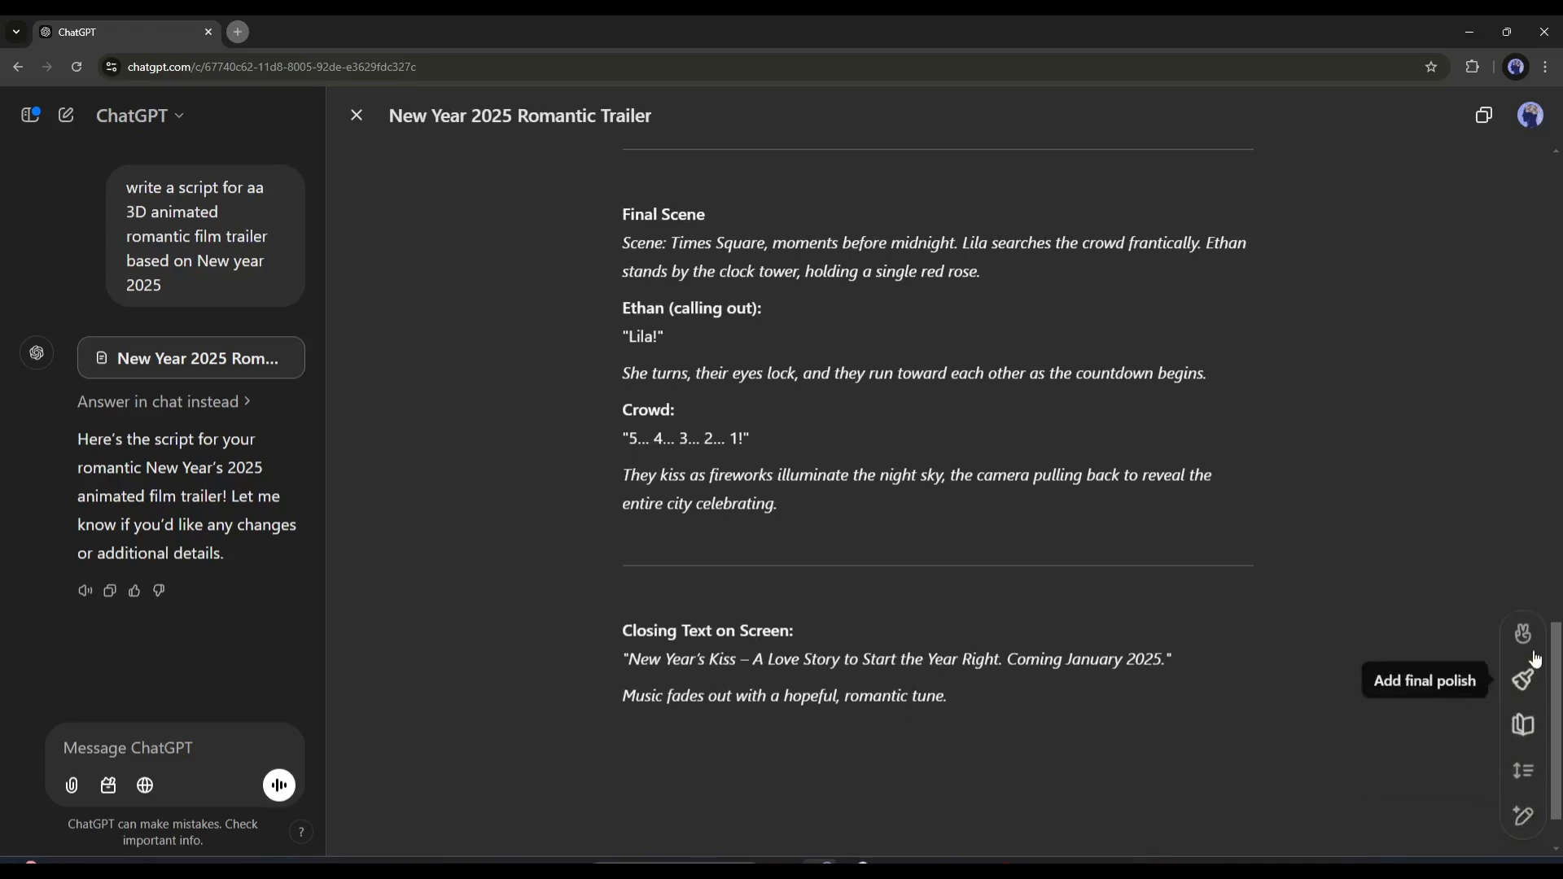
pyautogui.moveTo(1522, 680)
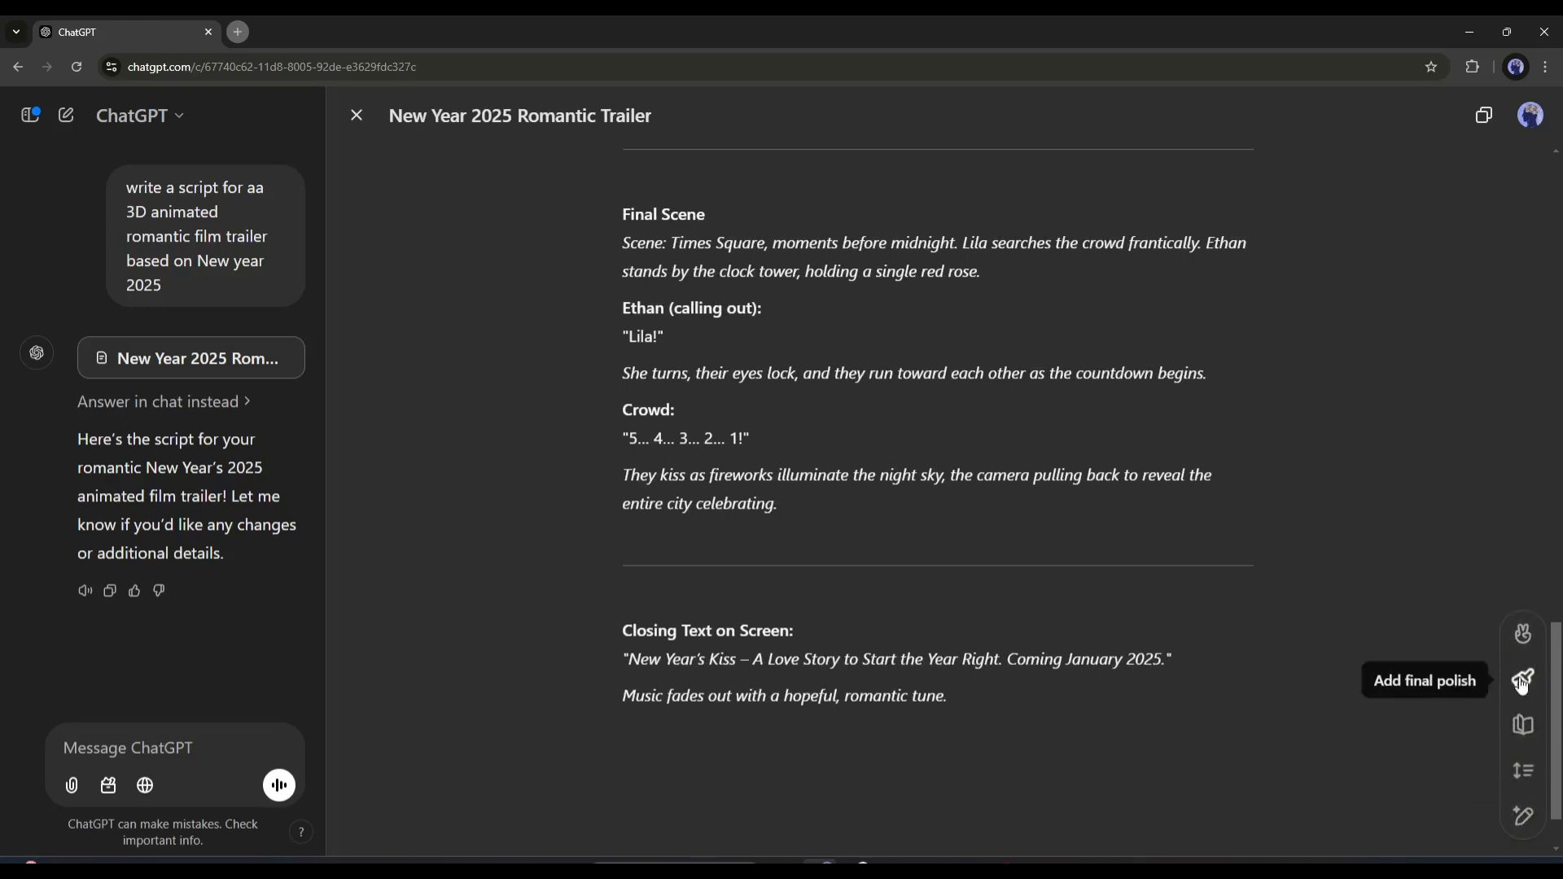
pyautogui.moveTo(1522, 817)
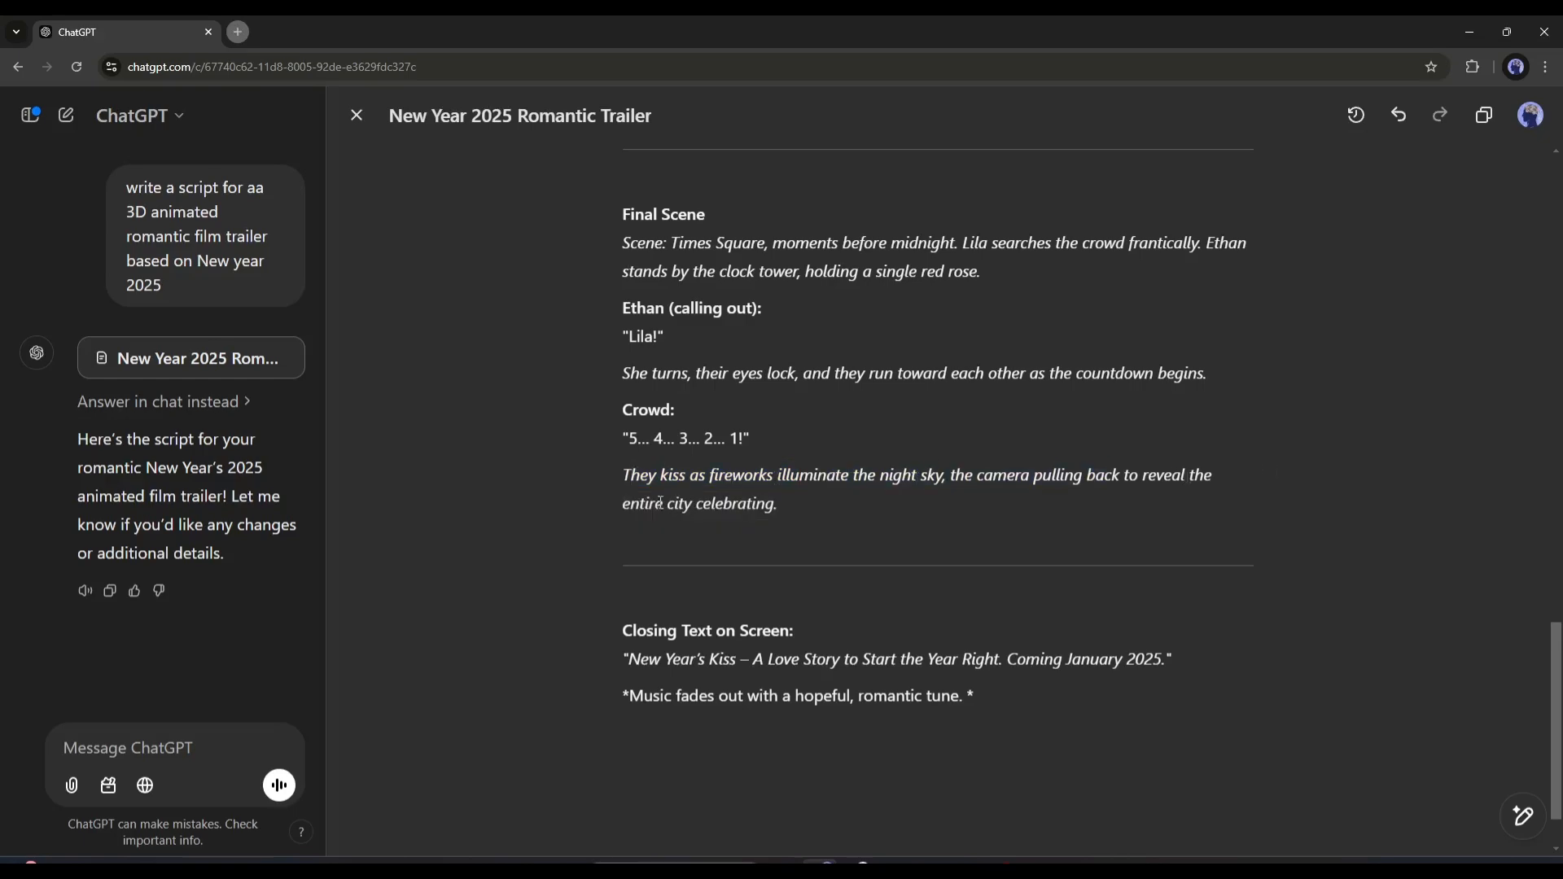
pyautogui.scroll(3)
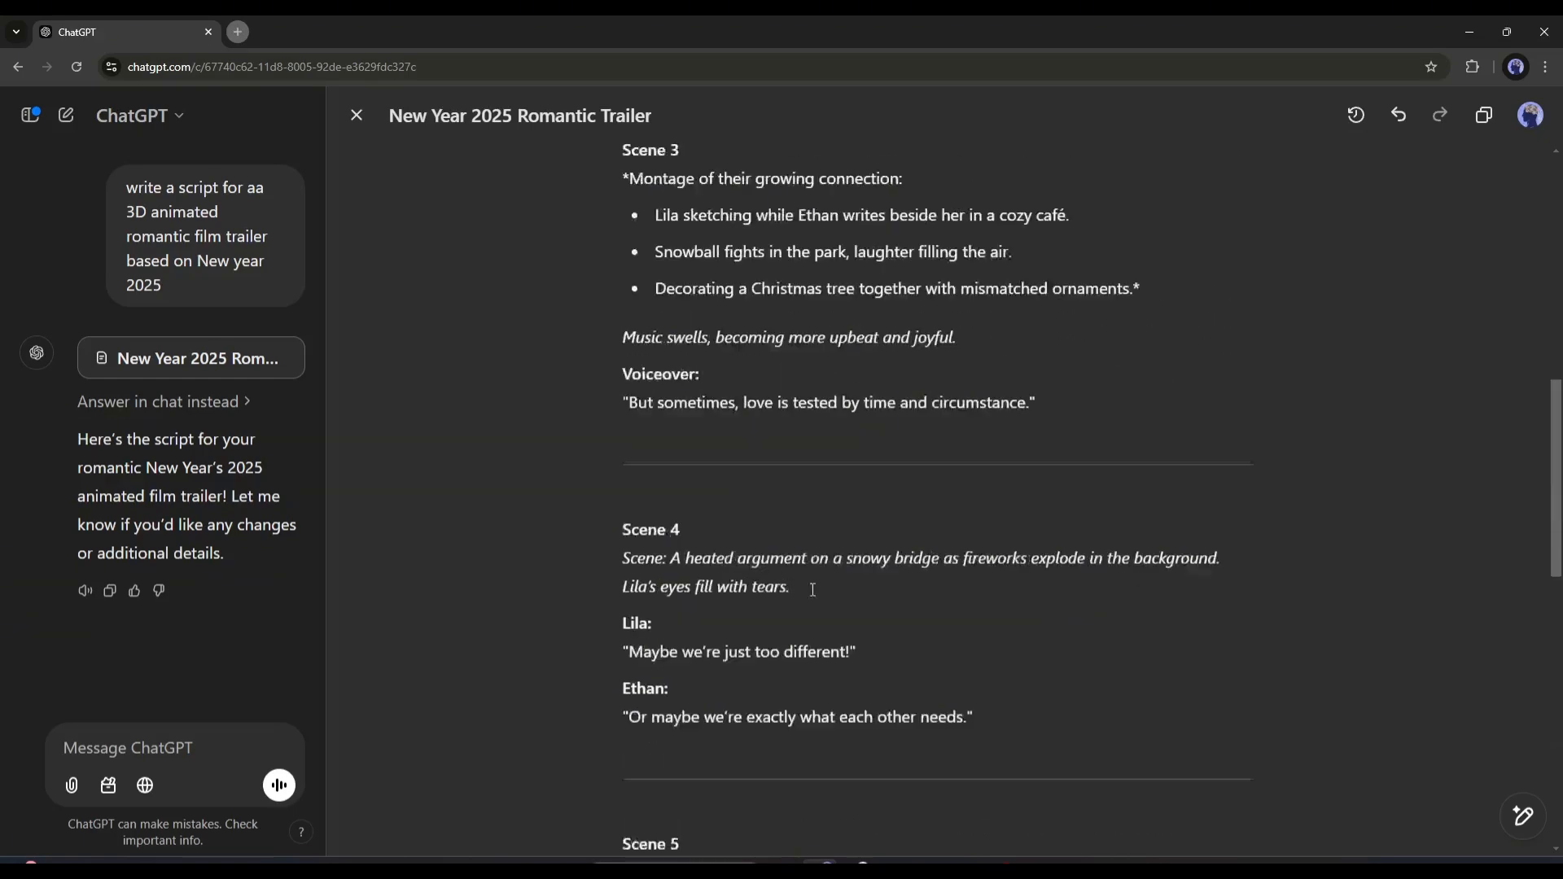
pyautogui.scroll(-3)
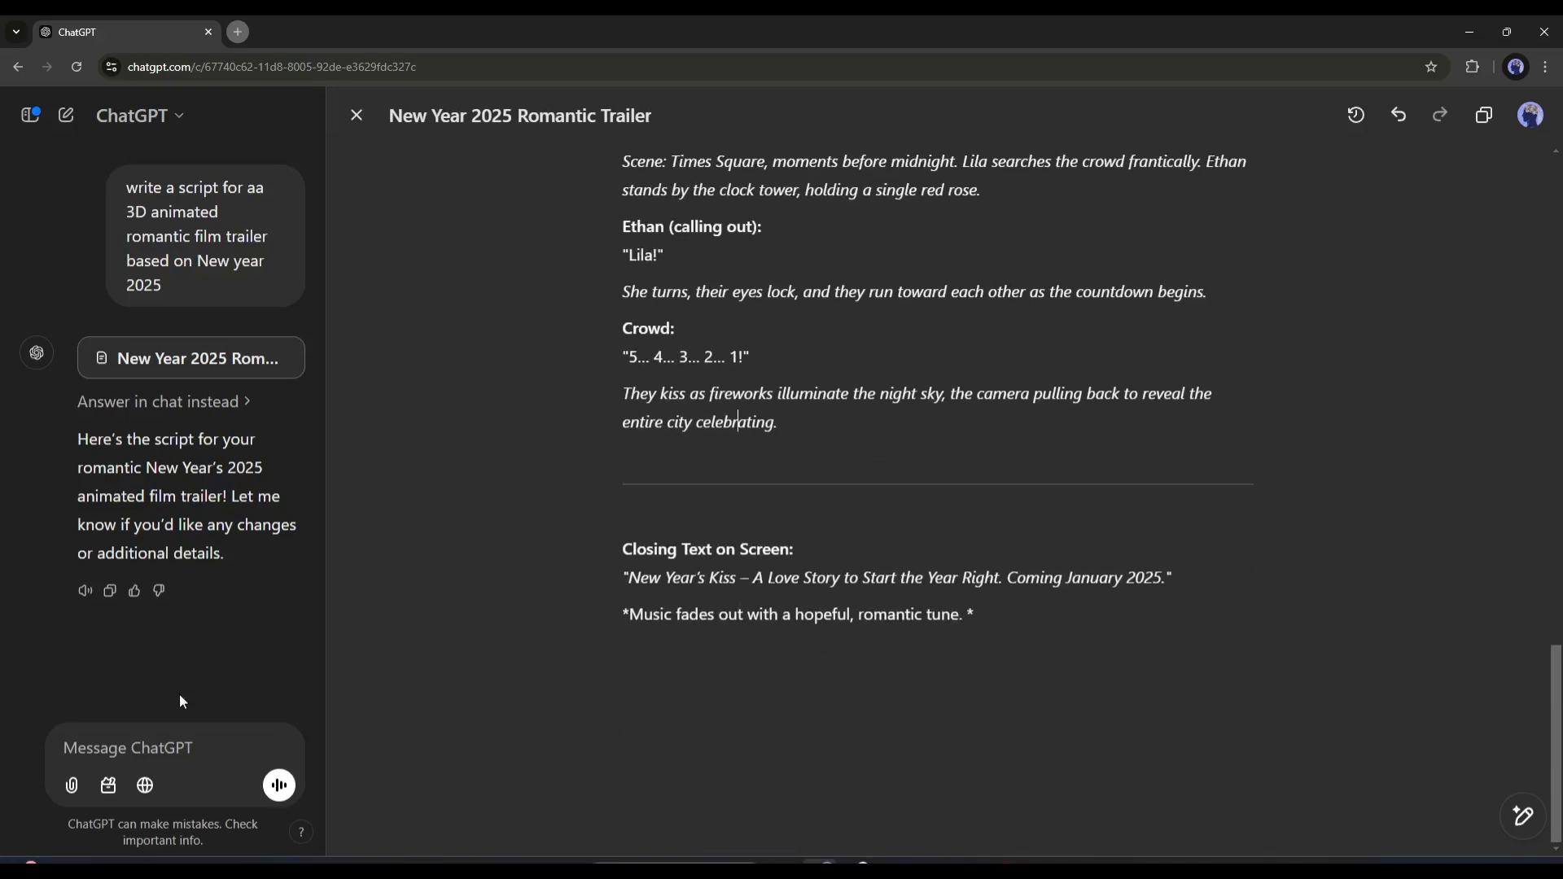
# - Ask ChatGPT for a perfect storyboard for the trailer video
pyautogui.write('Please create a')
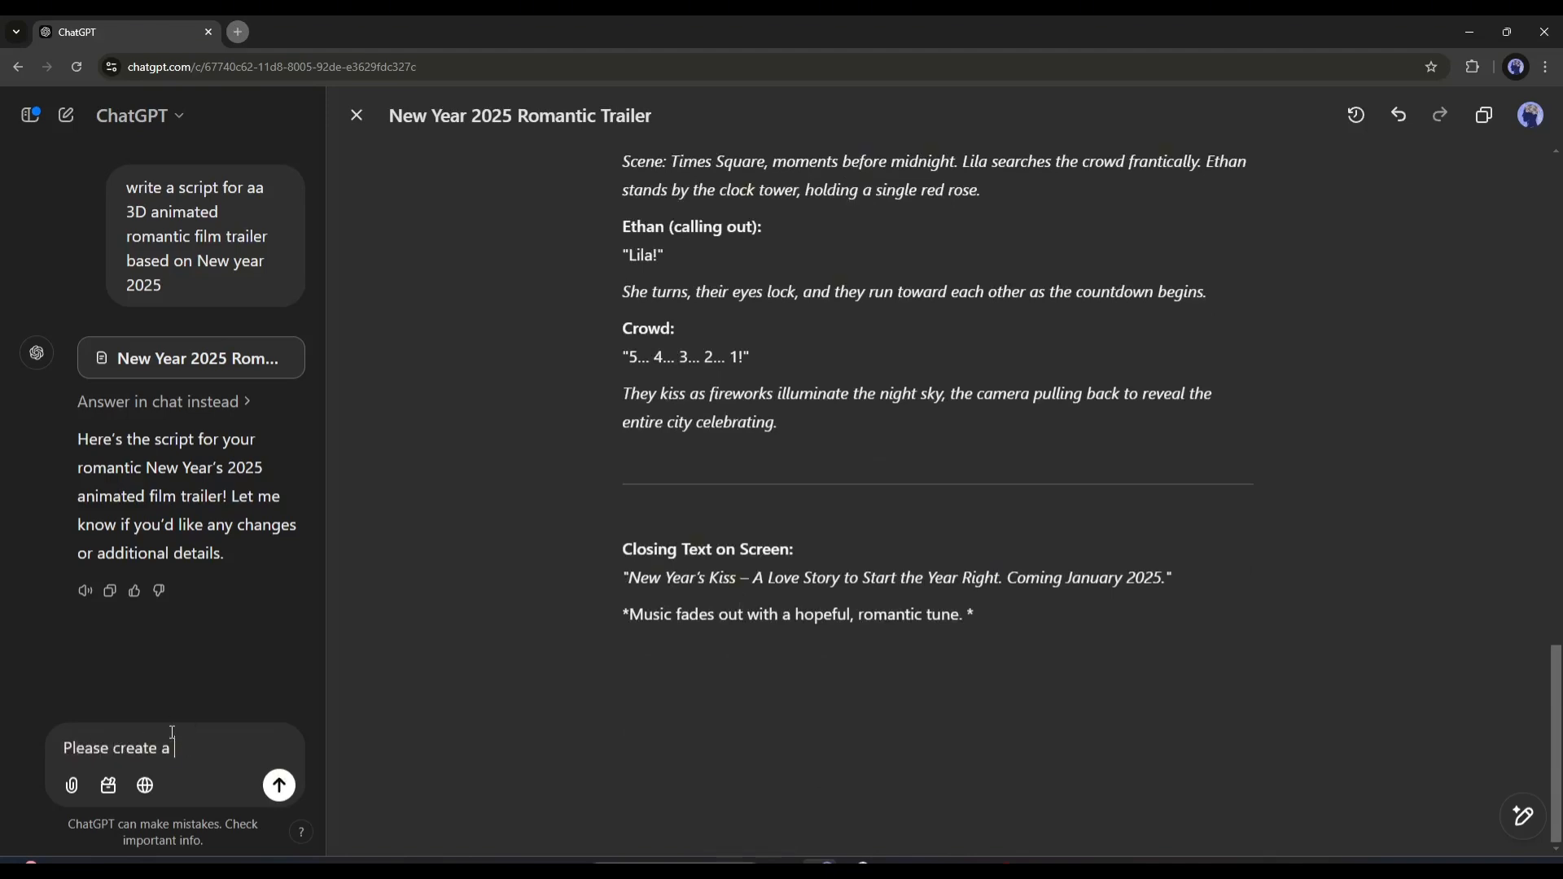
pyautogui.write('perfect storyboard for the video I want to create')
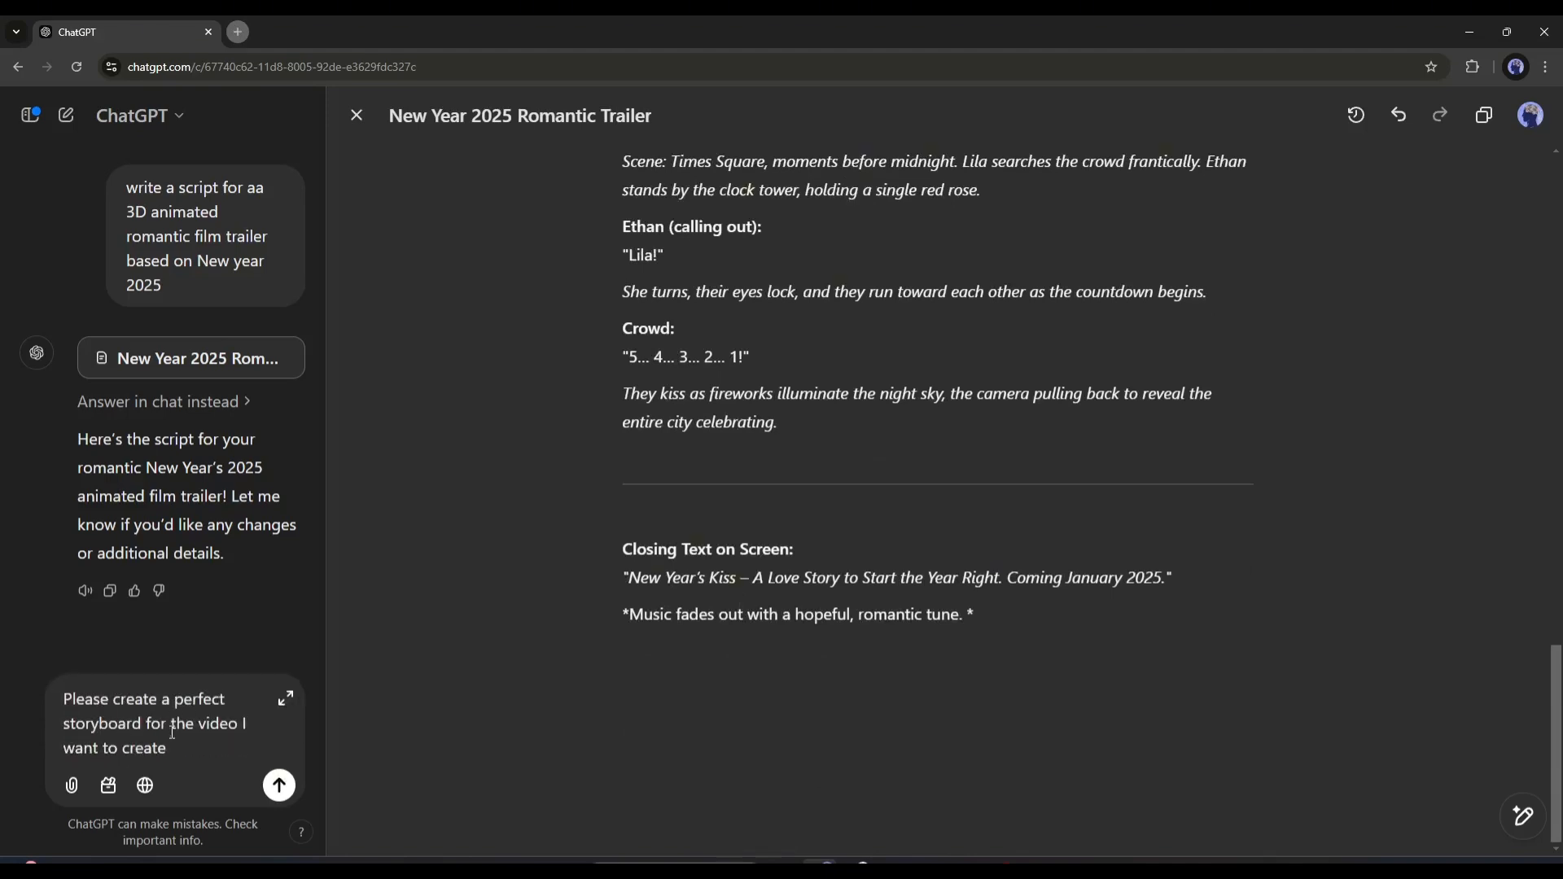
pyautogui.click(279, 786)
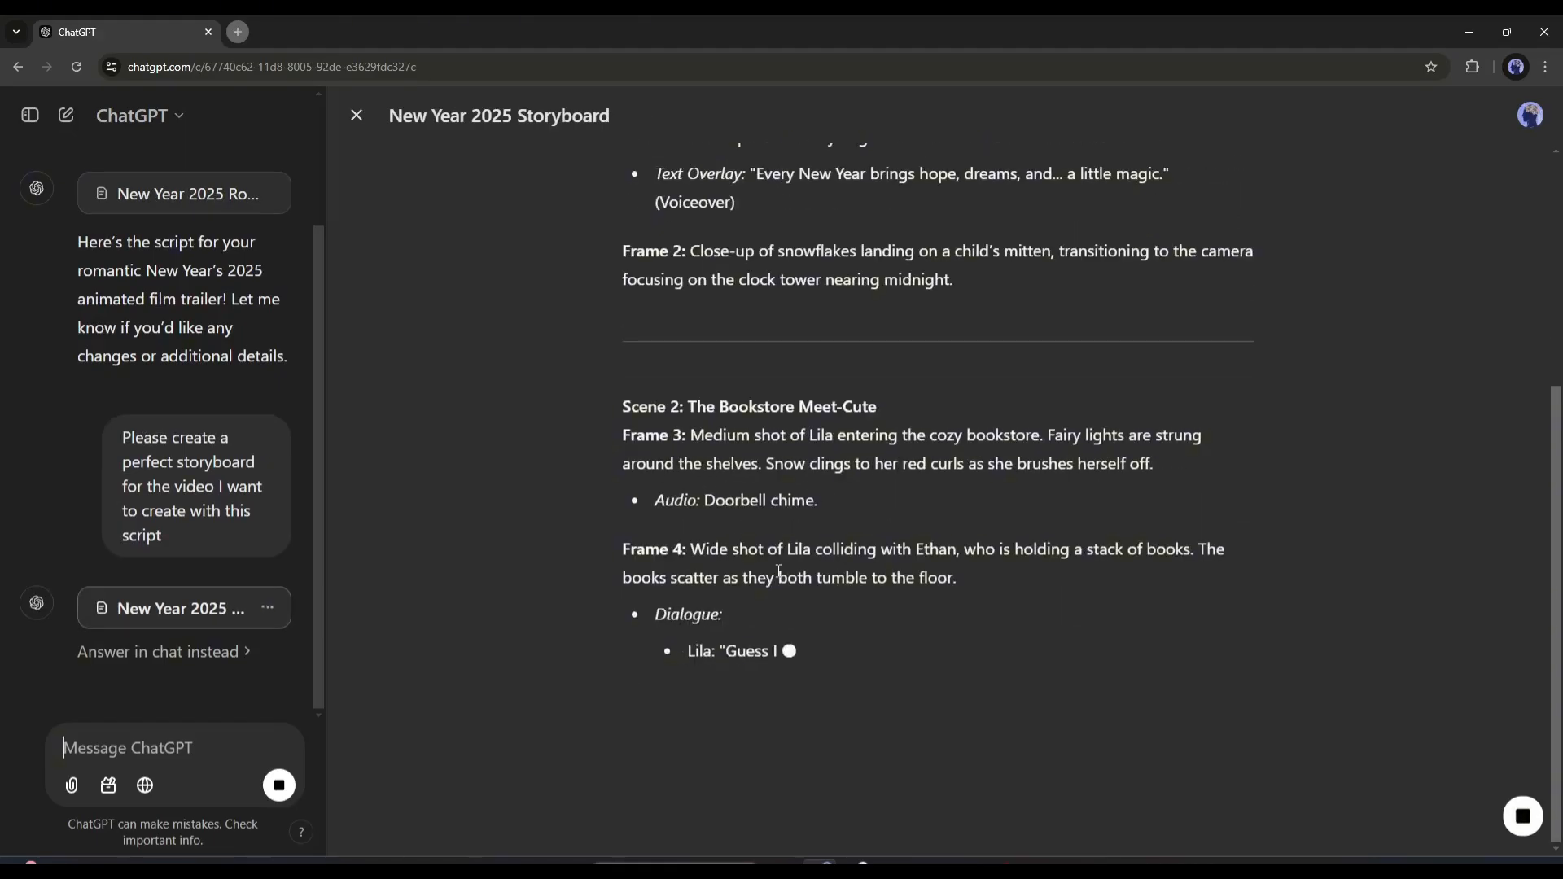
pyautogui.scroll(-3)
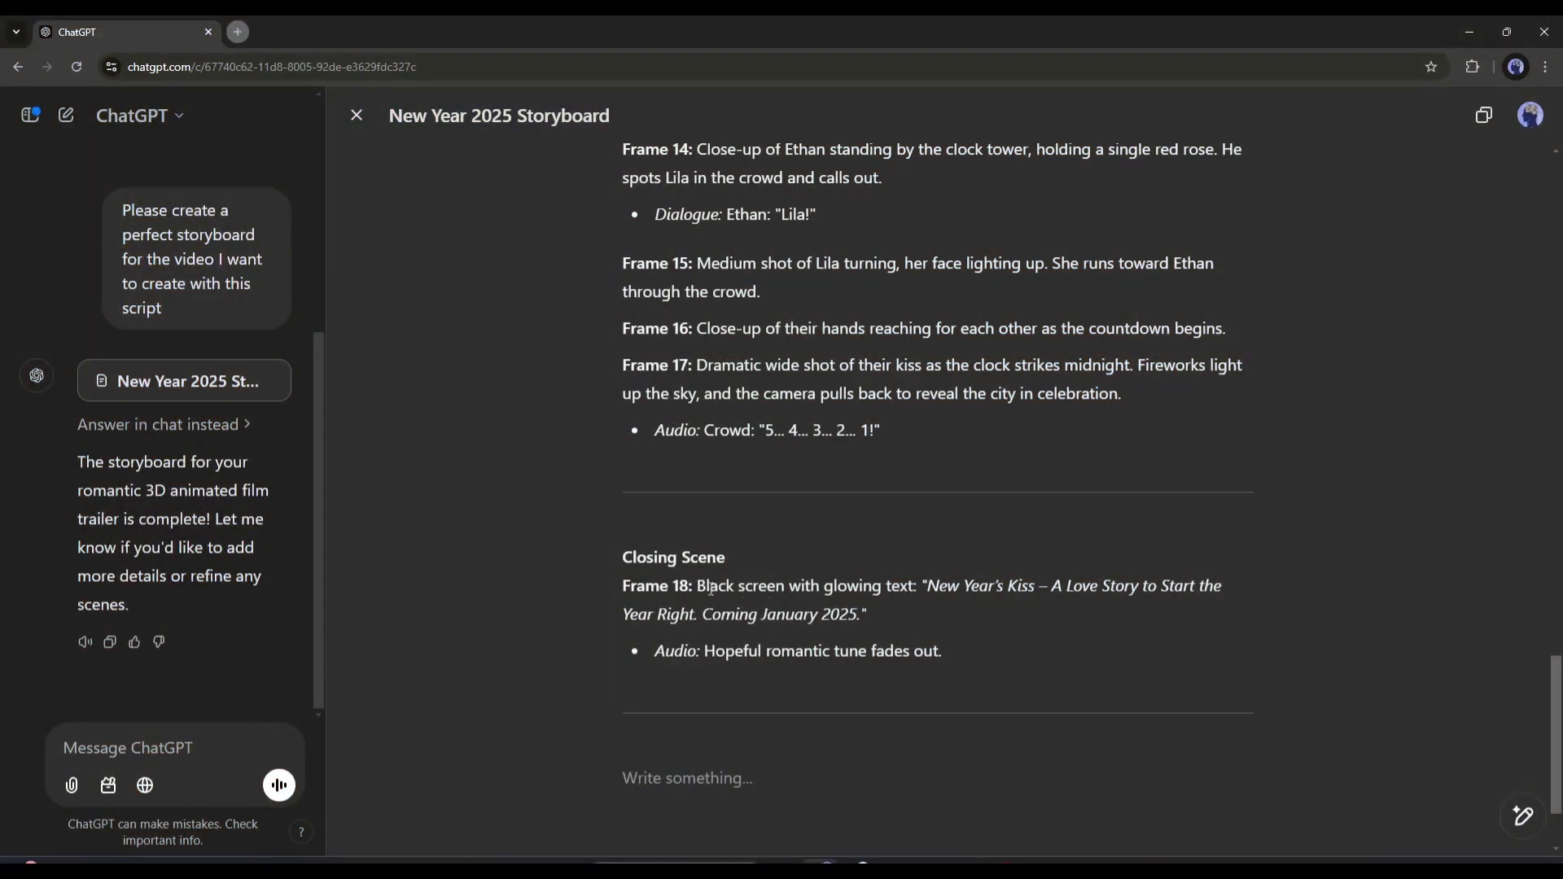
pyautogui.scroll(3)
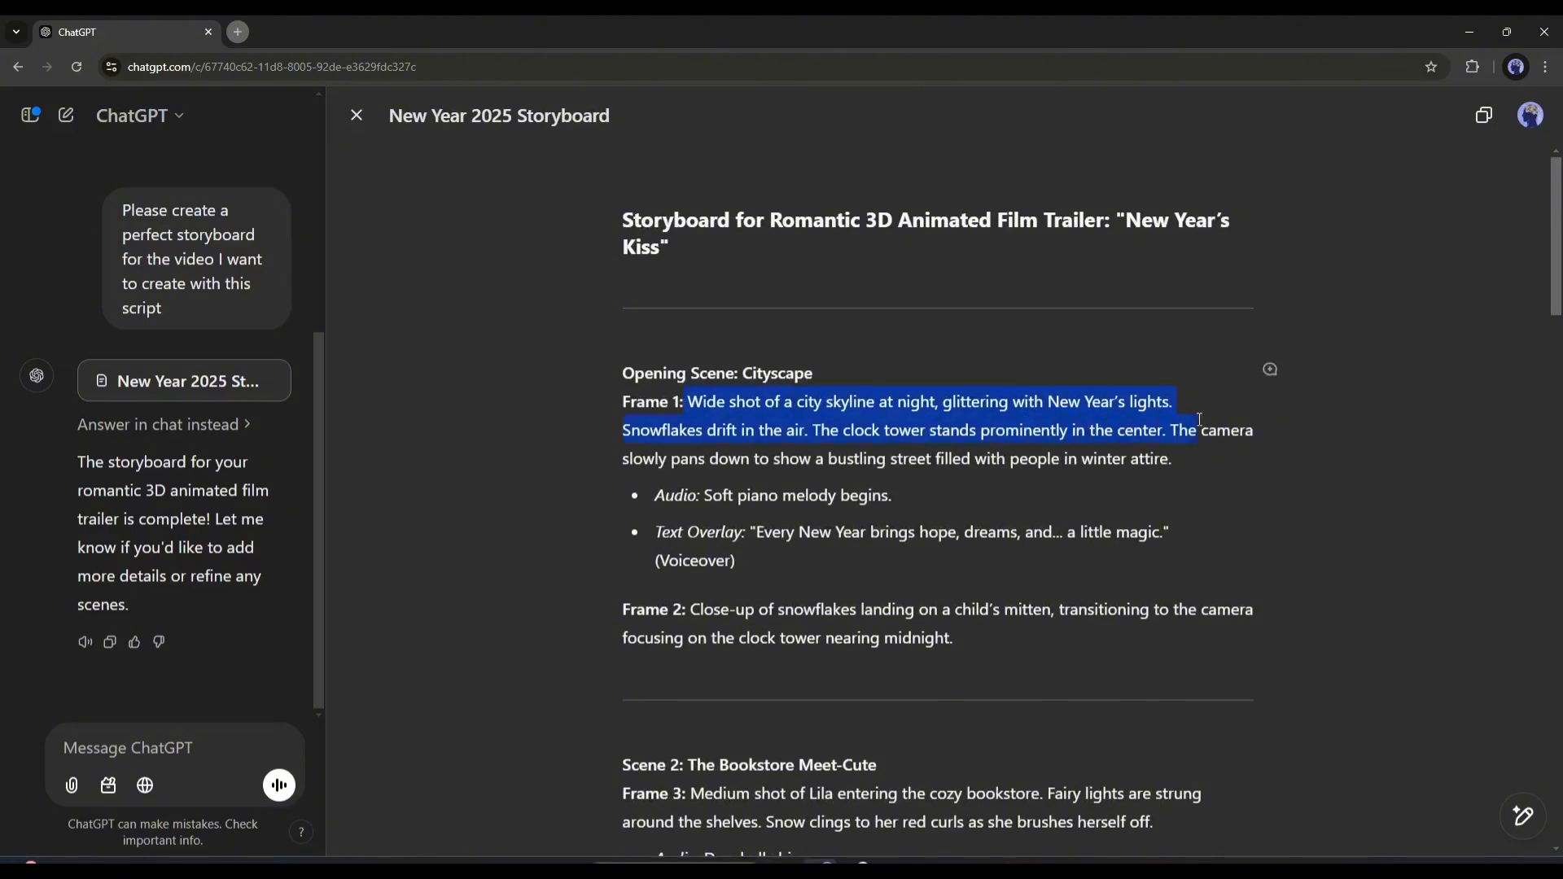
# - Review the 18-frame storyboard and copy the prepared VivaGo AI prompt request
pyautogui.click(759, 445)
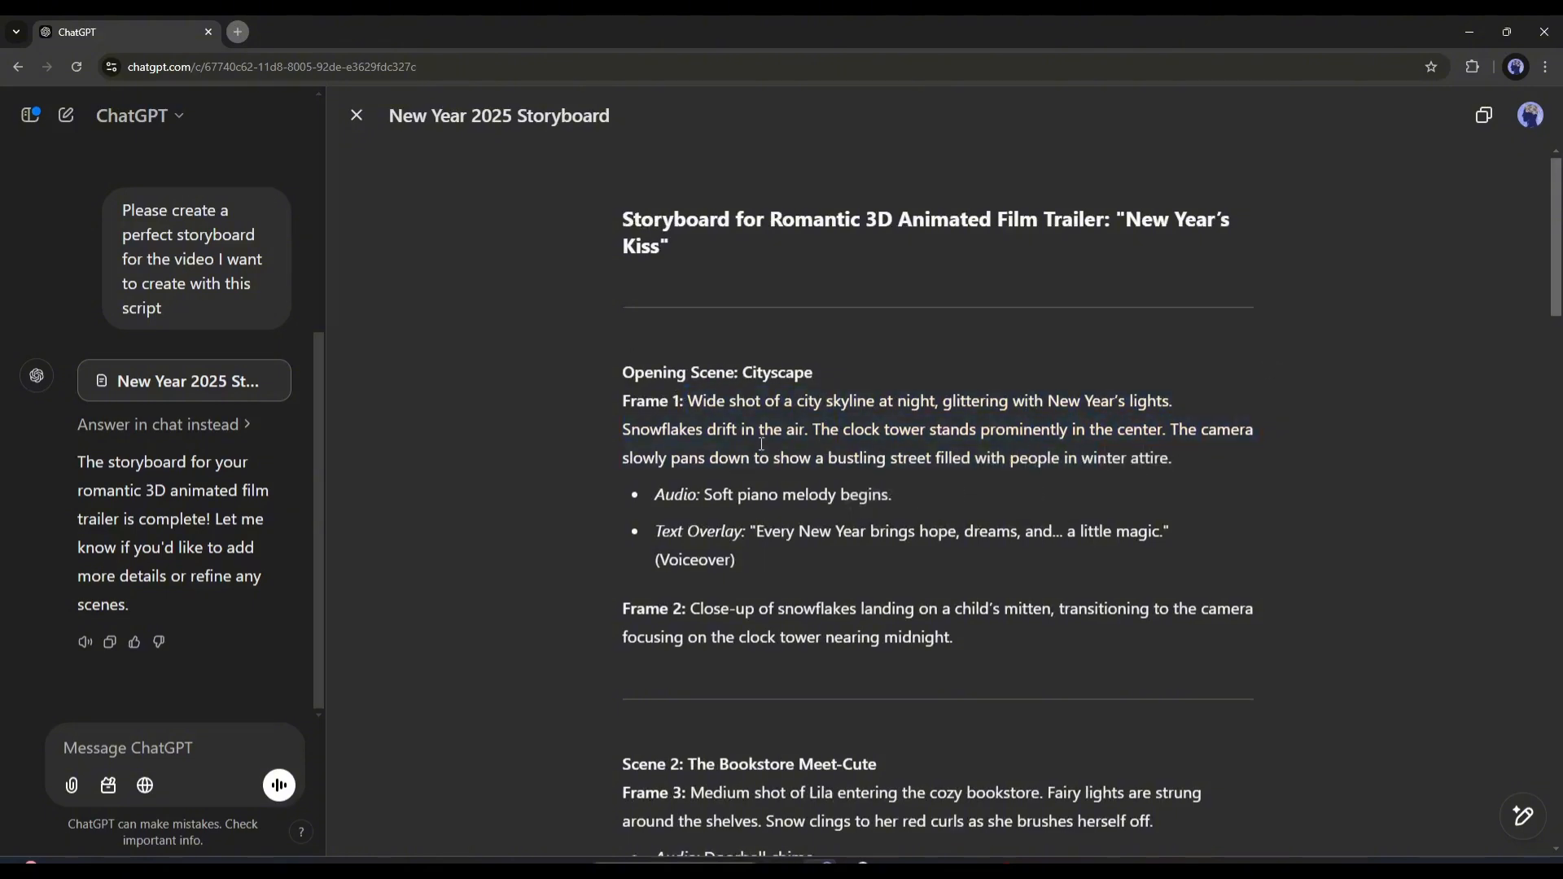
pyautogui.scroll(-3)
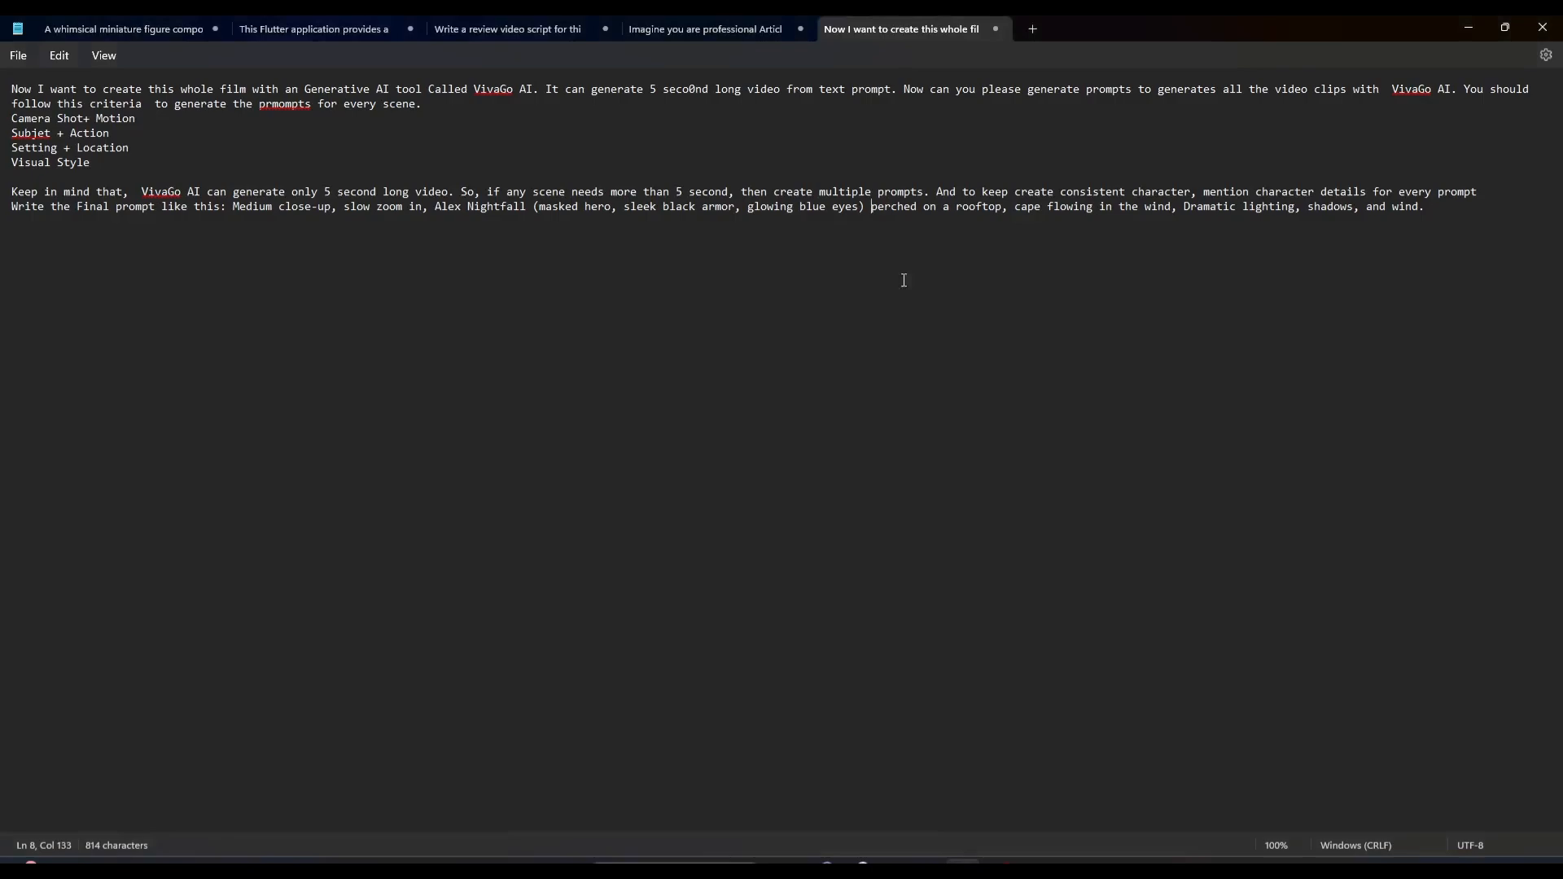
pyautogui.press('ctrl+a')
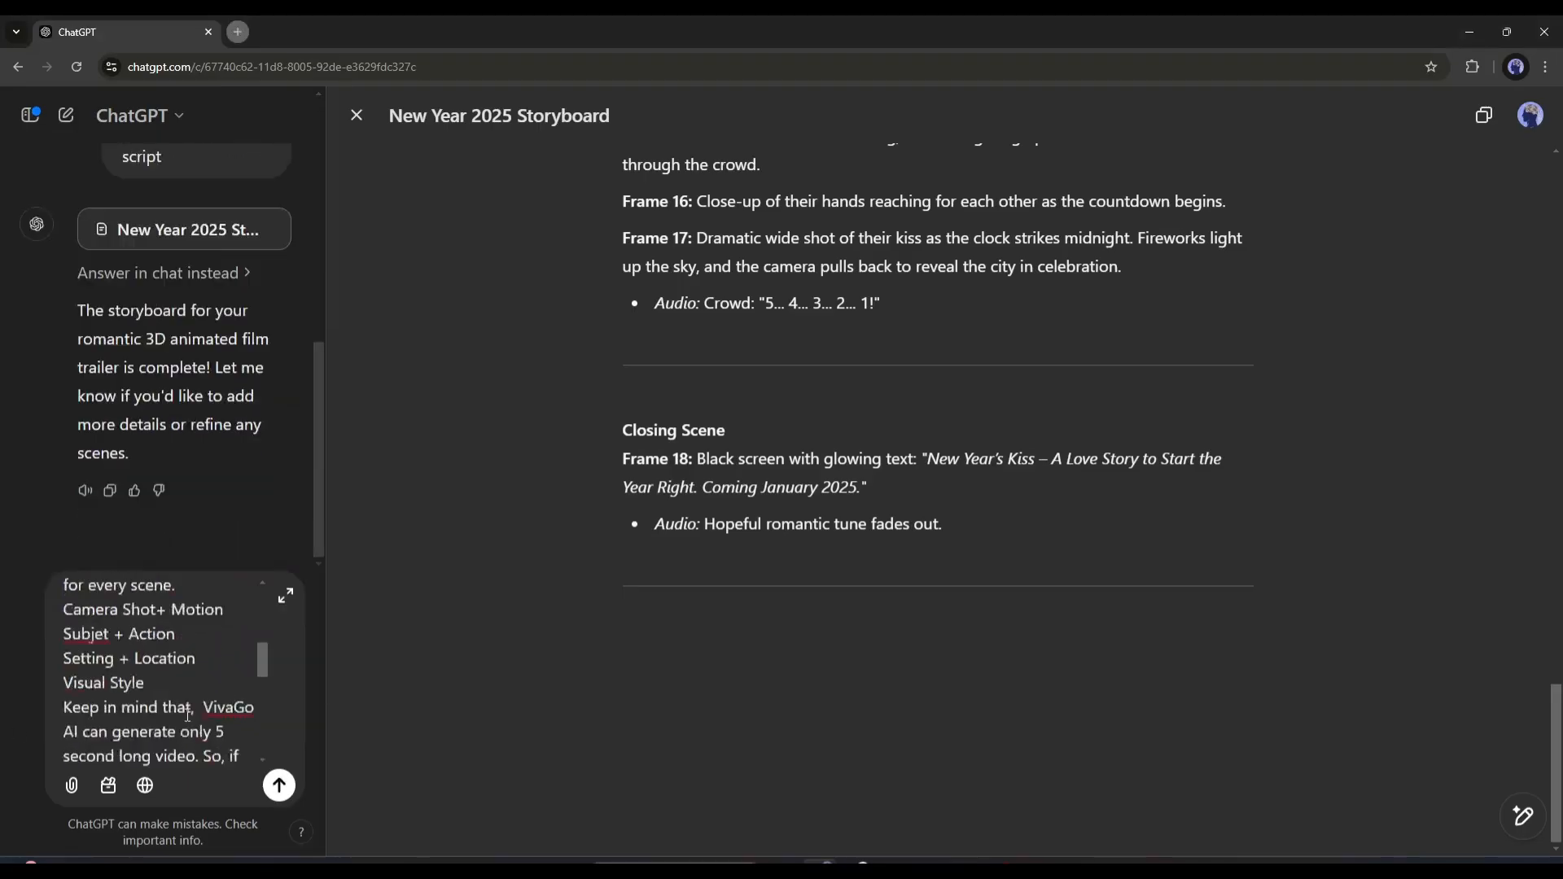
# - Send the VivaGo AI prompt request and review the generated prompts through Prompt 18
pyautogui.click(278, 784)
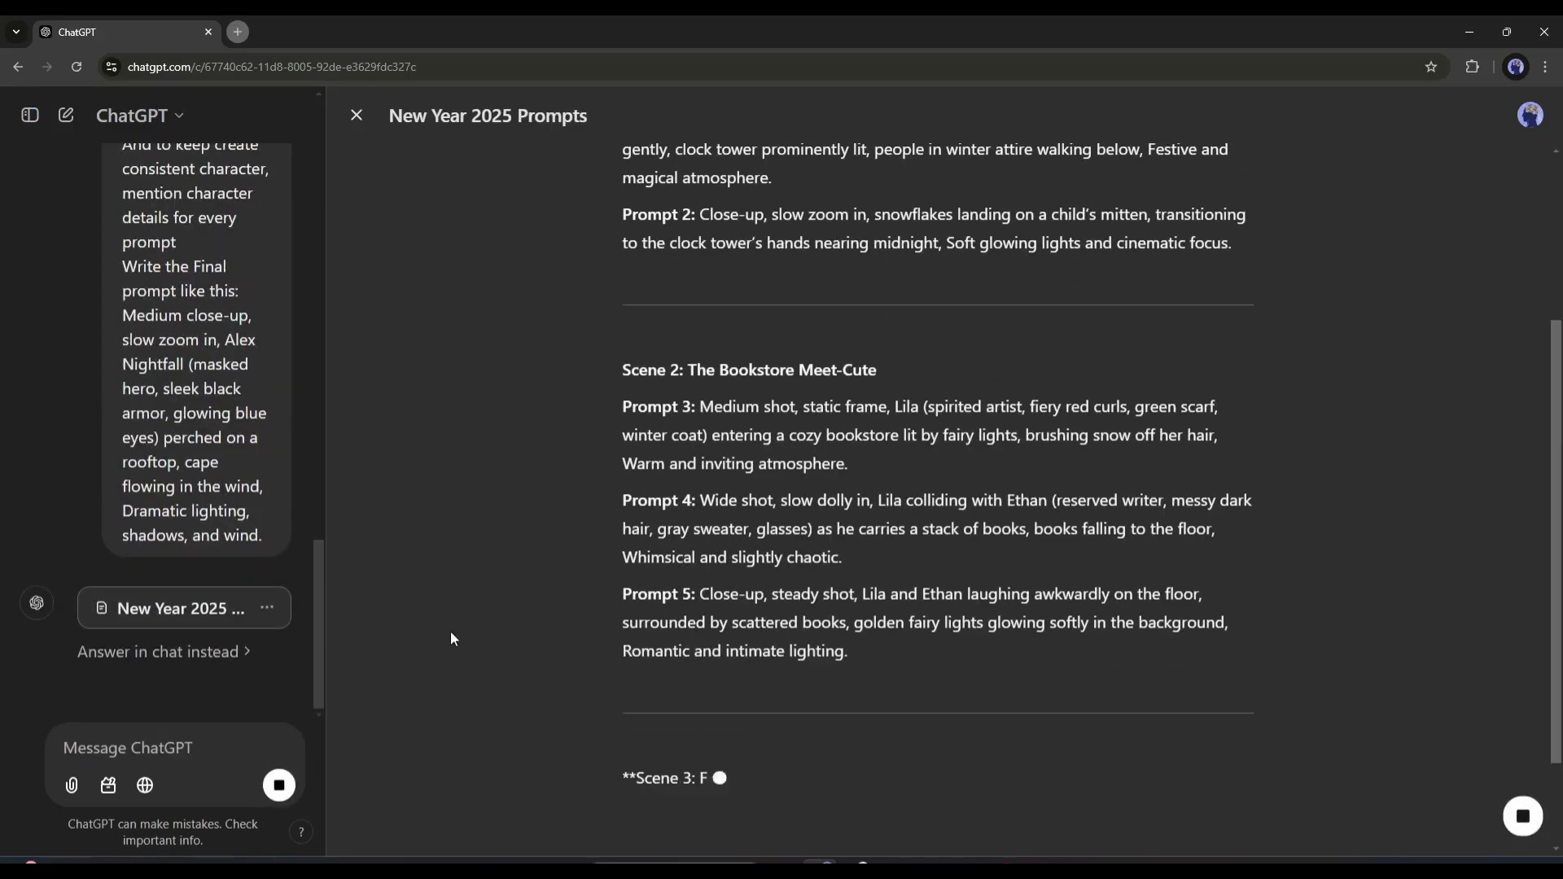
pyautogui.scroll(-3)
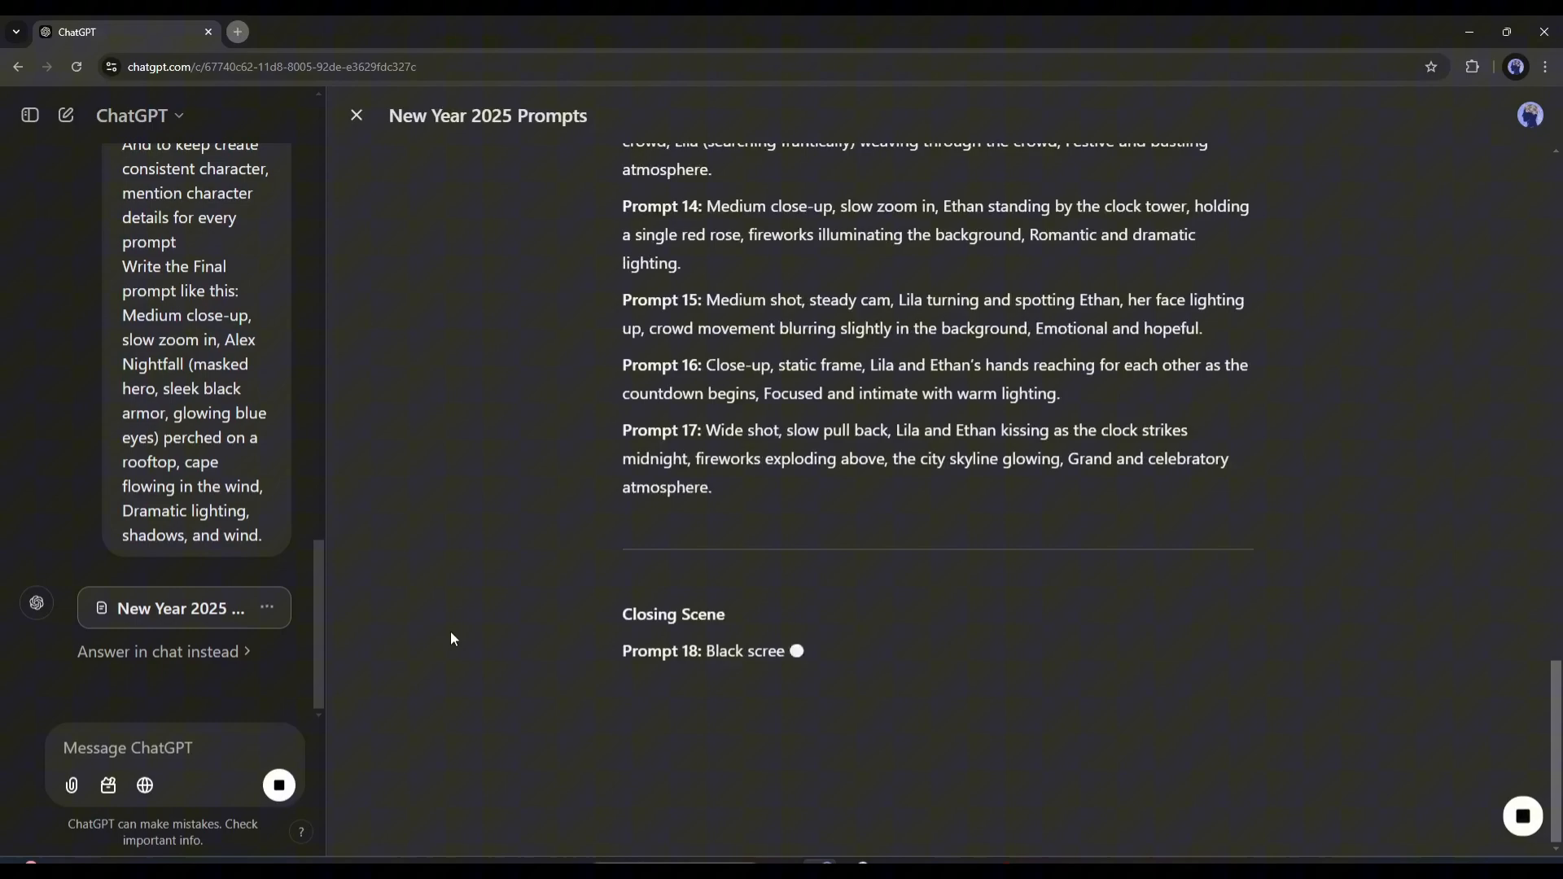
pyautogui.scroll(3)
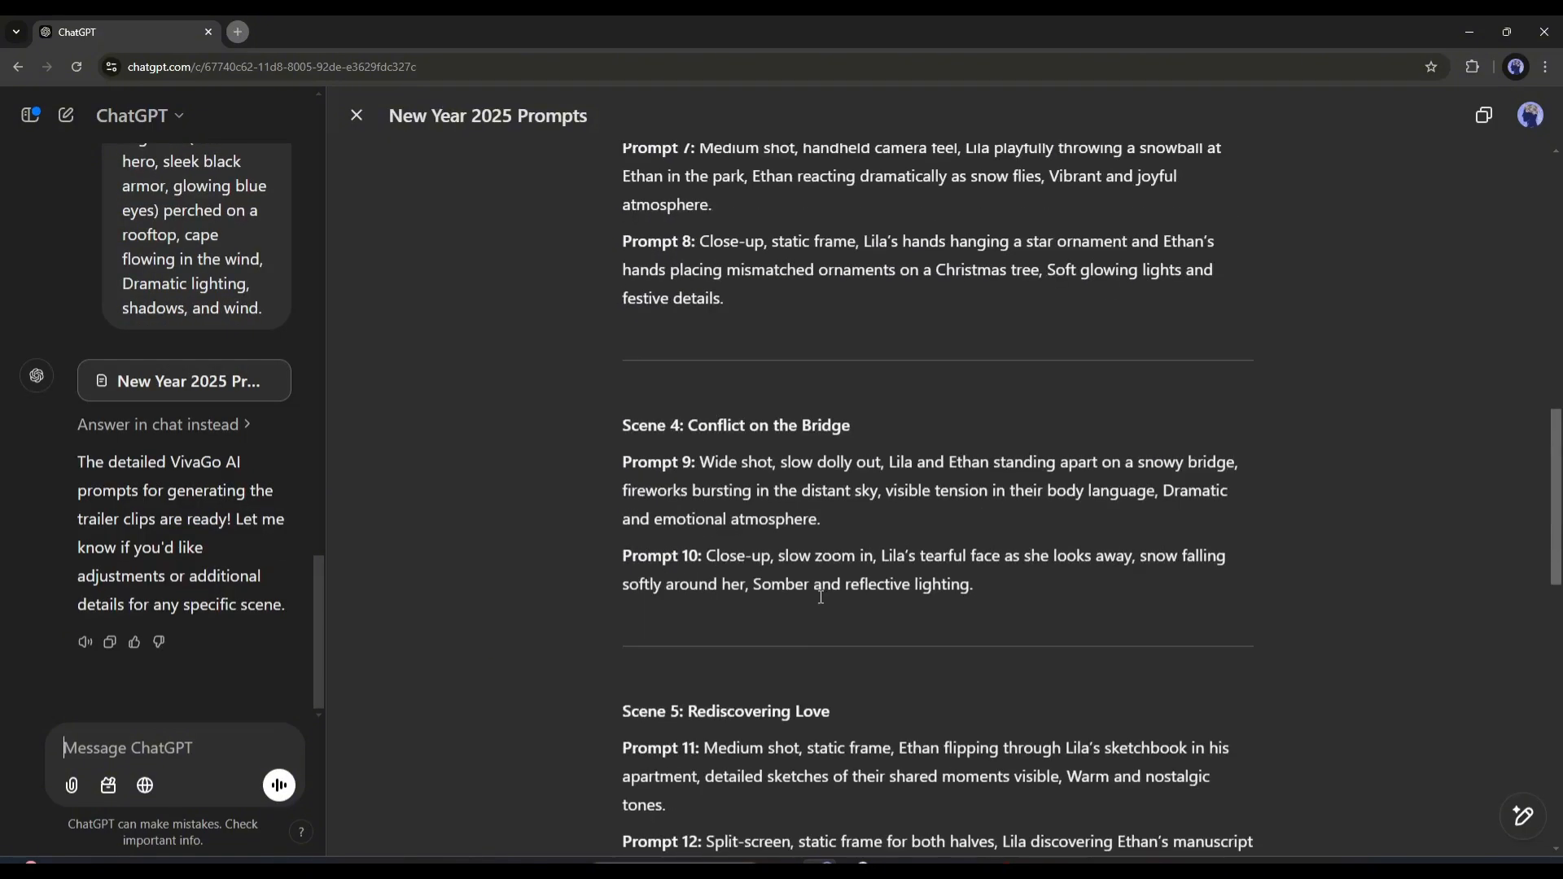
pyautogui.scroll(3)
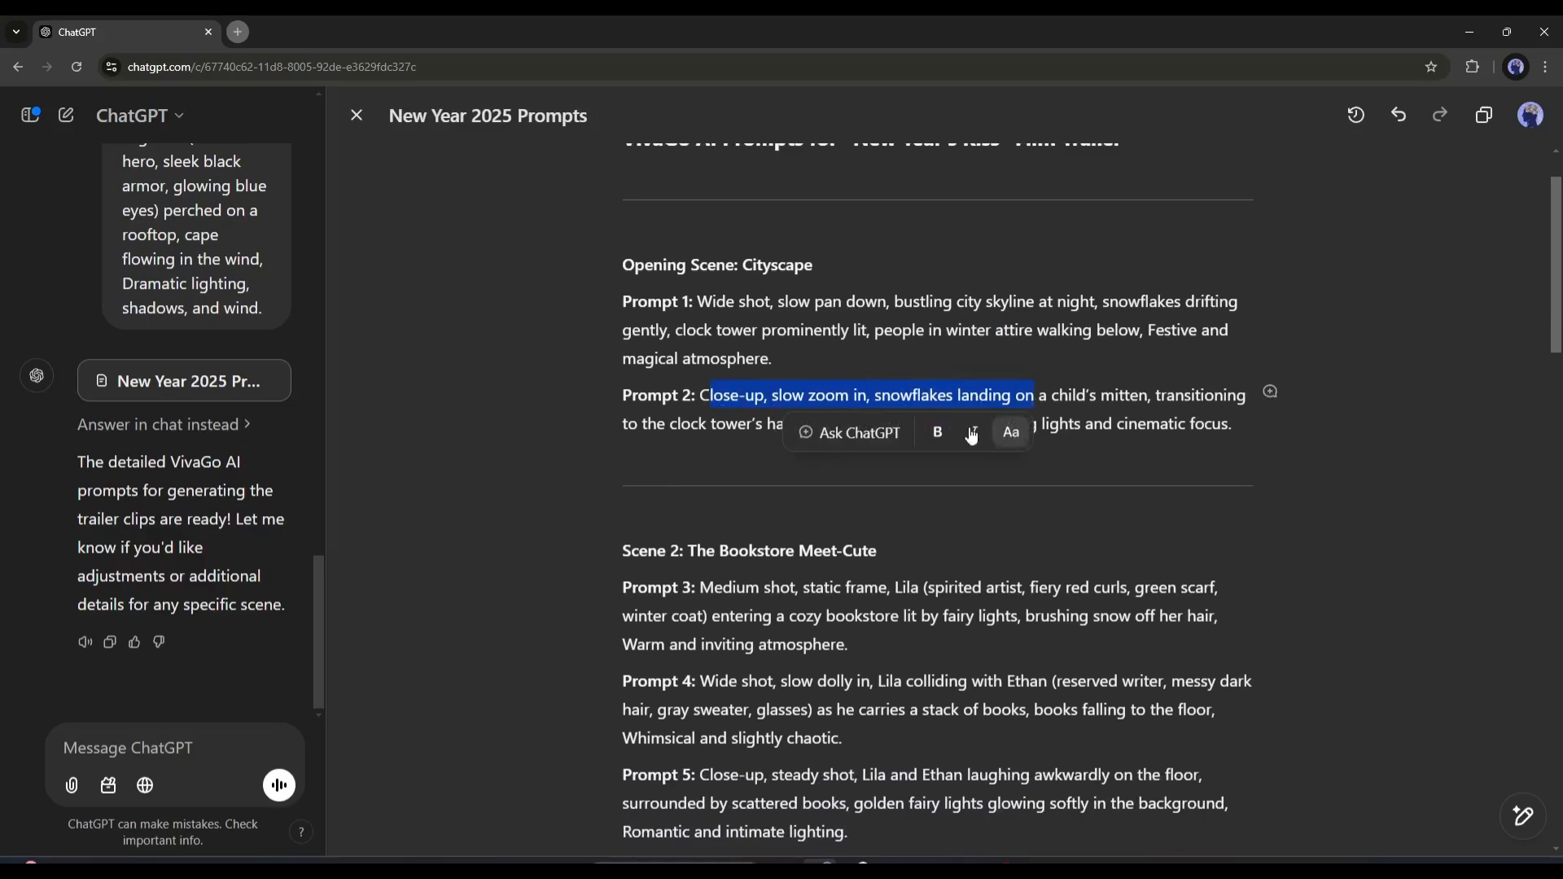
pyautogui.scroll(-3)
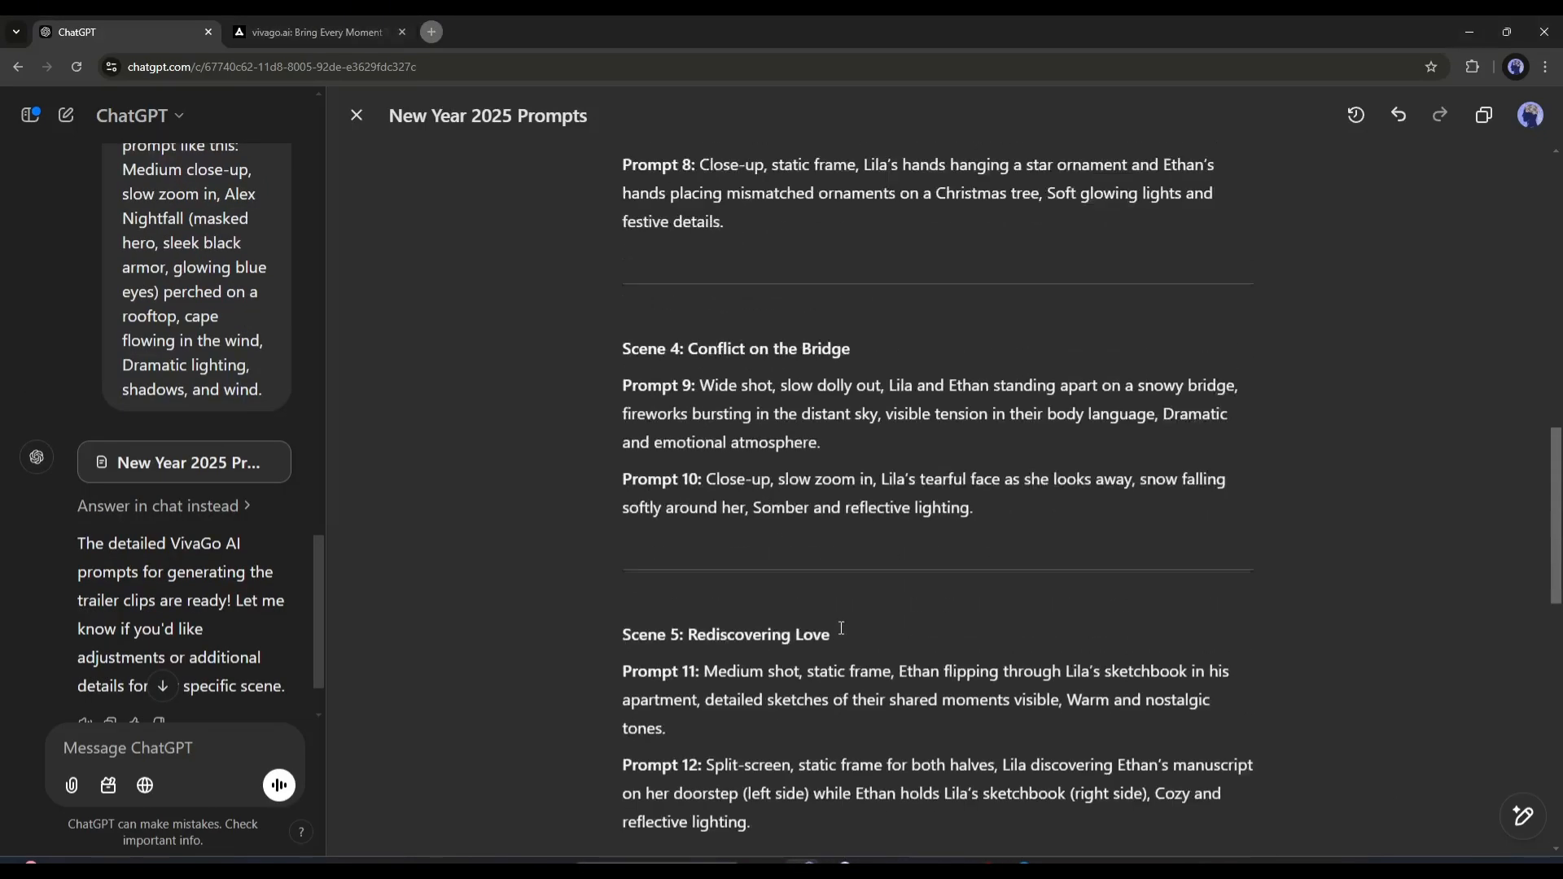
# - Browse the vivago.ai home page's video generator features, then open the Explore gallery
pyautogui.click(311, 32)
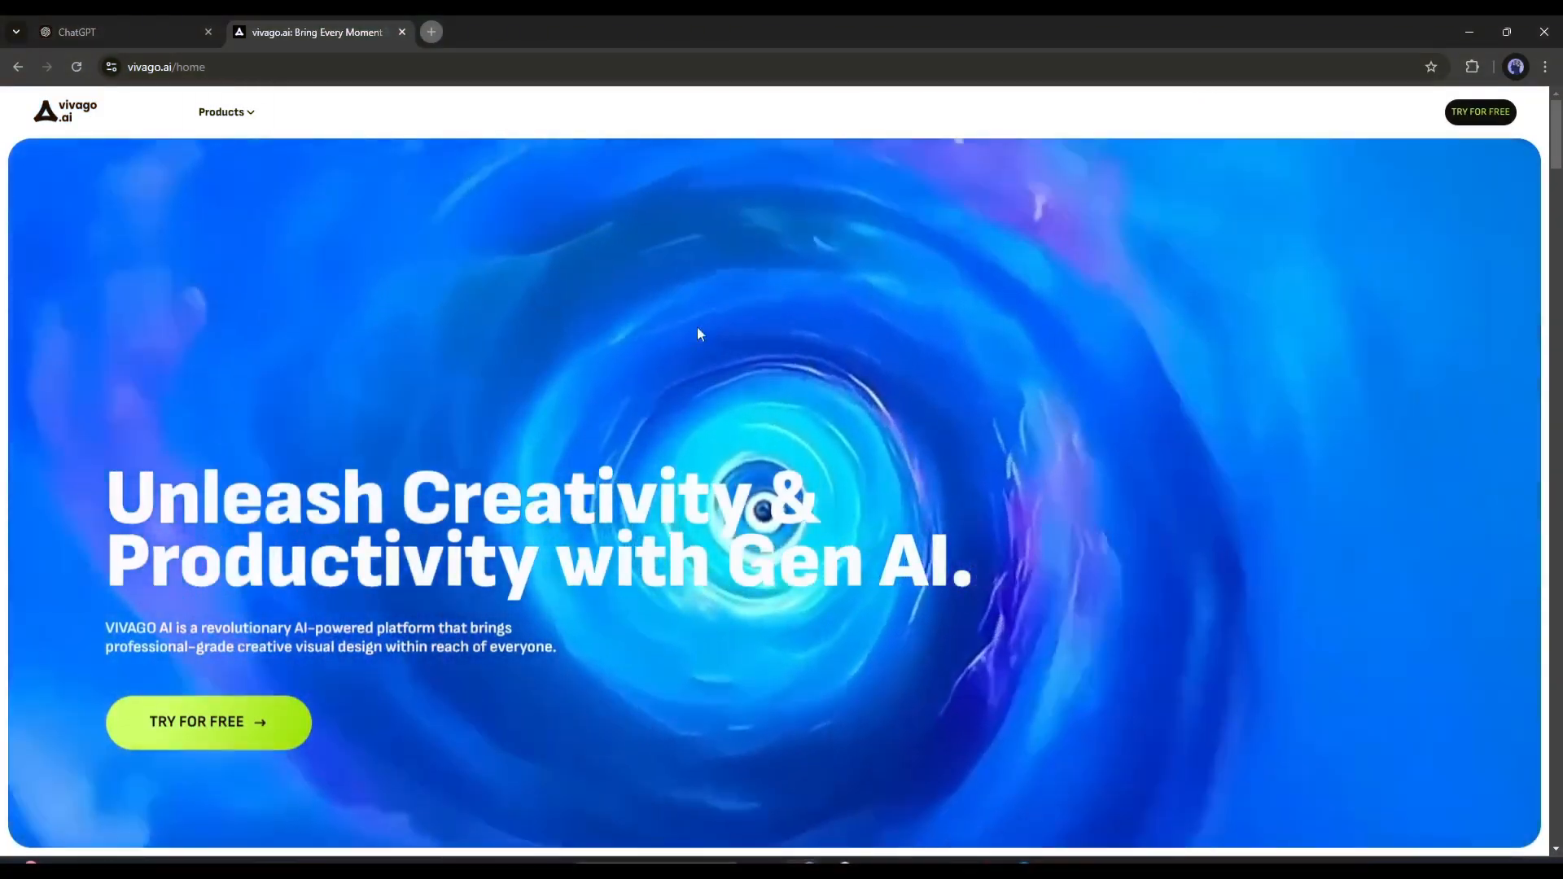
pyautogui.scroll(-3)
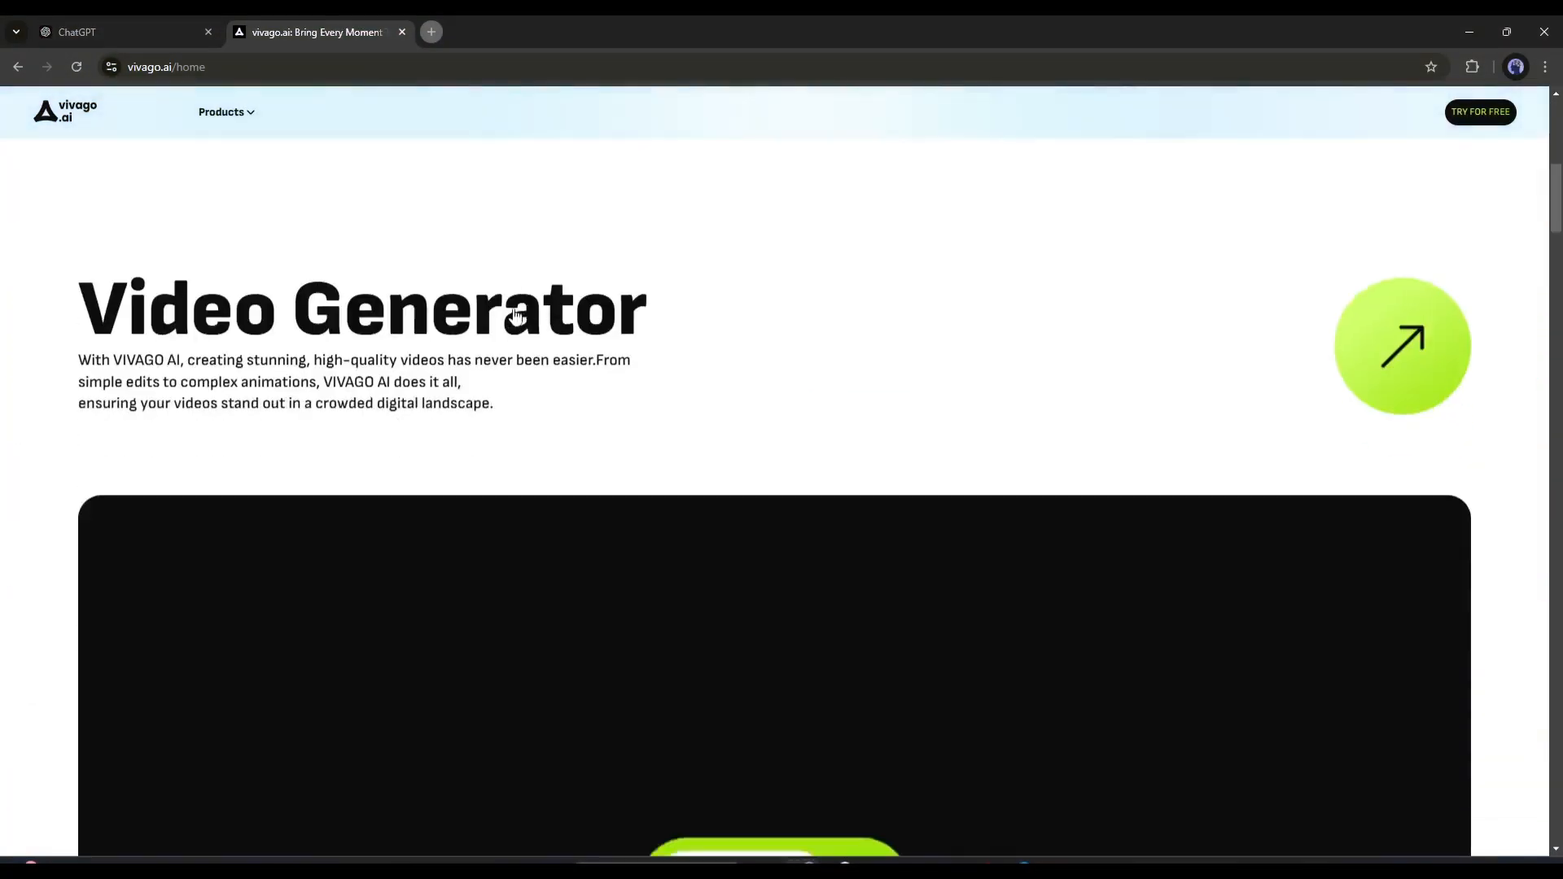
pyautogui.scroll(-3)
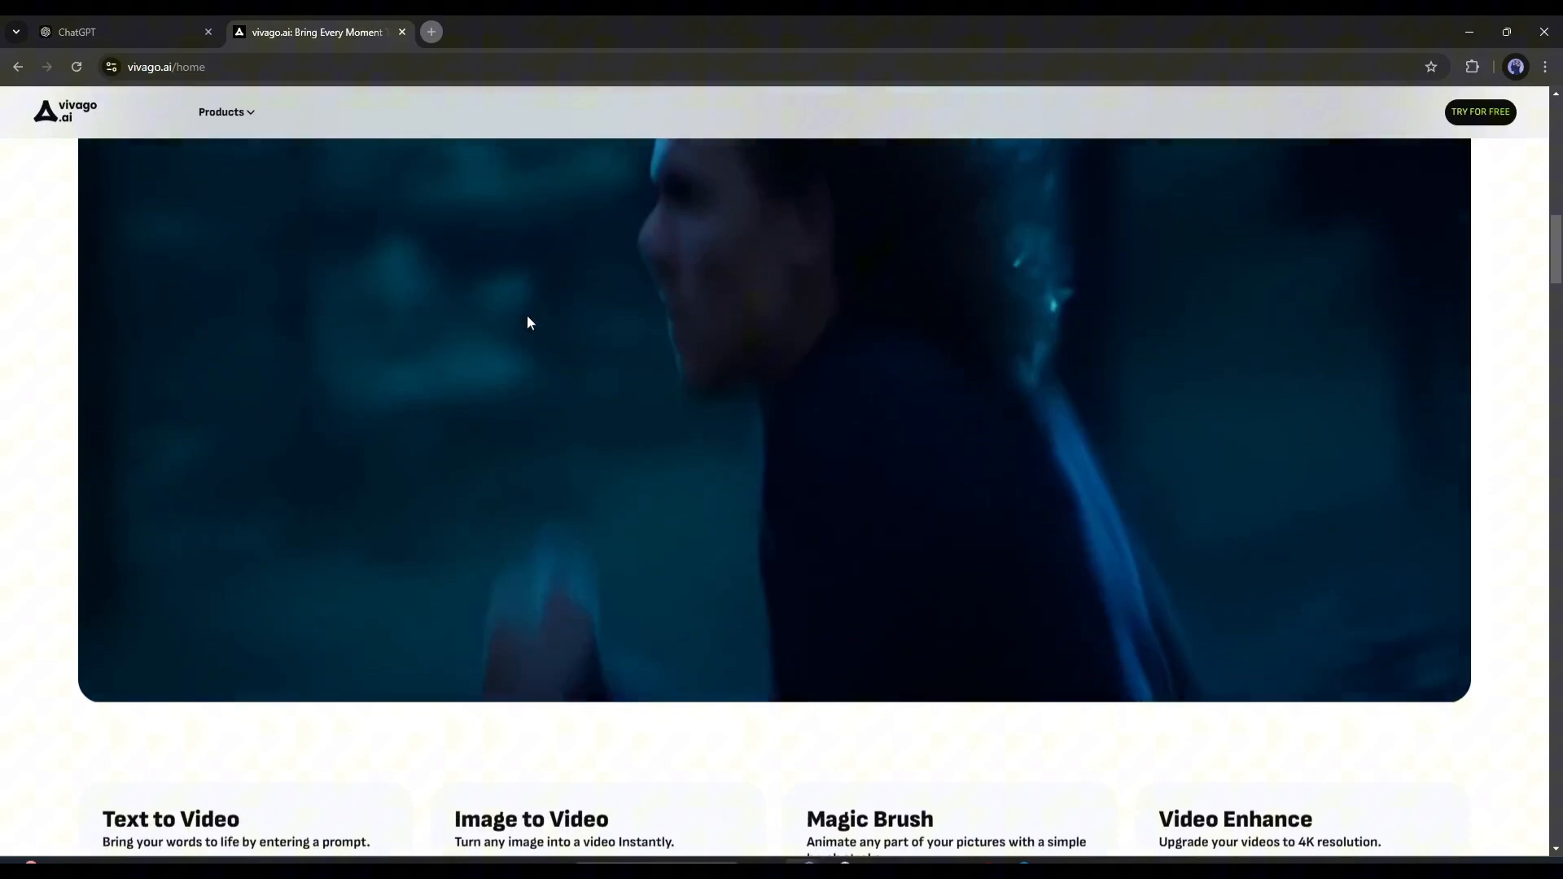
pyautogui.scroll(-3)
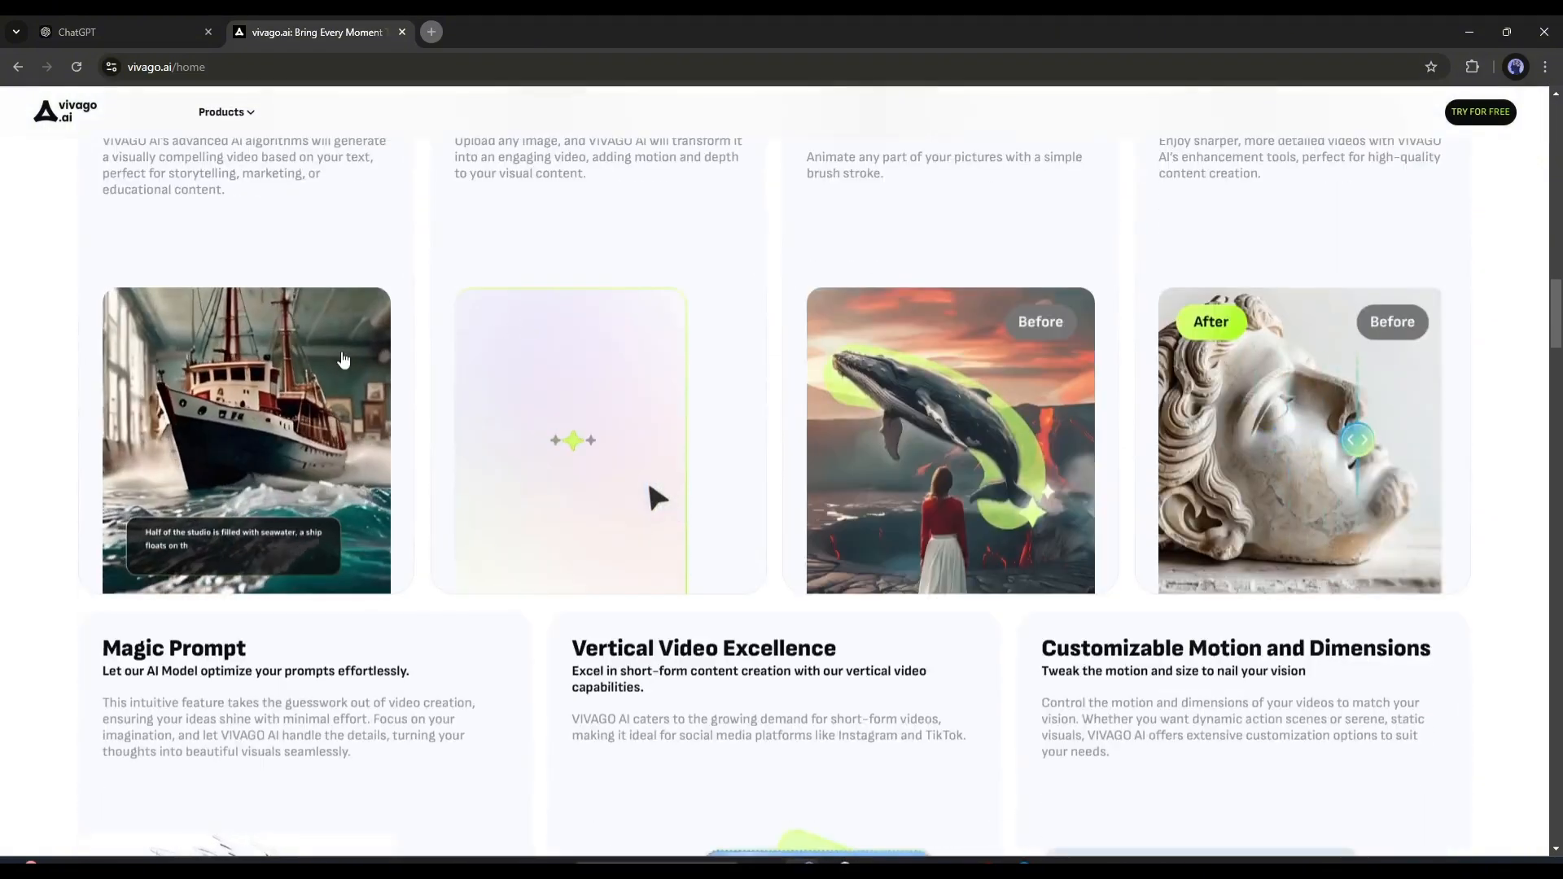
pyautogui.scroll(-3)
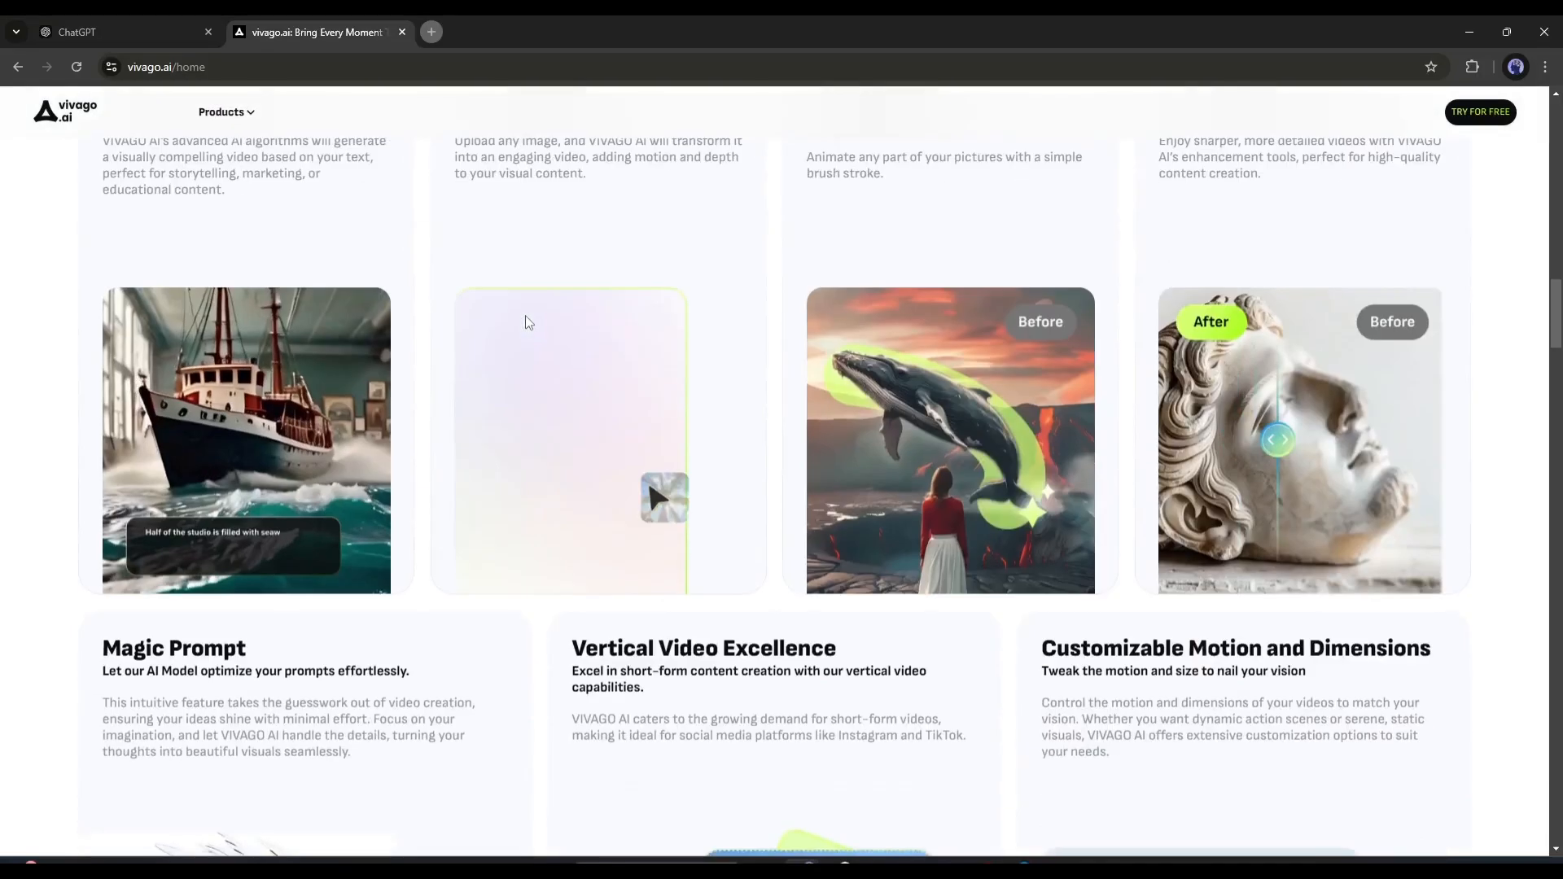
pyautogui.scroll(-3)
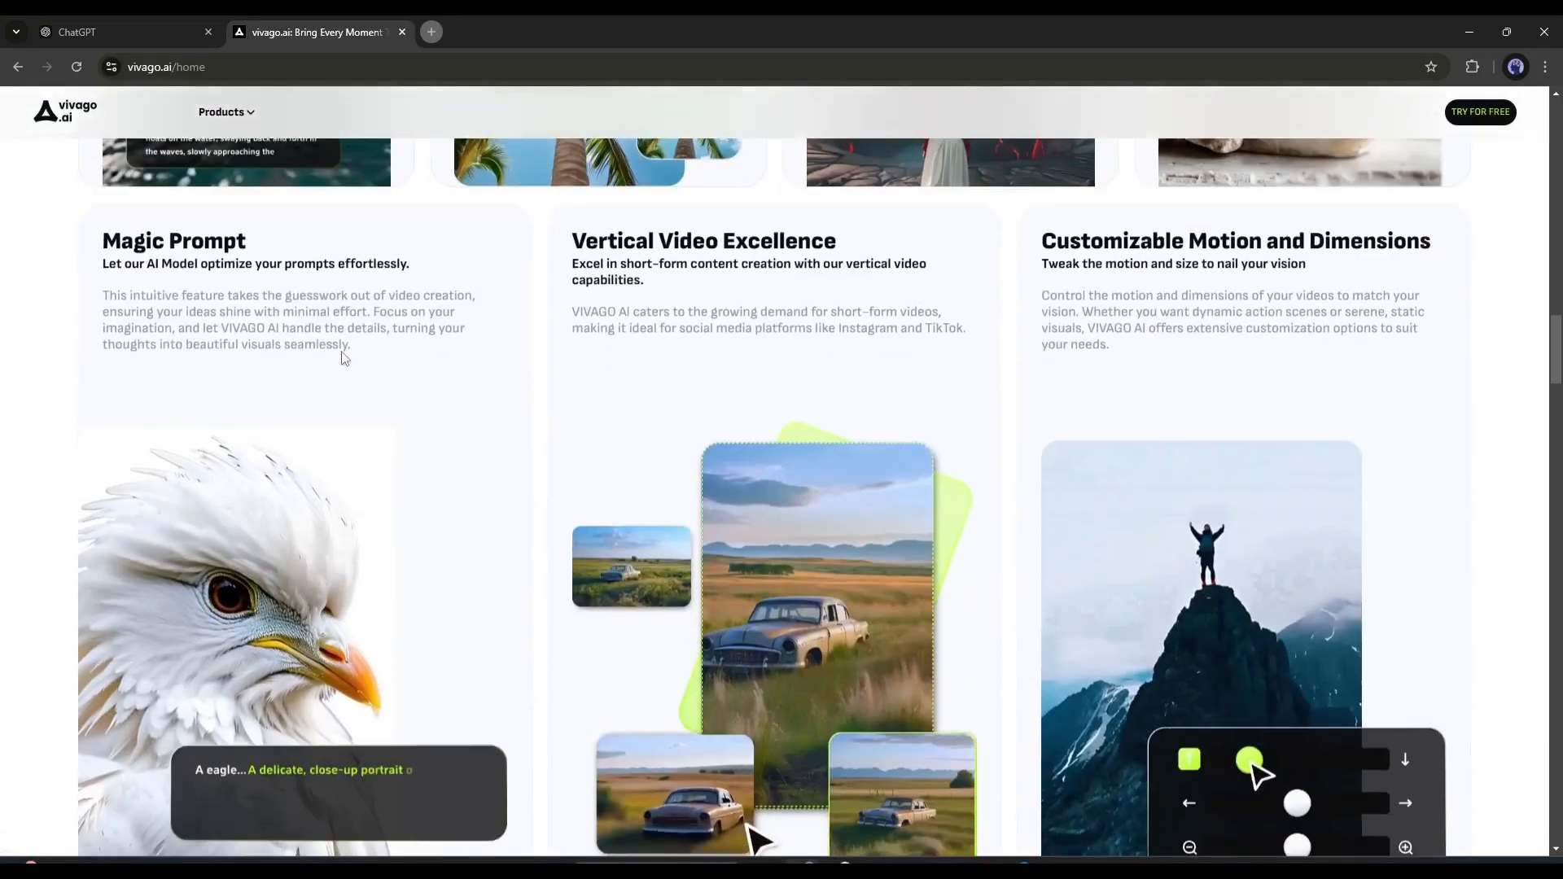
pyautogui.scroll(-3)
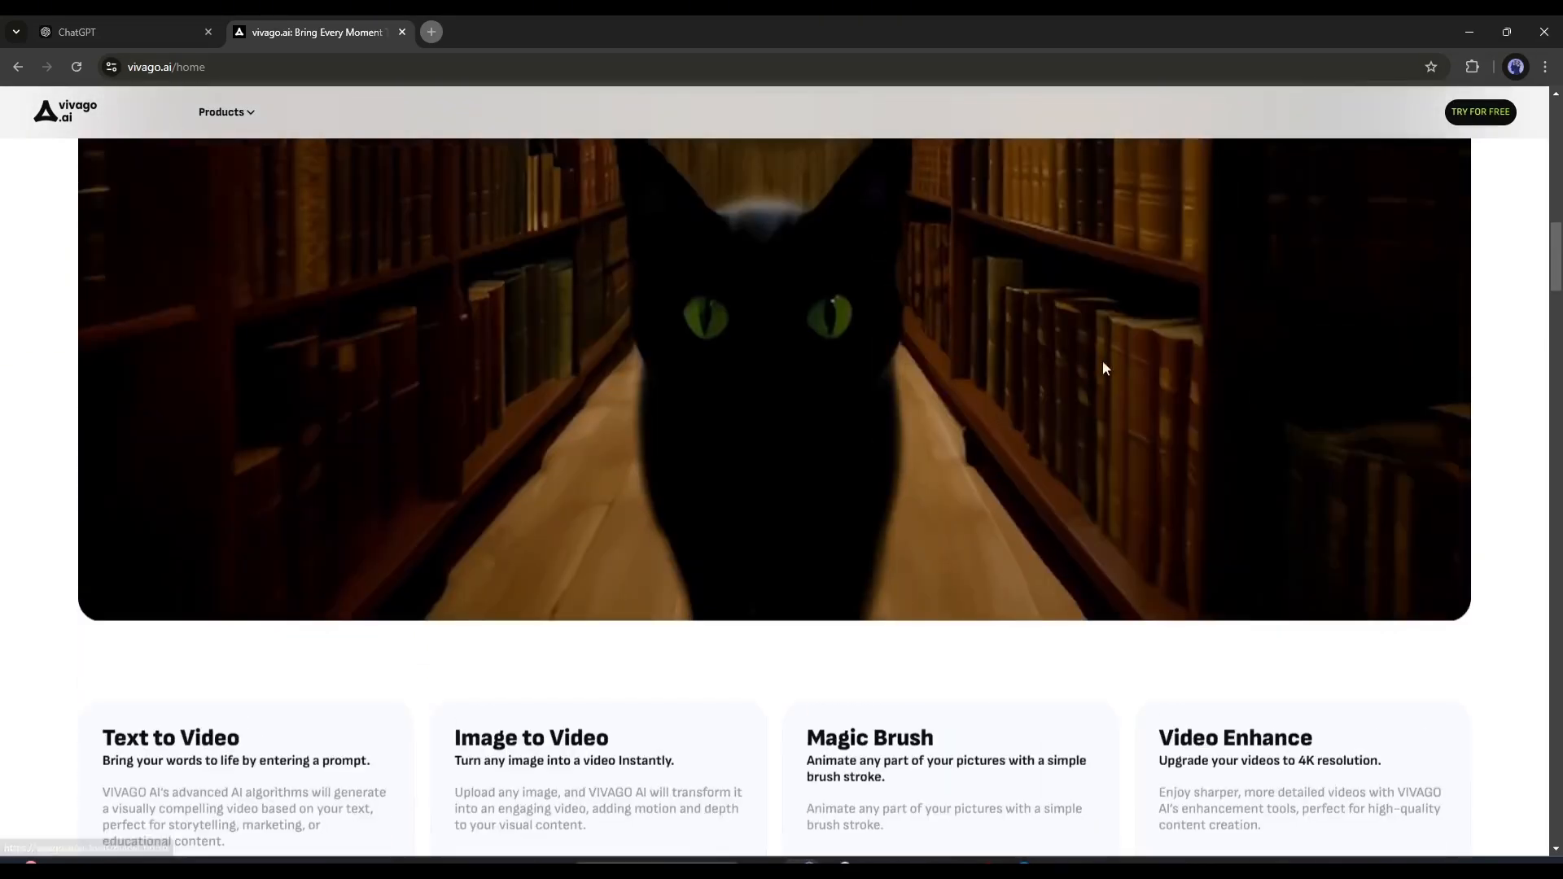
pyautogui.scroll(3)
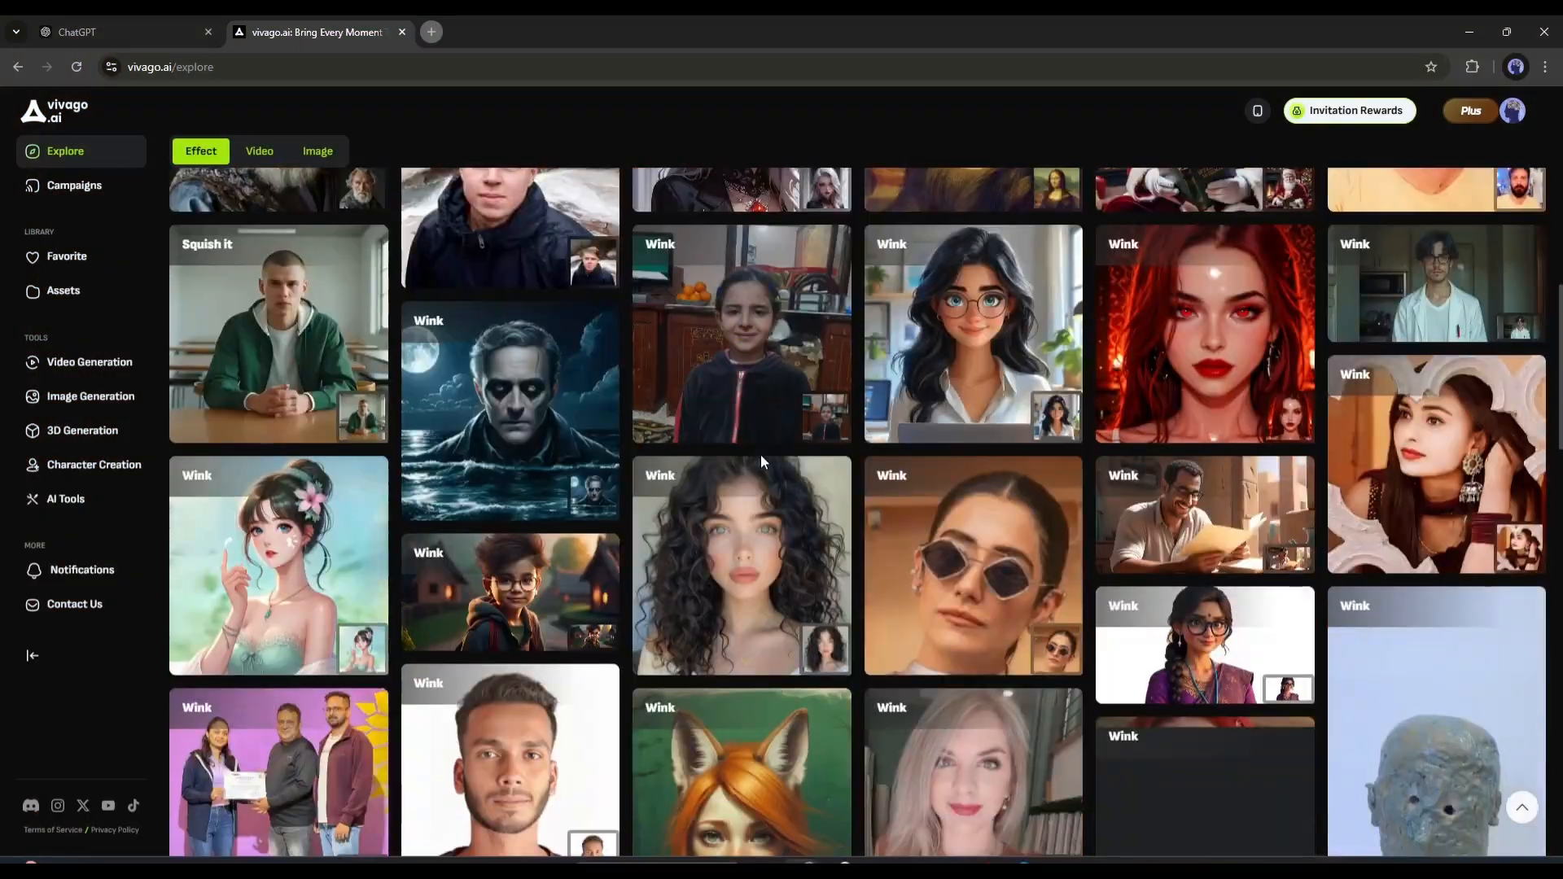
# - Open Video Generation, check Remove Background and Image To Video, then select Text To Video
pyautogui.scroll(3)
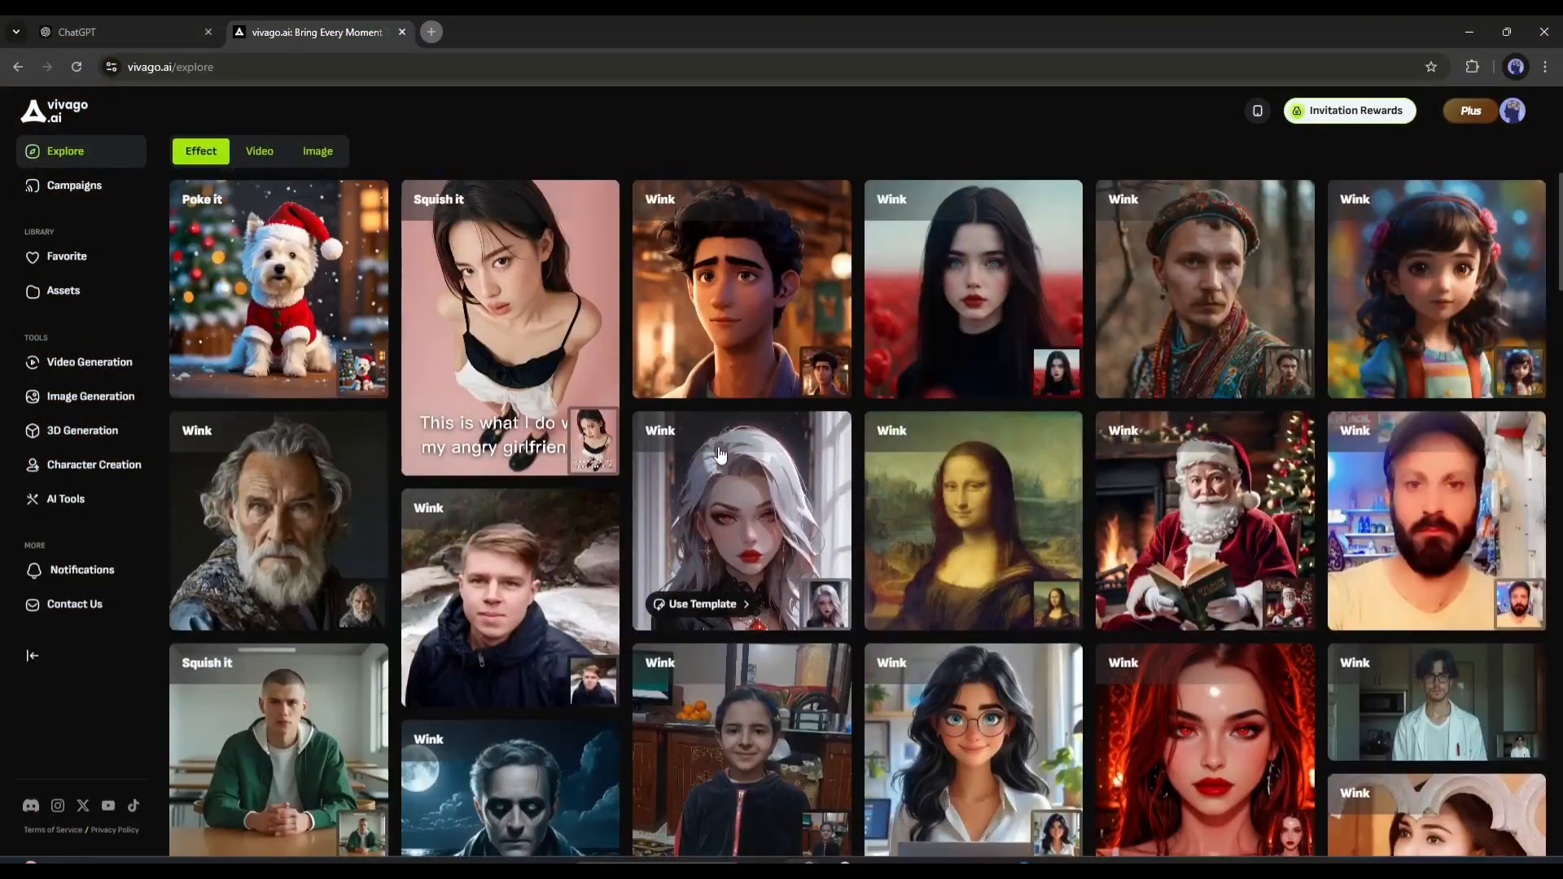
pyautogui.scroll(3)
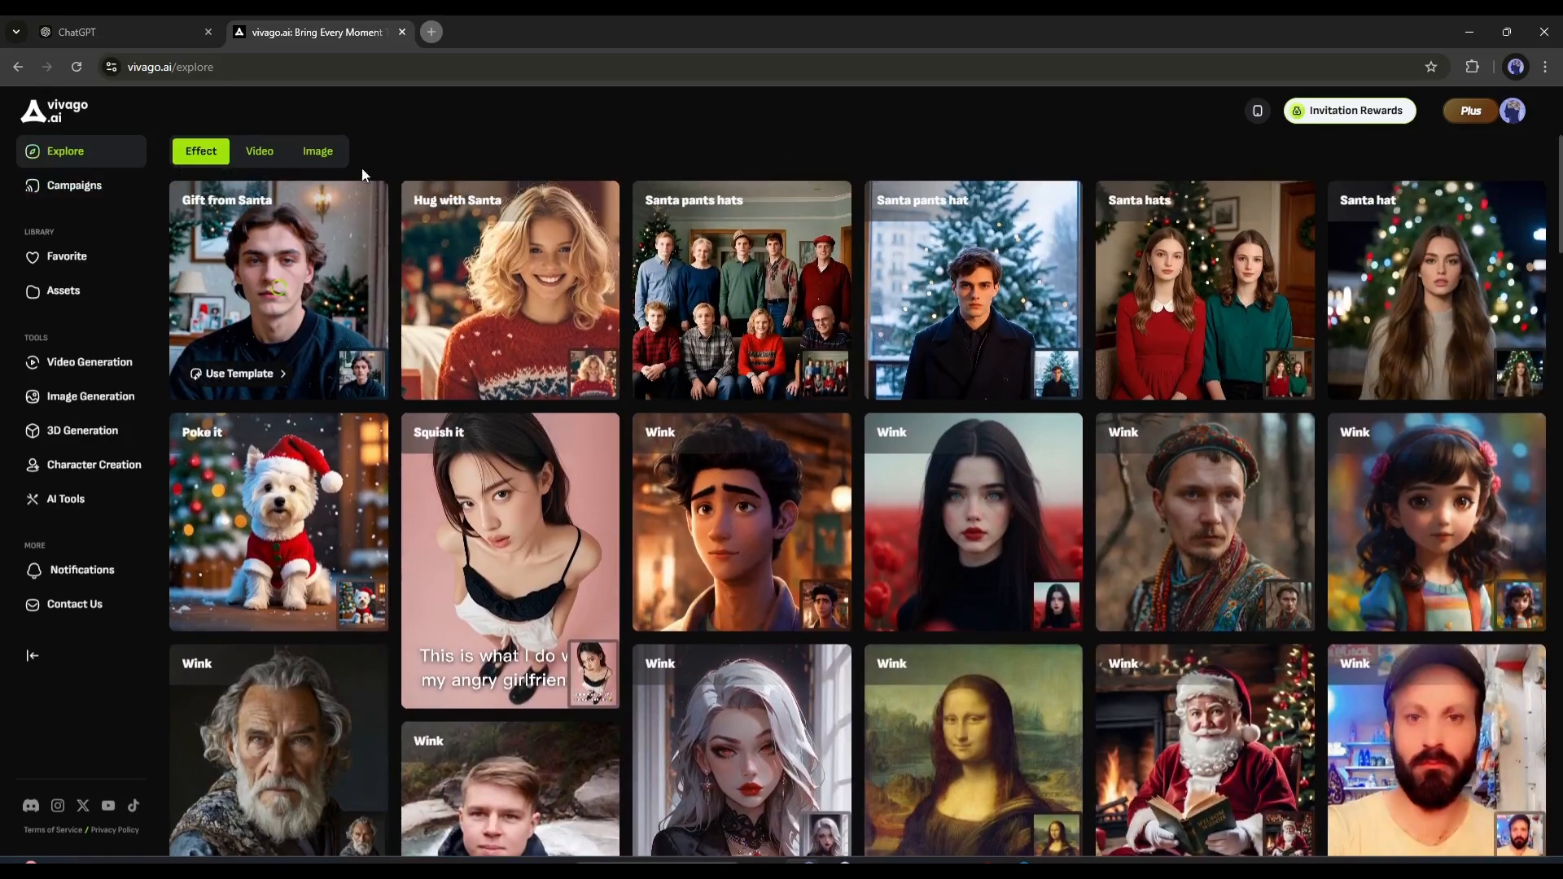
pyautogui.click(88, 361)
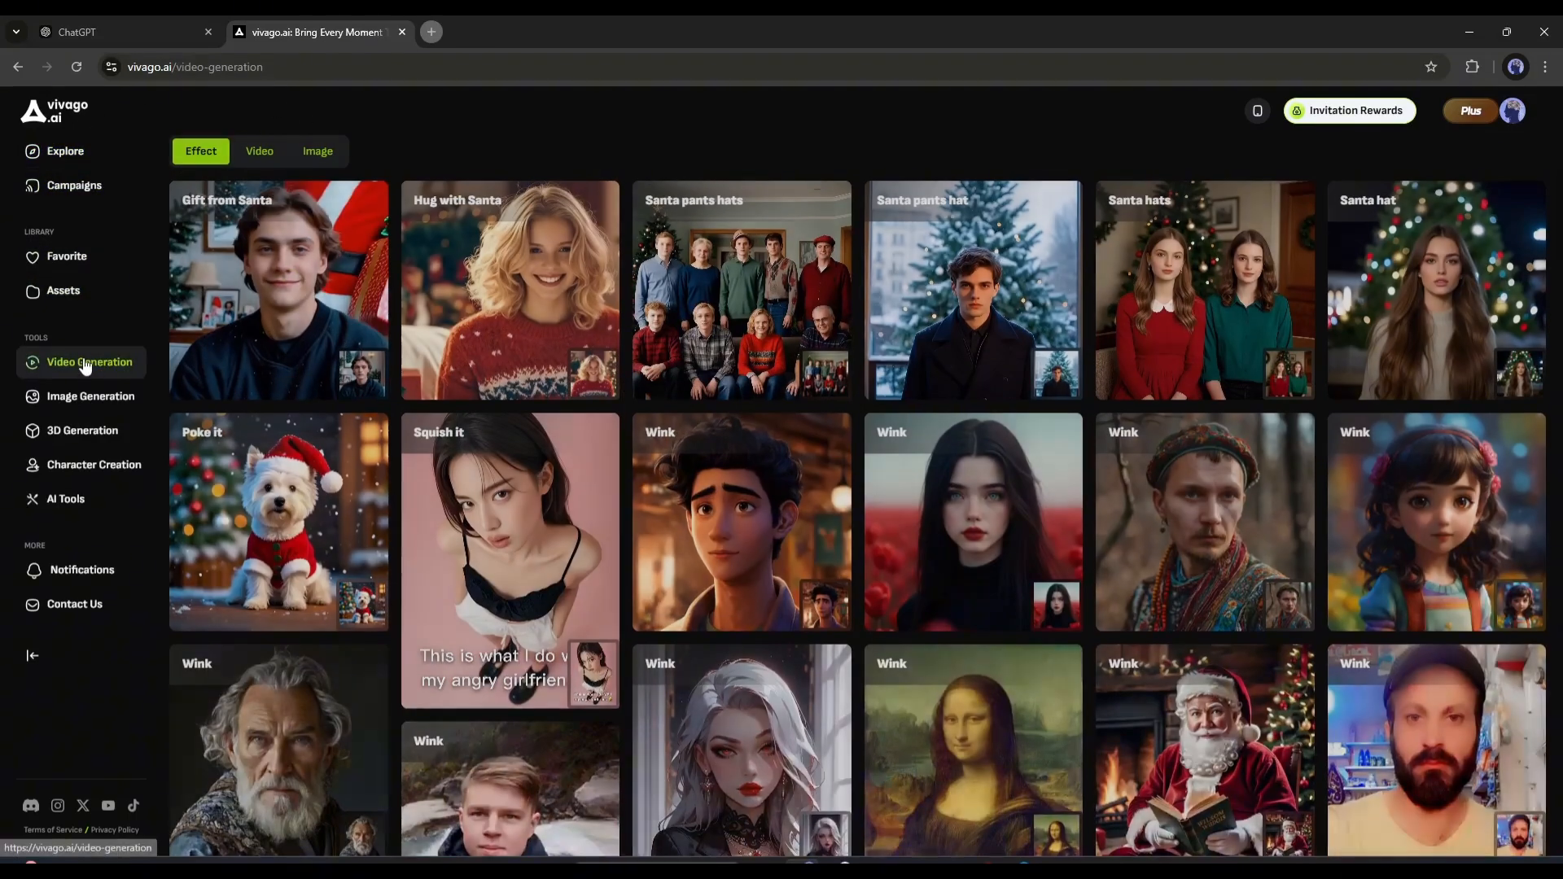
pyautogui.click(89, 361)
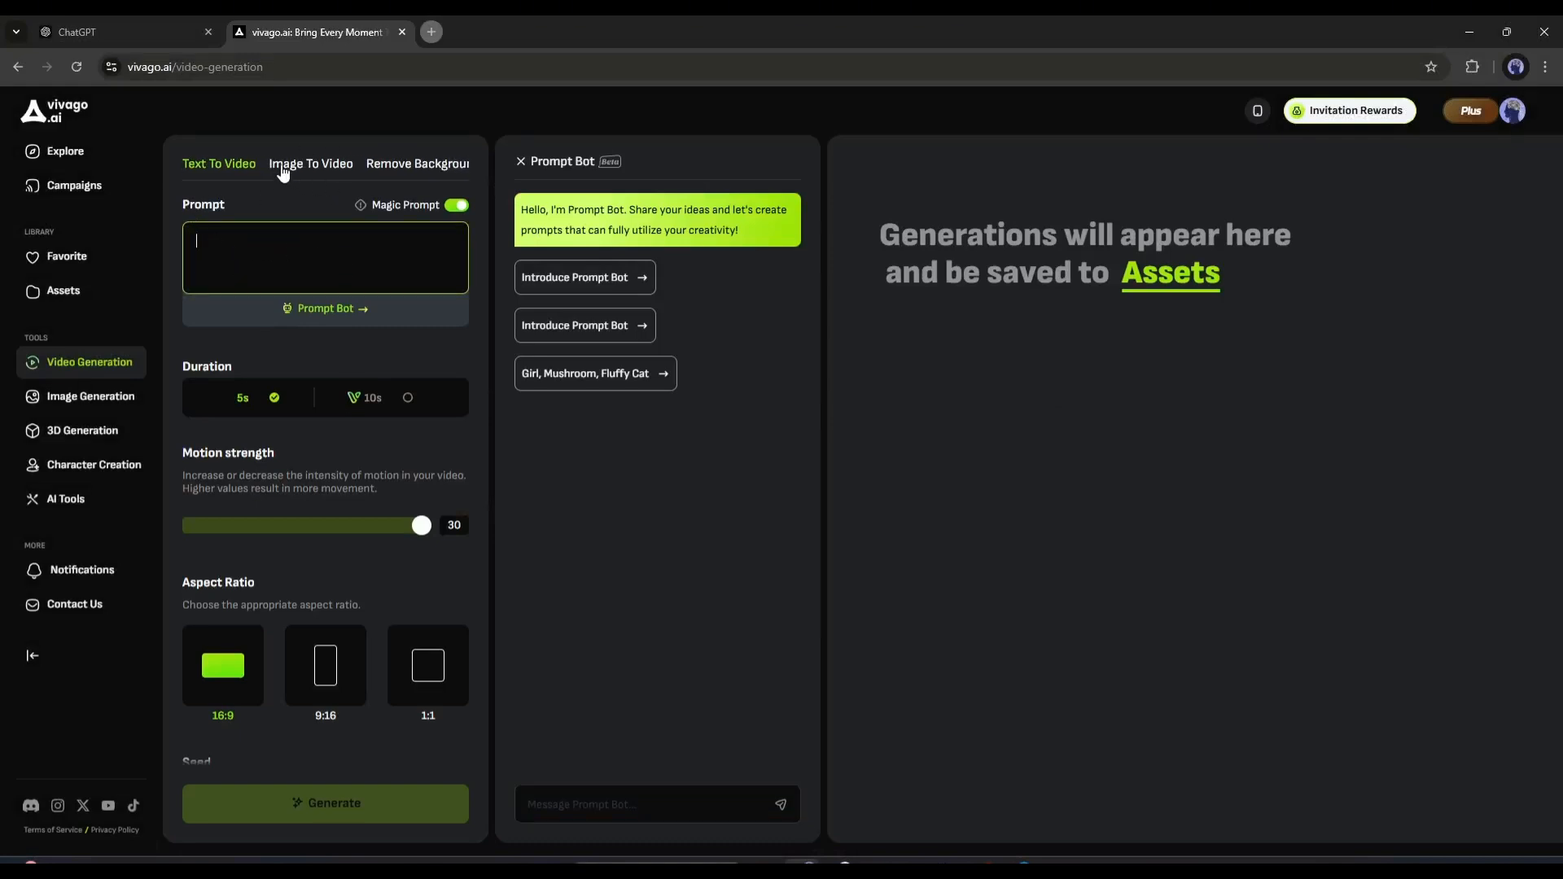
pyautogui.click(416, 164)
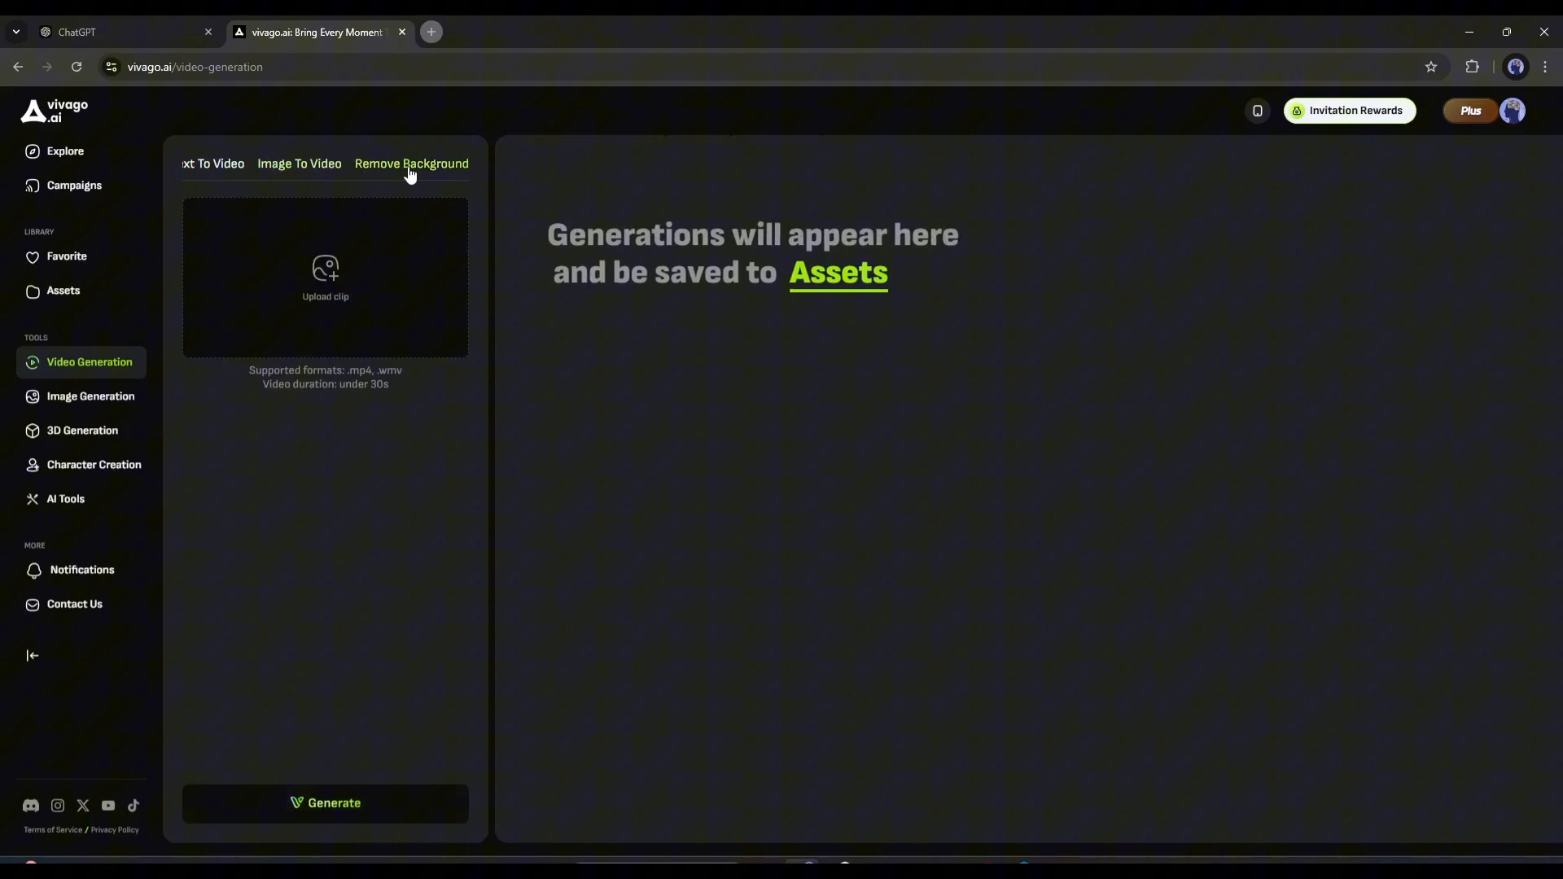
pyautogui.click(297, 164)
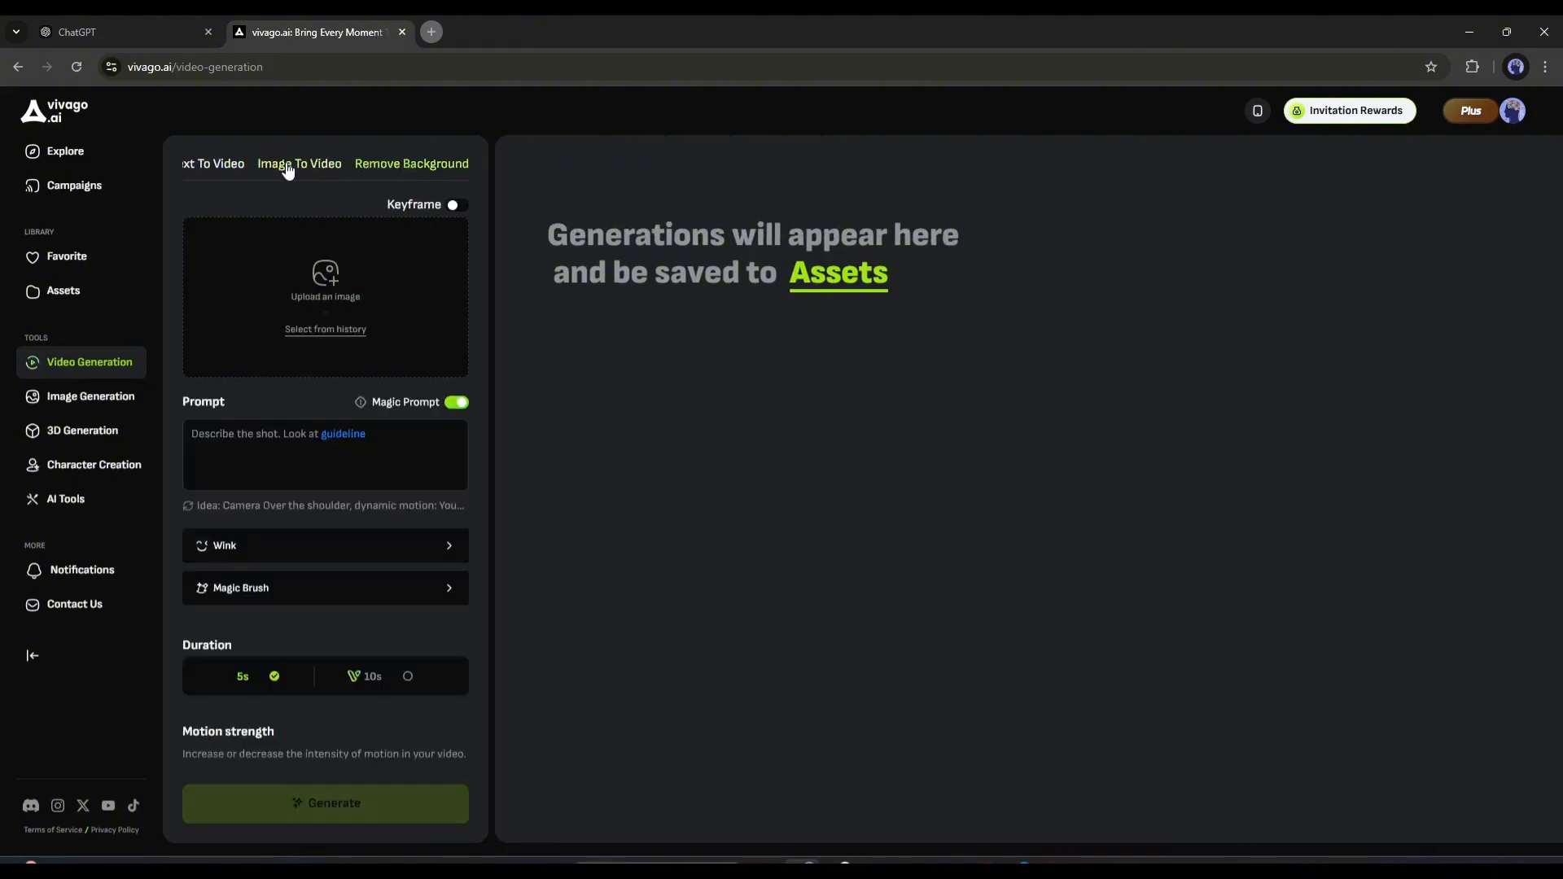
pyautogui.click(212, 164)
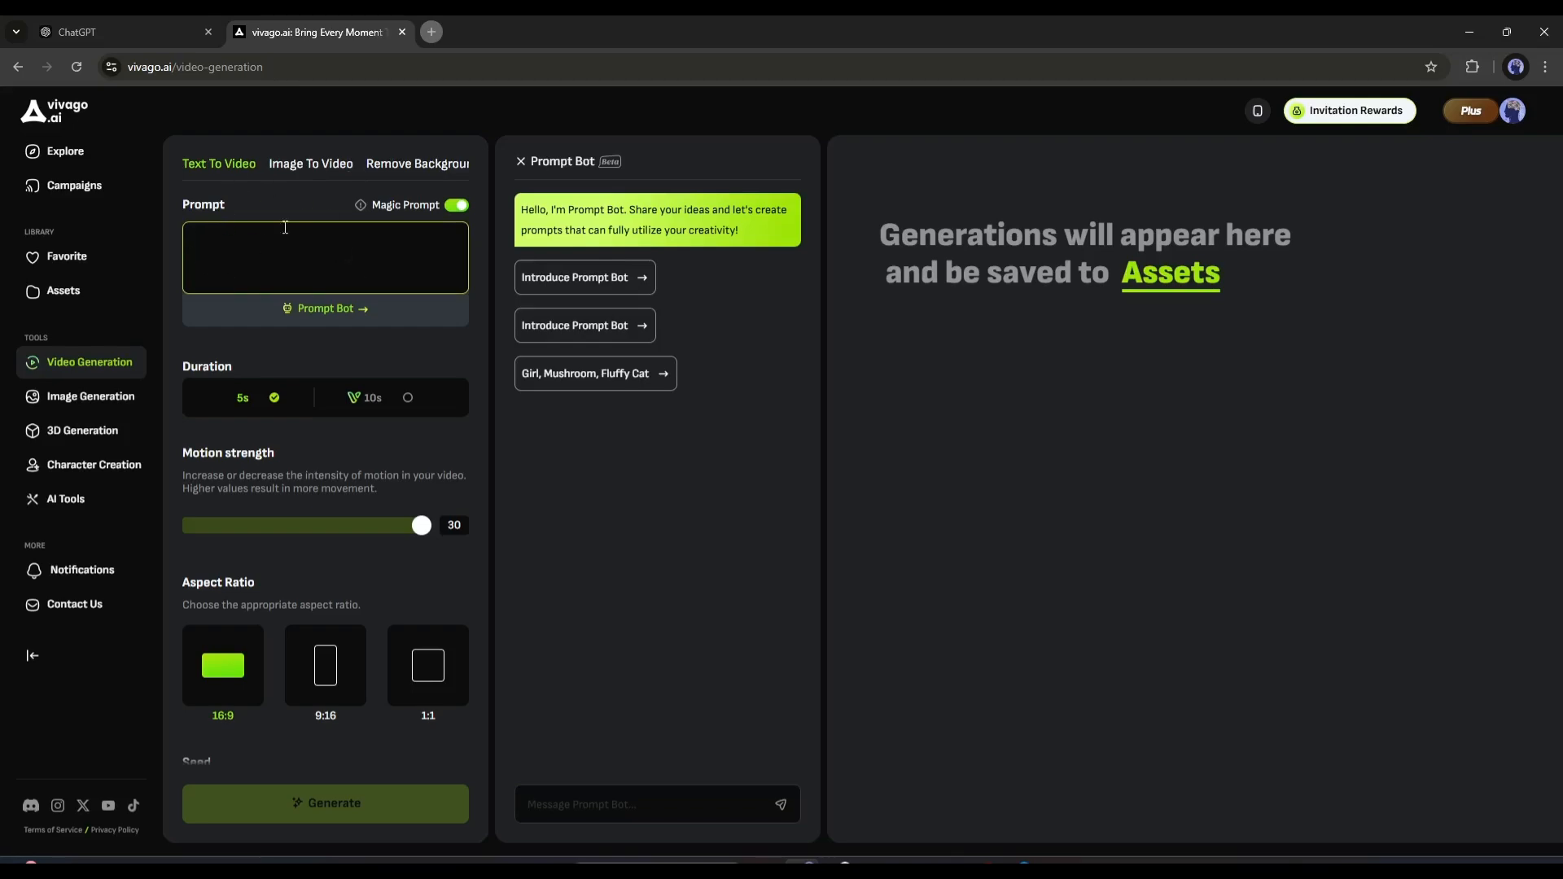
# - Switch to ChatGPT and copy the Prompt 1 night-cityscape description
pyautogui.click(120, 32)
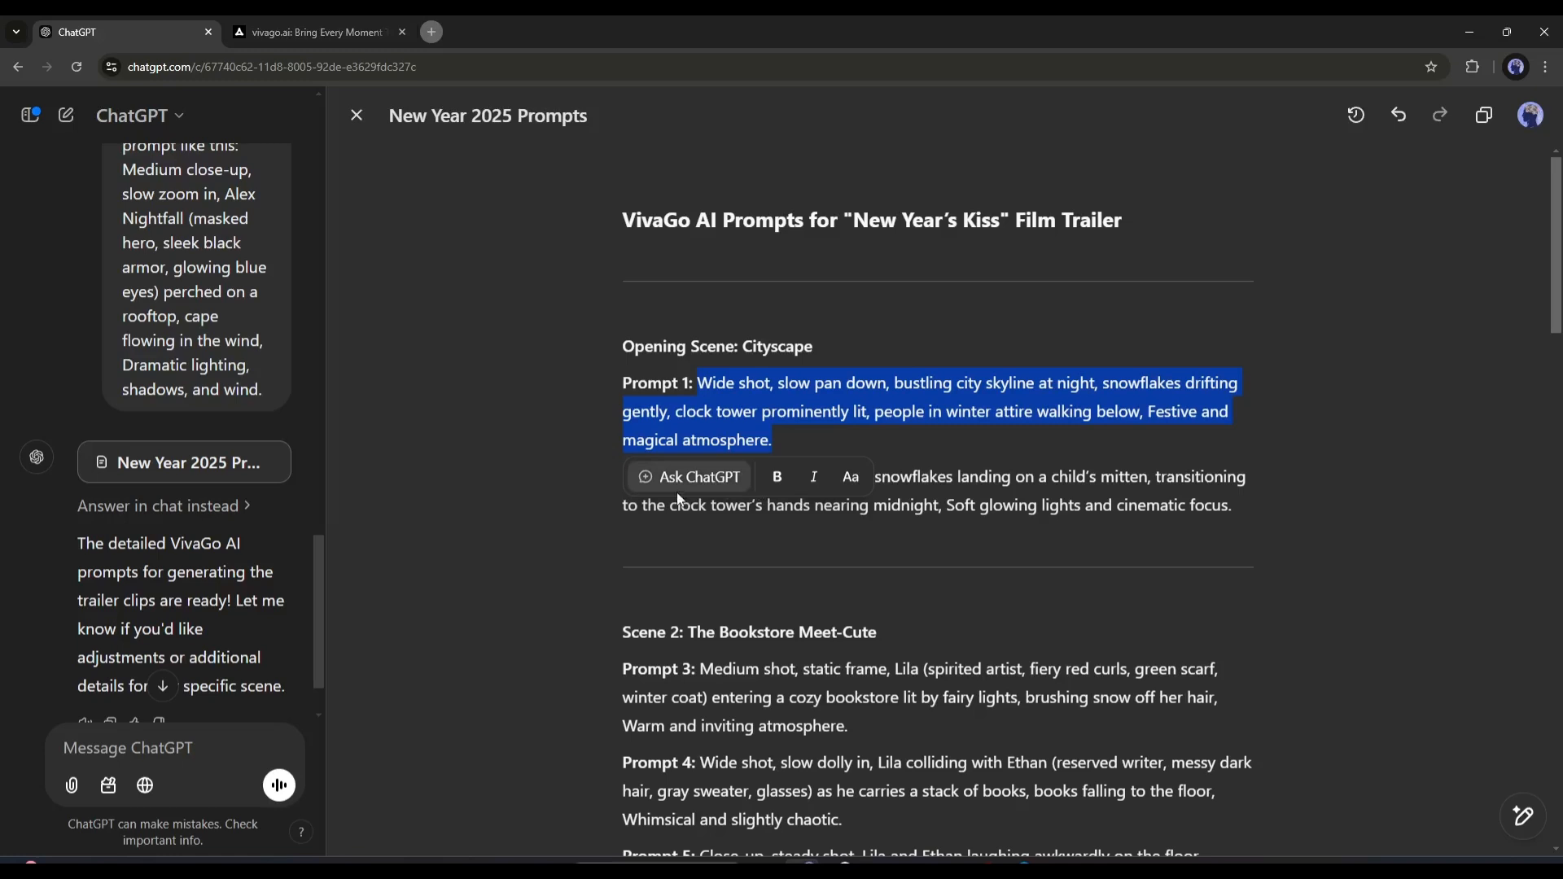
pyautogui.click(312, 31)
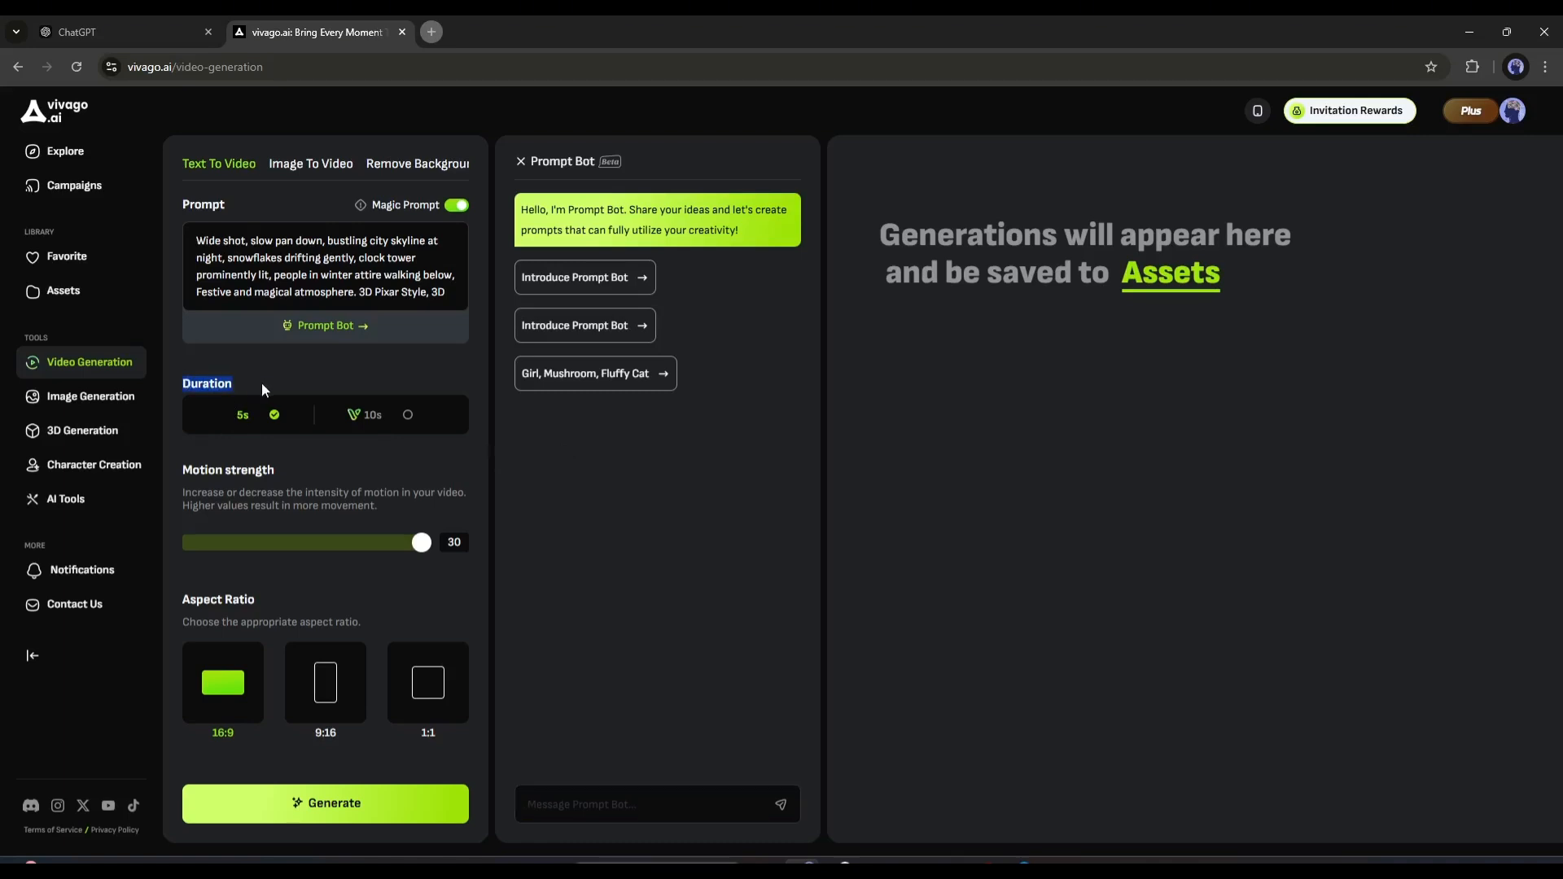
# - Keep the clip length at 5 seconds after trying 10, and review the seed option
pyautogui.click(372, 415)
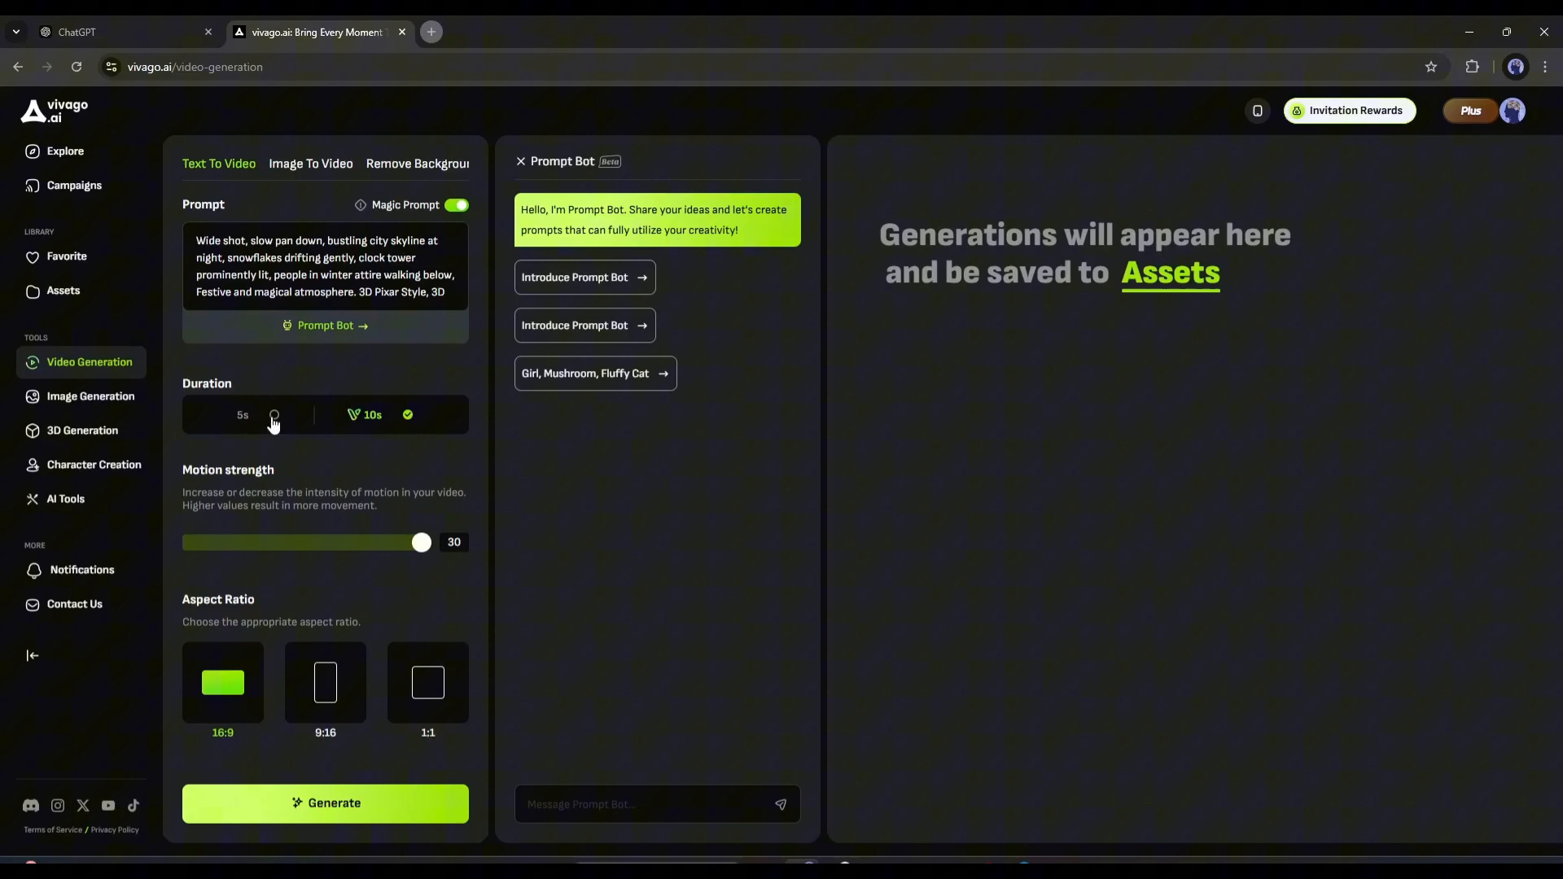
pyautogui.click(243, 414)
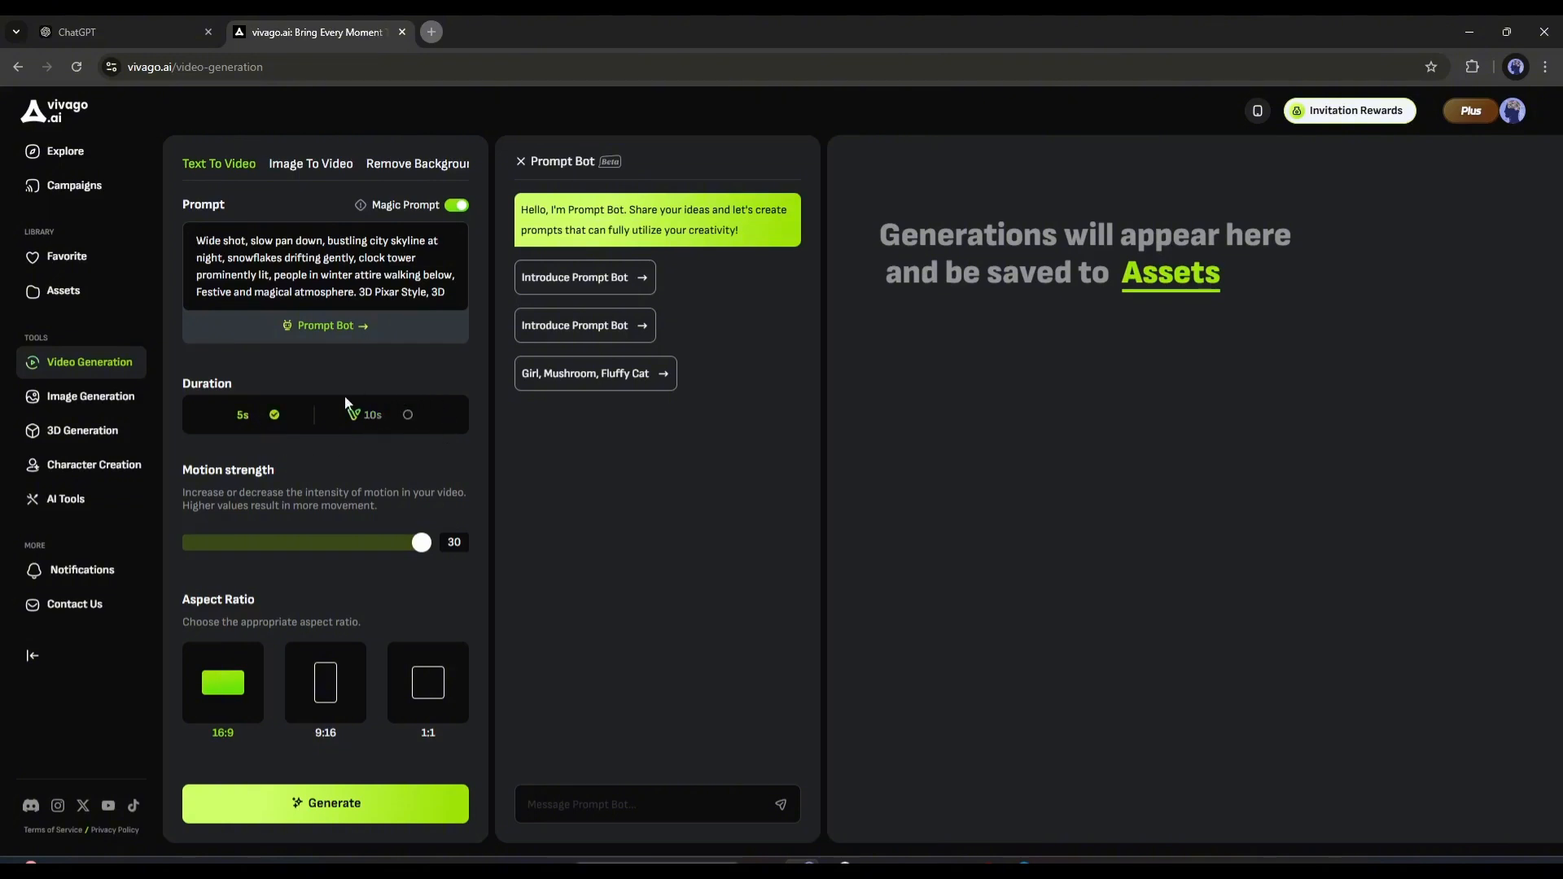
pyautogui.moveTo(420, 439)
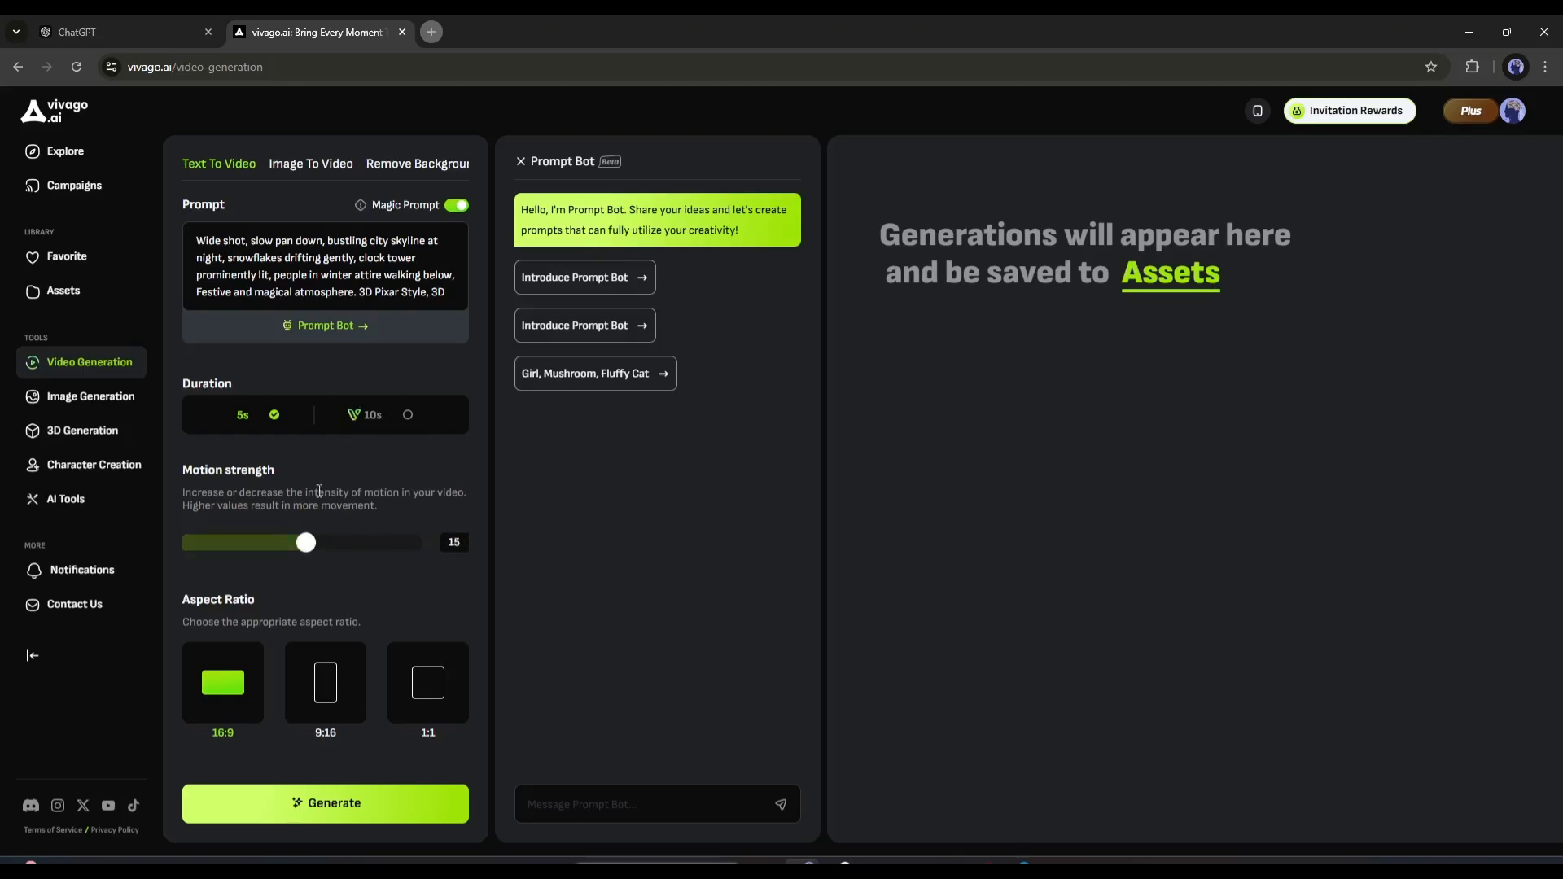
pyautogui.scroll(-3)
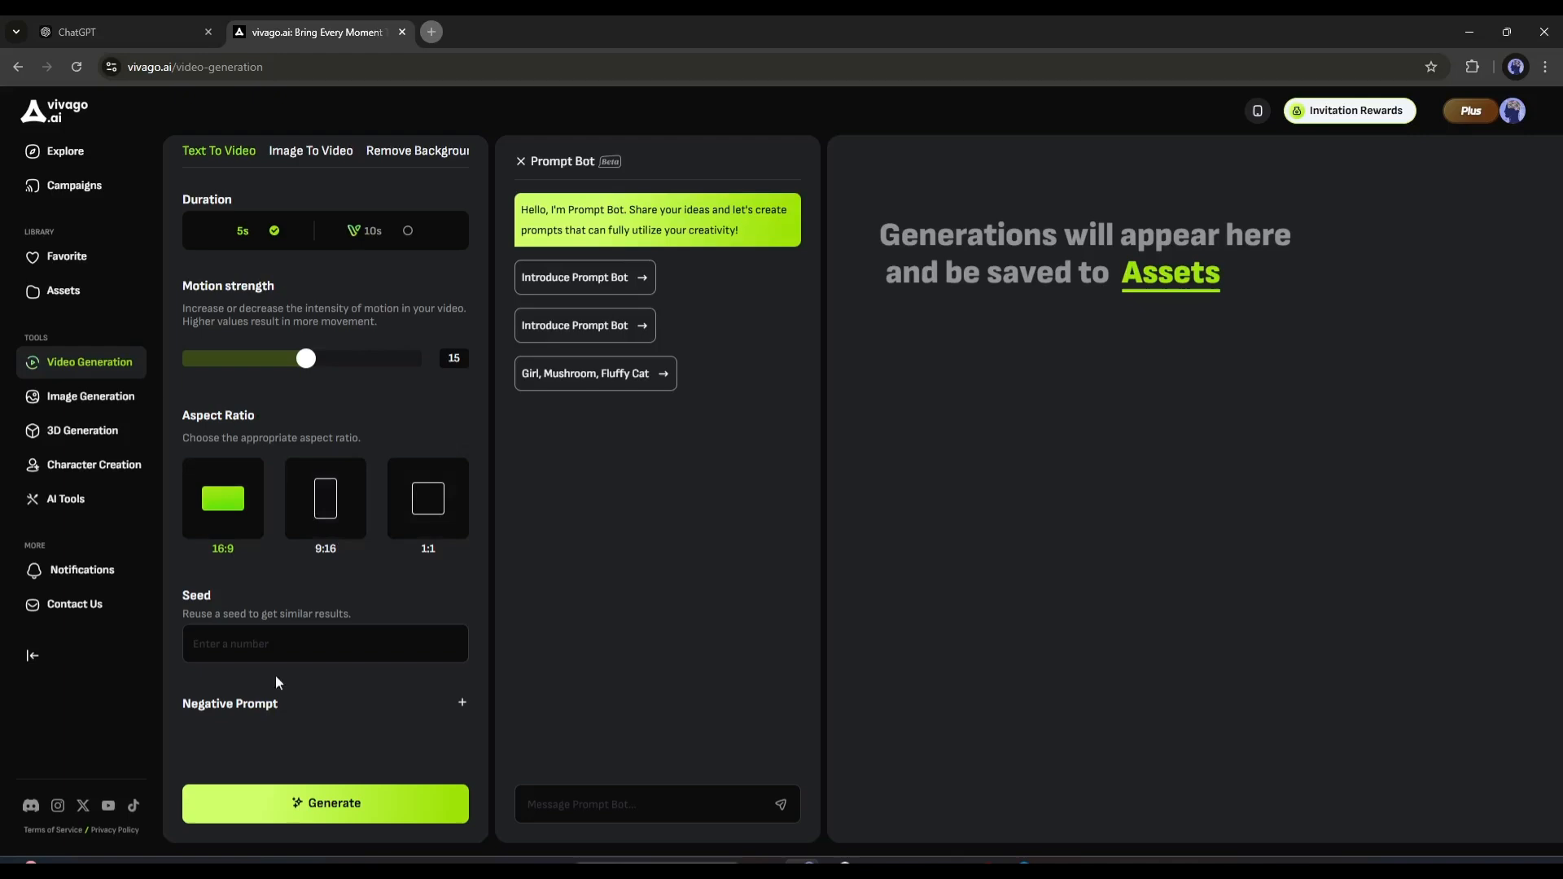
pyautogui.click(324, 643)
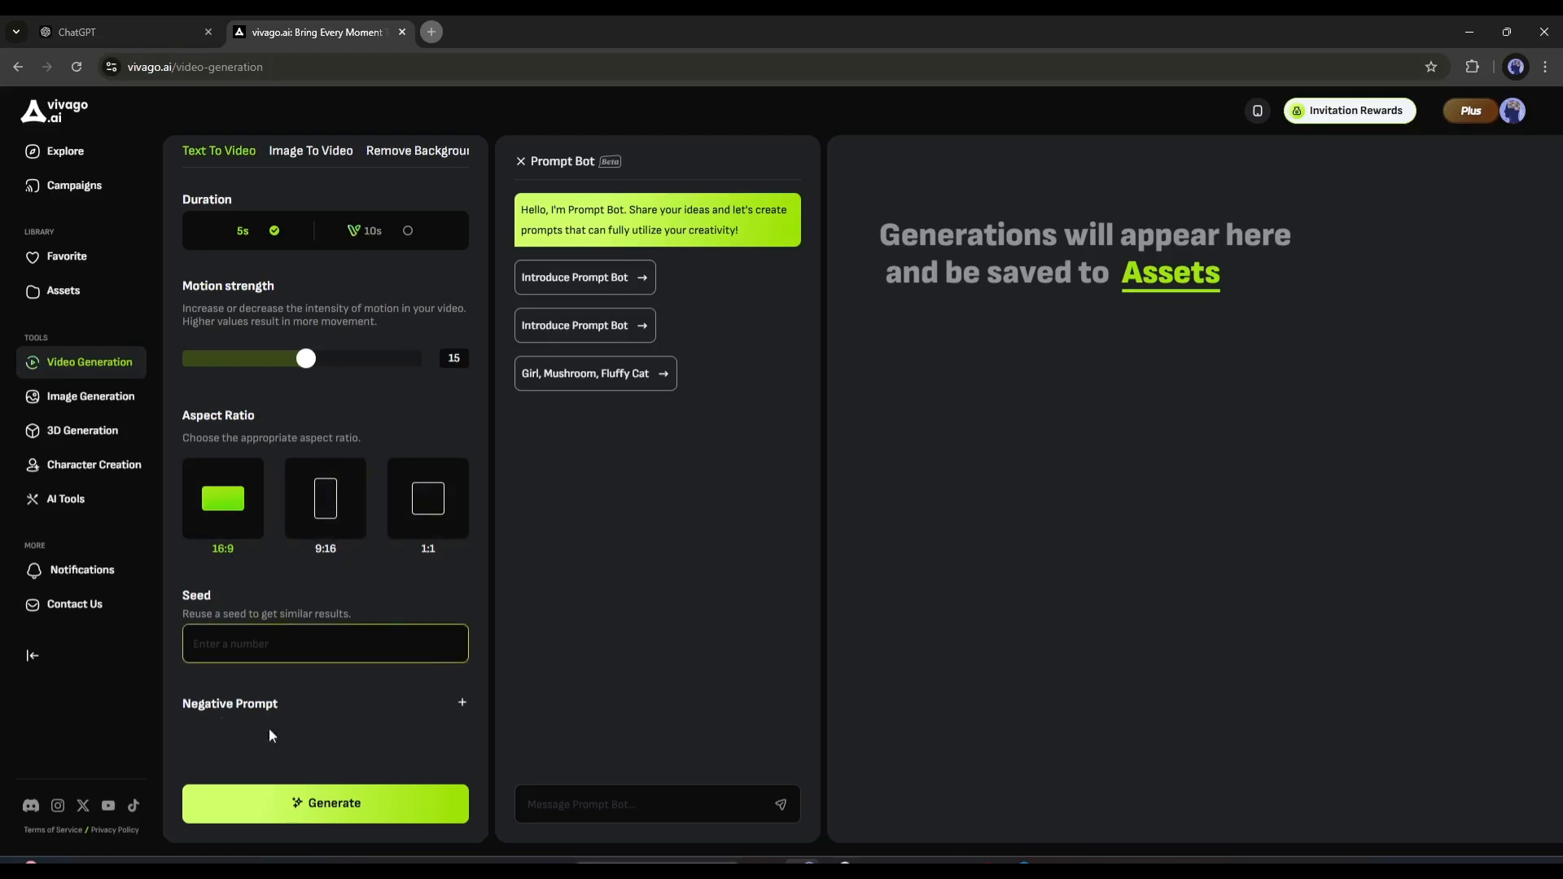
# - Add 'realistic' as the negative prompt and generate the cityscape clip
pyautogui.click(461, 707)
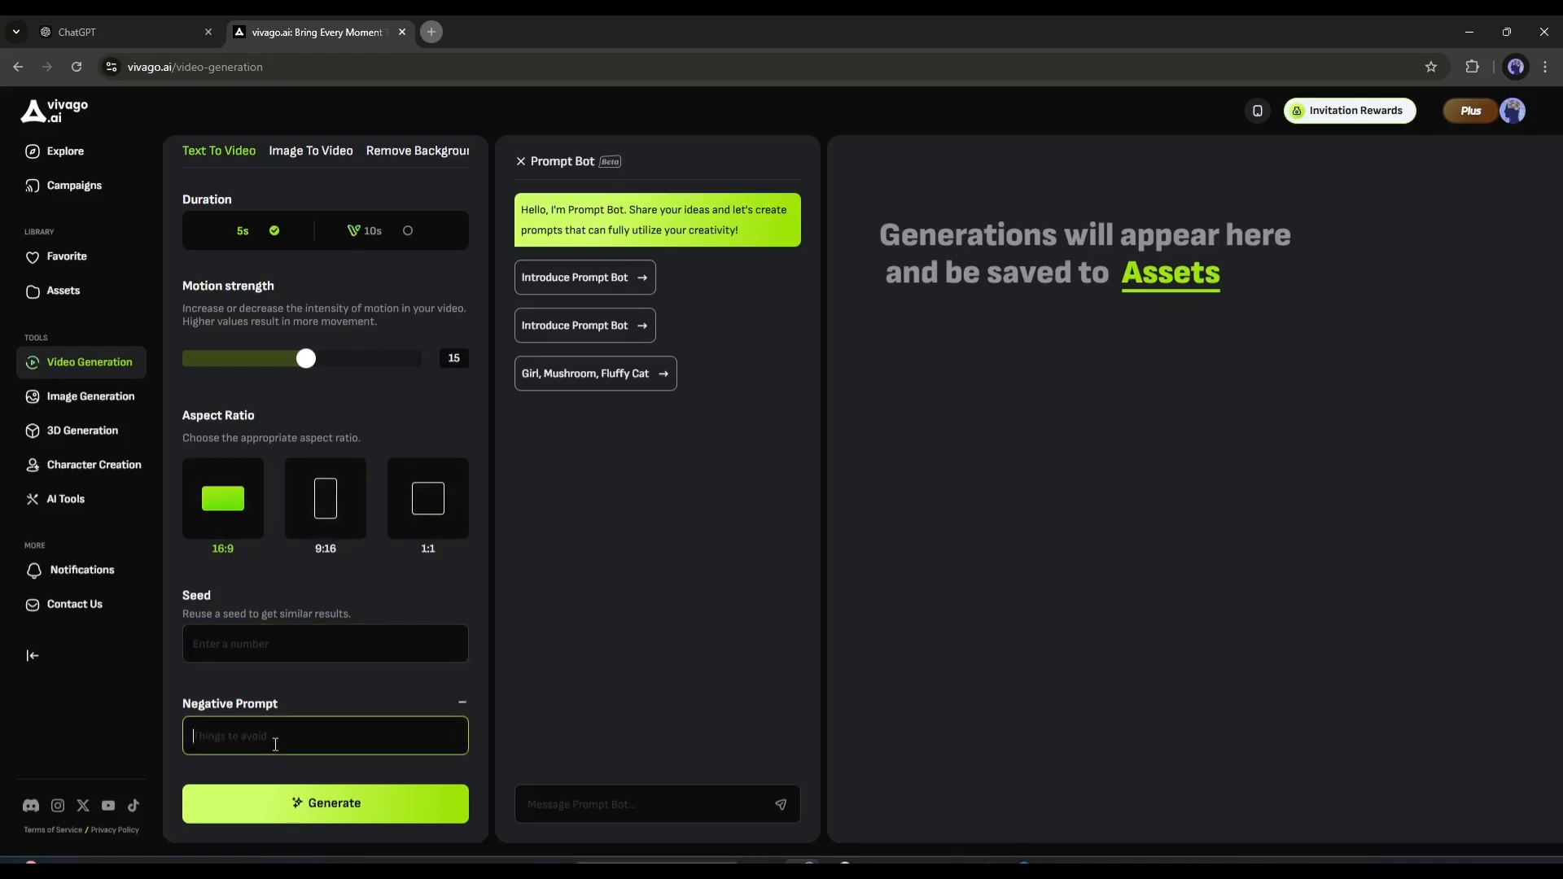
pyautogui.write('realis')
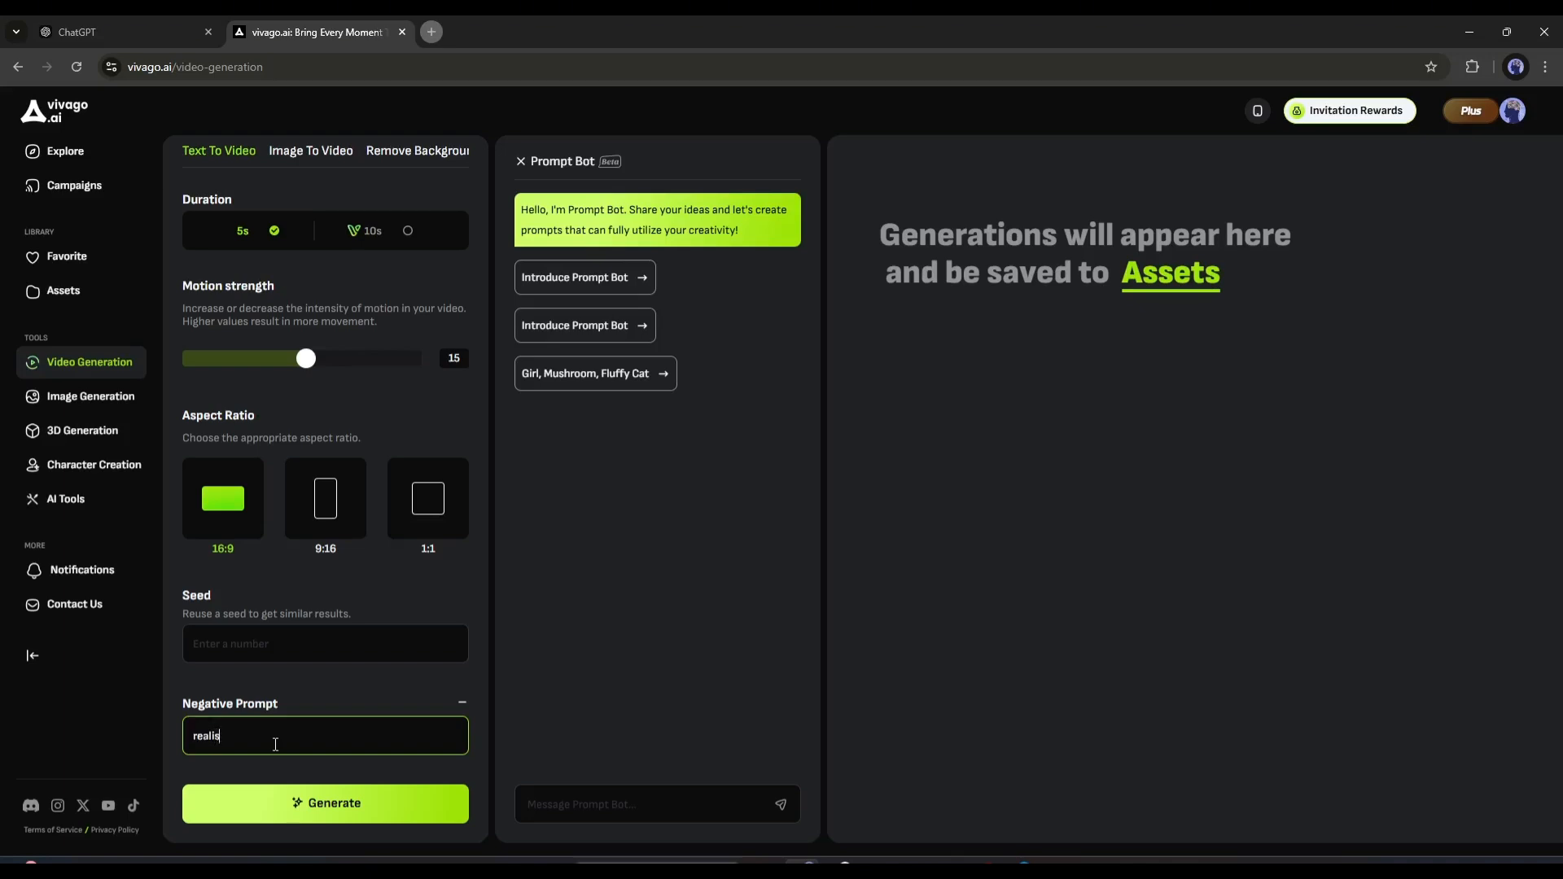
pyautogui.write('tic')
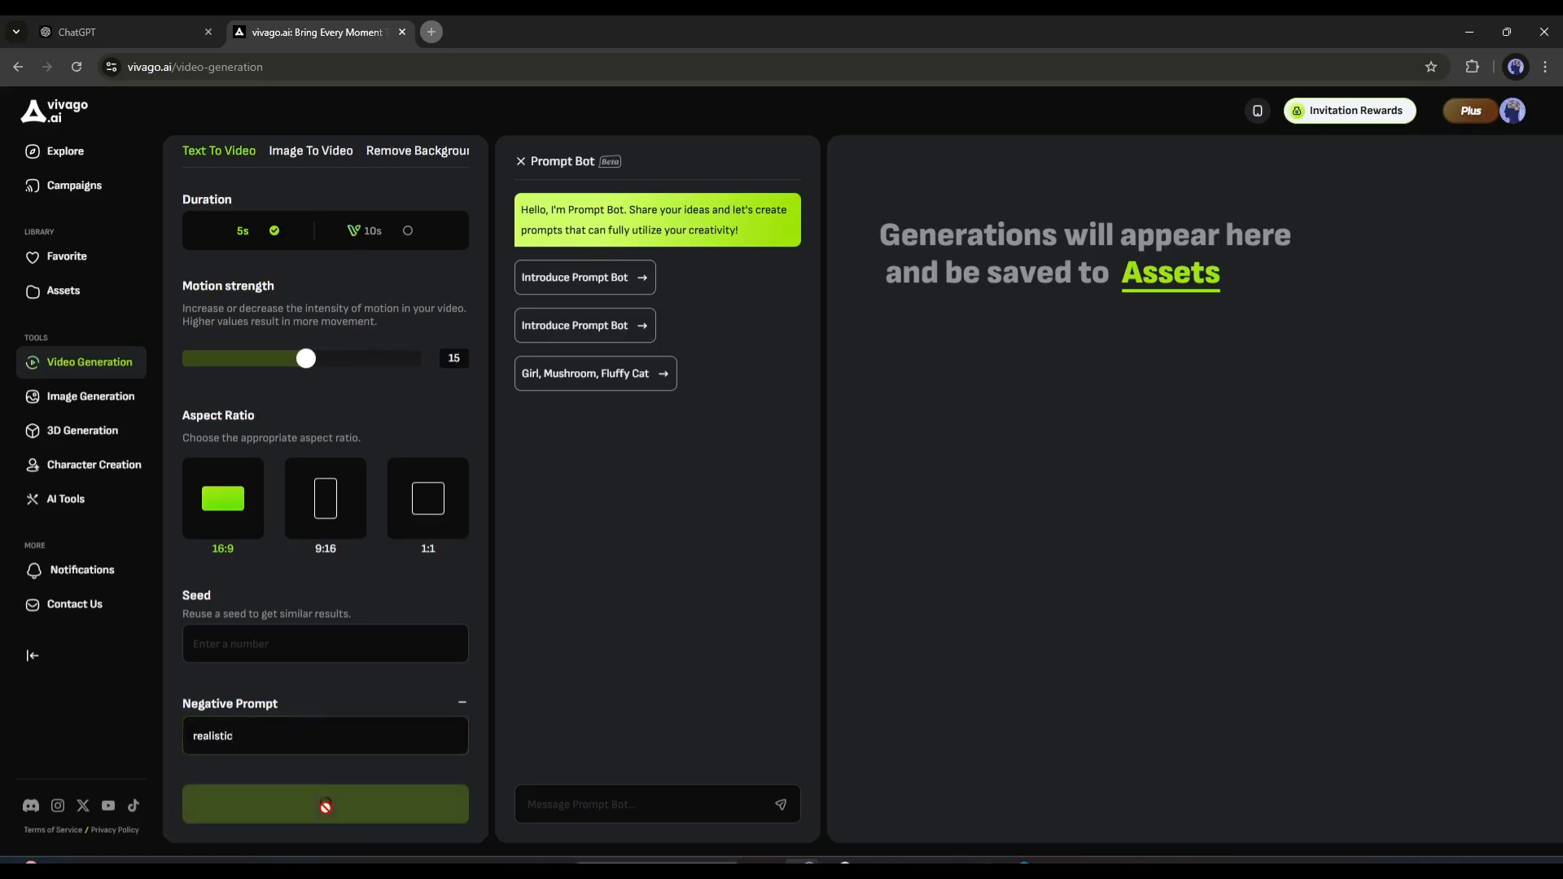
pyautogui.click(325, 803)
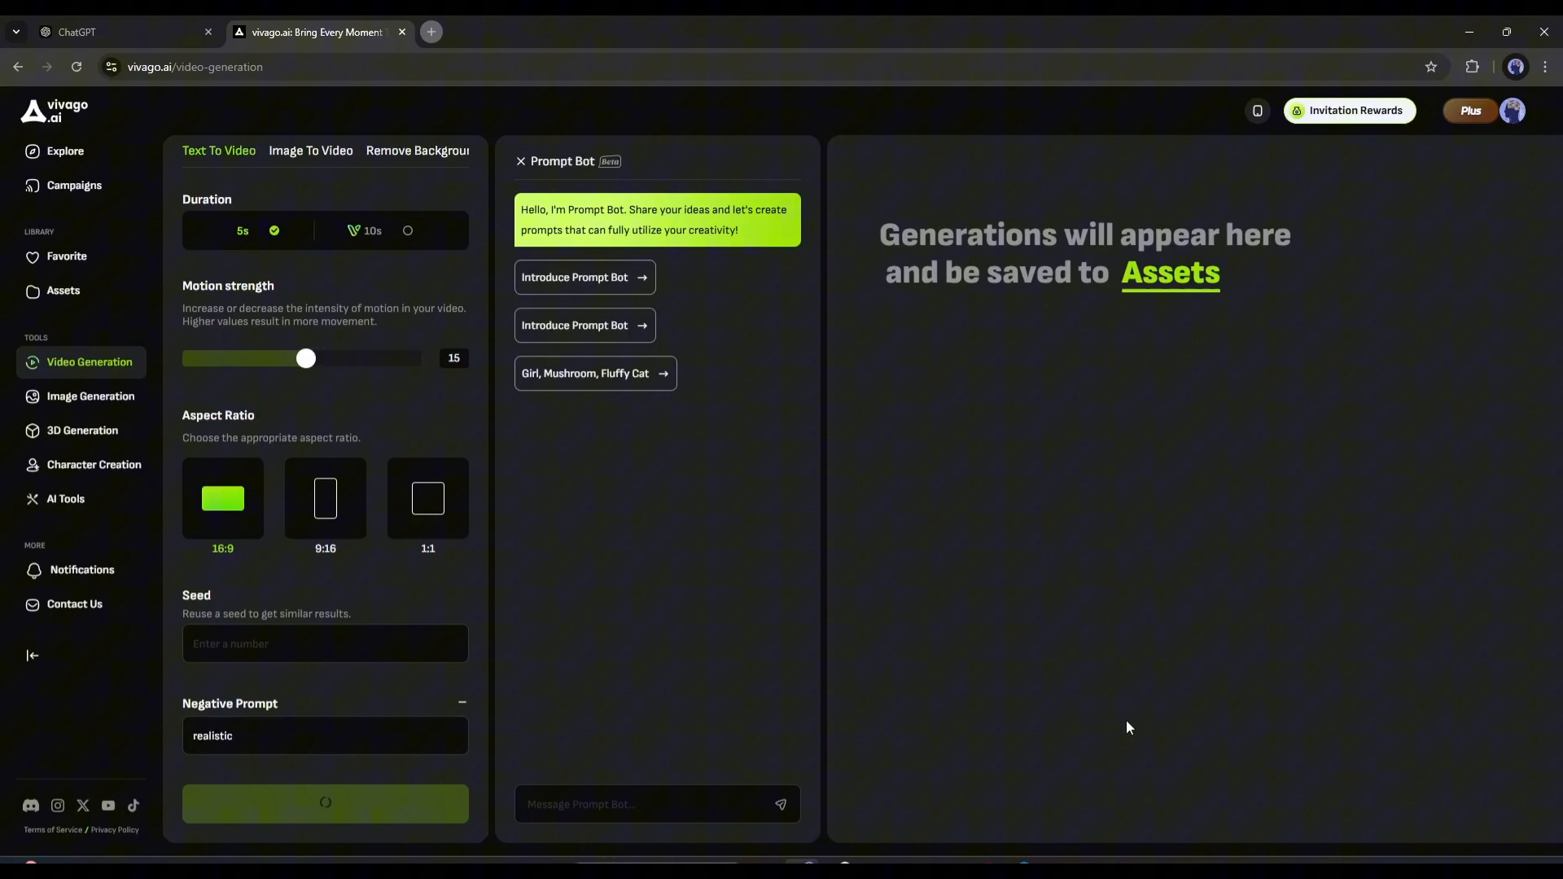
pyautogui.click(325, 803)
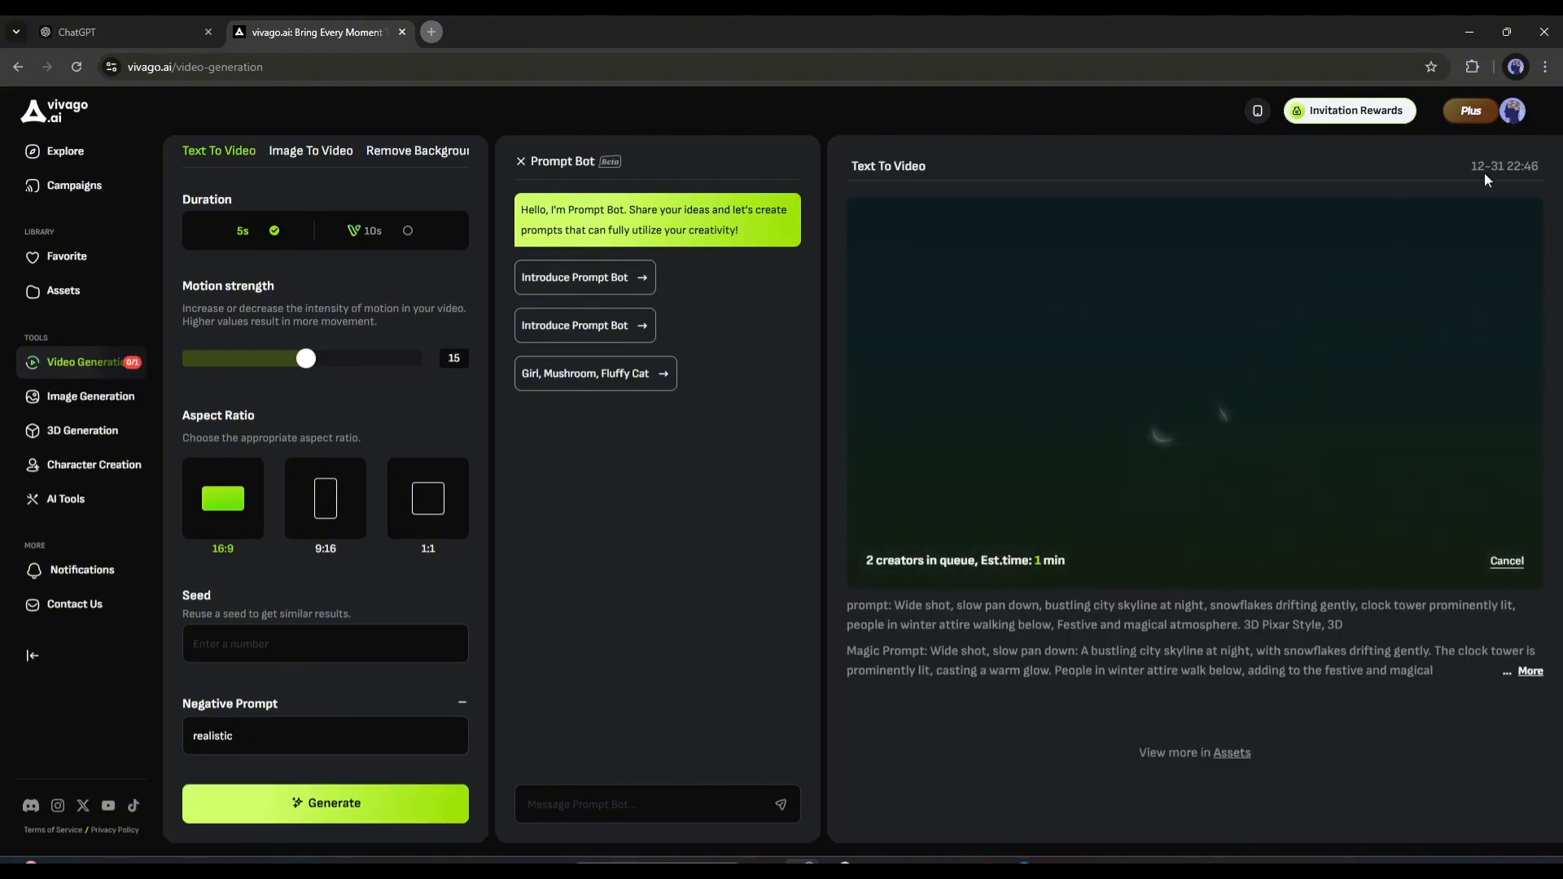
pyautogui.click(75, 32)
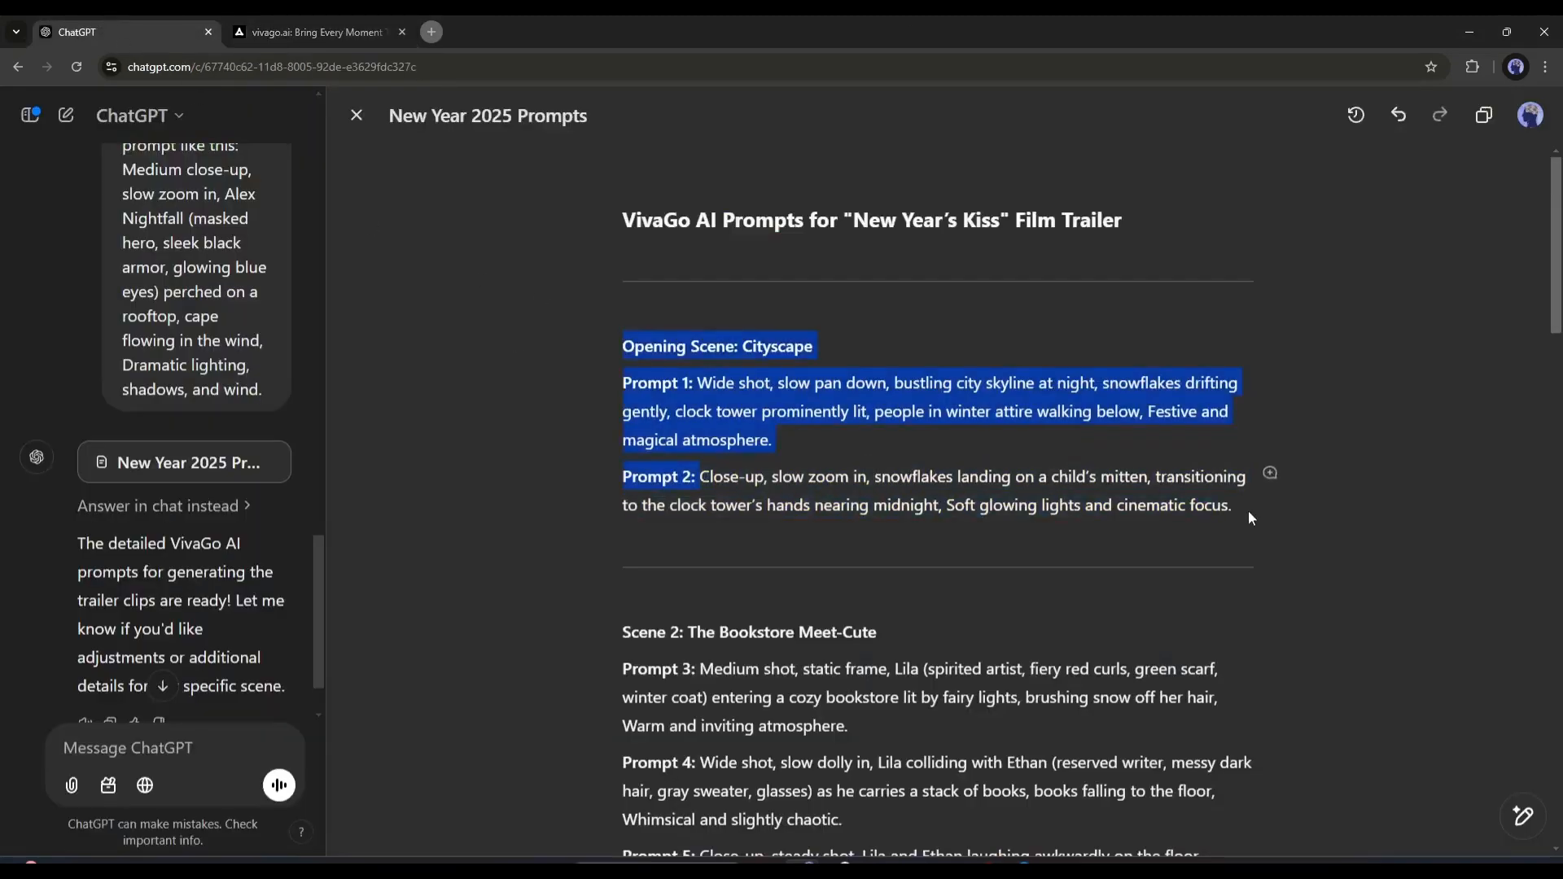
# - Copy Prompt 2's mitten close-up into Vivago AI and generate it at motion strength 12
pyautogui.rightClick(927, 504)
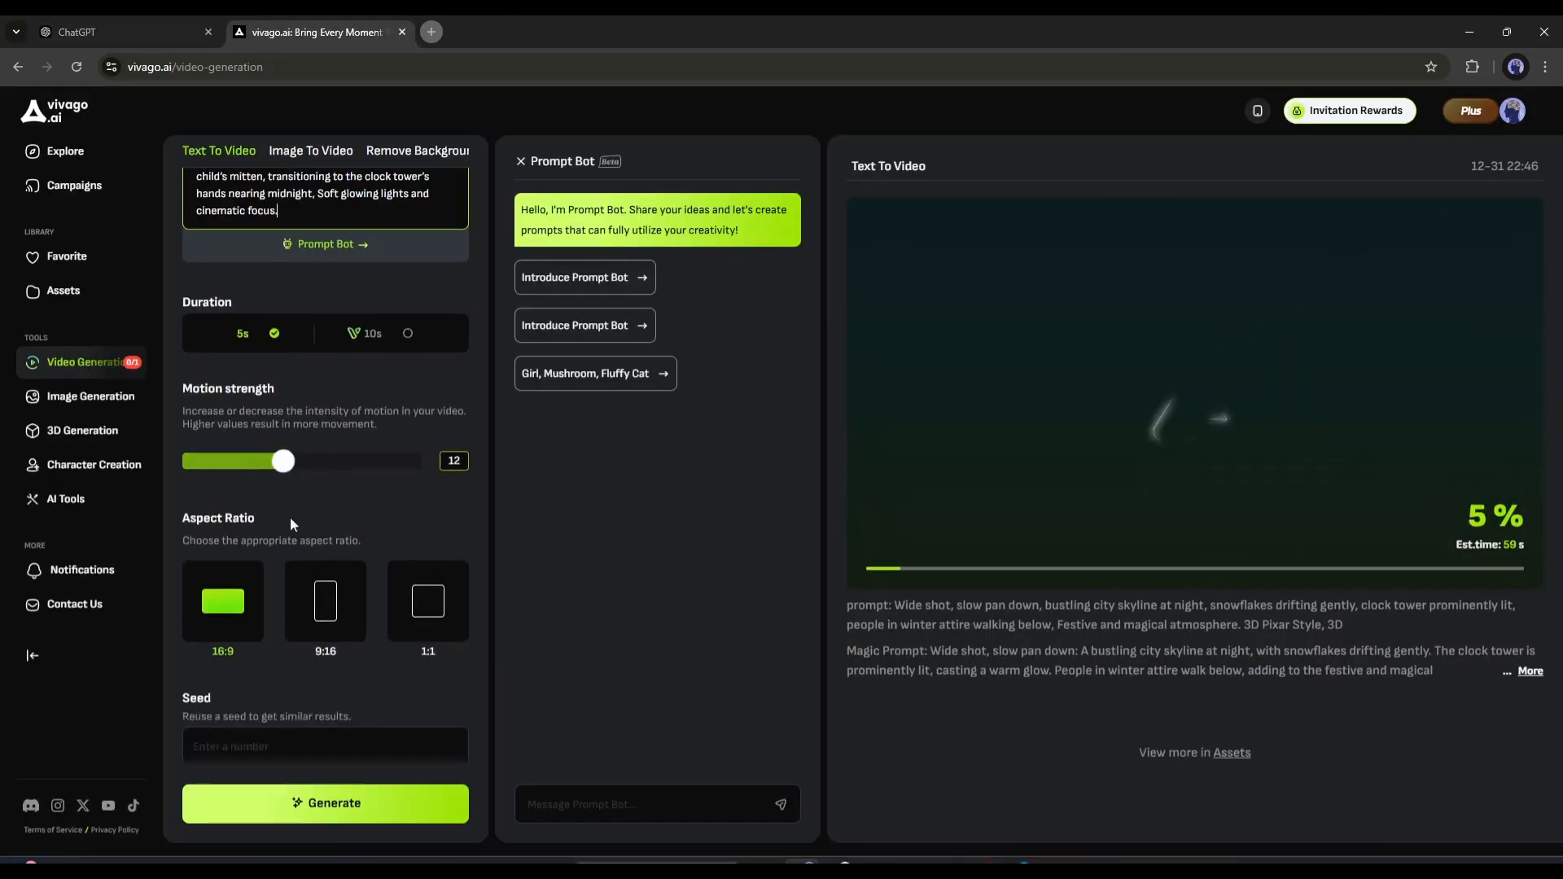
pyautogui.click(325, 802)
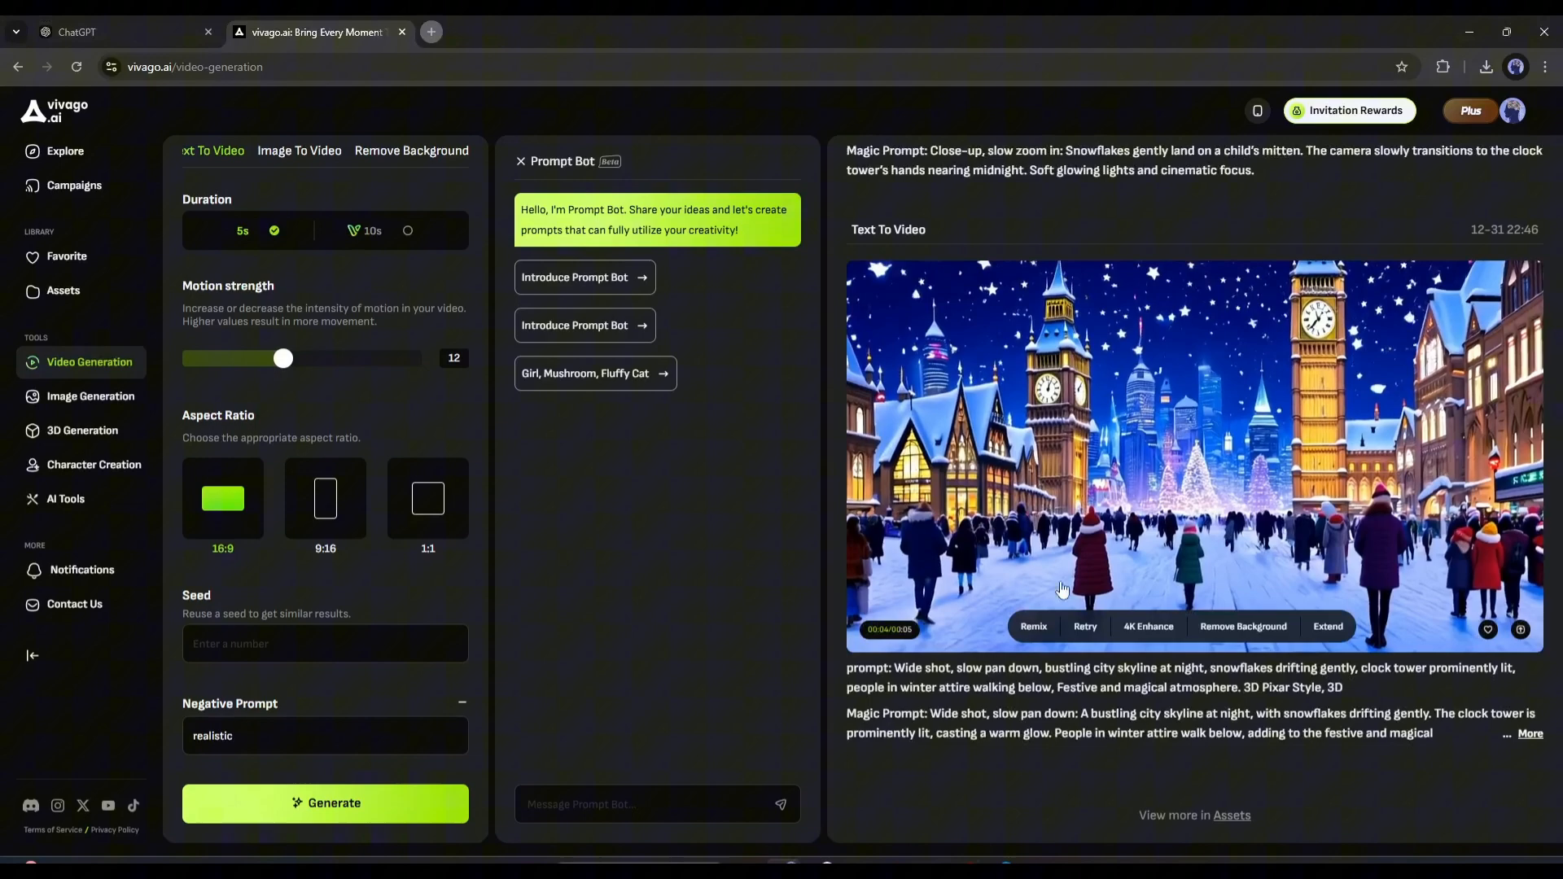
# - Preview the finished snowy cityscape clip, close it, then view the mitten close-up
pyautogui.click(1096, 453)
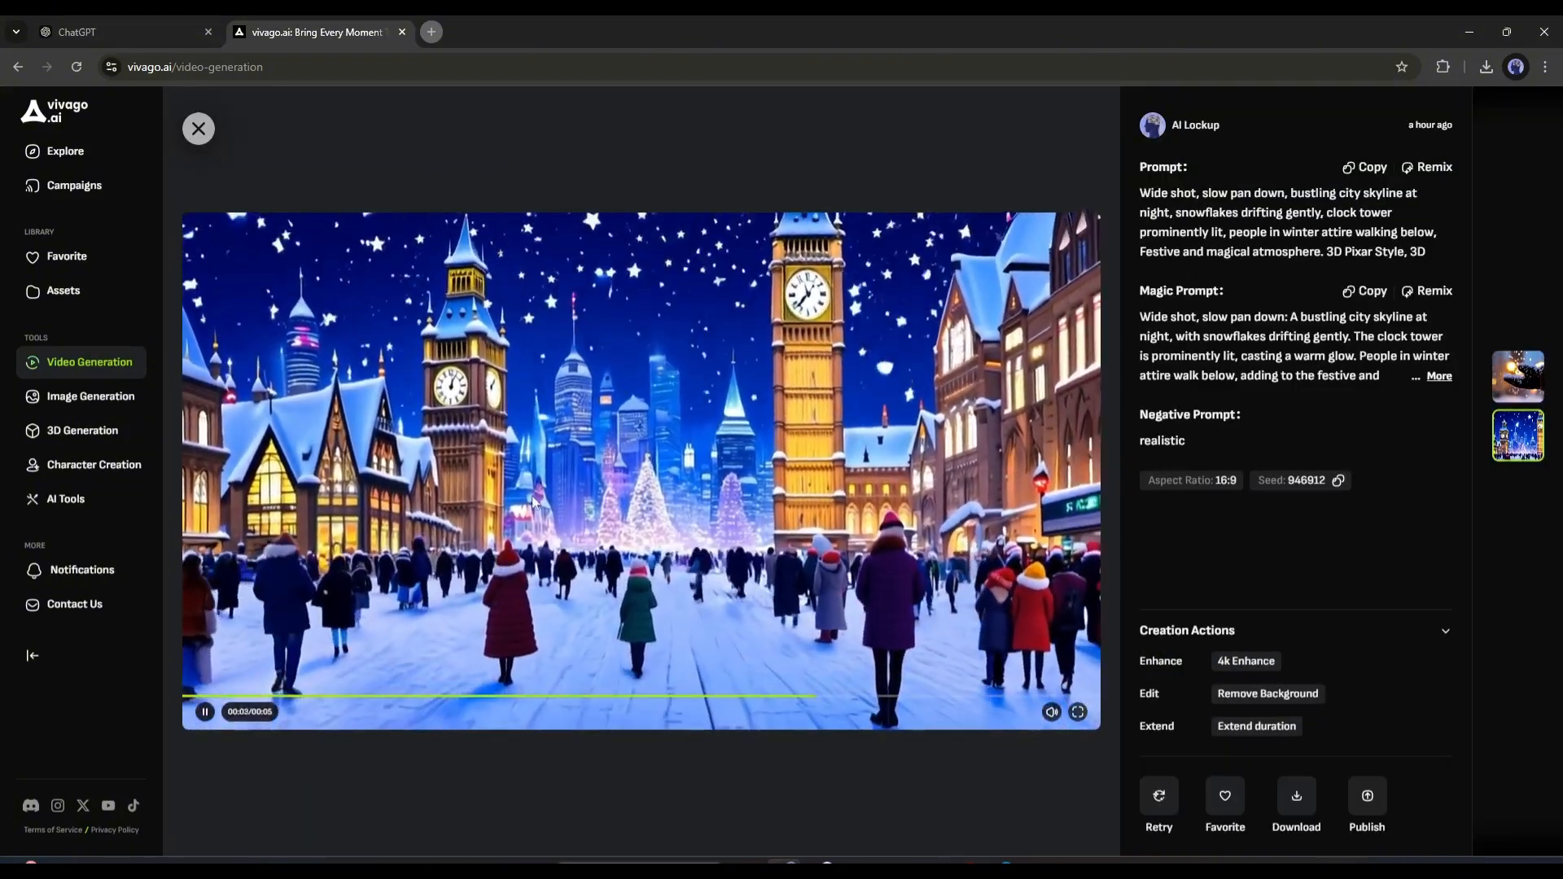
pyautogui.click(197, 128)
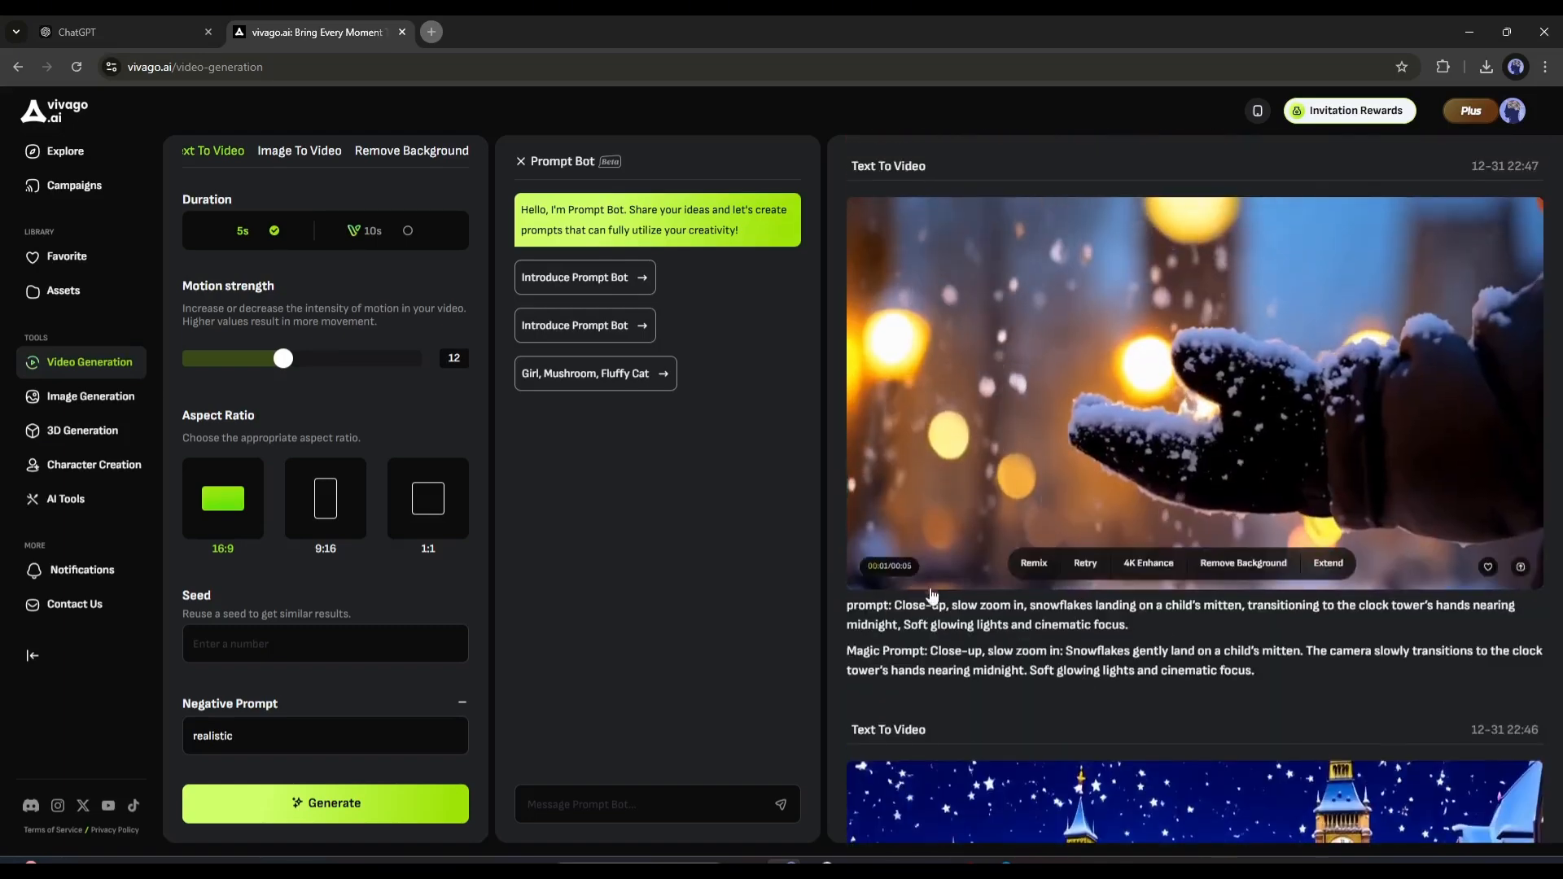
pyautogui.click(119, 32)
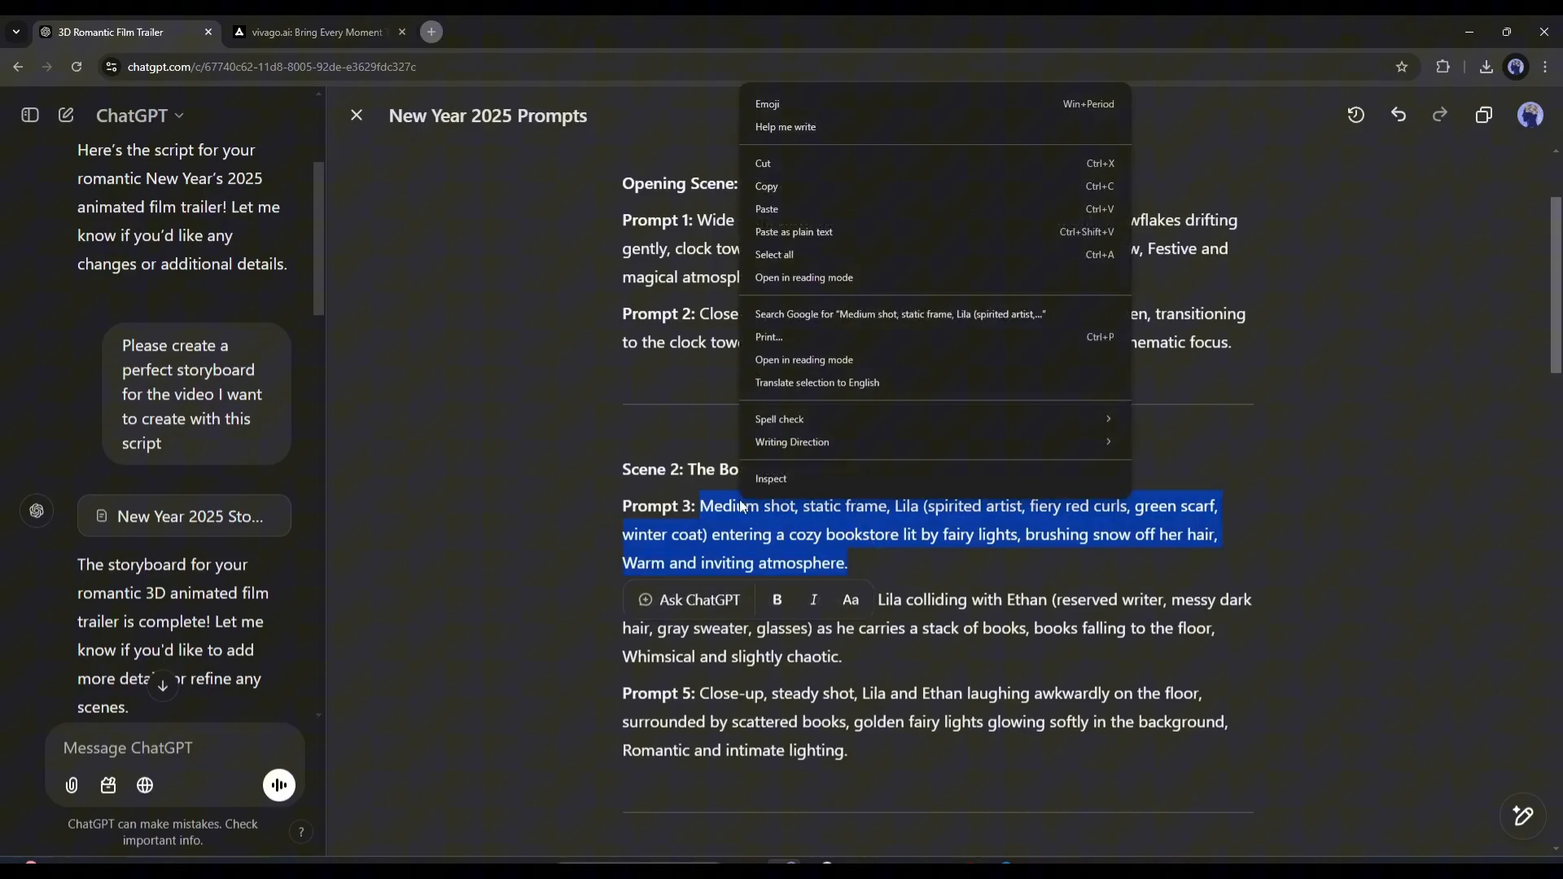
# - Generate the bookstore clips of Lila arriving and Ethan dropping his books, then review them
pyautogui.click(311, 31)
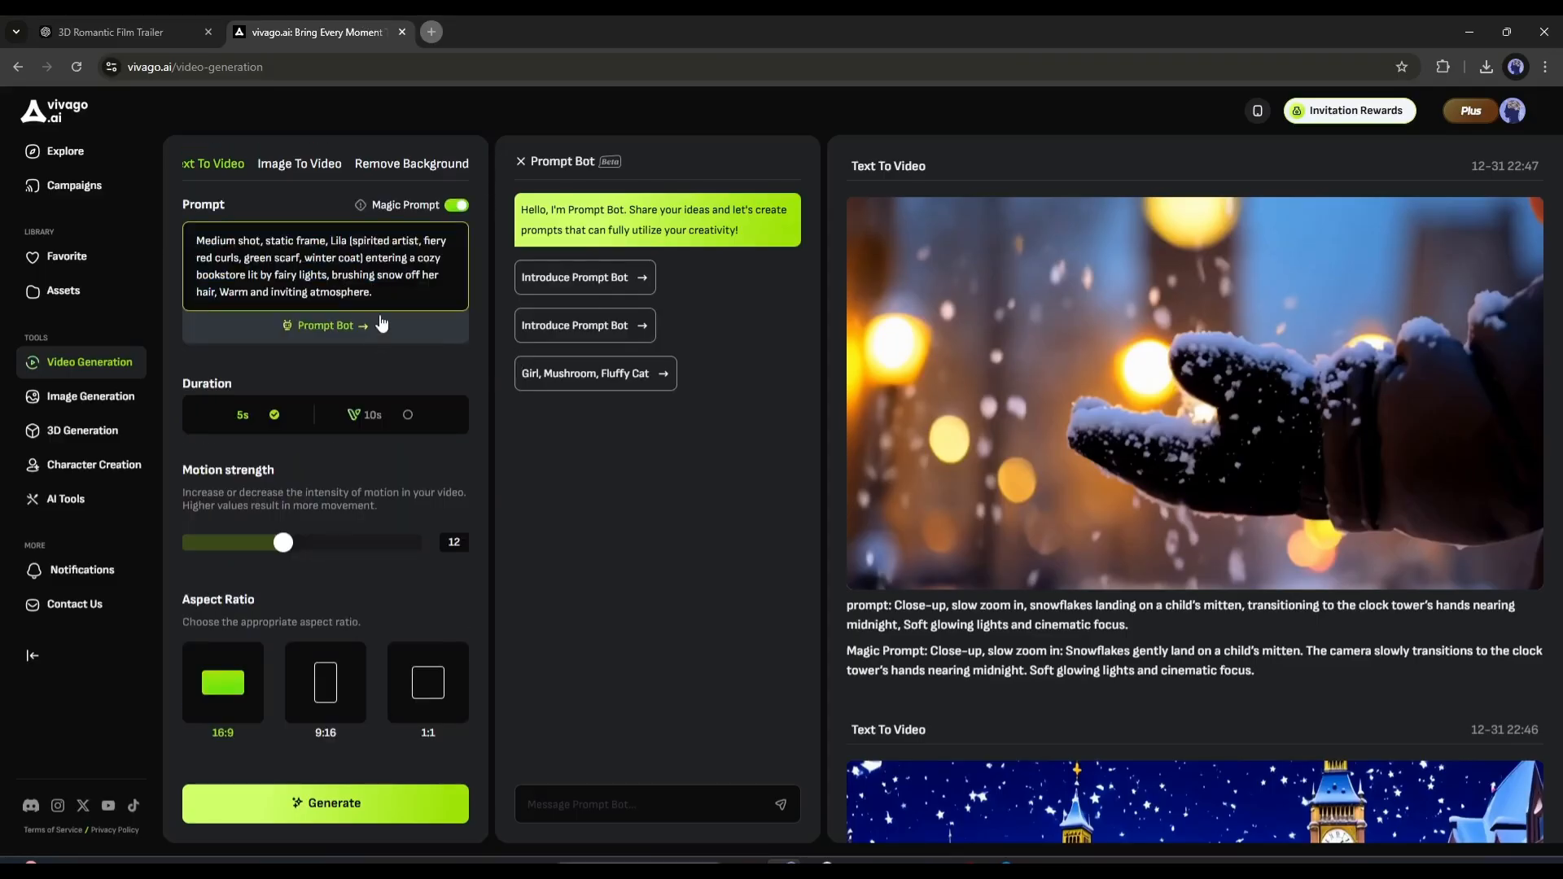
pyautogui.click(325, 802)
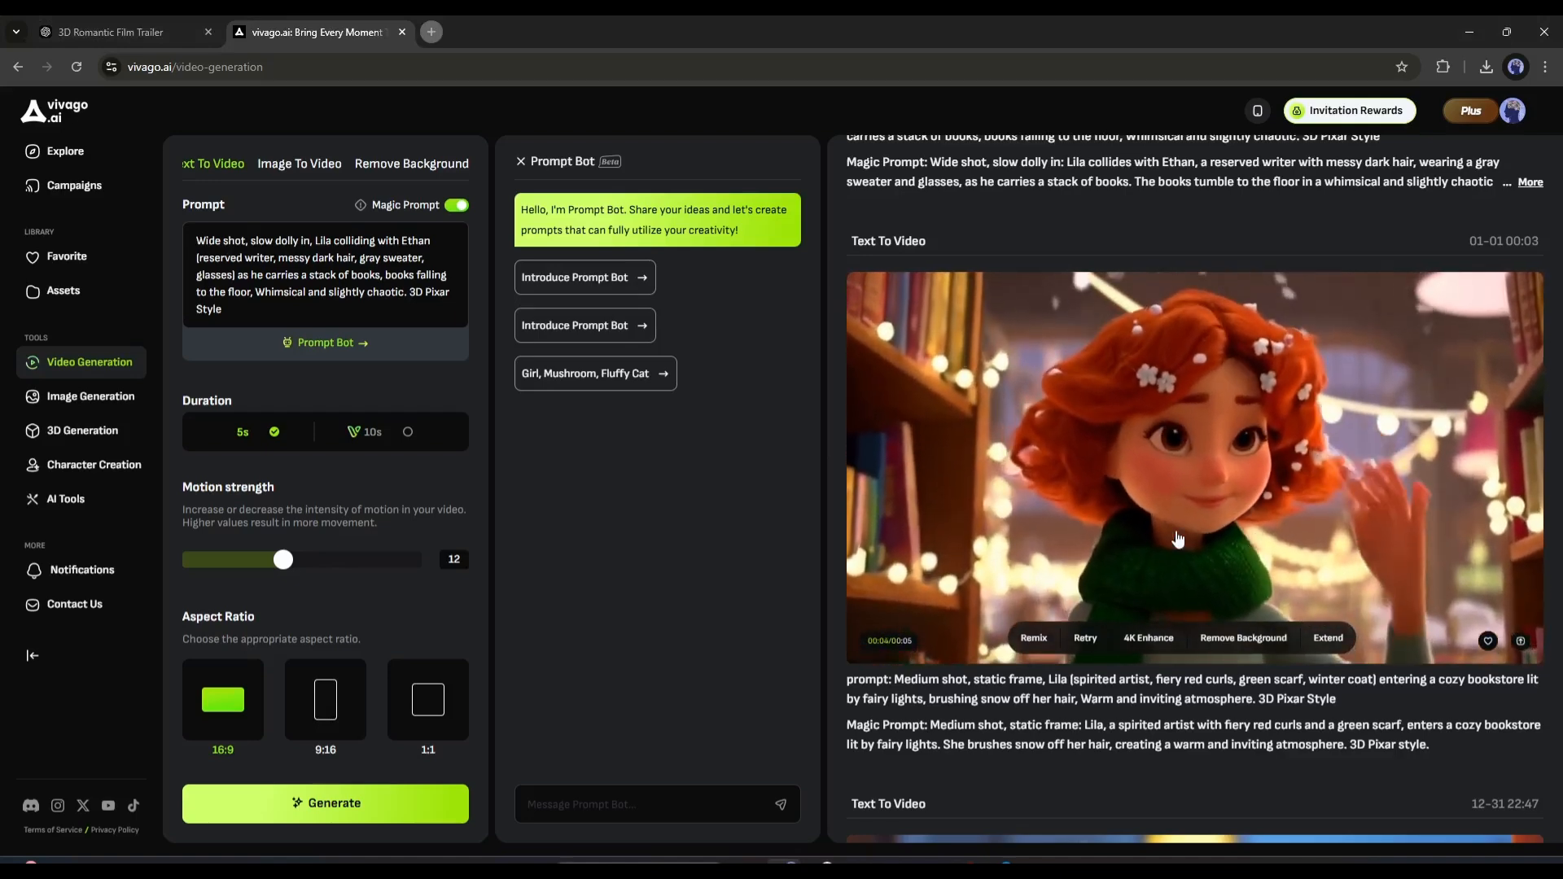
pyautogui.scroll(3)
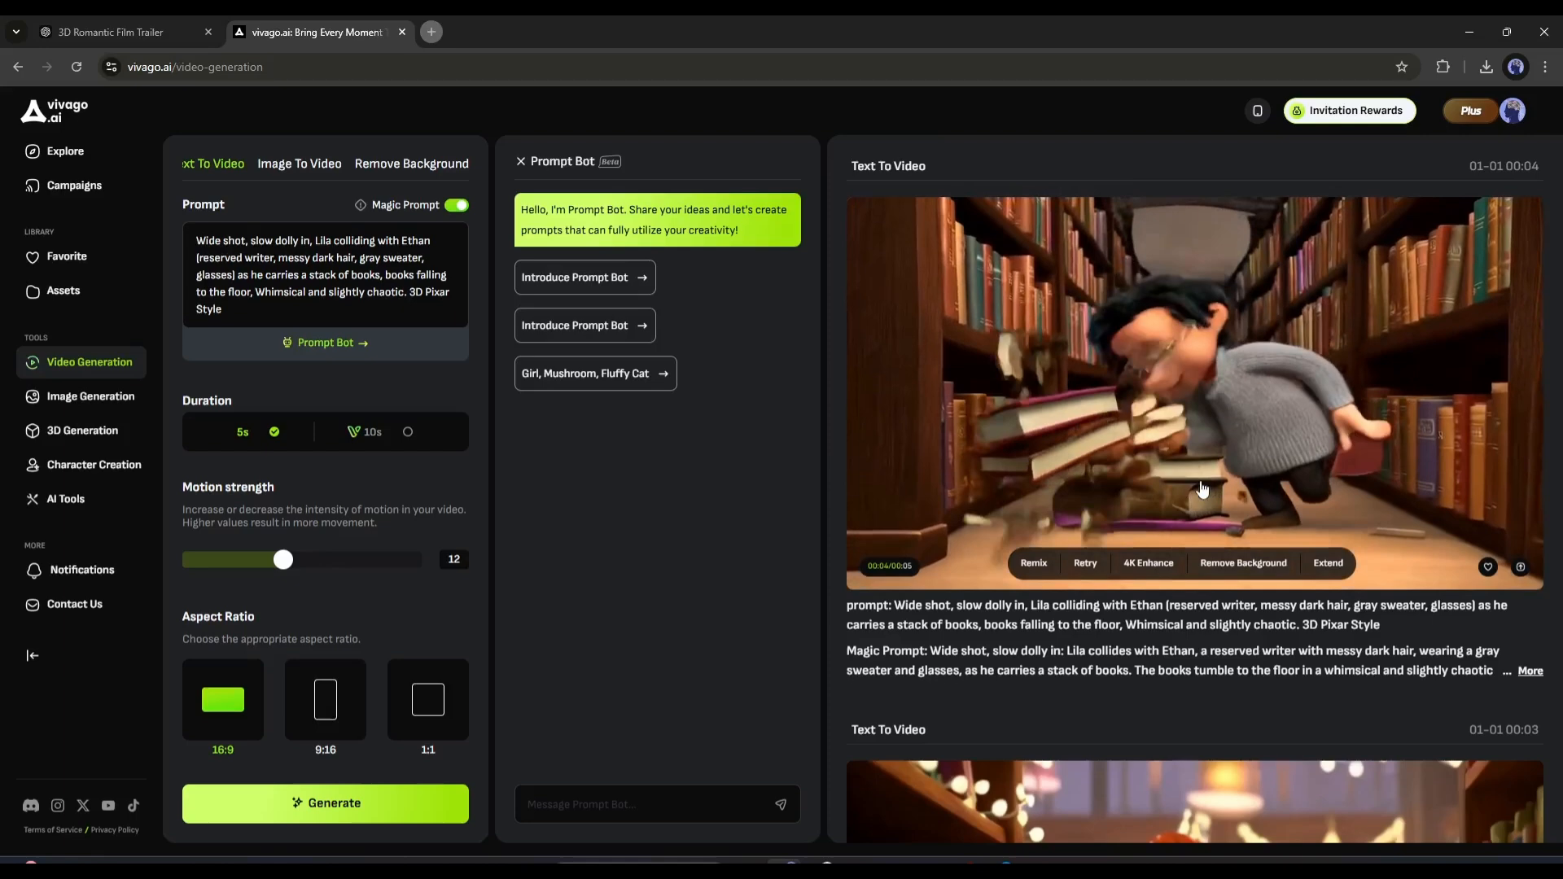
pyautogui.scroll(-3)
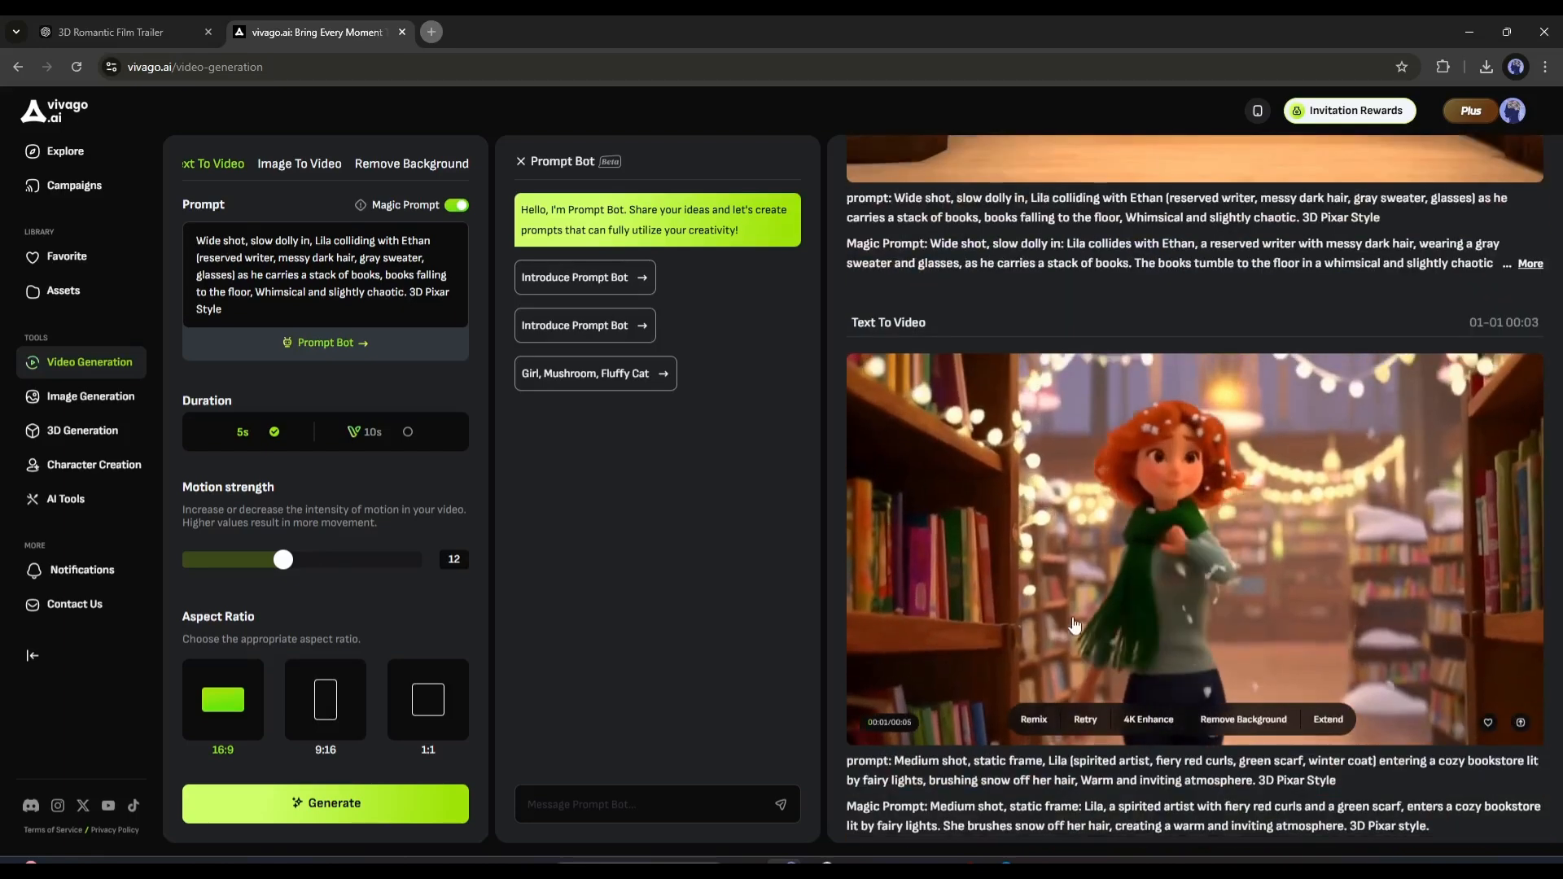
pyautogui.scroll(-3)
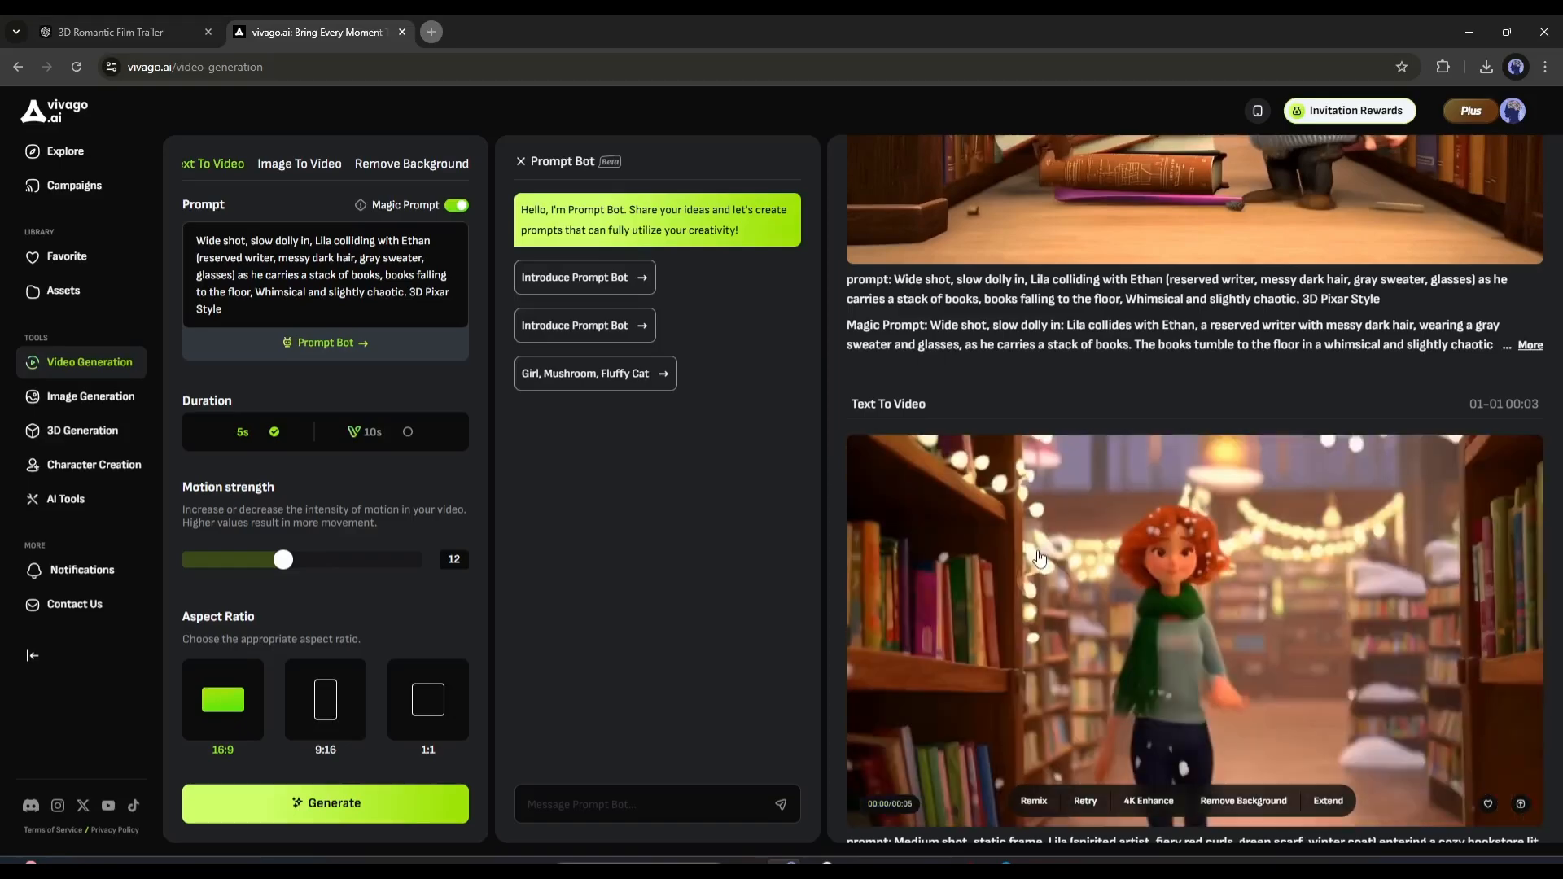
pyautogui.click(298, 164)
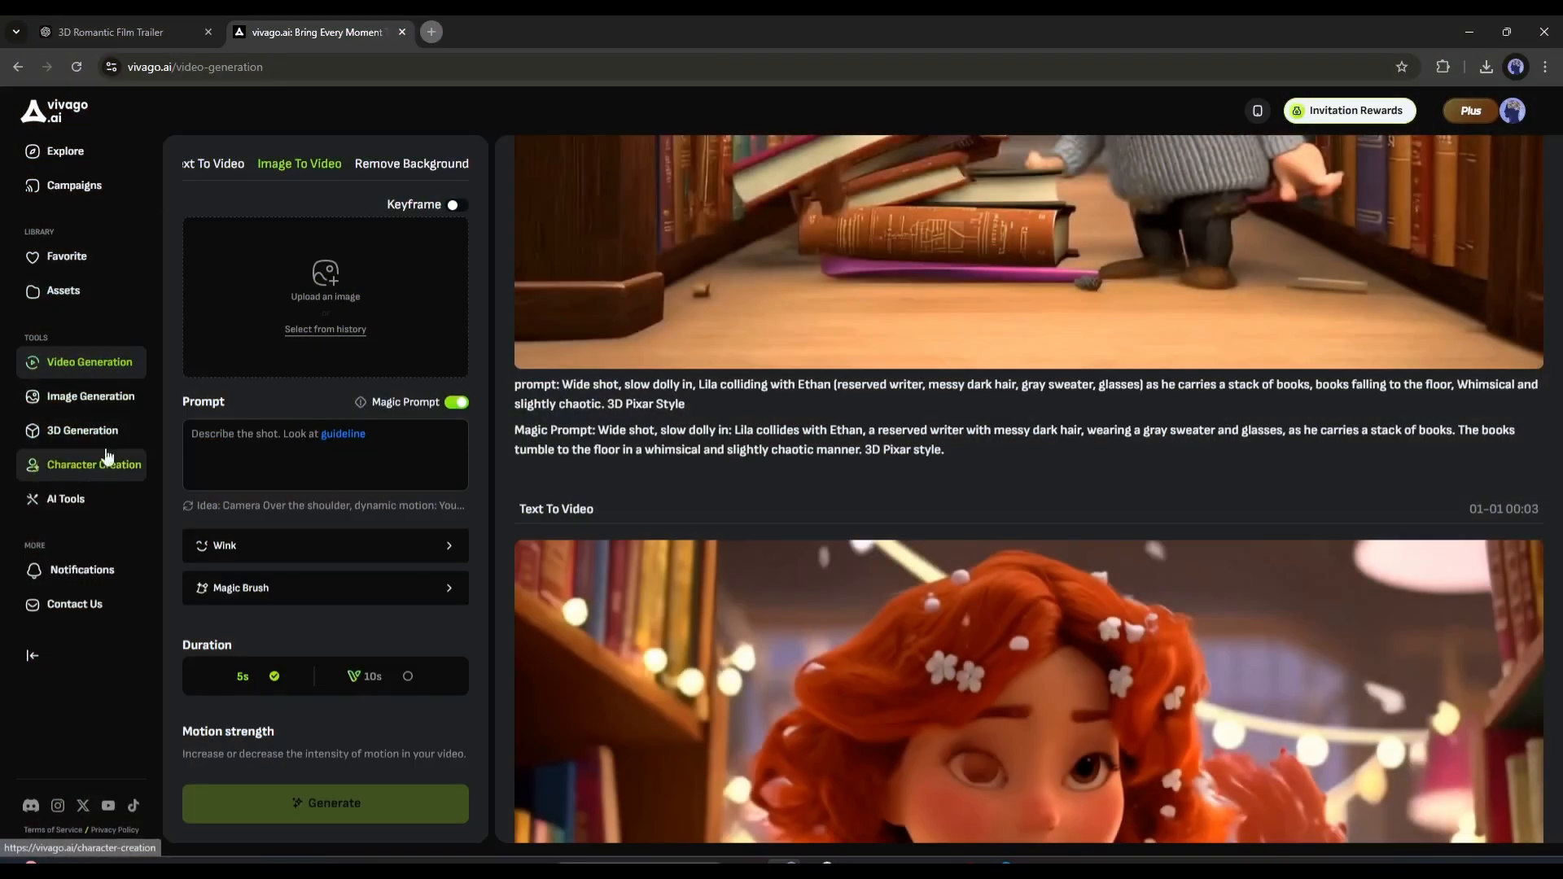
# - Paste Lila's red-curls, green-scarf description into Character Creation and add eye and jacket tags
pyautogui.click(93, 464)
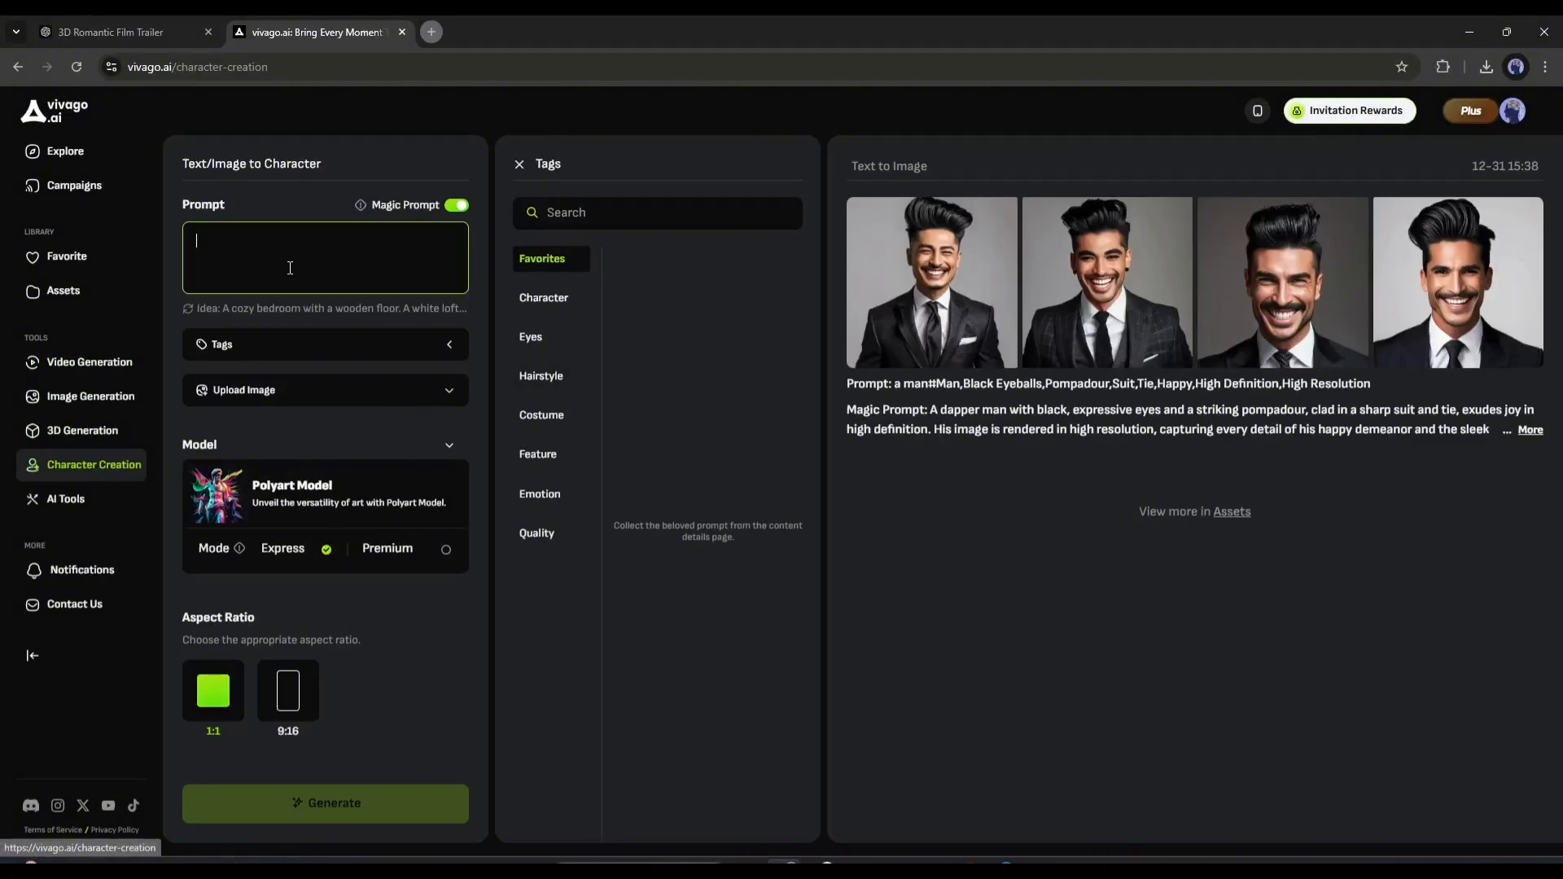
pyautogui.moveTo(166, 110)
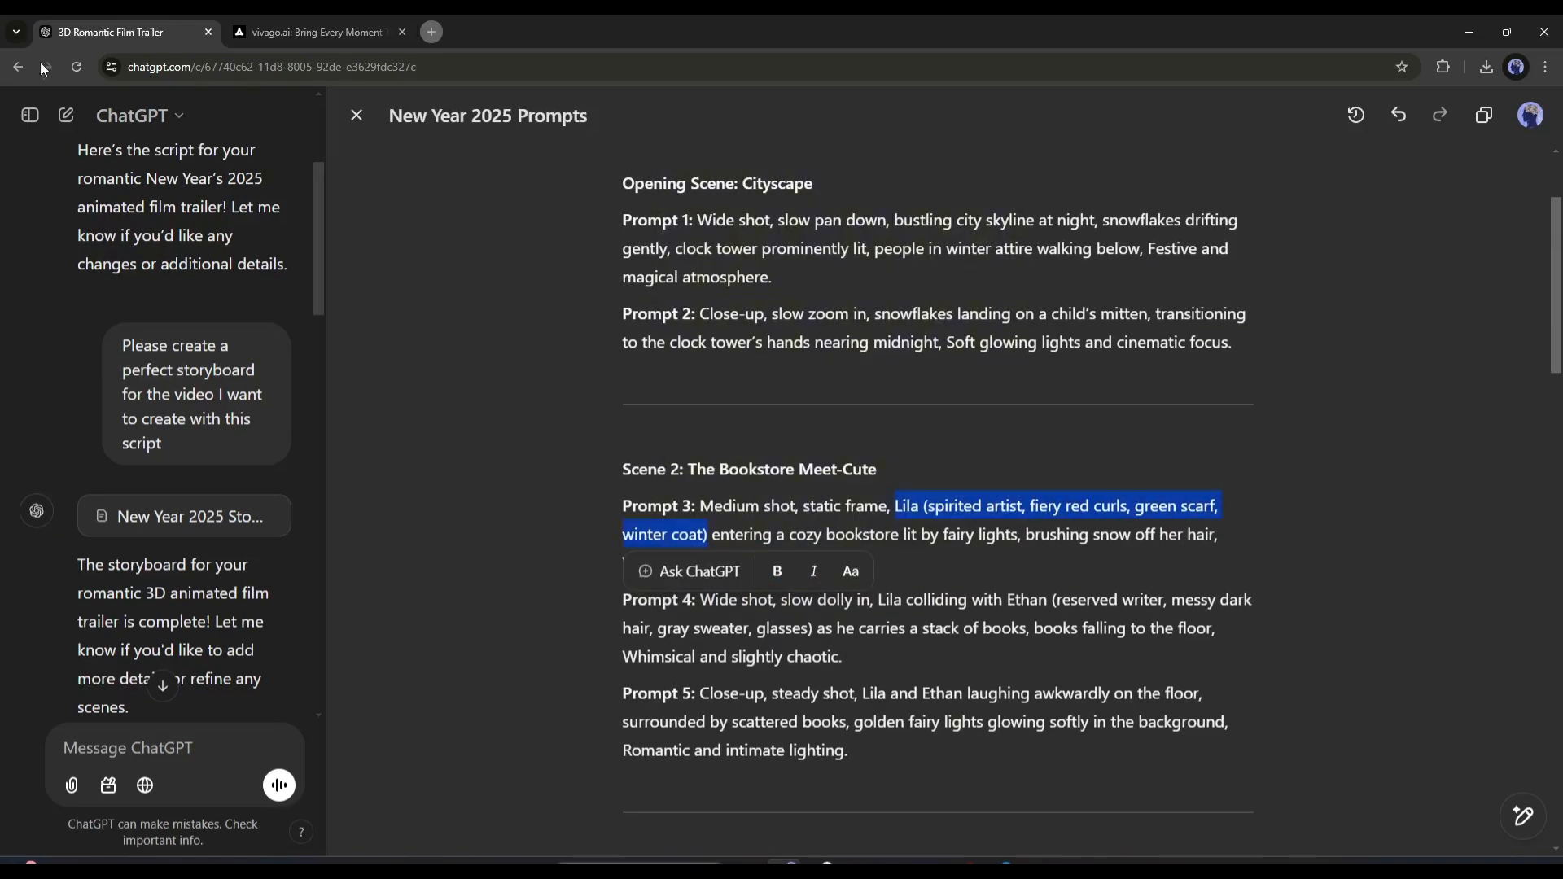
pyautogui.click(310, 32)
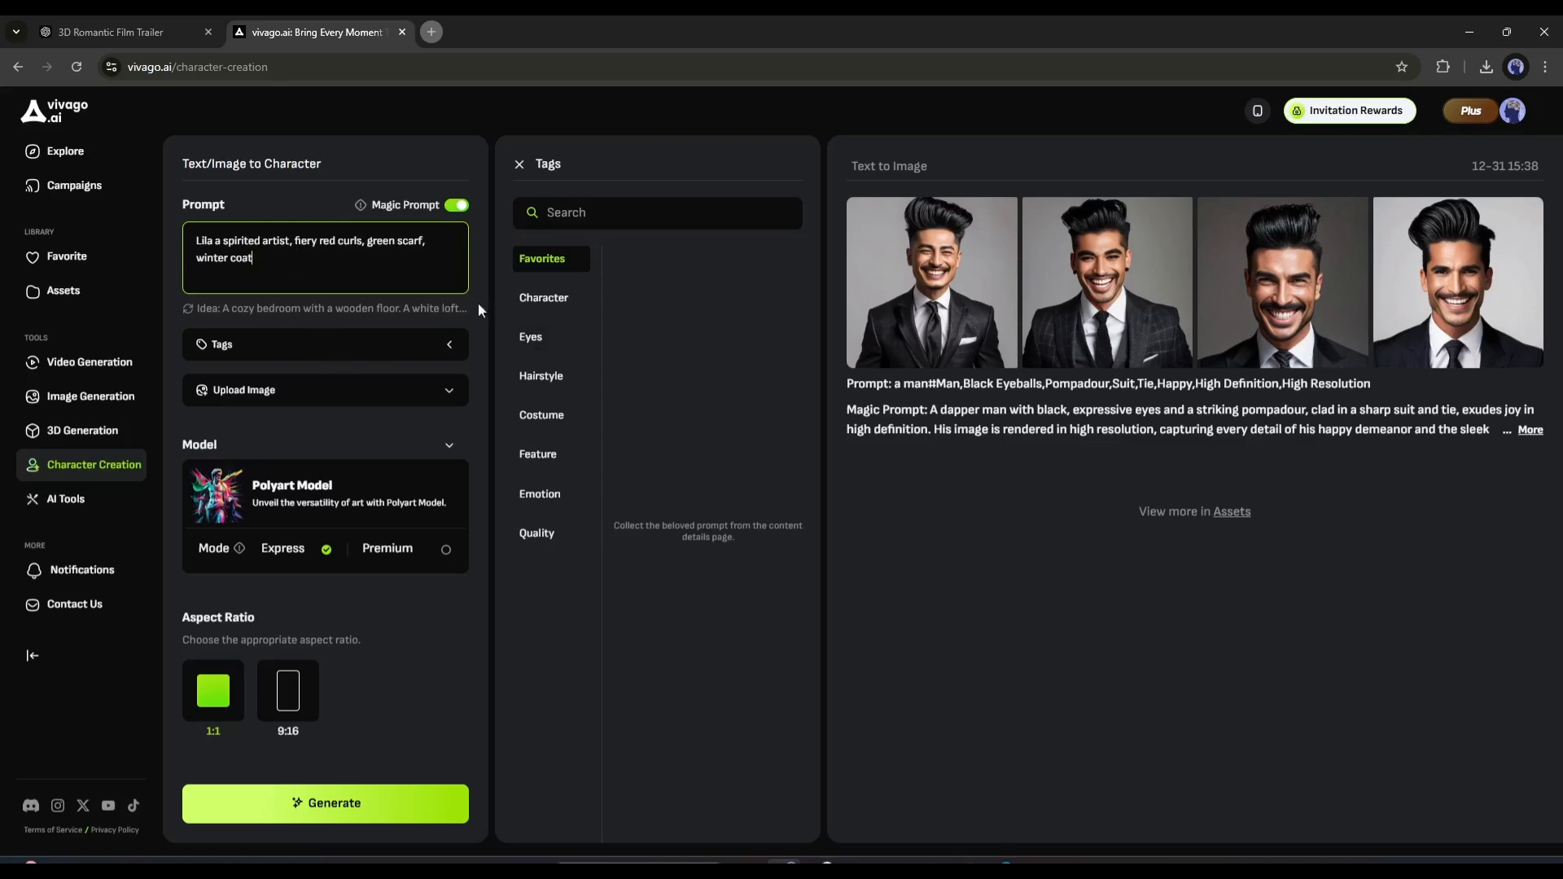
pyautogui.click(530, 336)
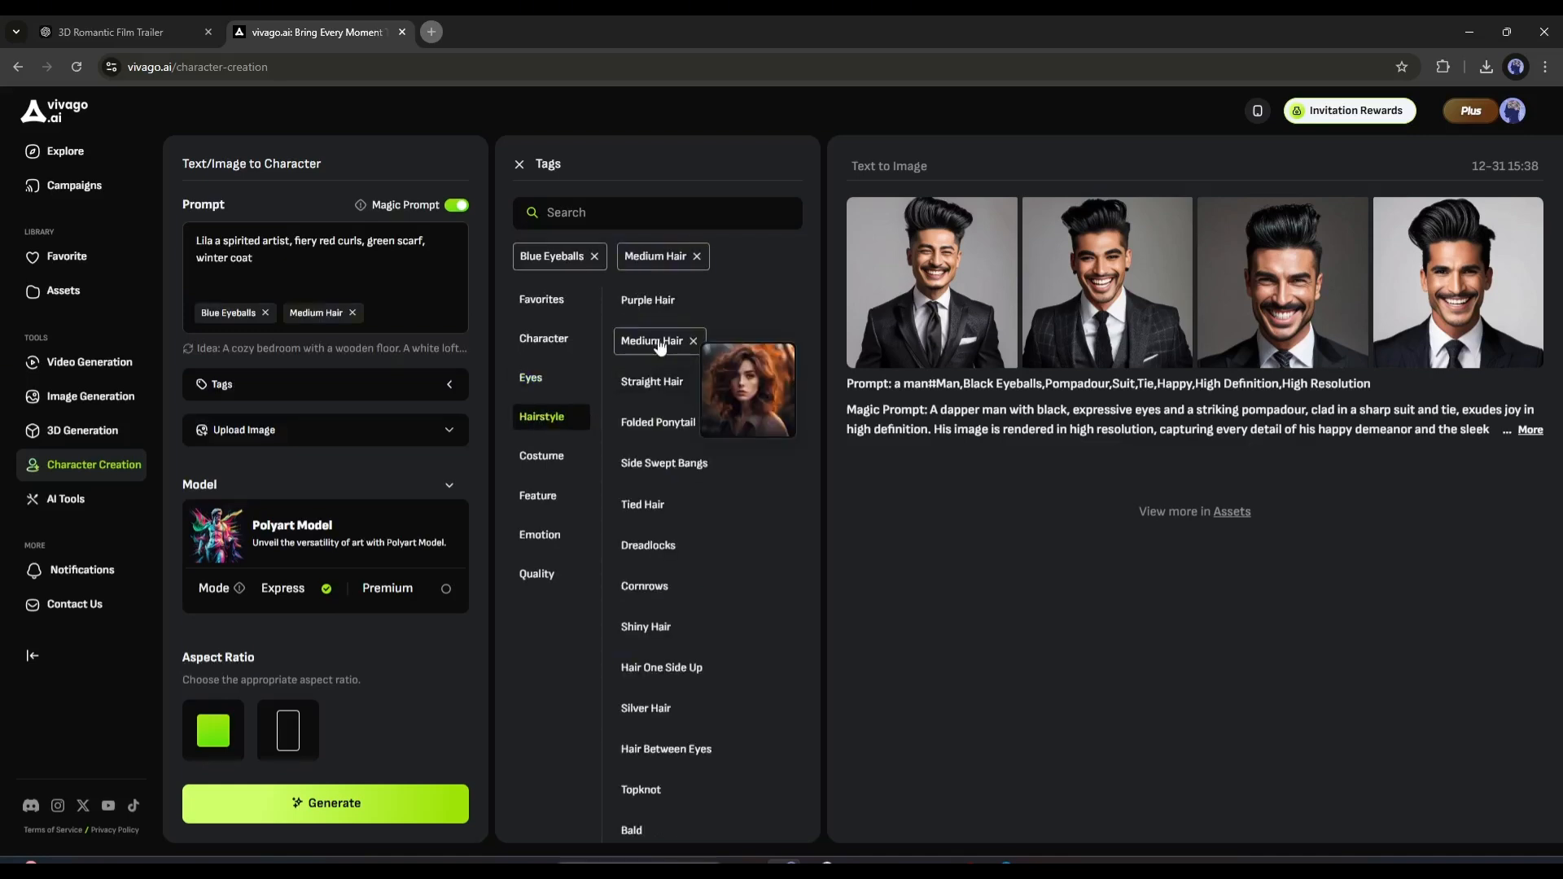
pyautogui.click(541, 456)
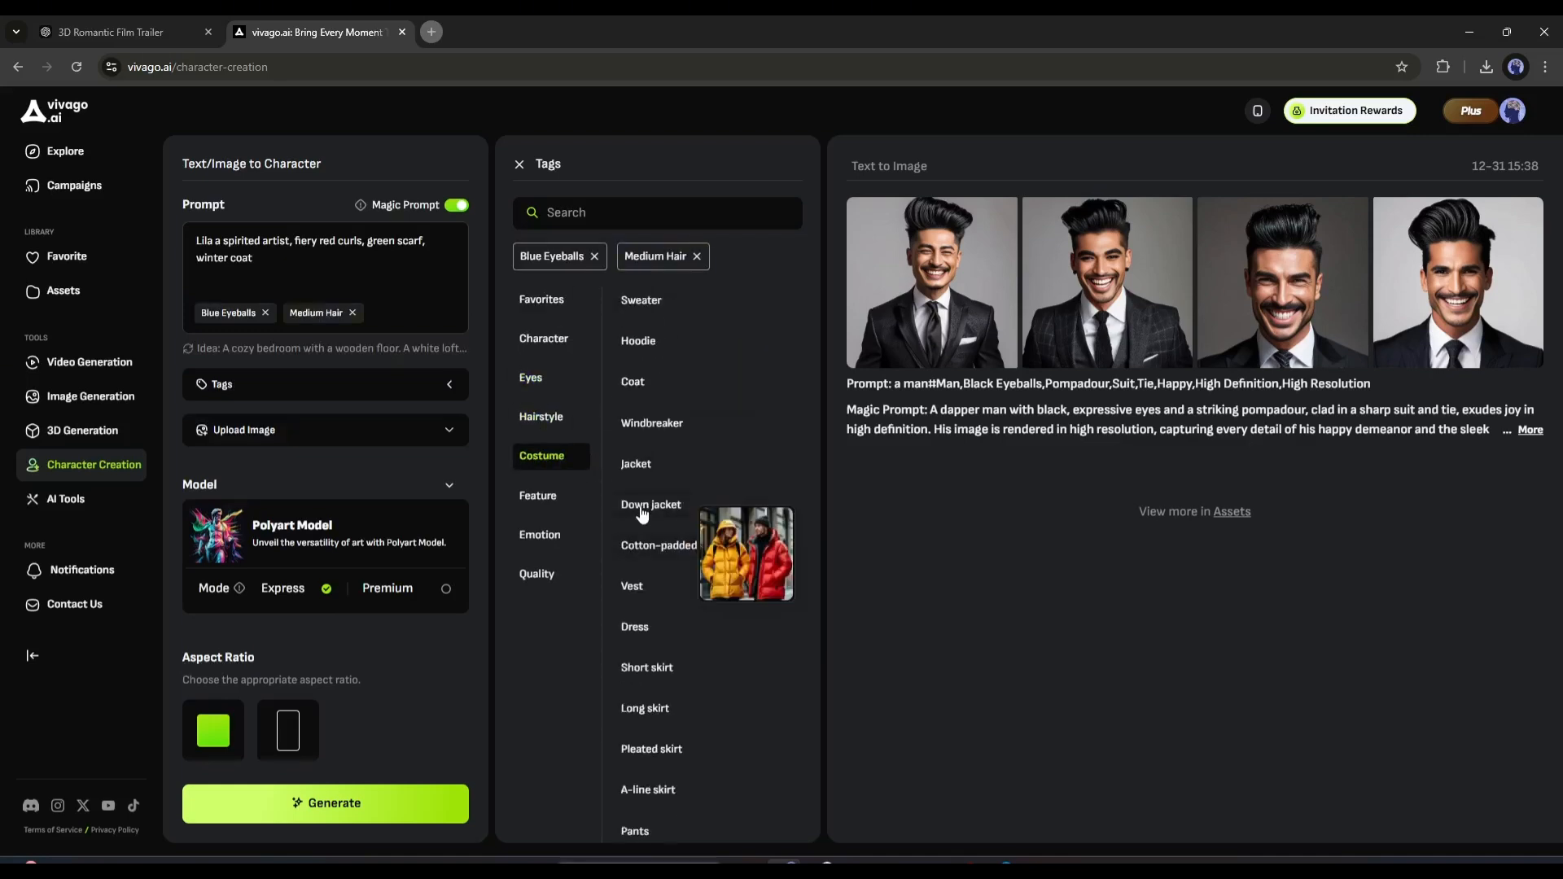
pyautogui.click(635, 463)
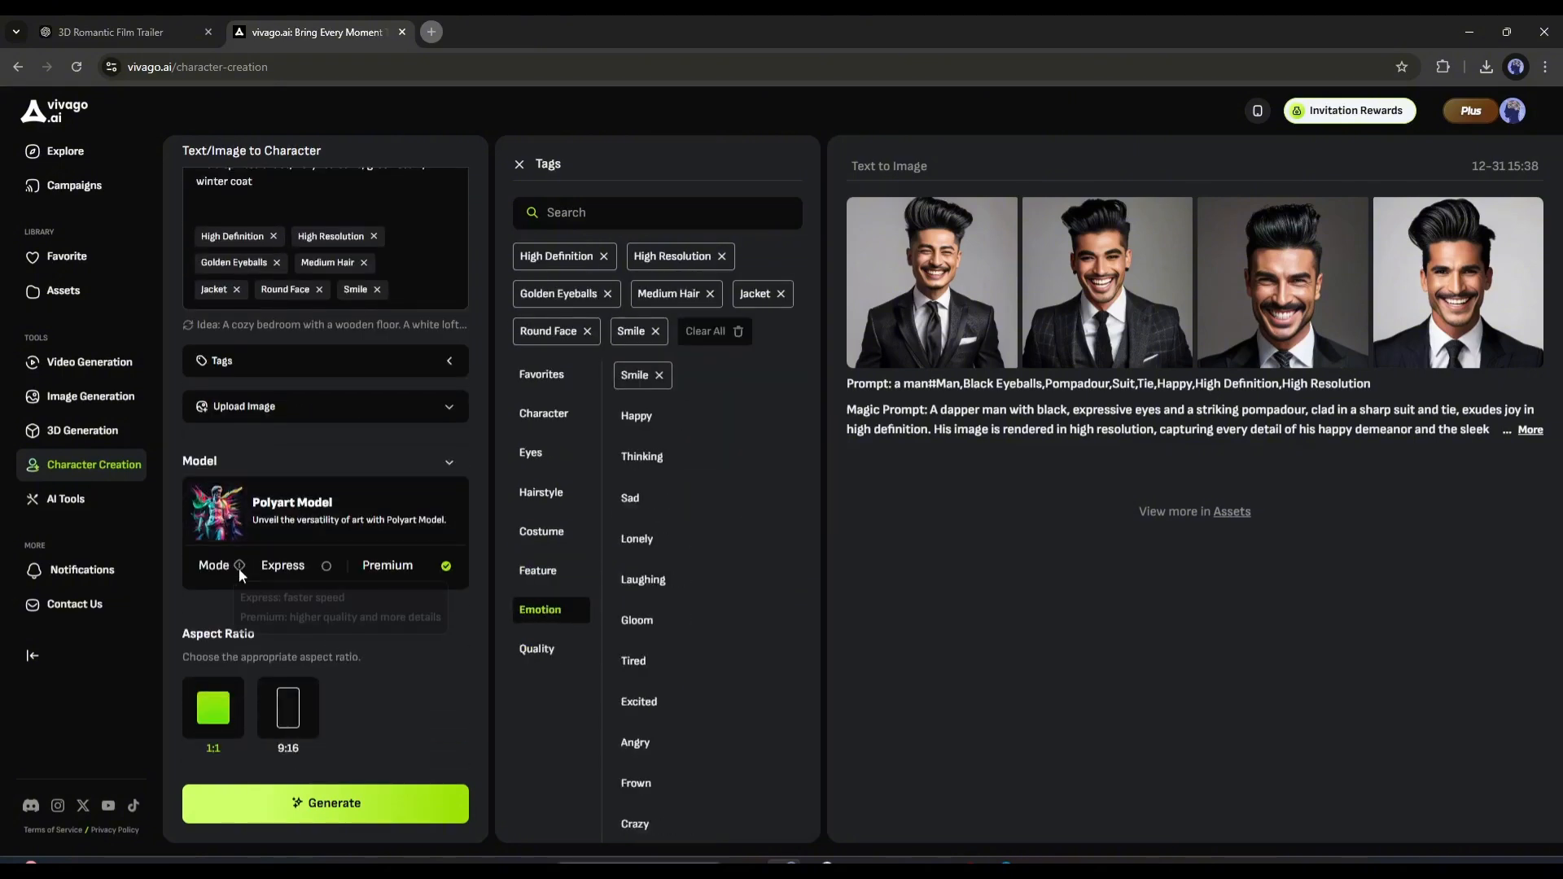
# - Generate four Premium Lila portraits and inspect the third variation in the viewer
pyautogui.click(324, 803)
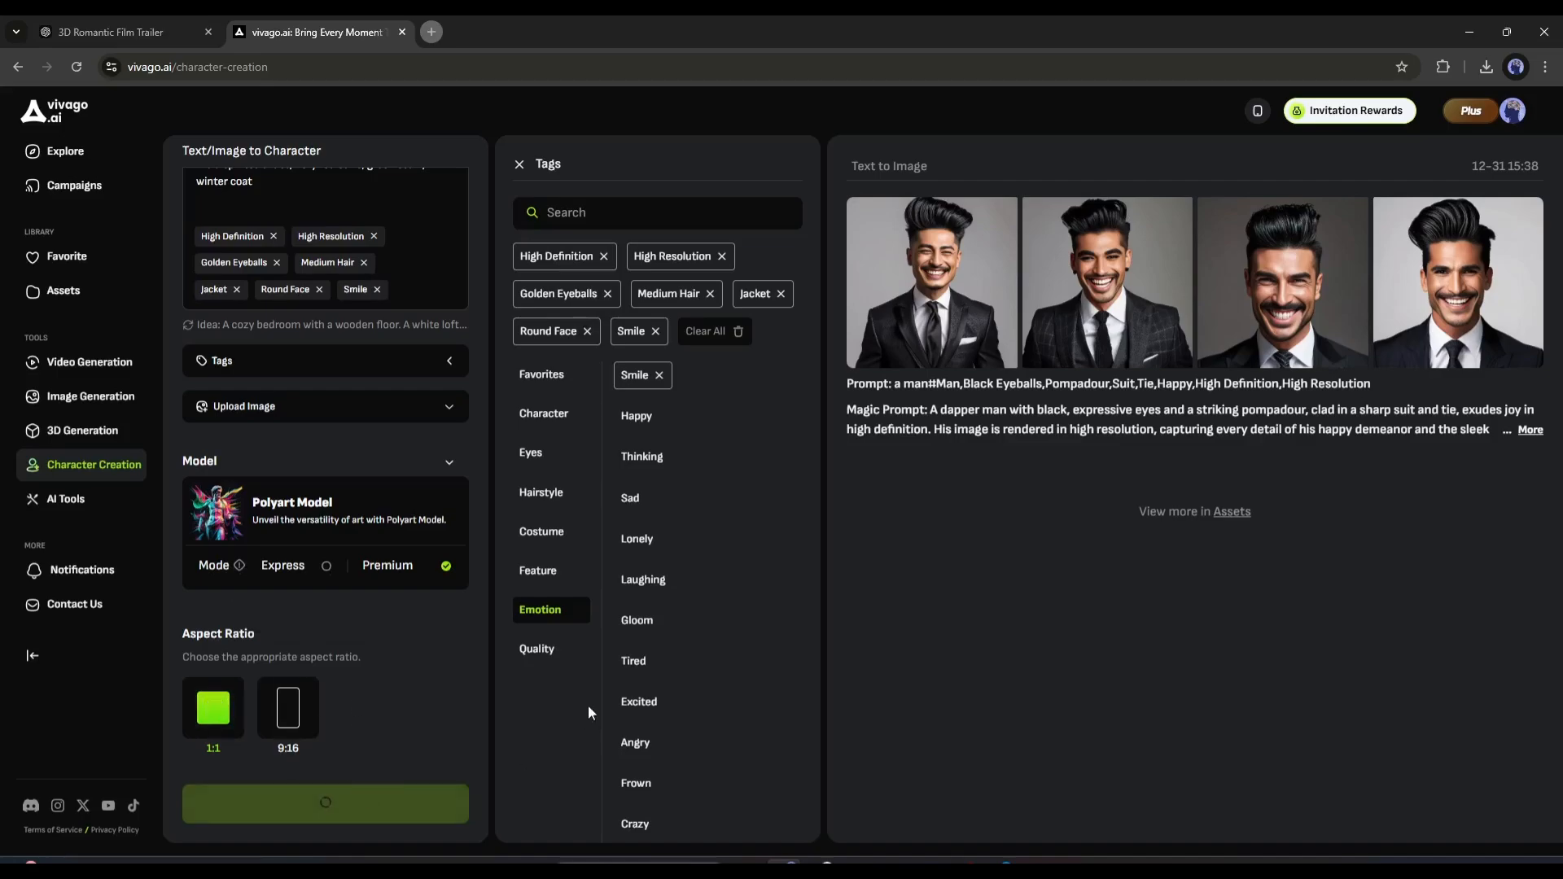
pyautogui.click(324, 803)
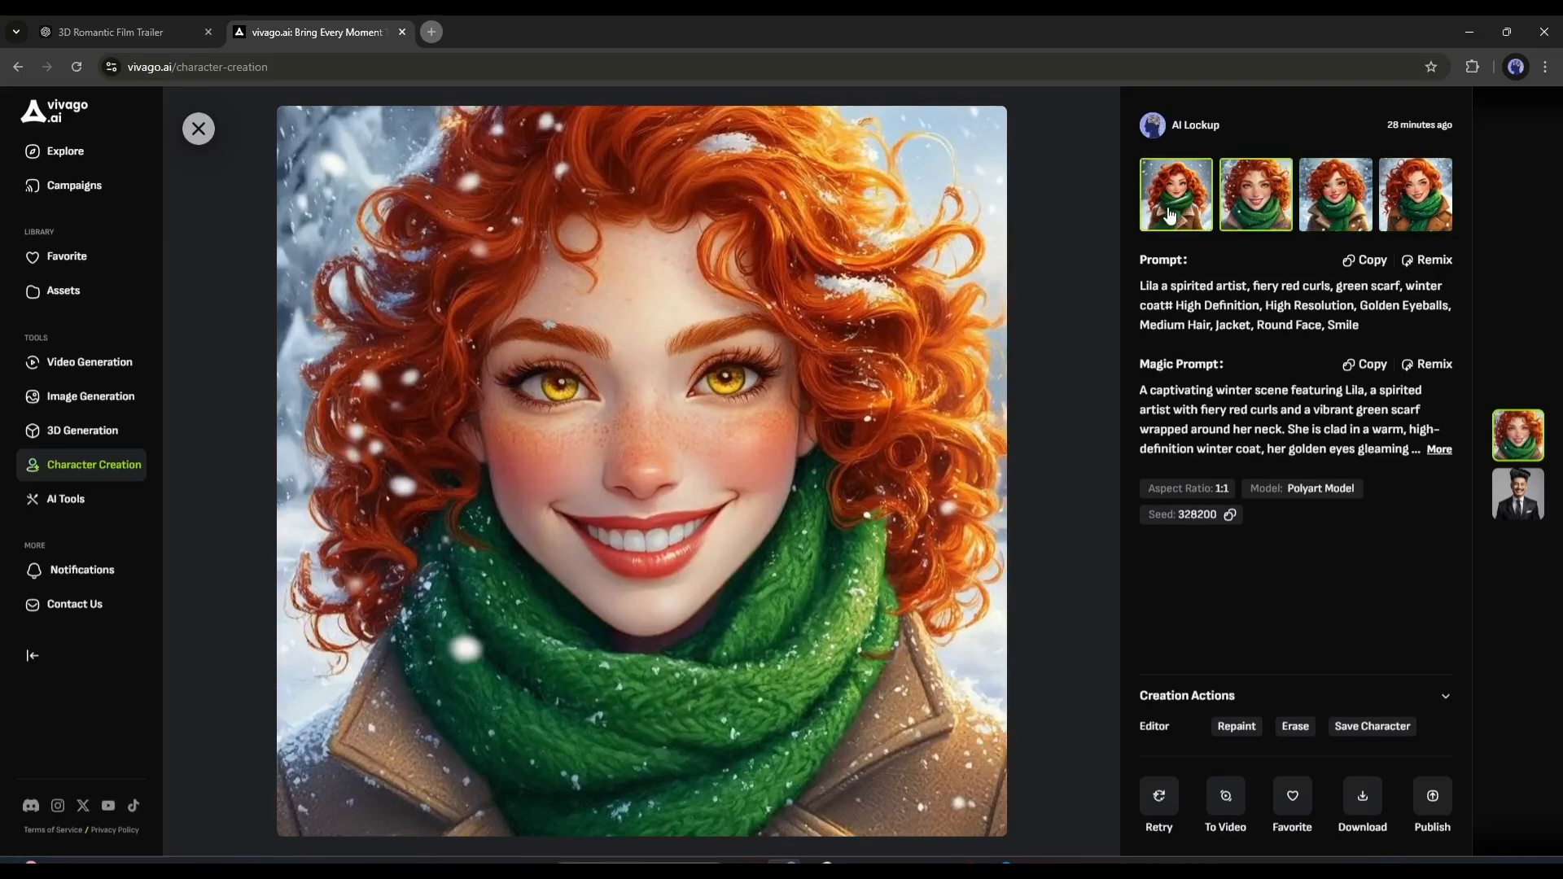
pyautogui.click(1335, 194)
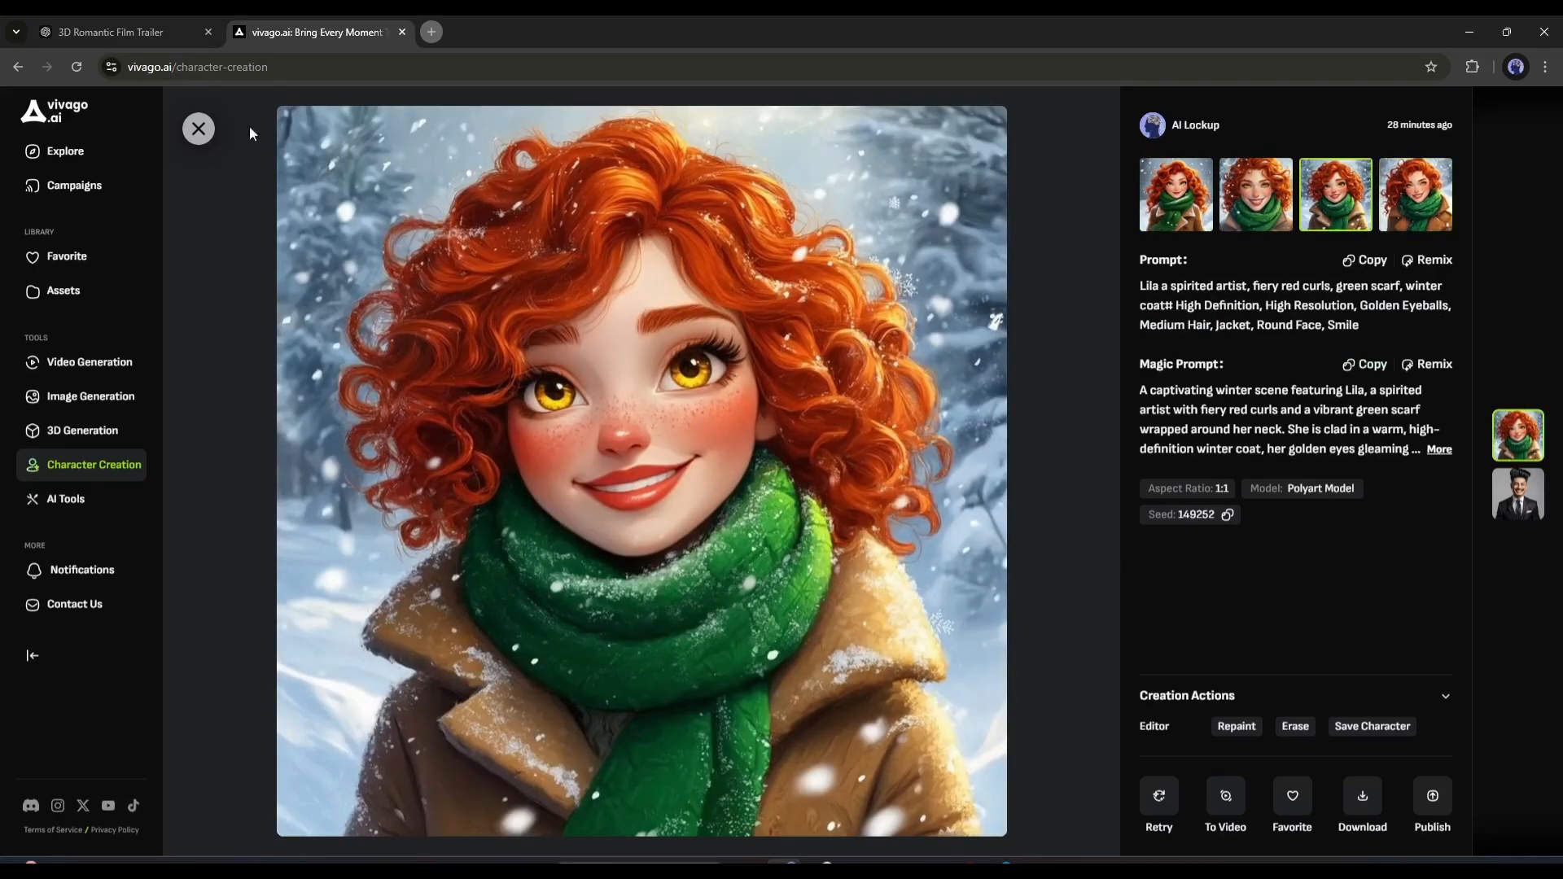
pyautogui.click(197, 129)
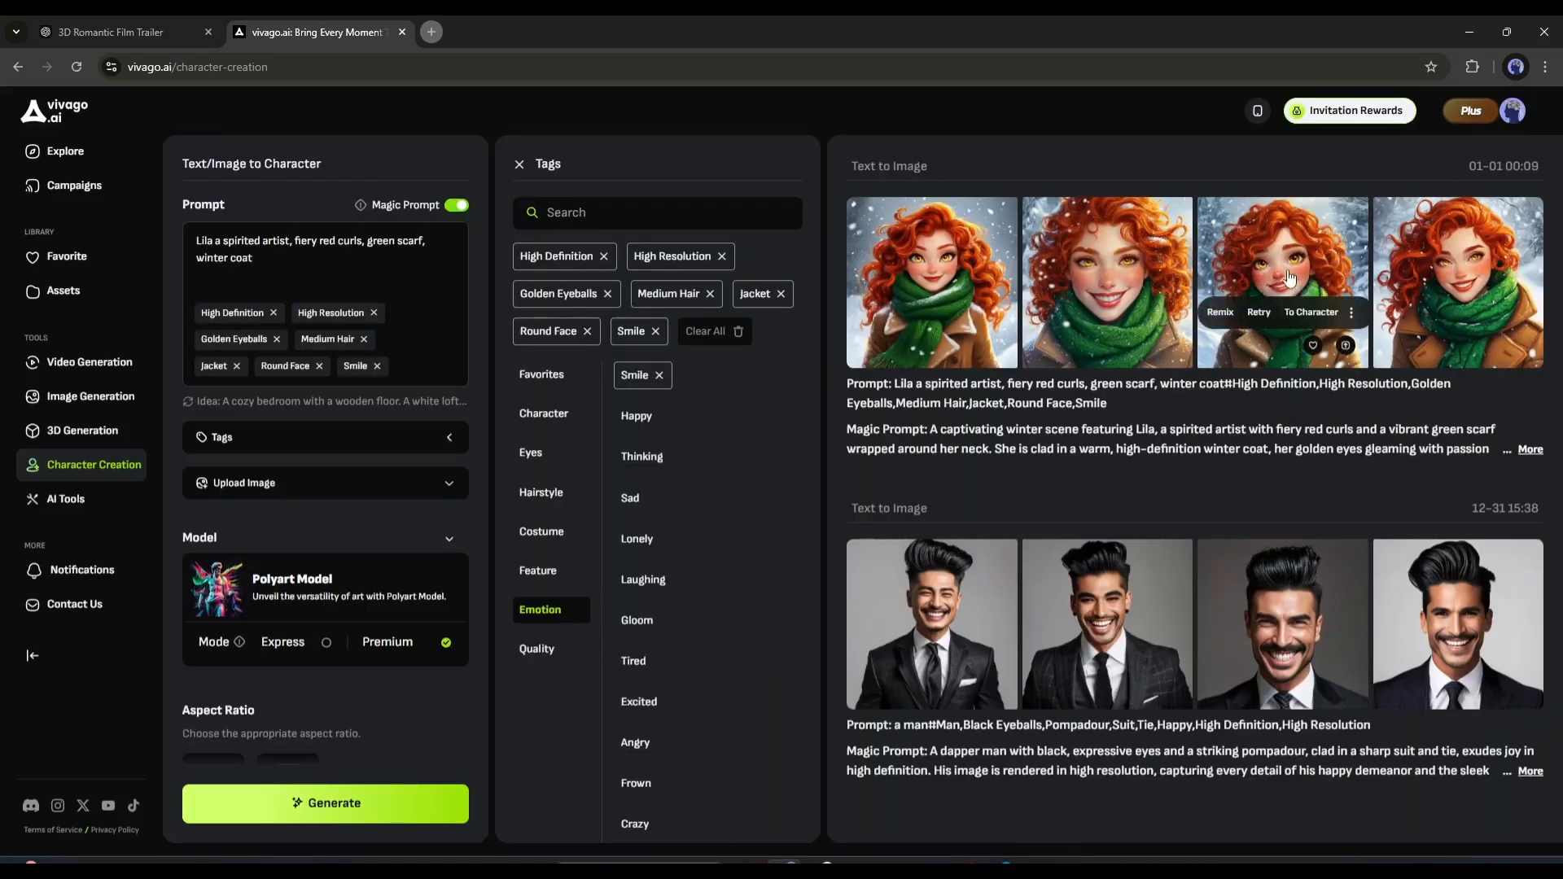
# - Save a Lila portrait as a female character named 'Lila'
pyautogui.click(1310, 311)
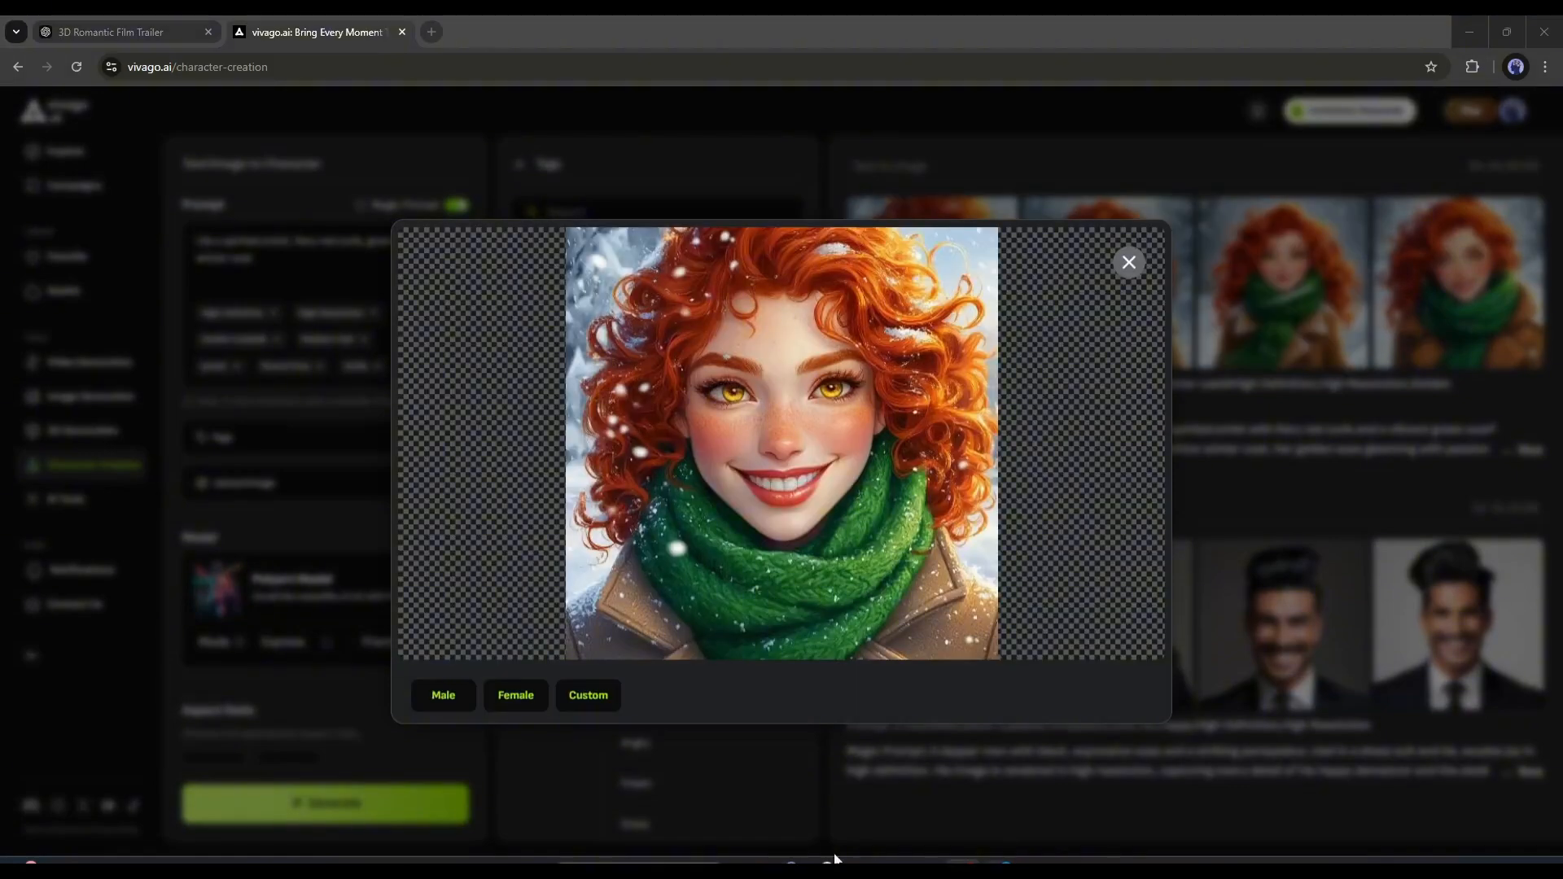
pyautogui.click(515, 694)
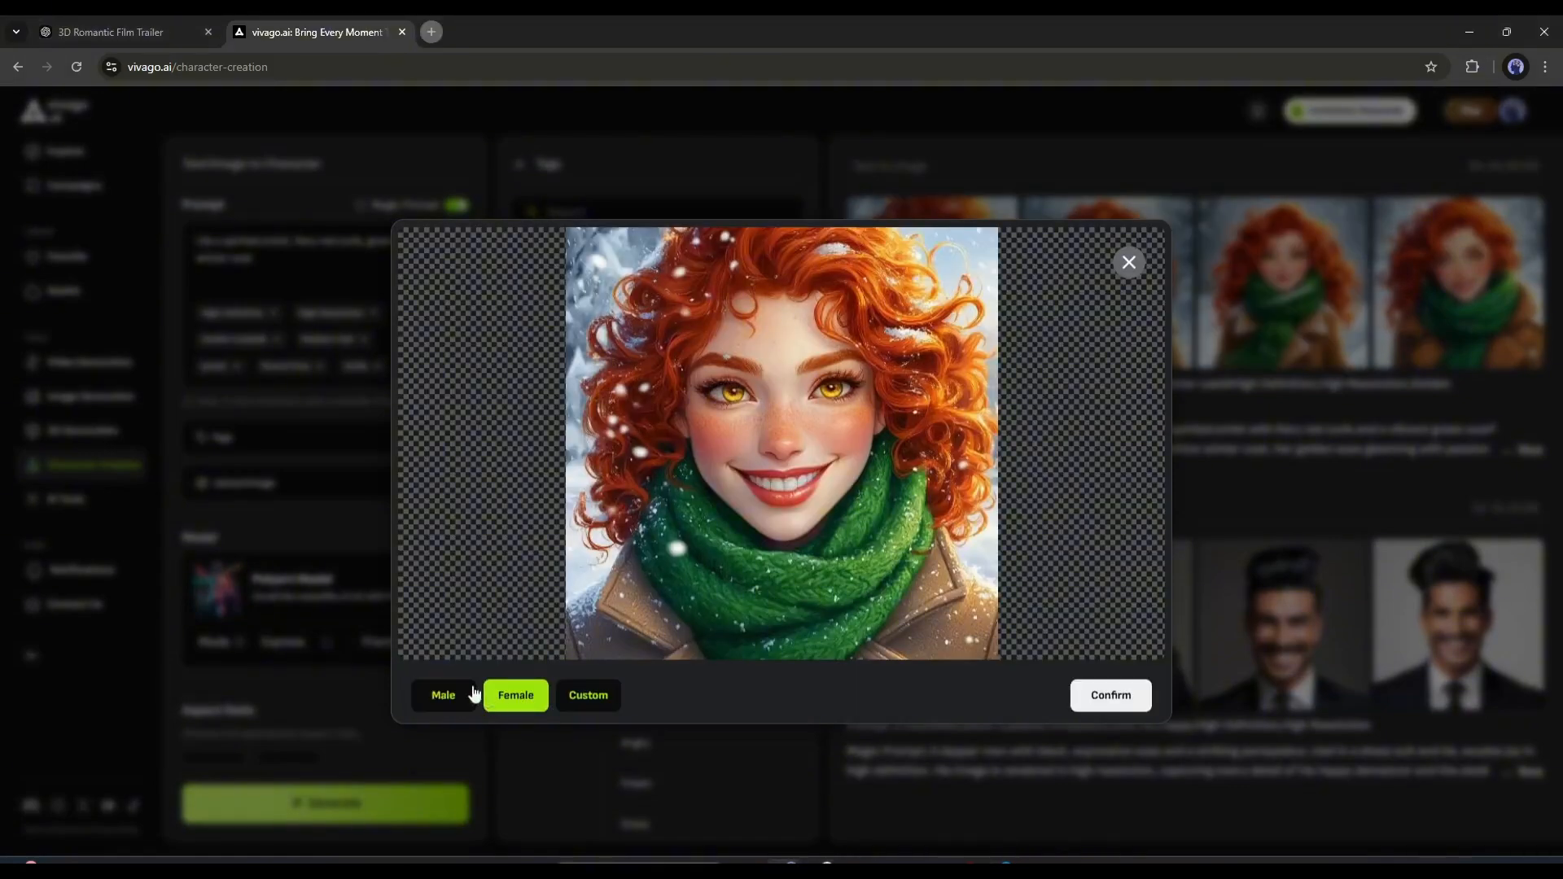
pyautogui.click(1108, 694)
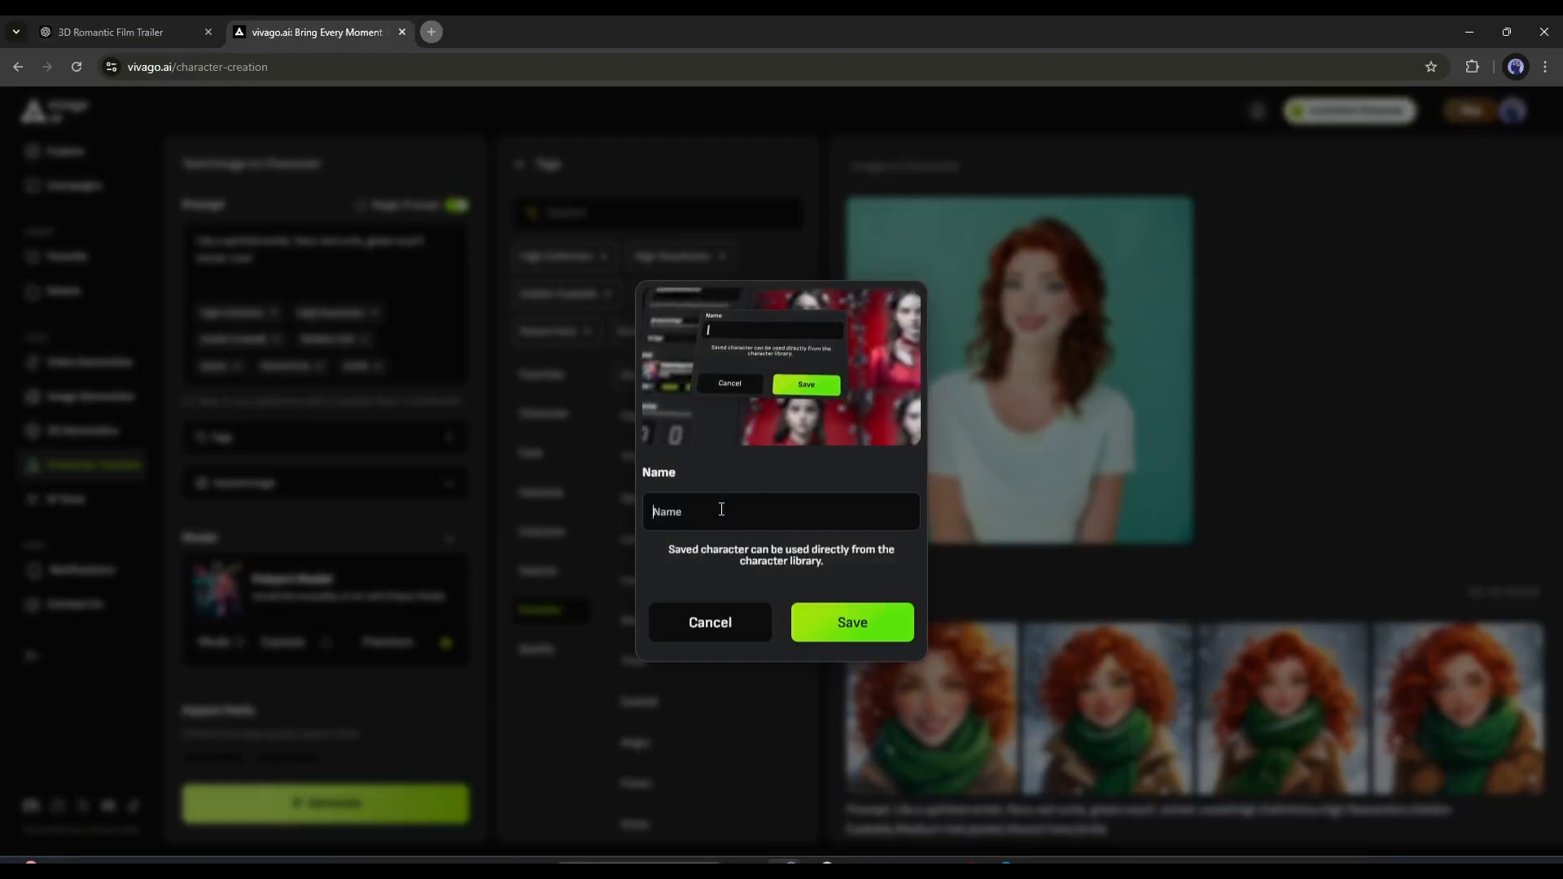
pyautogui.write('Lila')
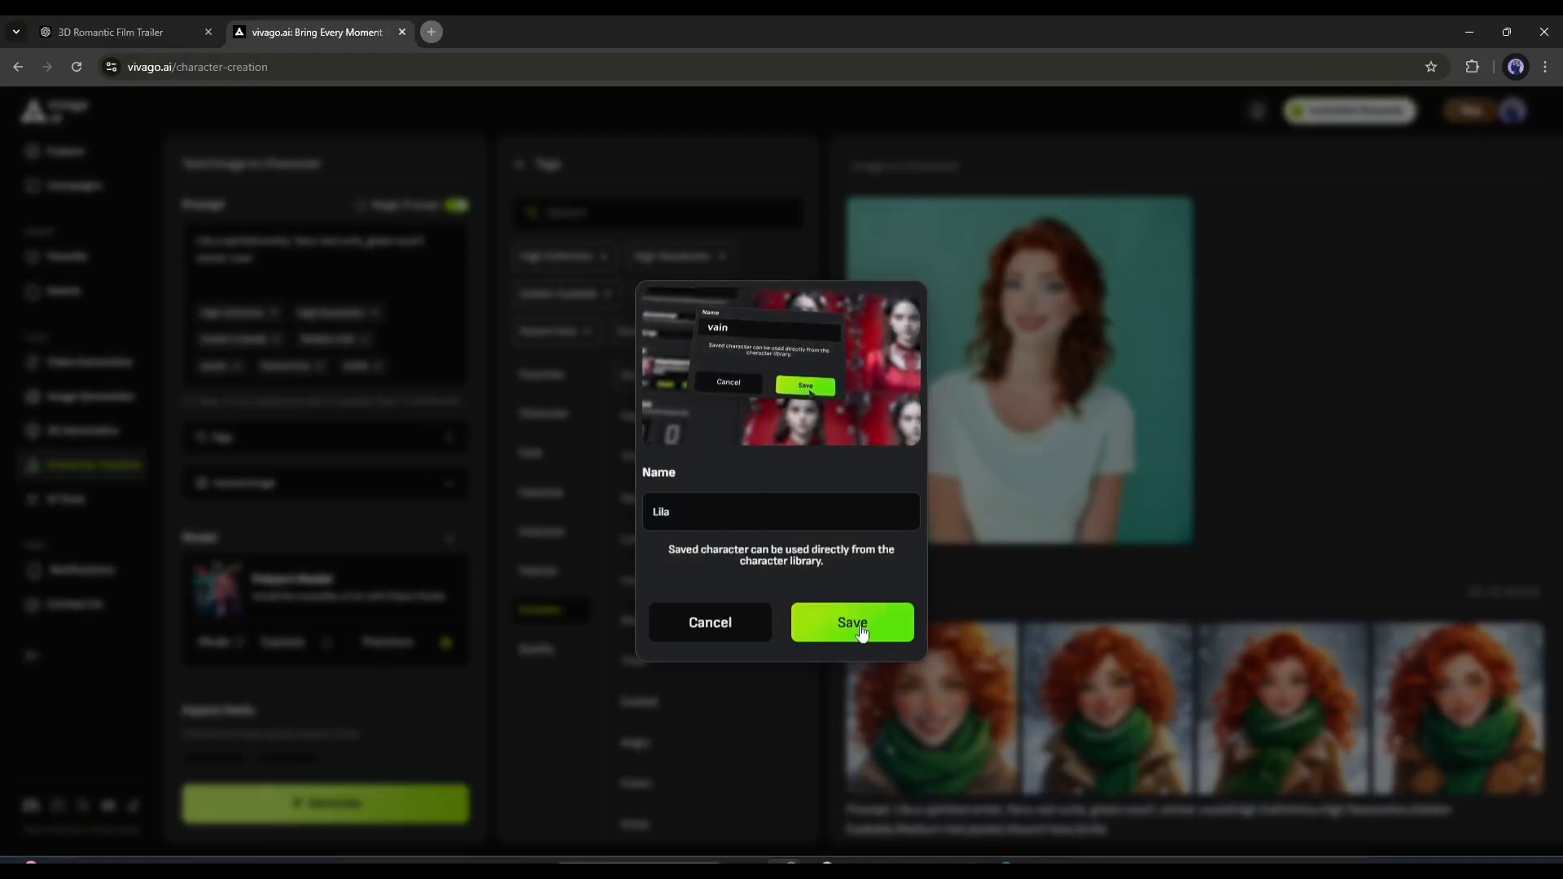
pyautogui.click(850, 622)
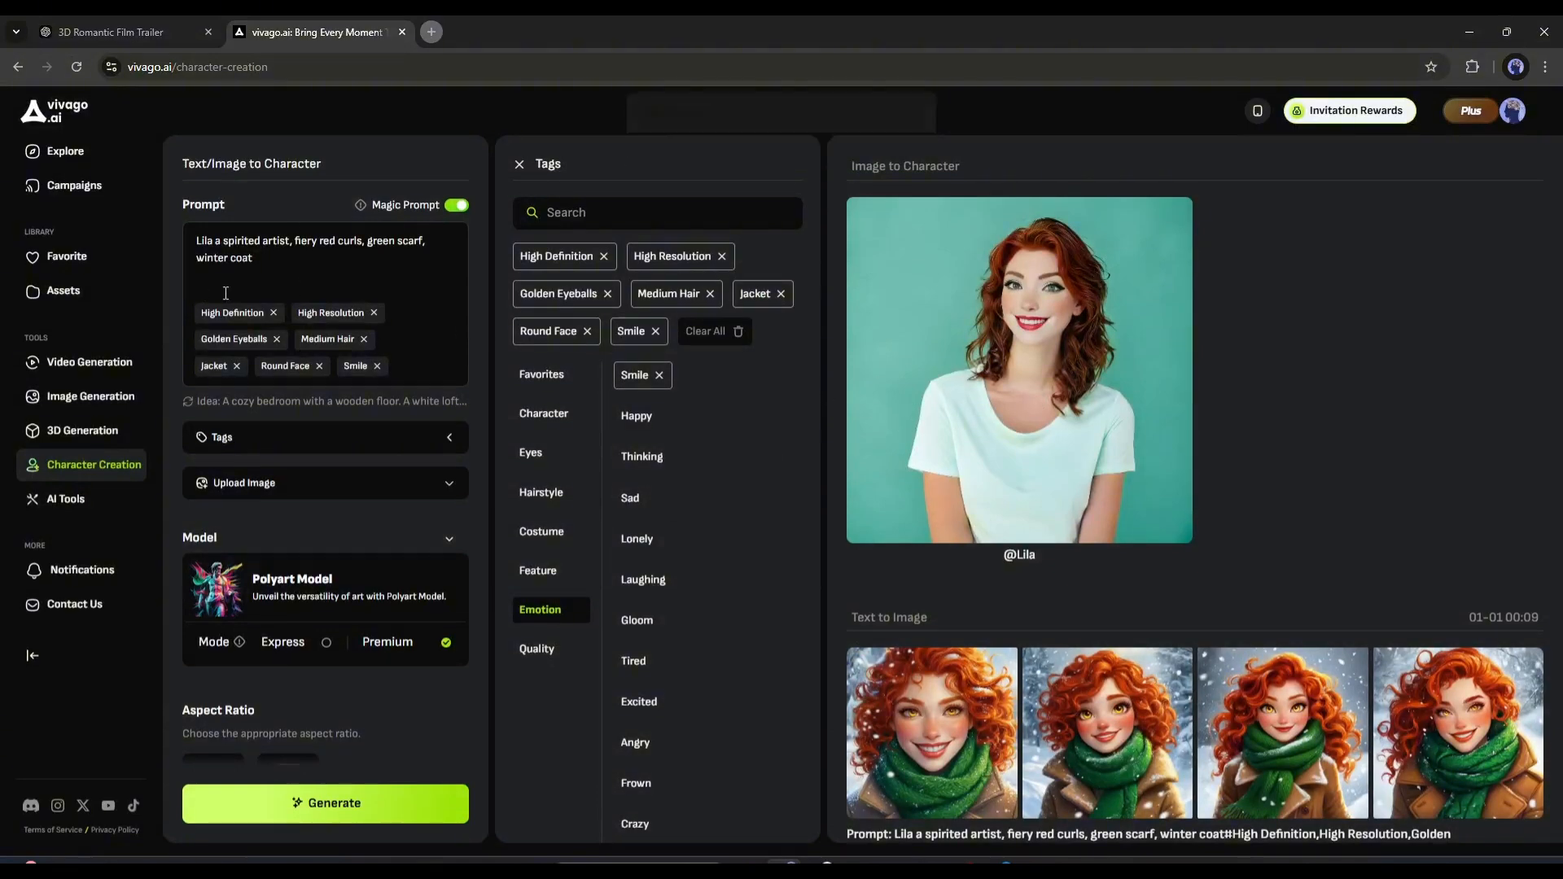
pyautogui.click(110, 32)
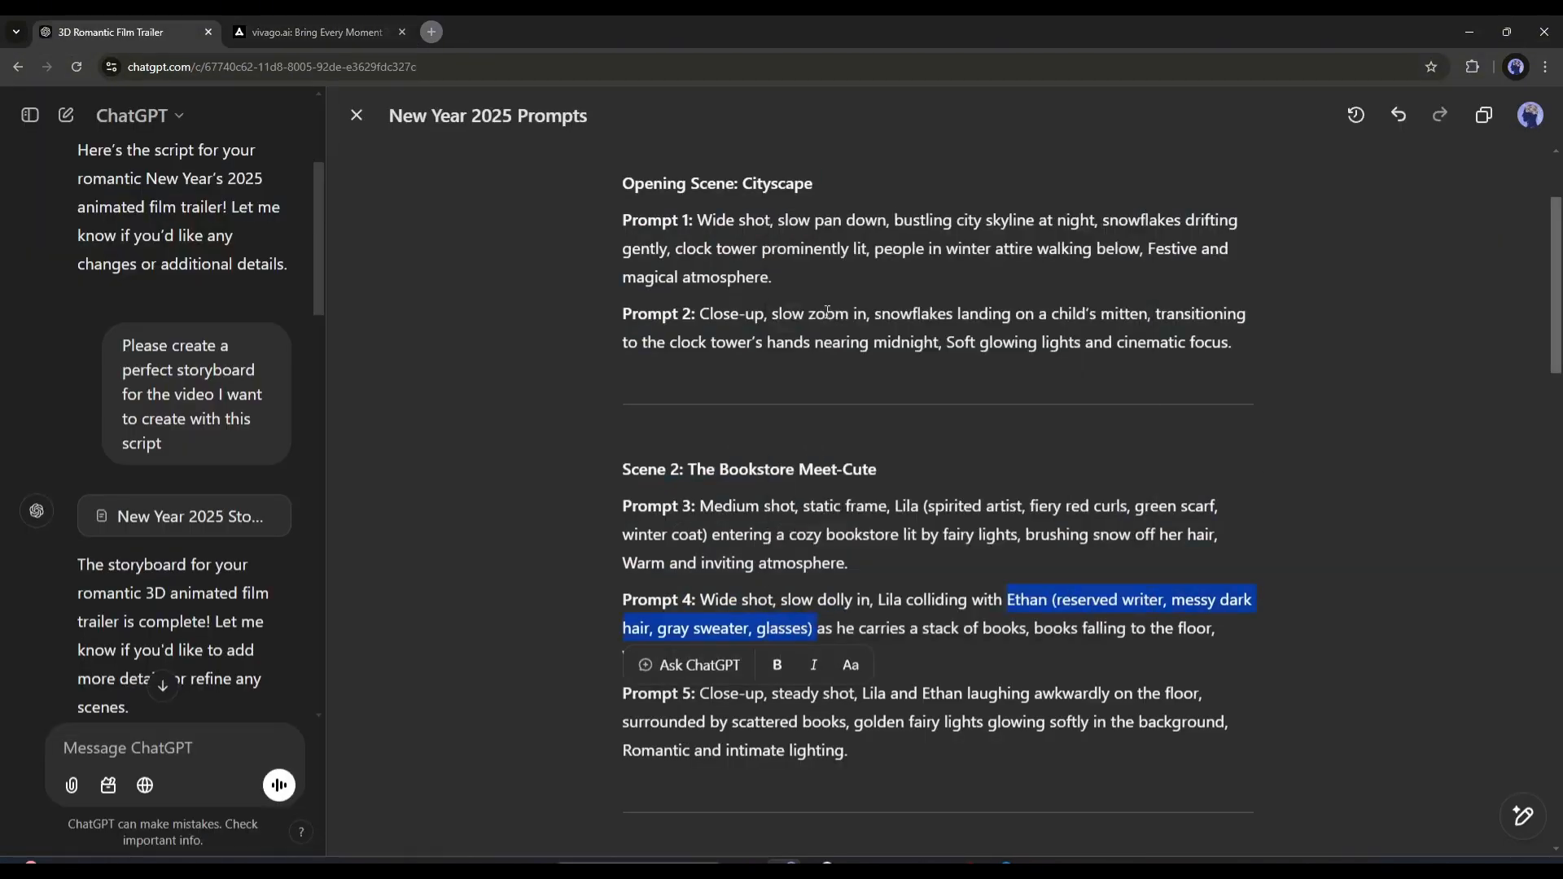
# - Generate Ethan portraits from his description and save one as the character 'Ethan'
pyautogui.click(311, 31)
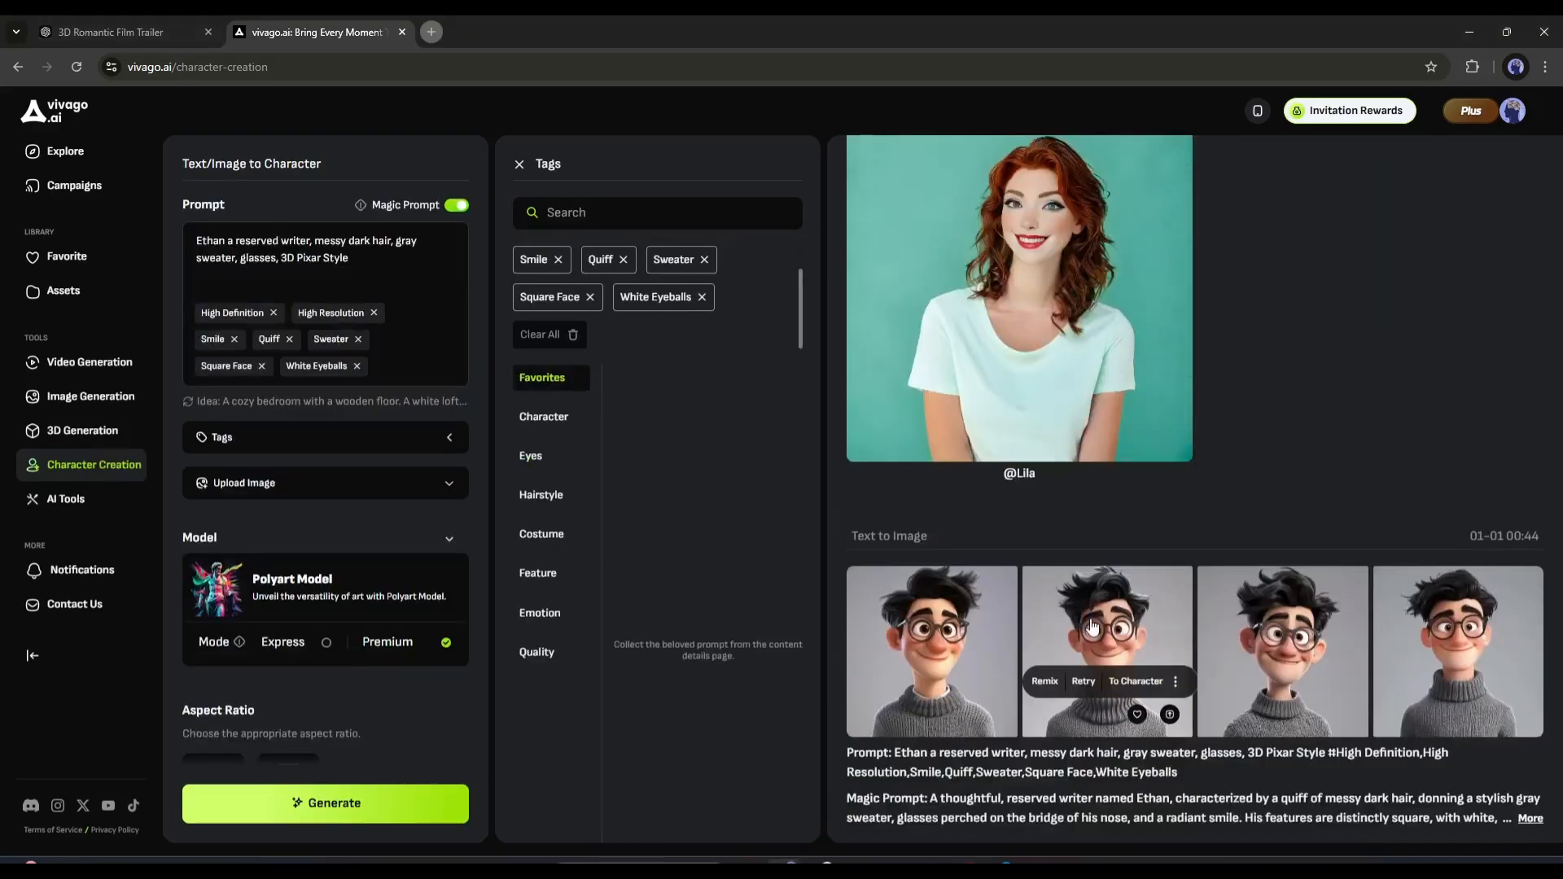
pyautogui.click(1135, 680)
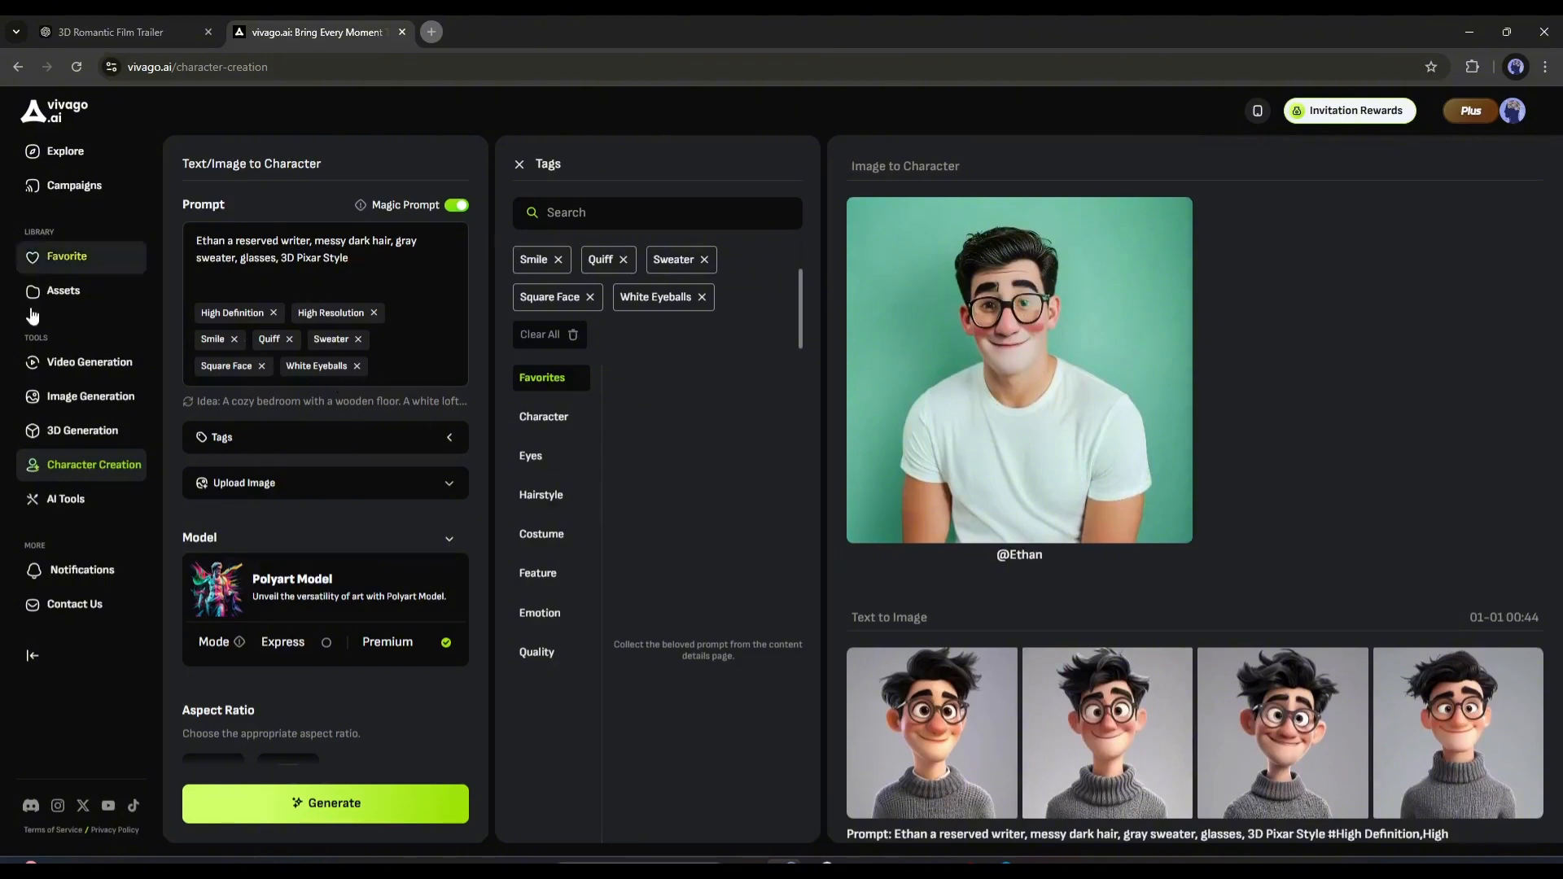
pyautogui.moveTo(90, 396)
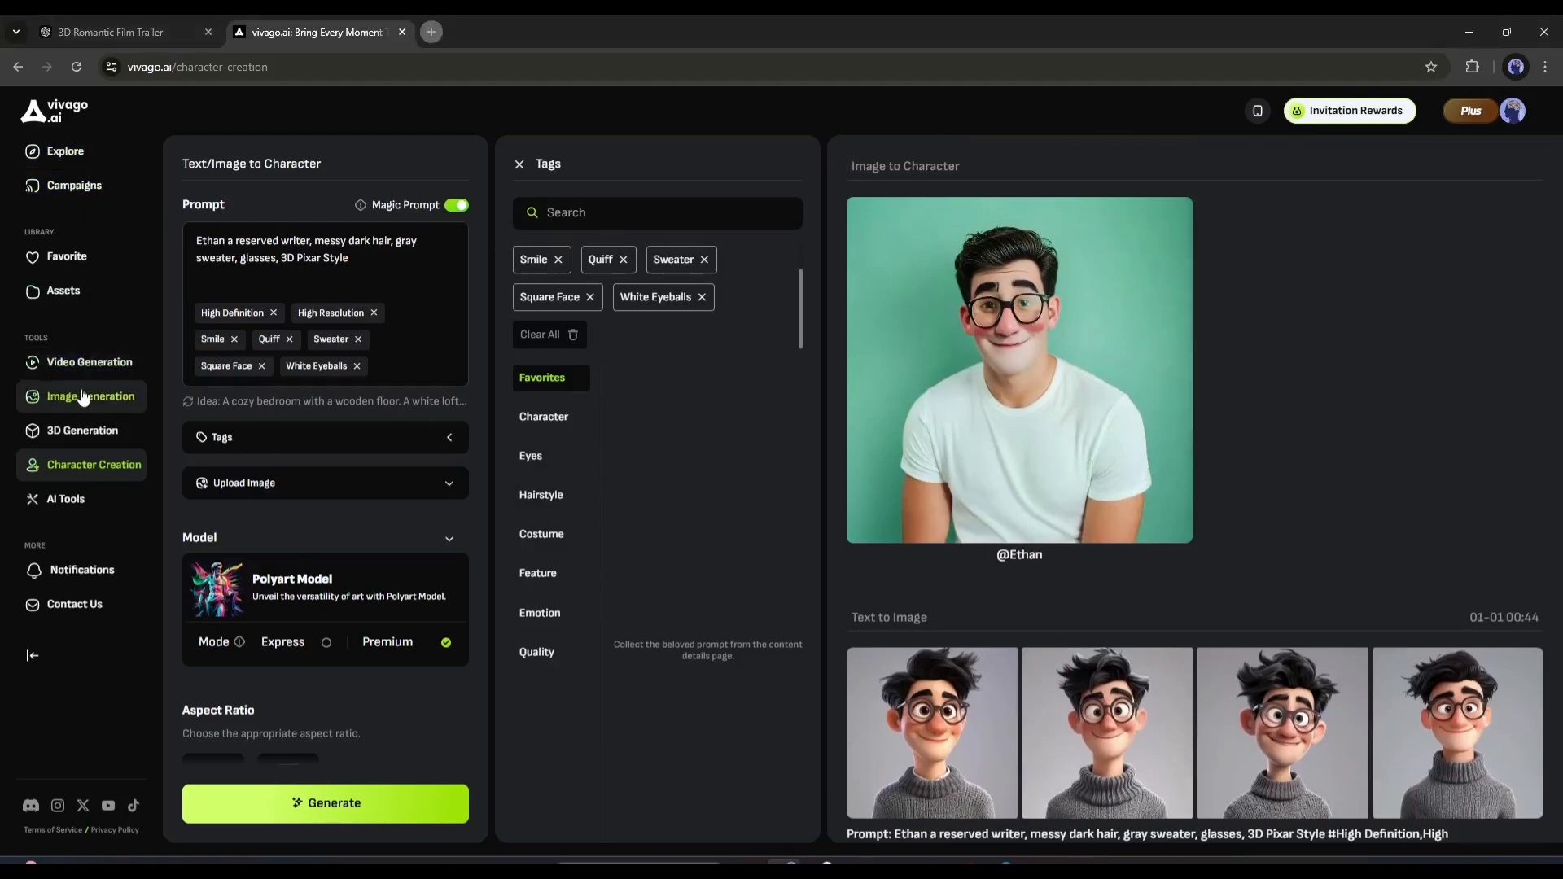
pyautogui.click(89, 395)
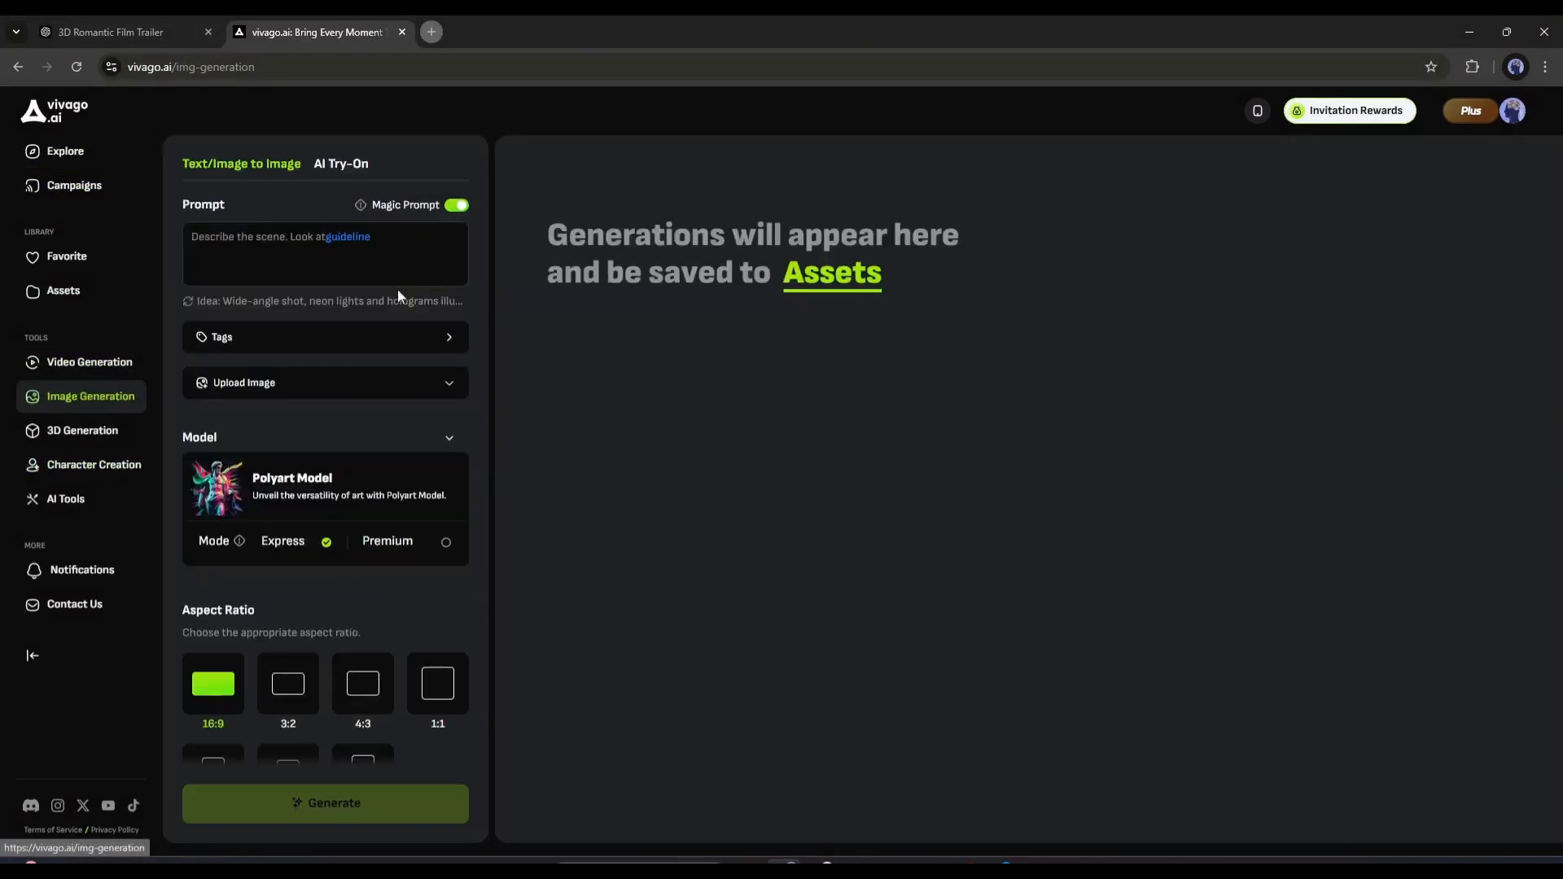
# - Paste the Lila bookstore scene prompt from the storyboard into Image Generation
pyautogui.click(325, 253)
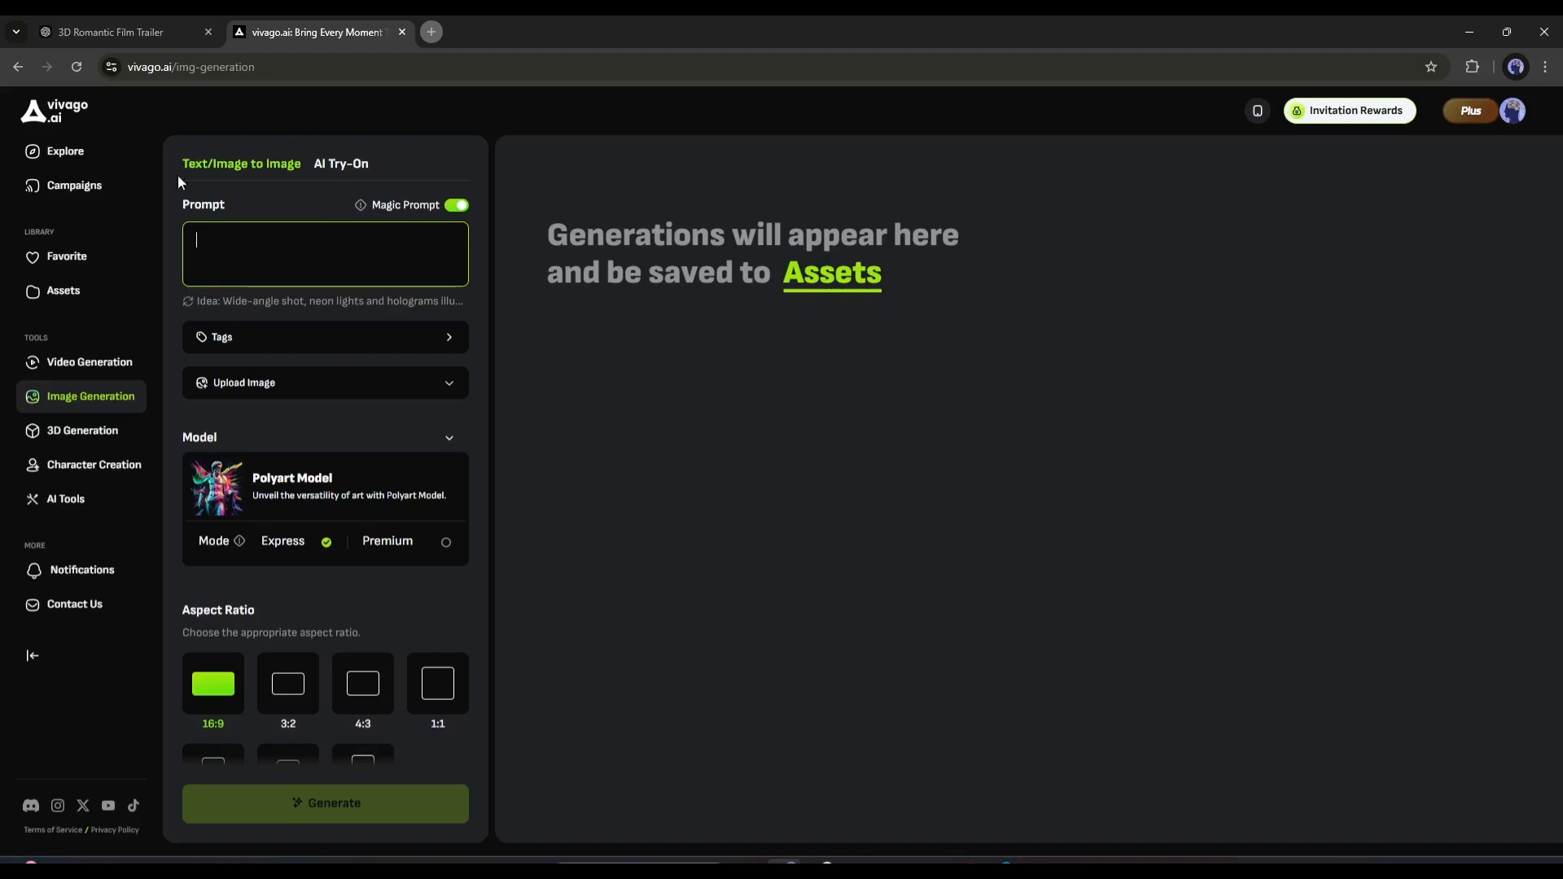
pyautogui.click(110, 32)
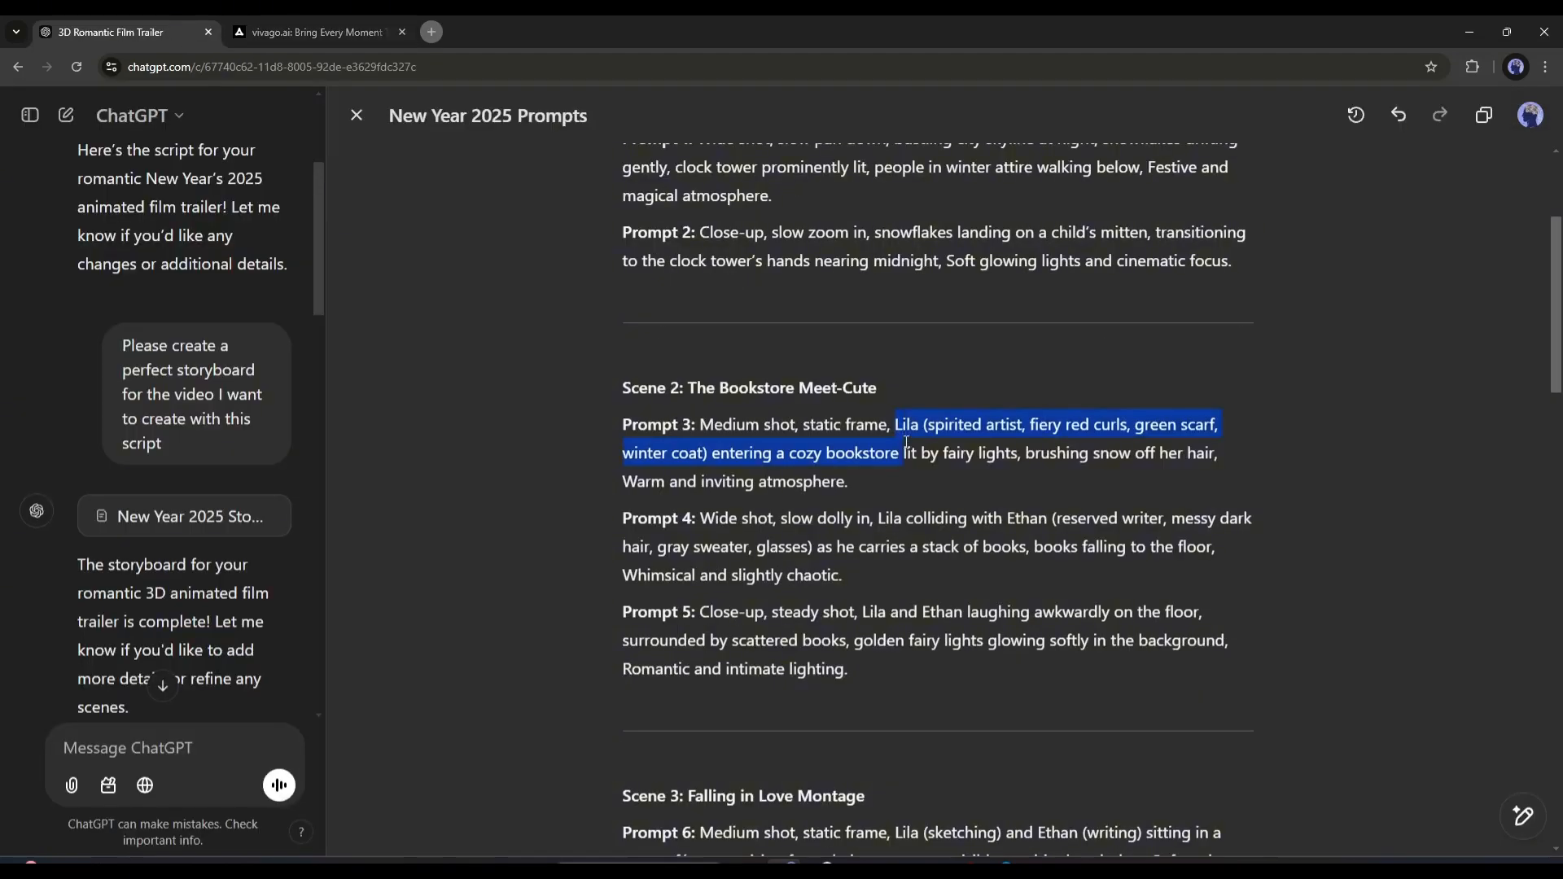
pyautogui.click(314, 32)
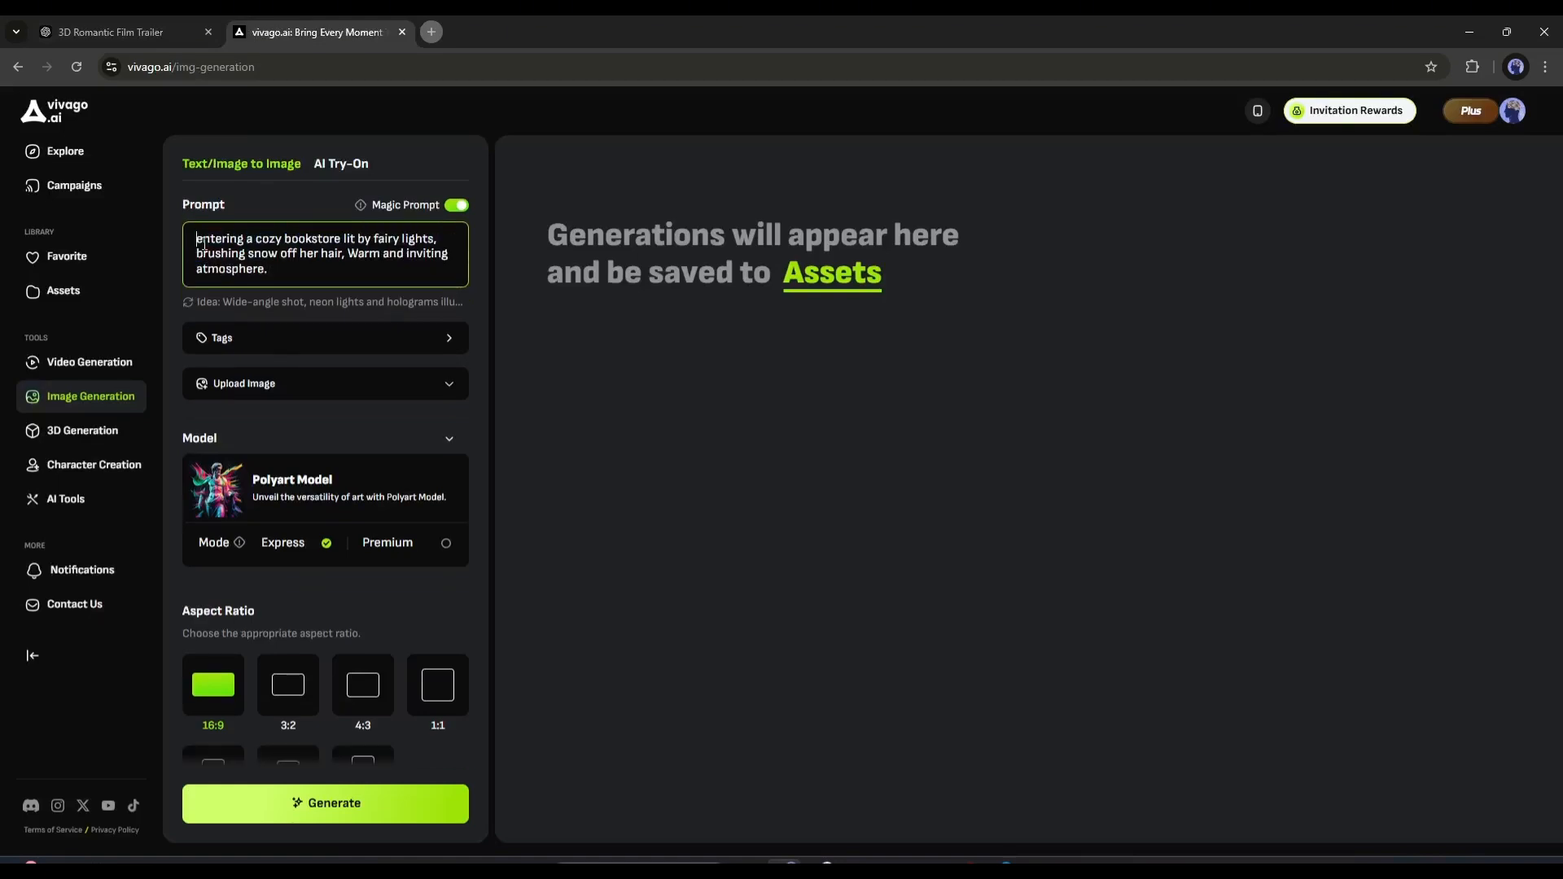
# - Tag the Lila character and generate four 16:9 Pixar-style 3D bookstore images
pyautogui.click(324, 337)
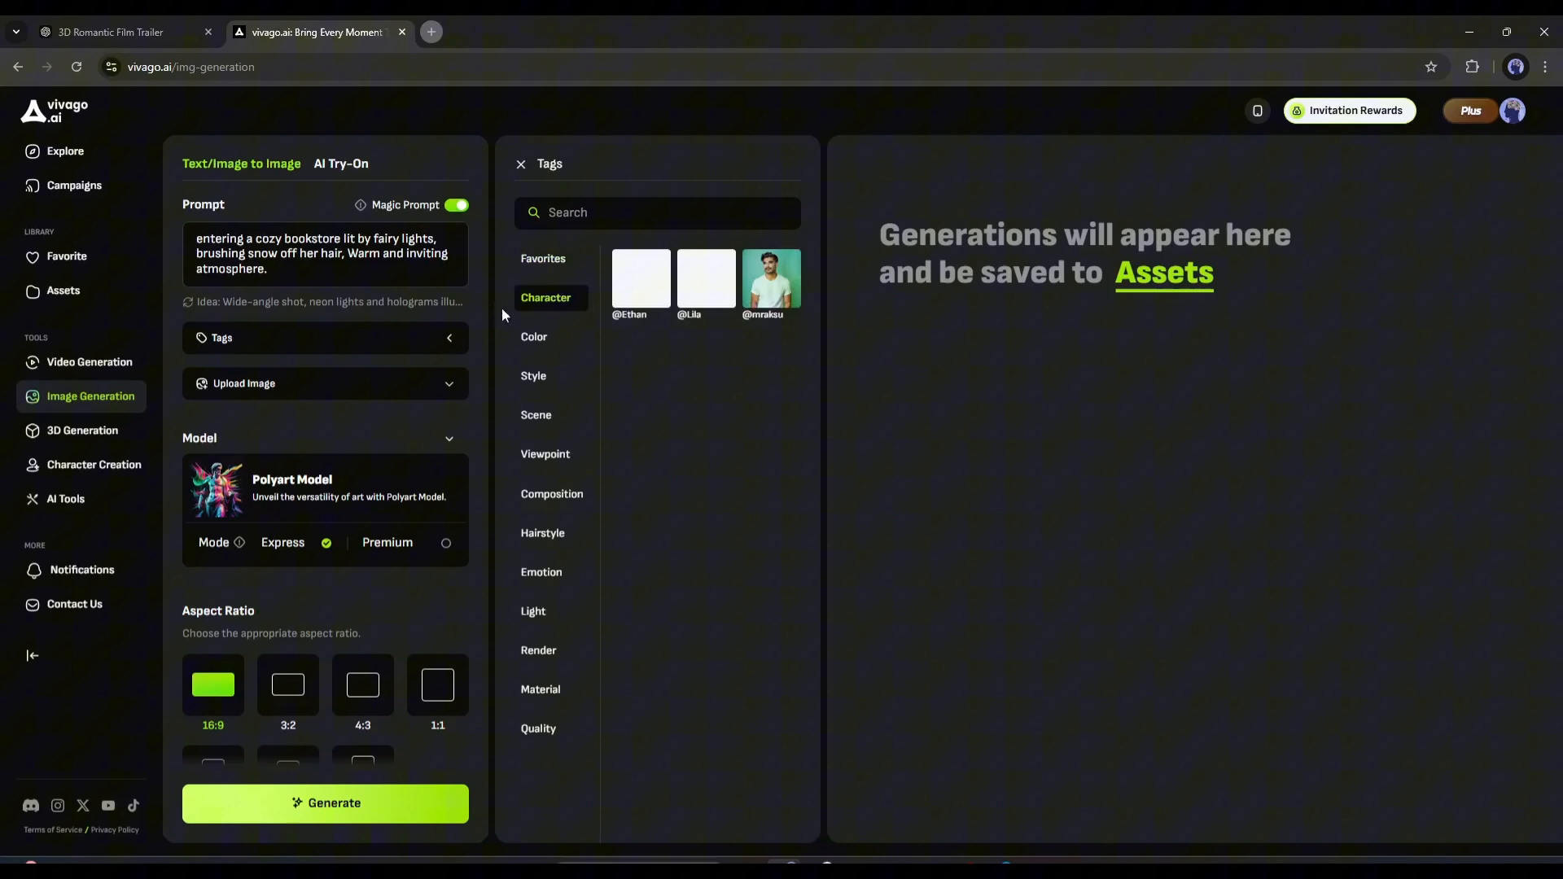
pyautogui.click(706, 278)
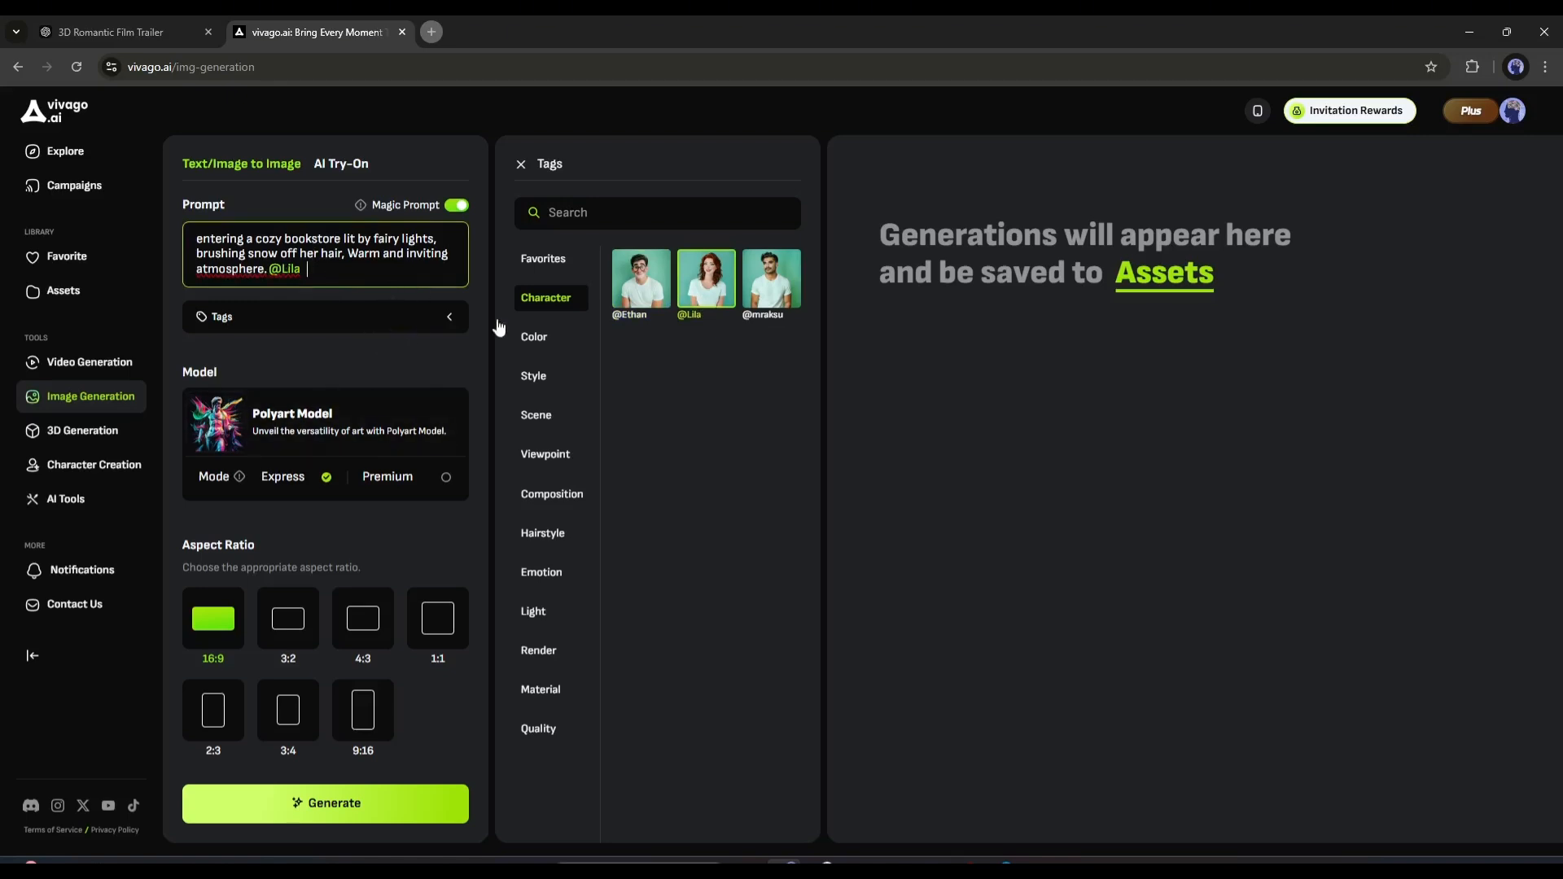
pyautogui.click(534, 376)
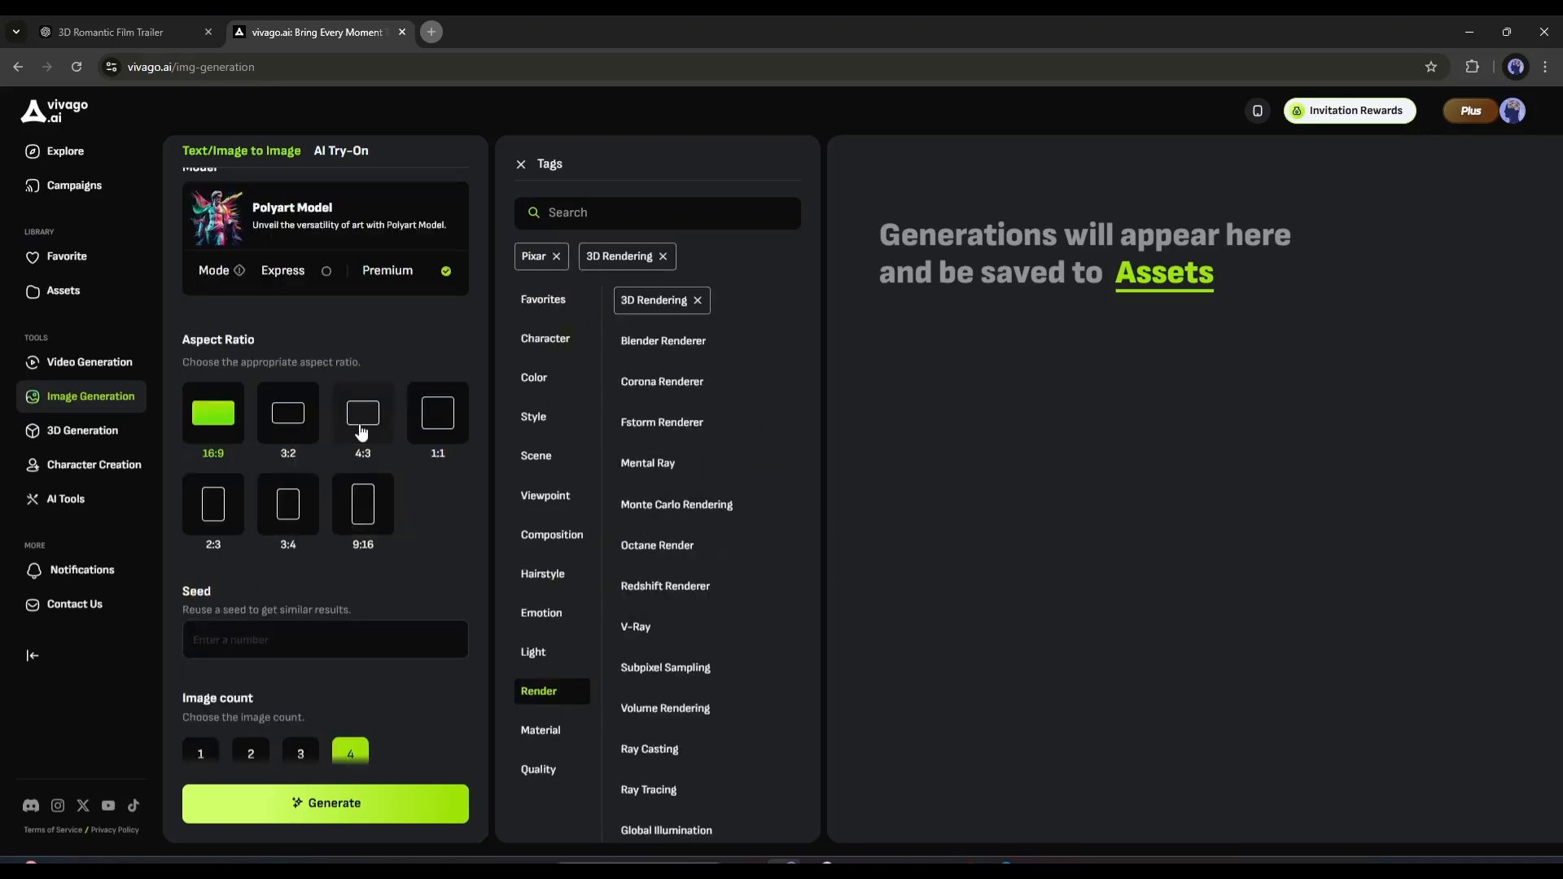
pyautogui.scroll(-3)
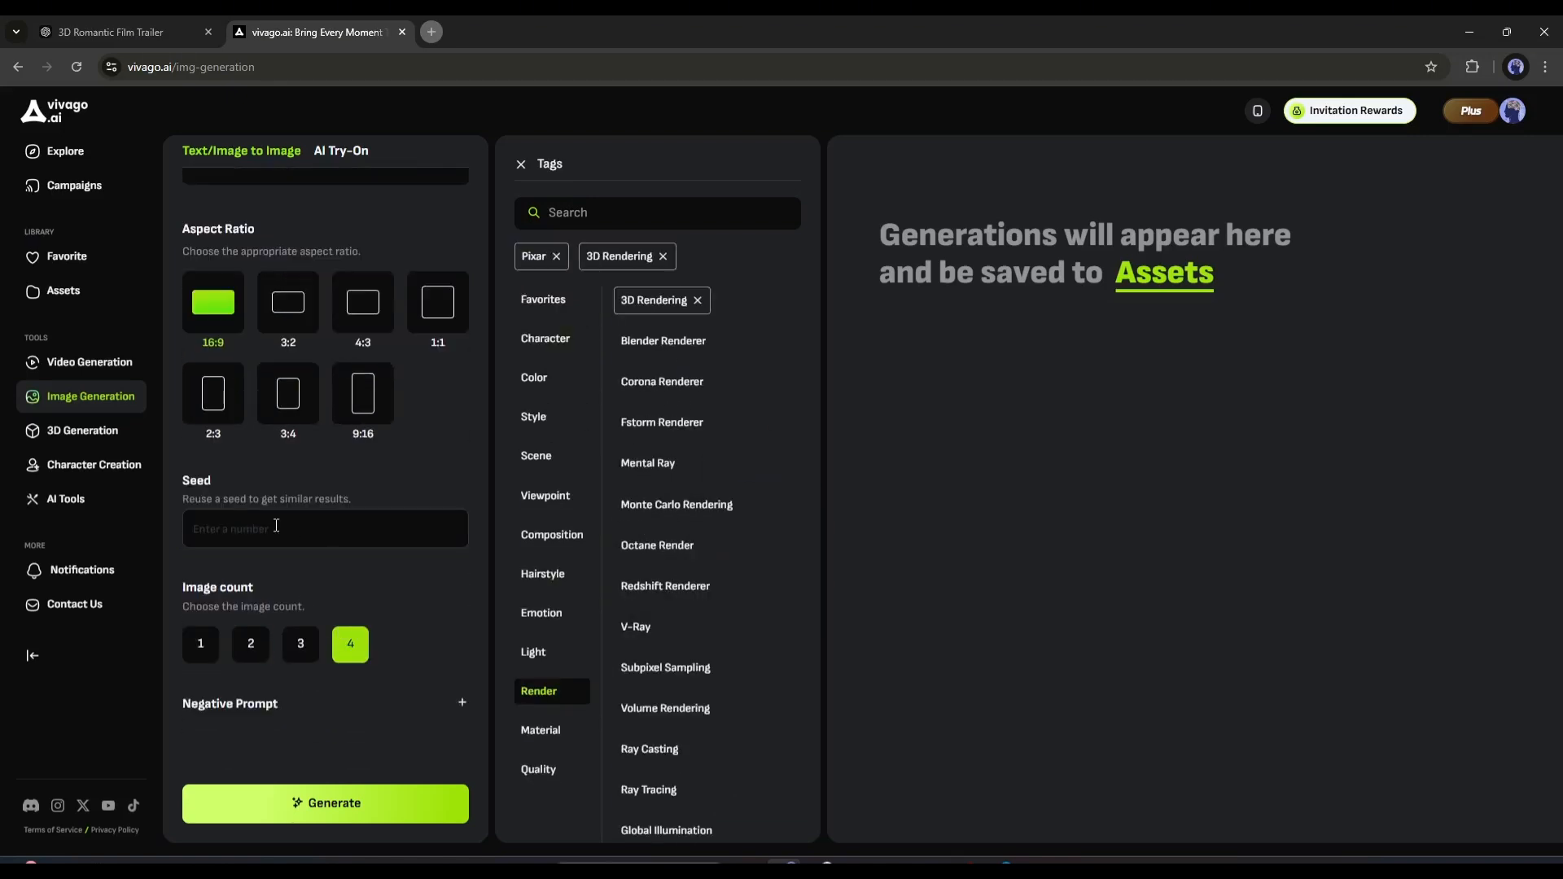
pyautogui.click(324, 802)
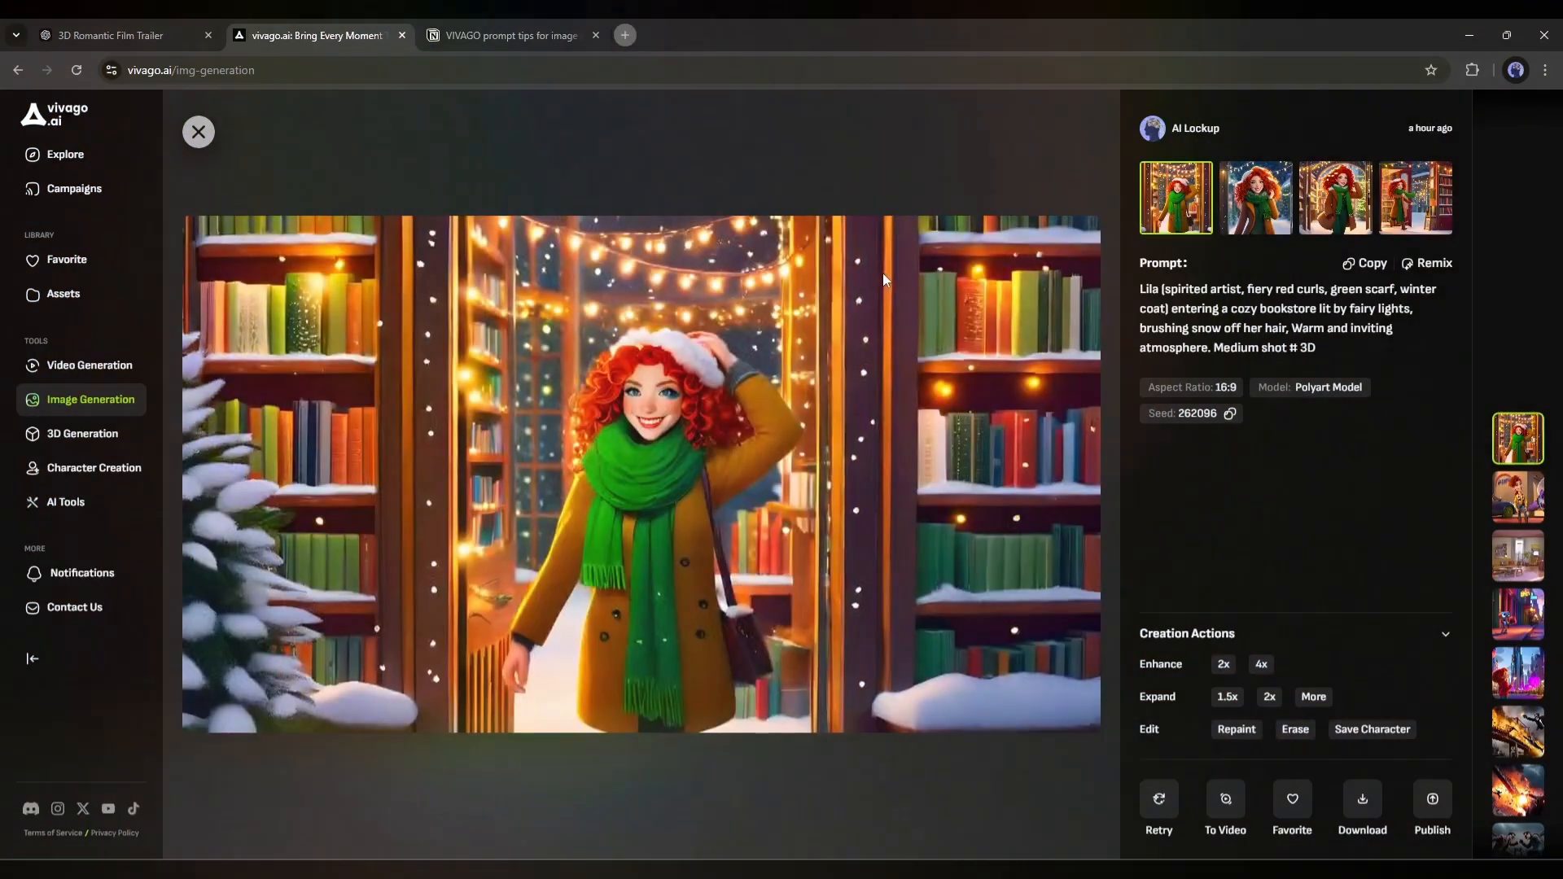
# - Compare the second and fourth Lila bookstore variations against Prompt 4 in ChatGPT
pyautogui.click(1255, 197)
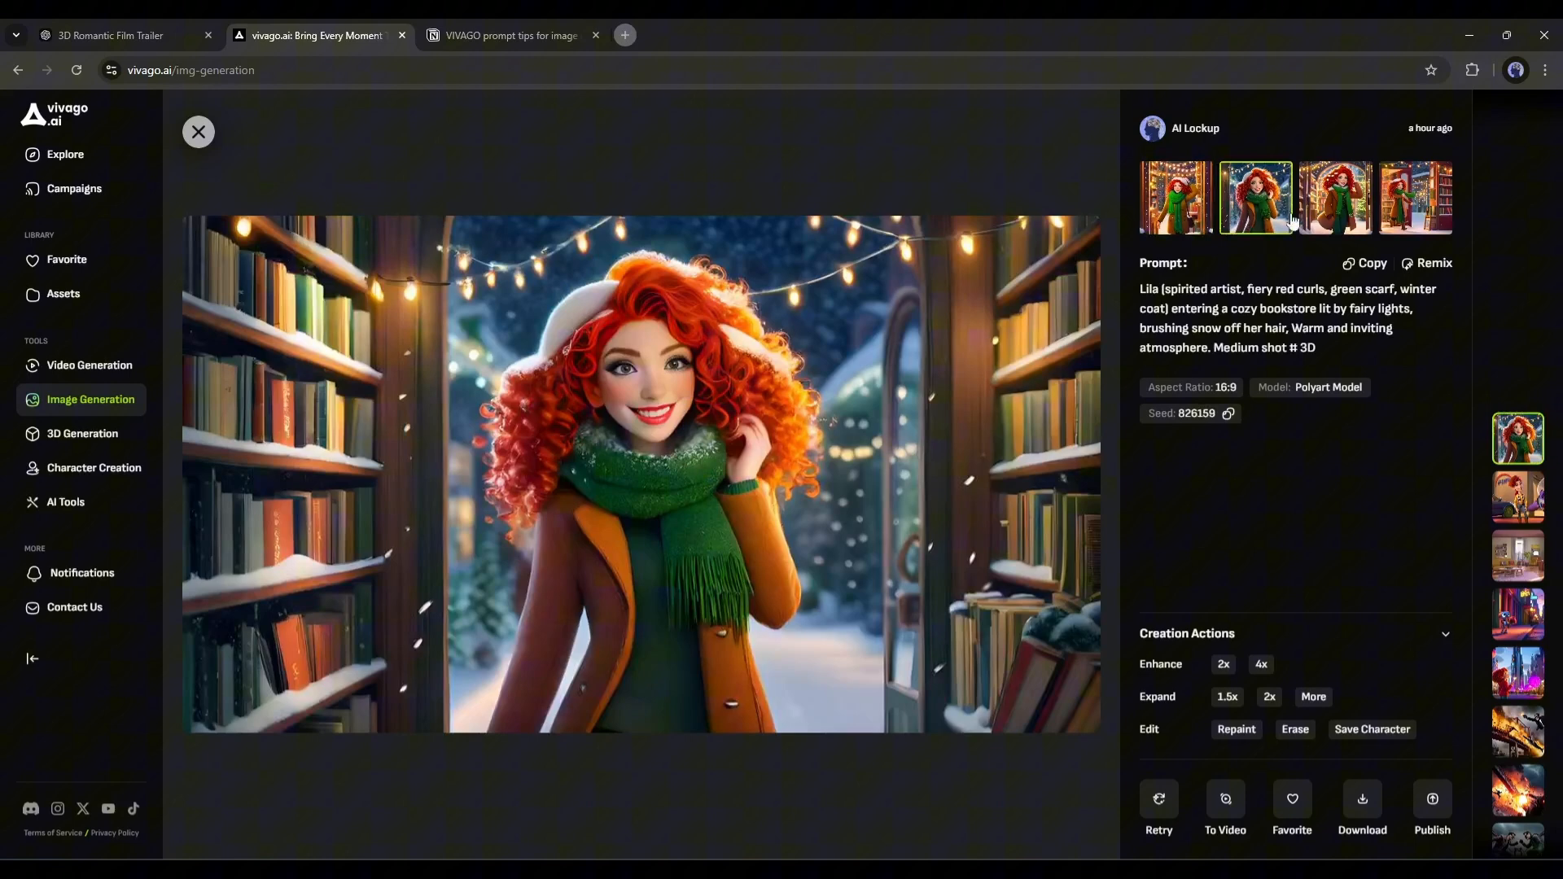
pyautogui.click(1415, 196)
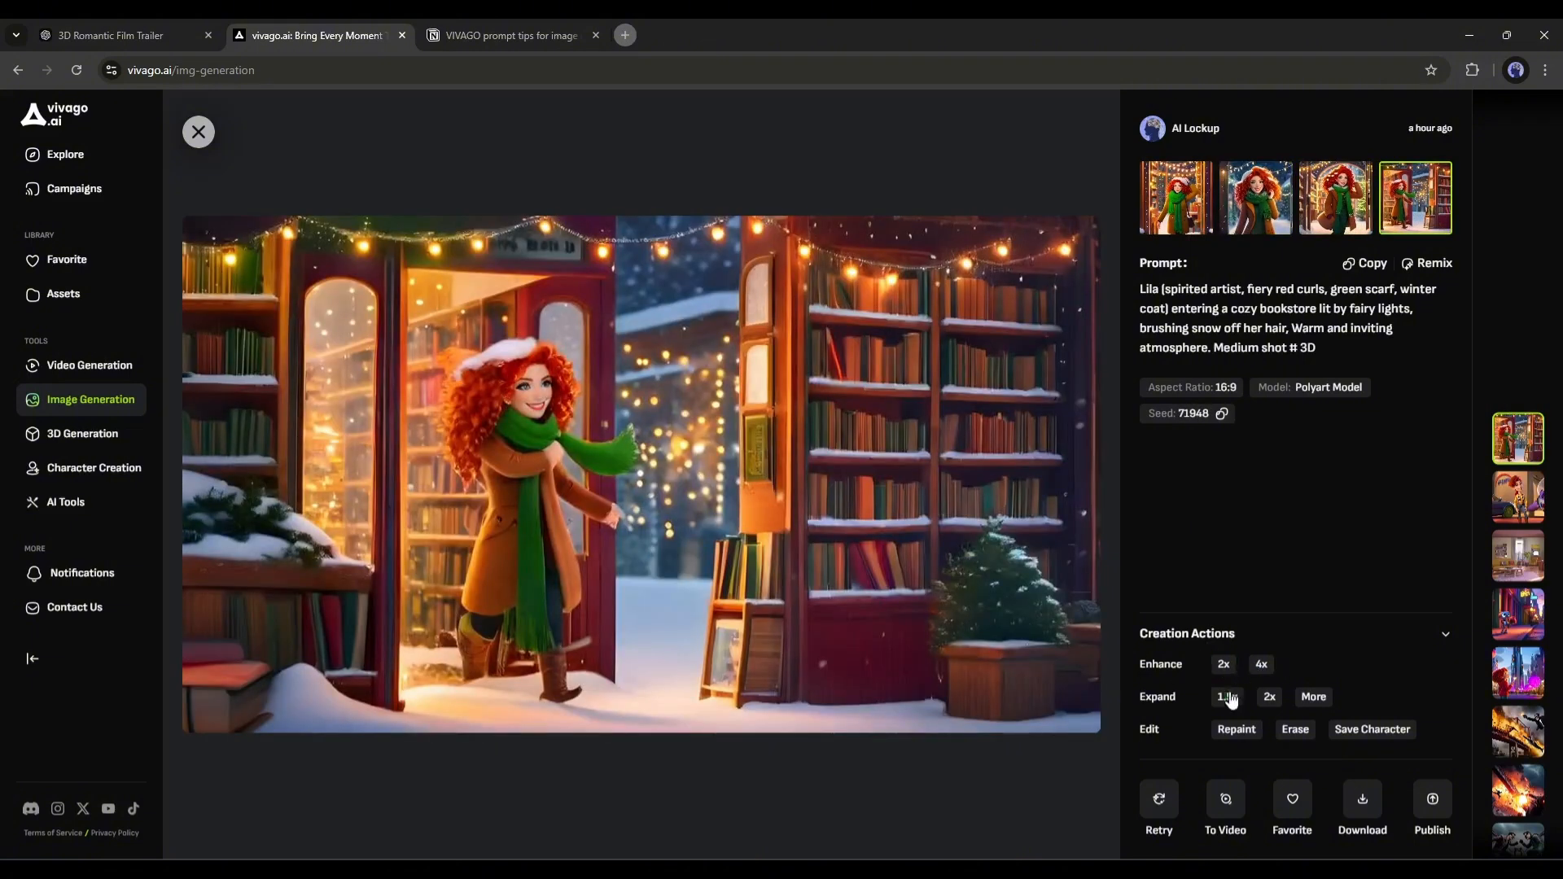
pyautogui.click(110, 35)
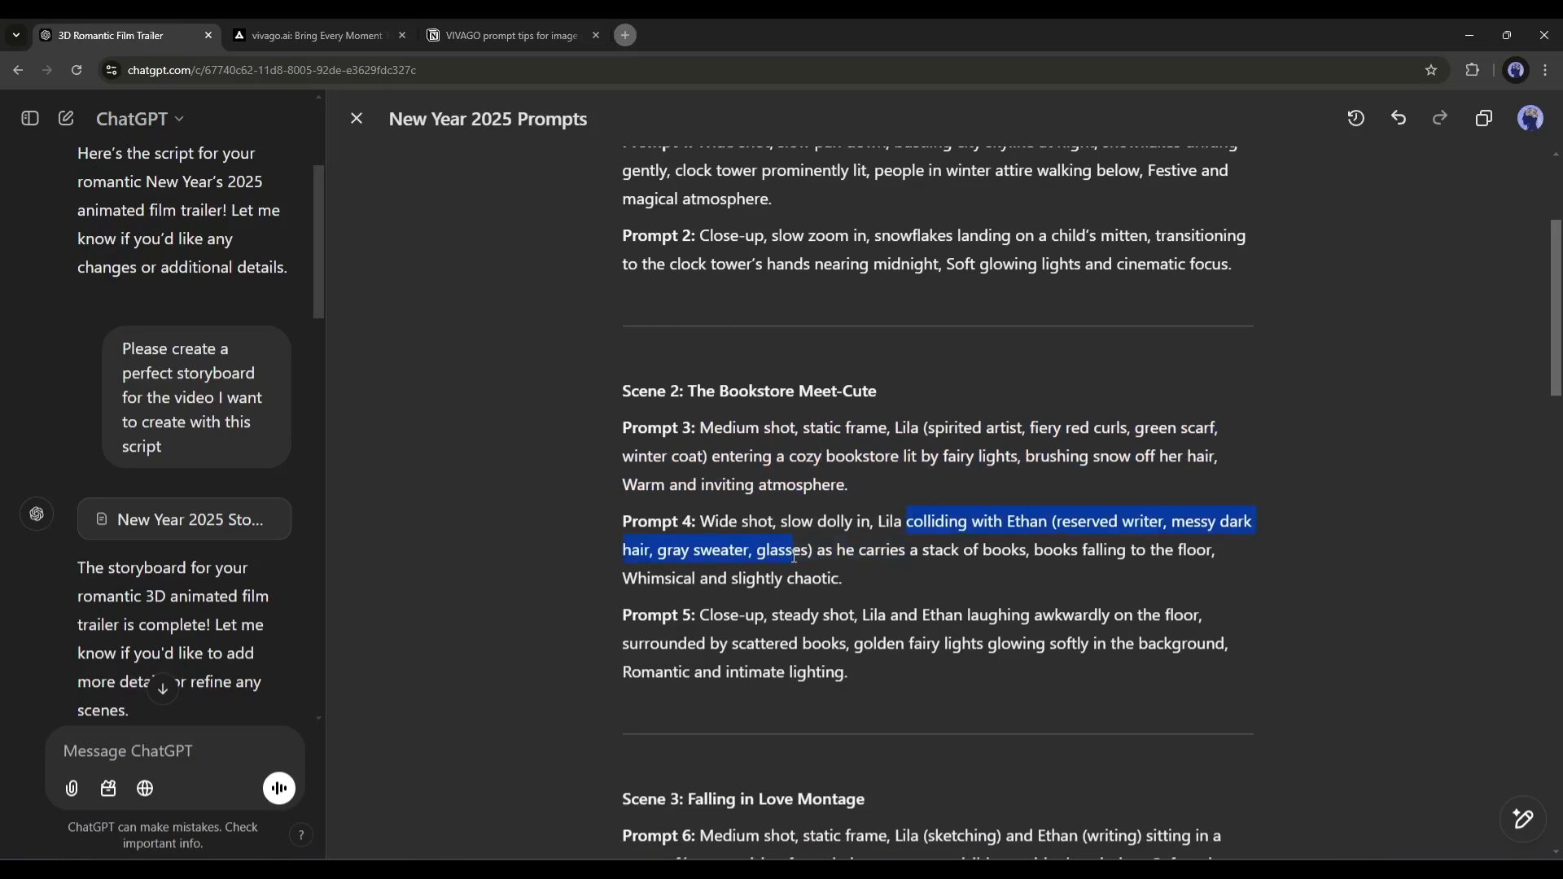
pyautogui.click(314, 35)
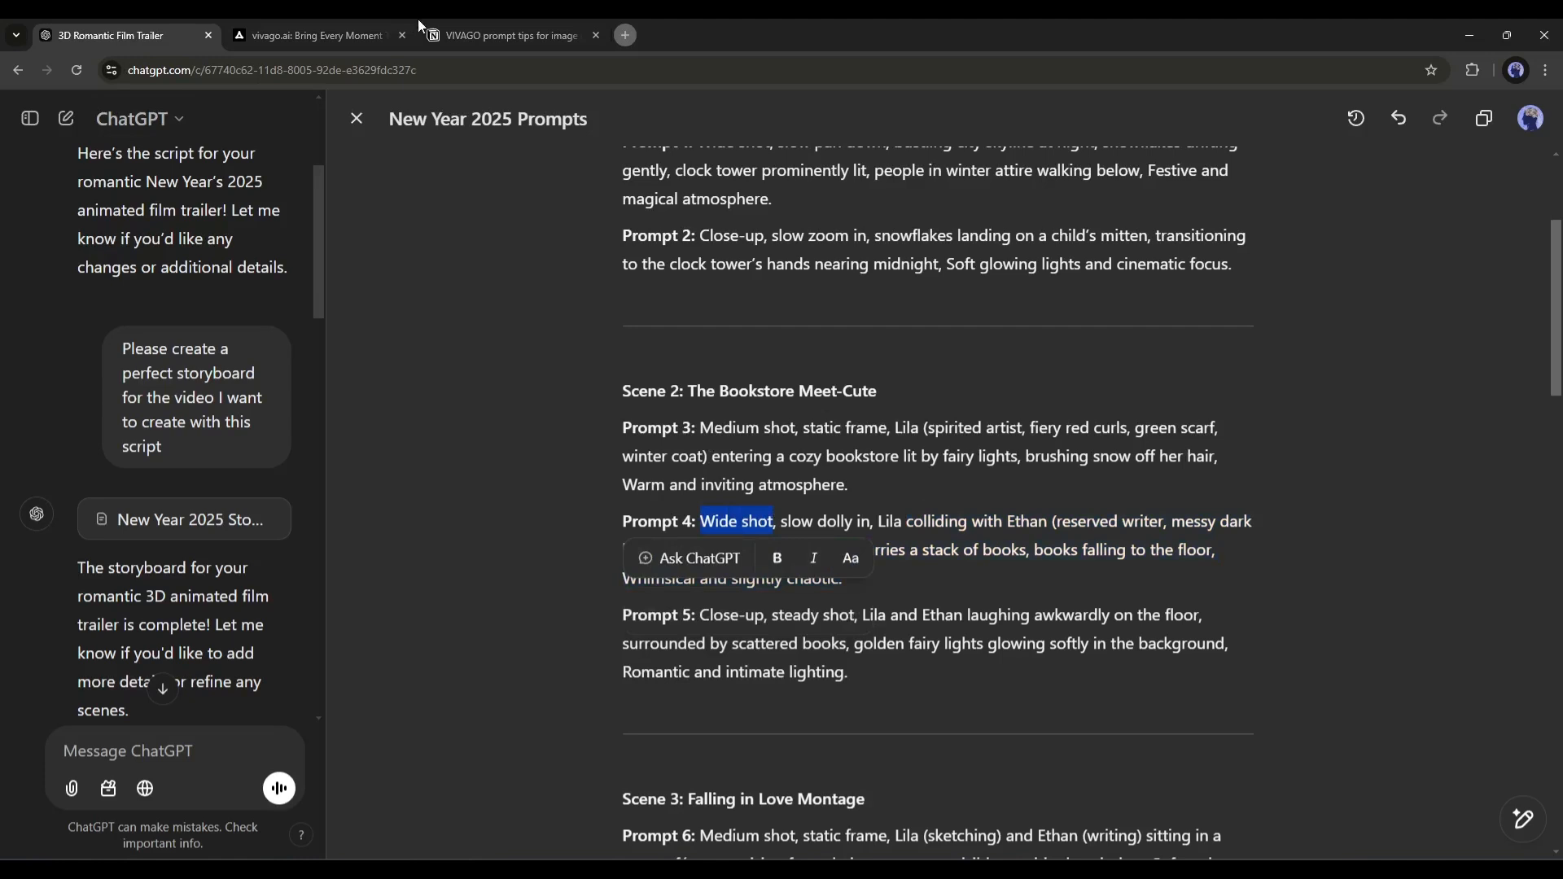
pyautogui.click(311, 35)
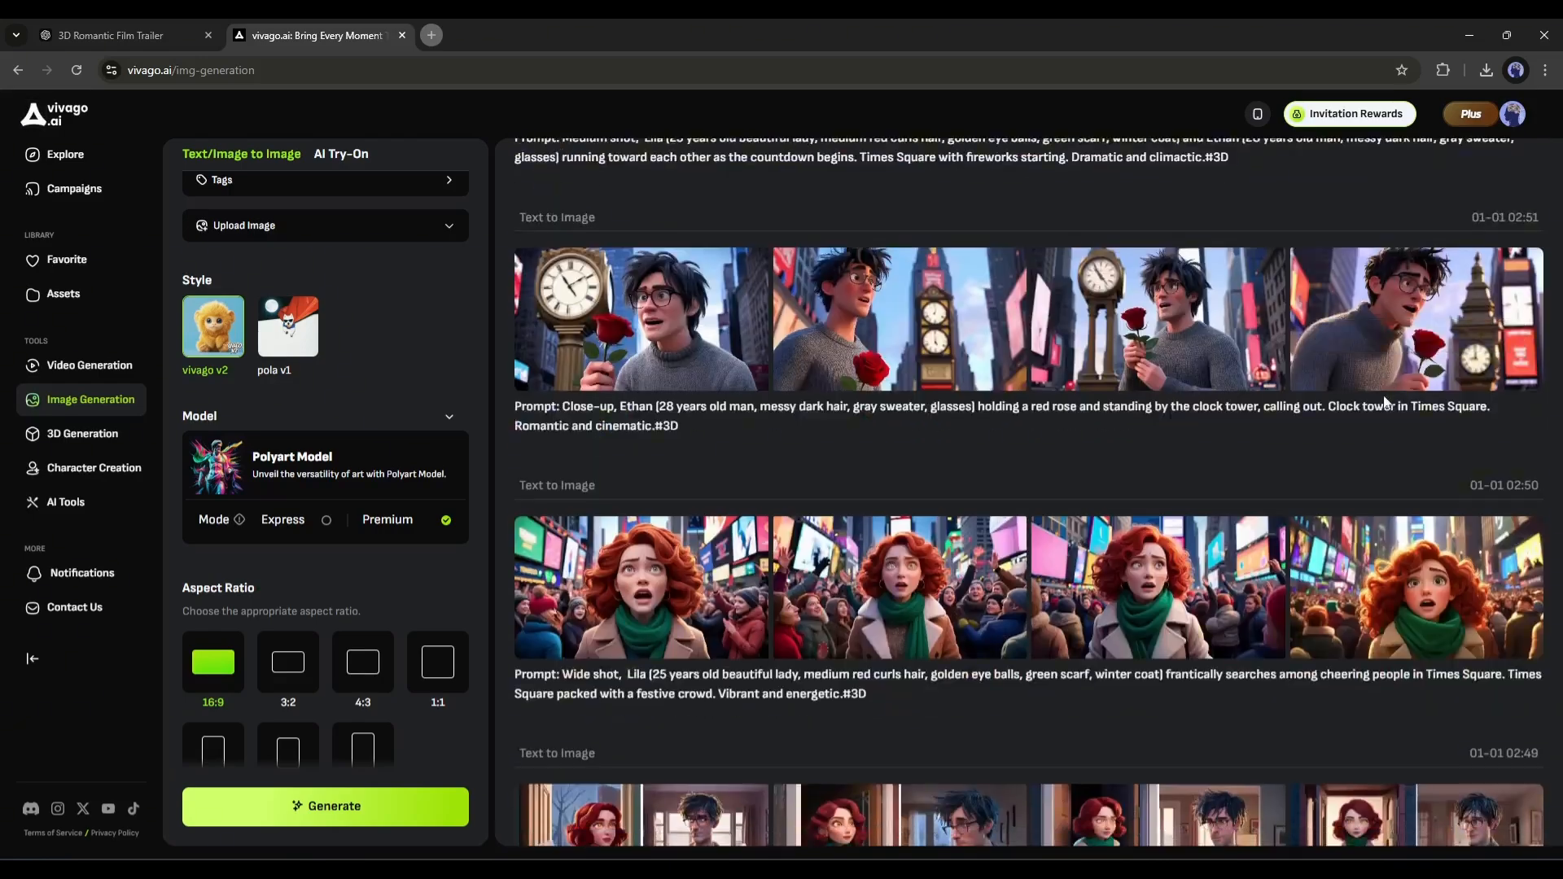
# - Scroll the generation history down to the bookstore collision images
pyautogui.scroll(-3)
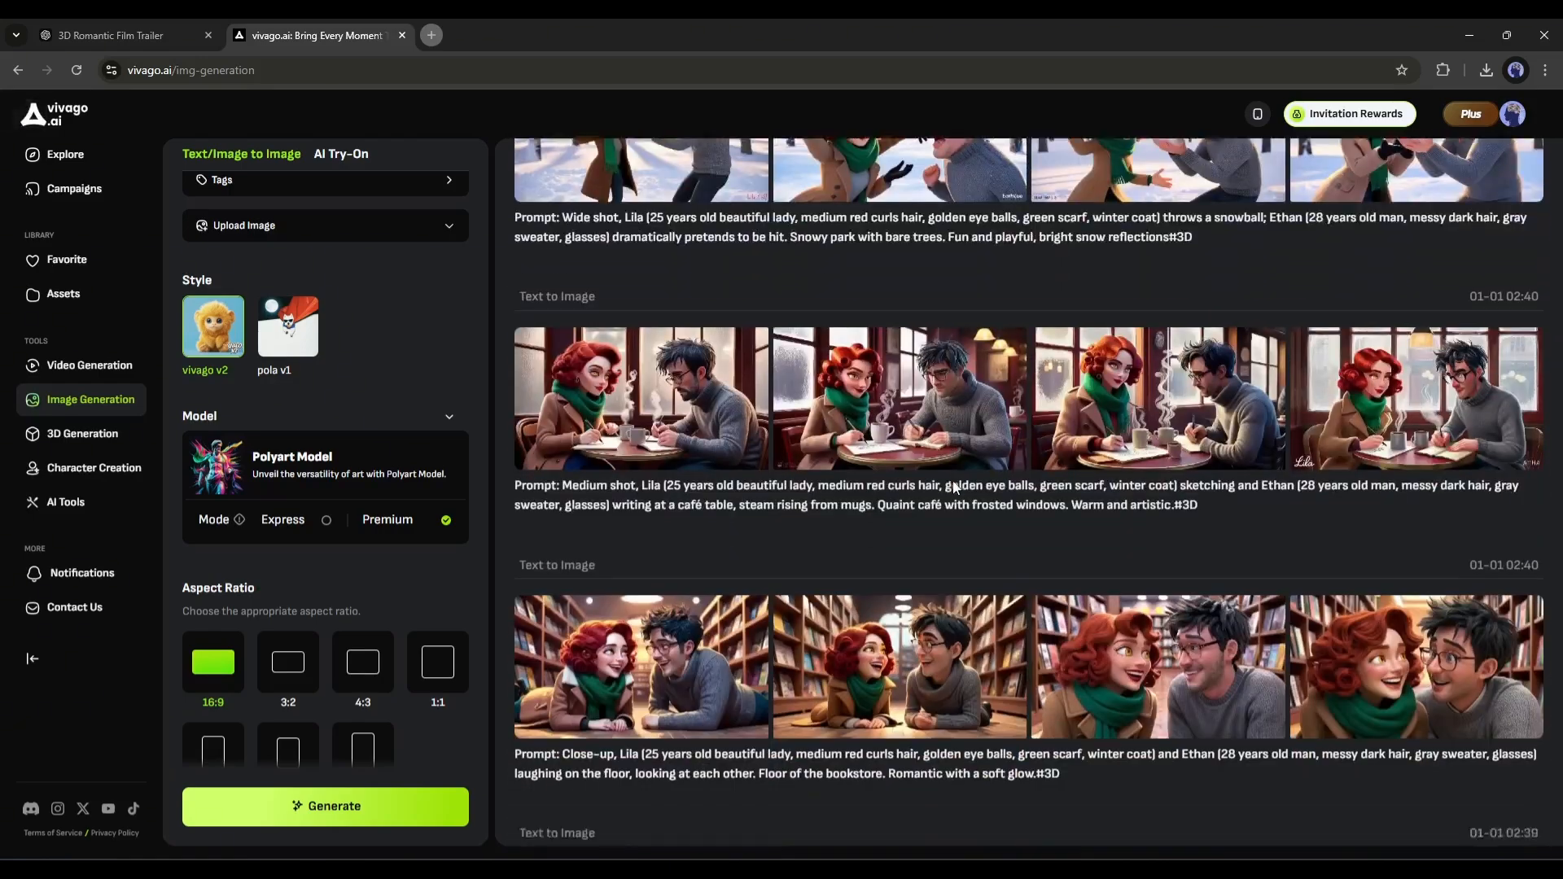
pyautogui.scroll(-3)
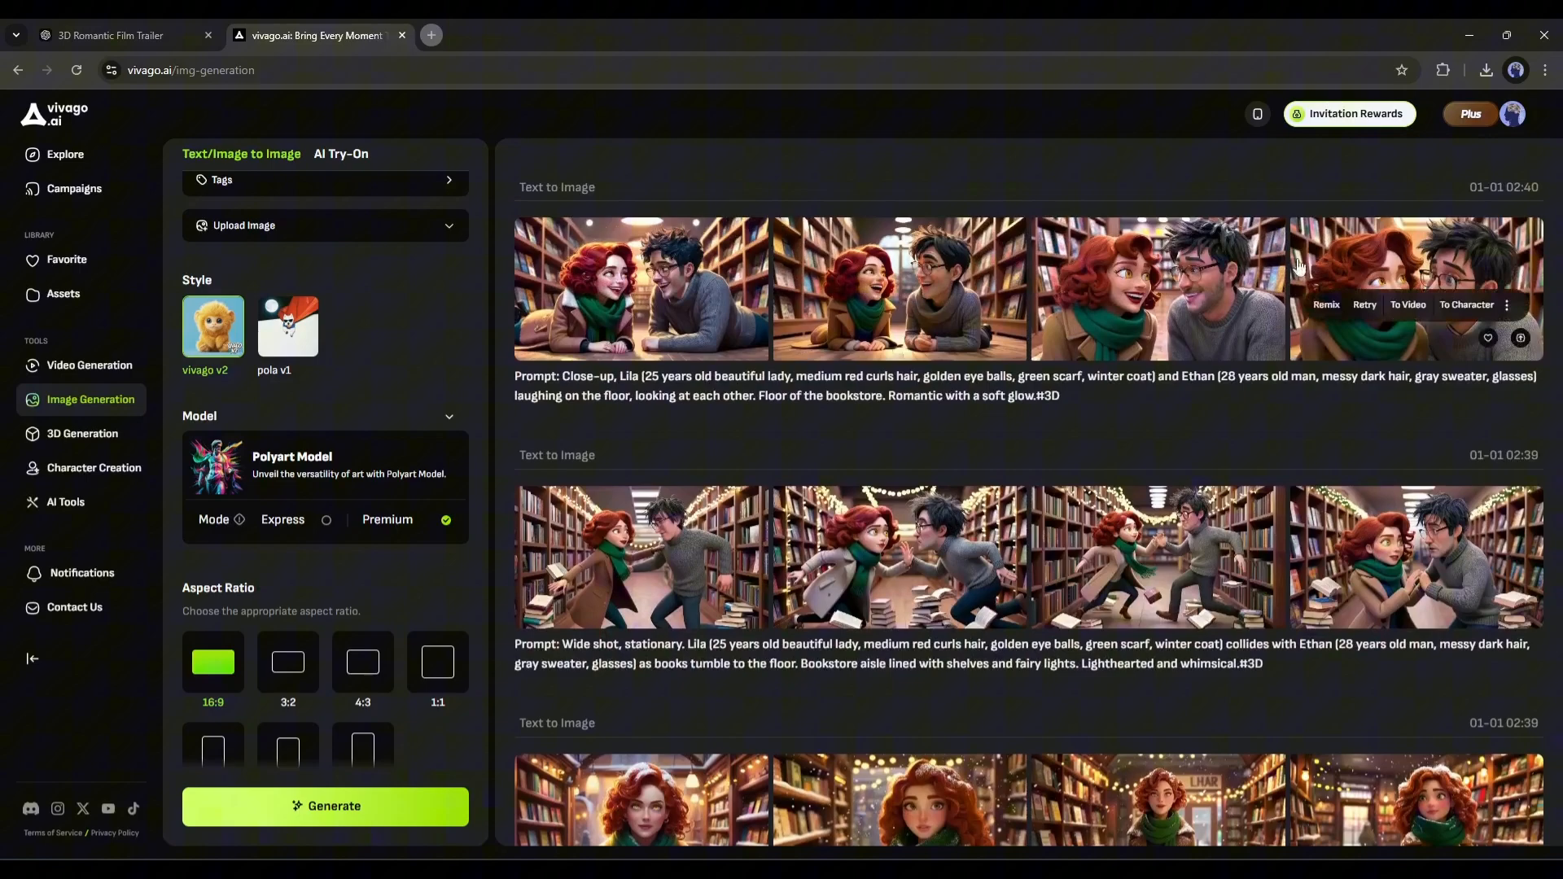
pyautogui.scroll(-3)
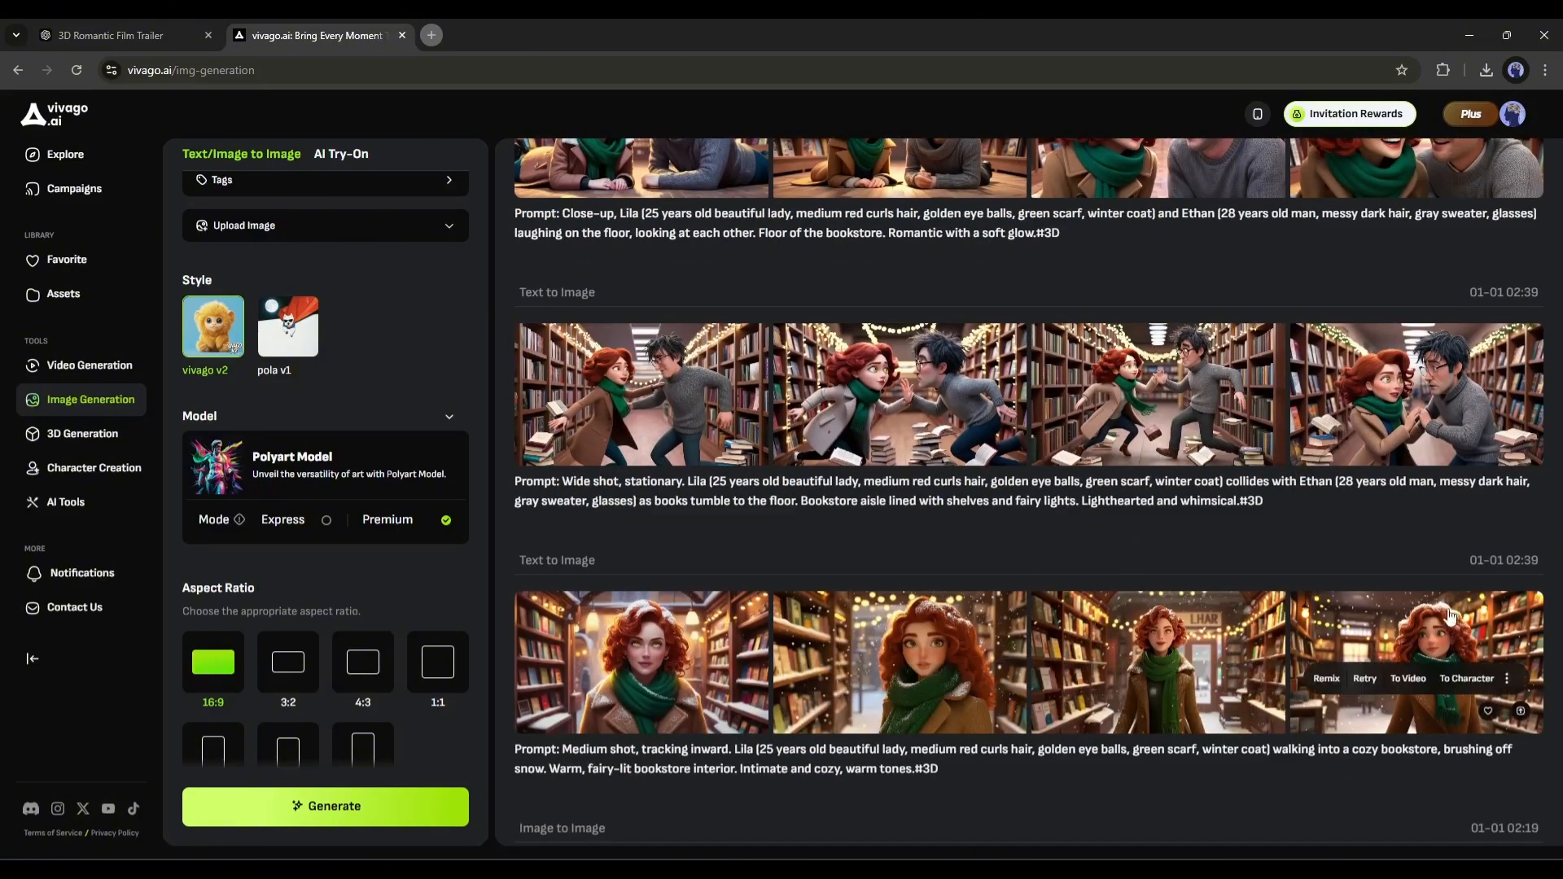
pyautogui.click(89, 365)
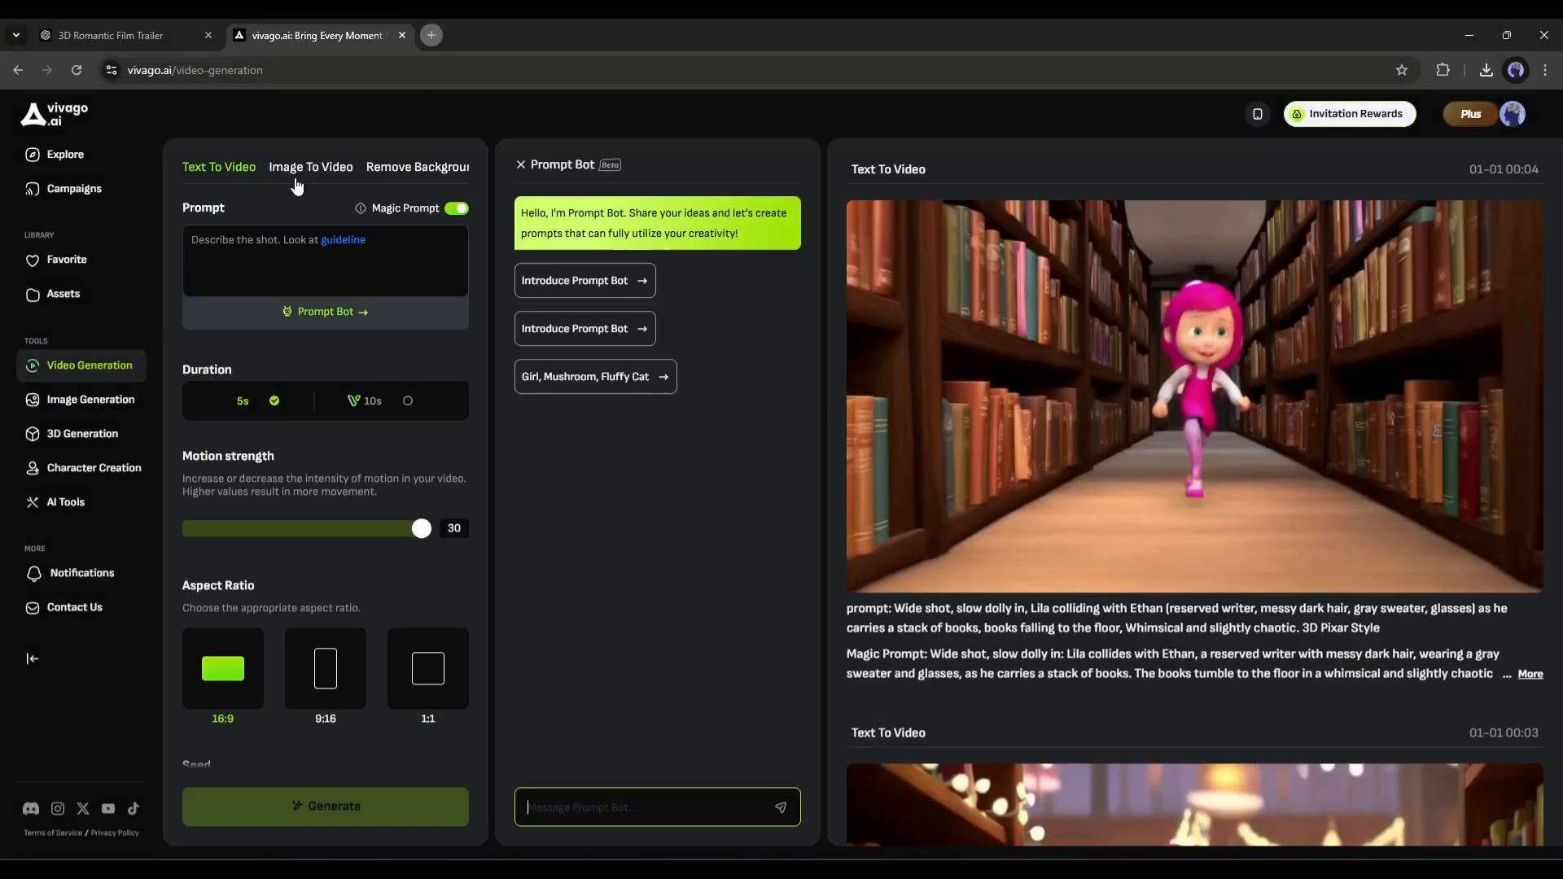
# - Animate the uploaded Lila bookstore still with Prompt 3 at motion strength 10
pyautogui.click(310, 166)
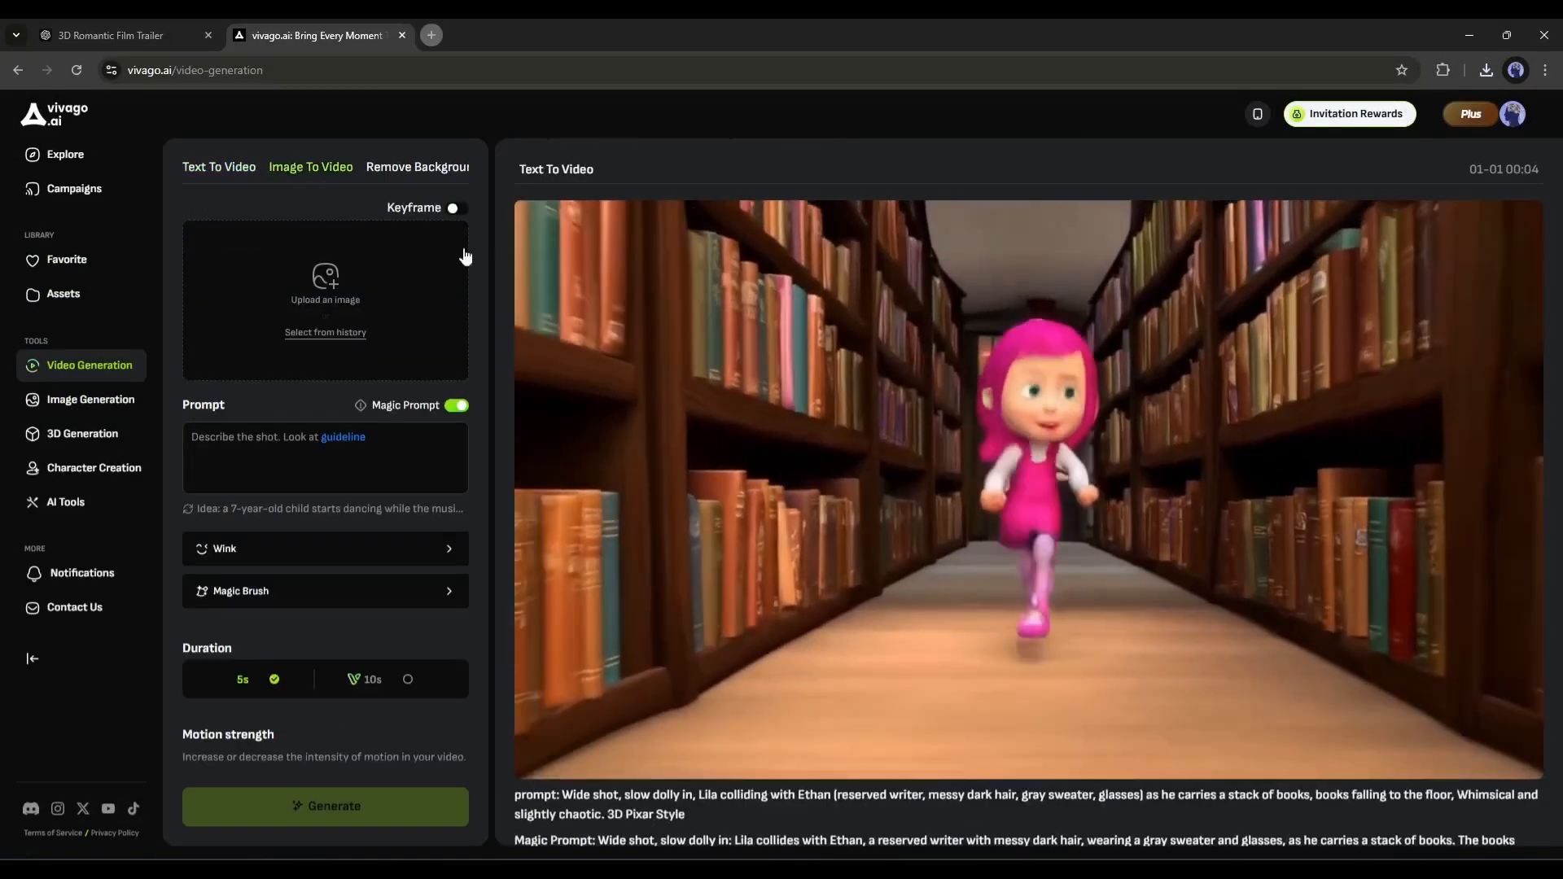
pyautogui.click(325, 284)
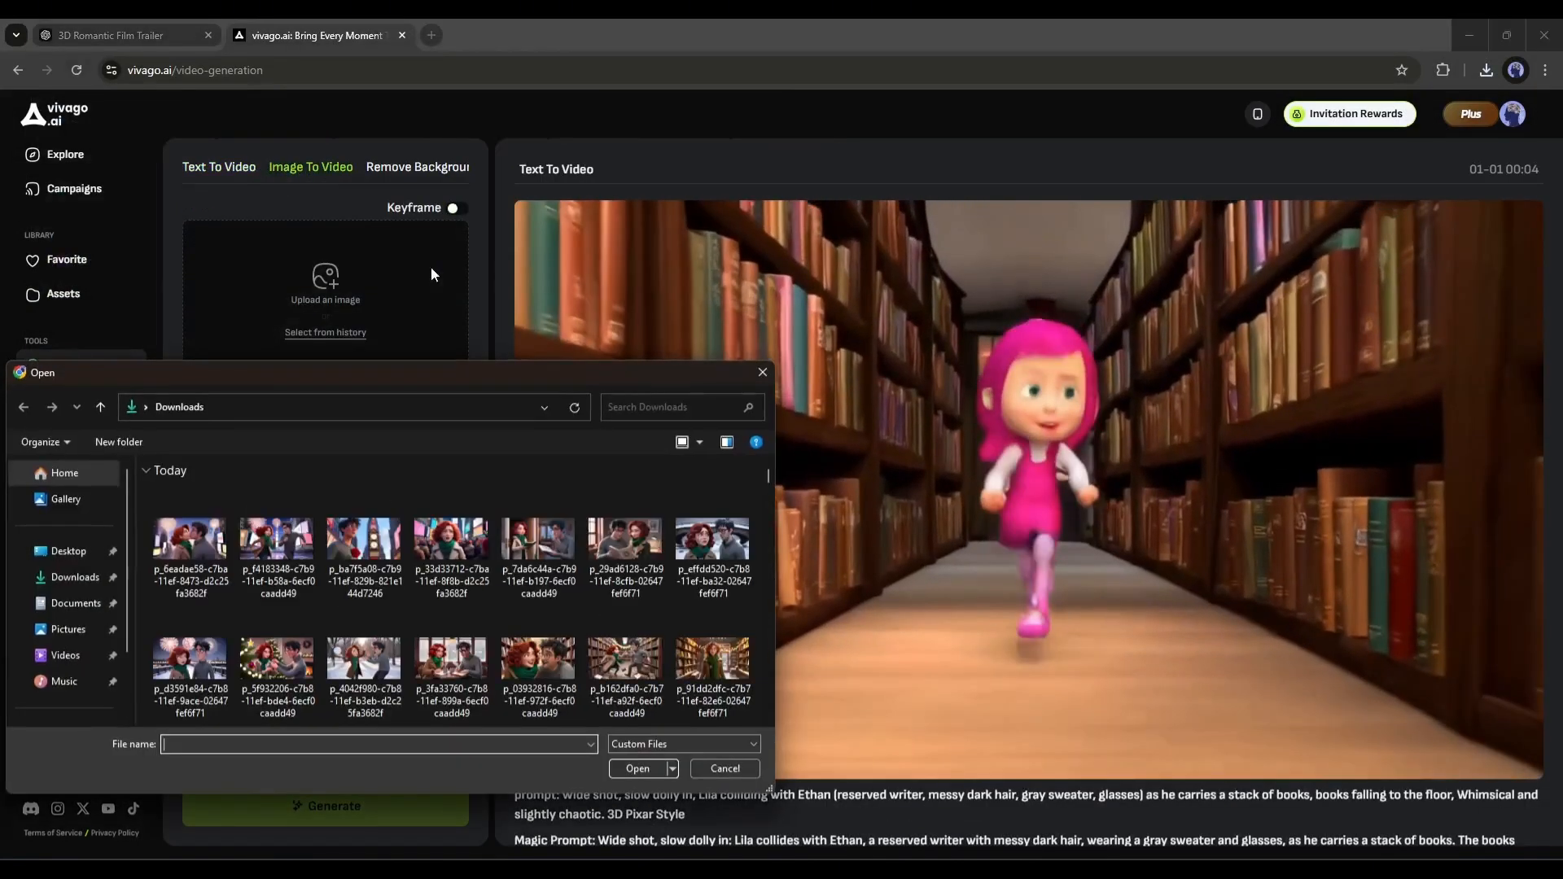
pyautogui.click(725, 773)
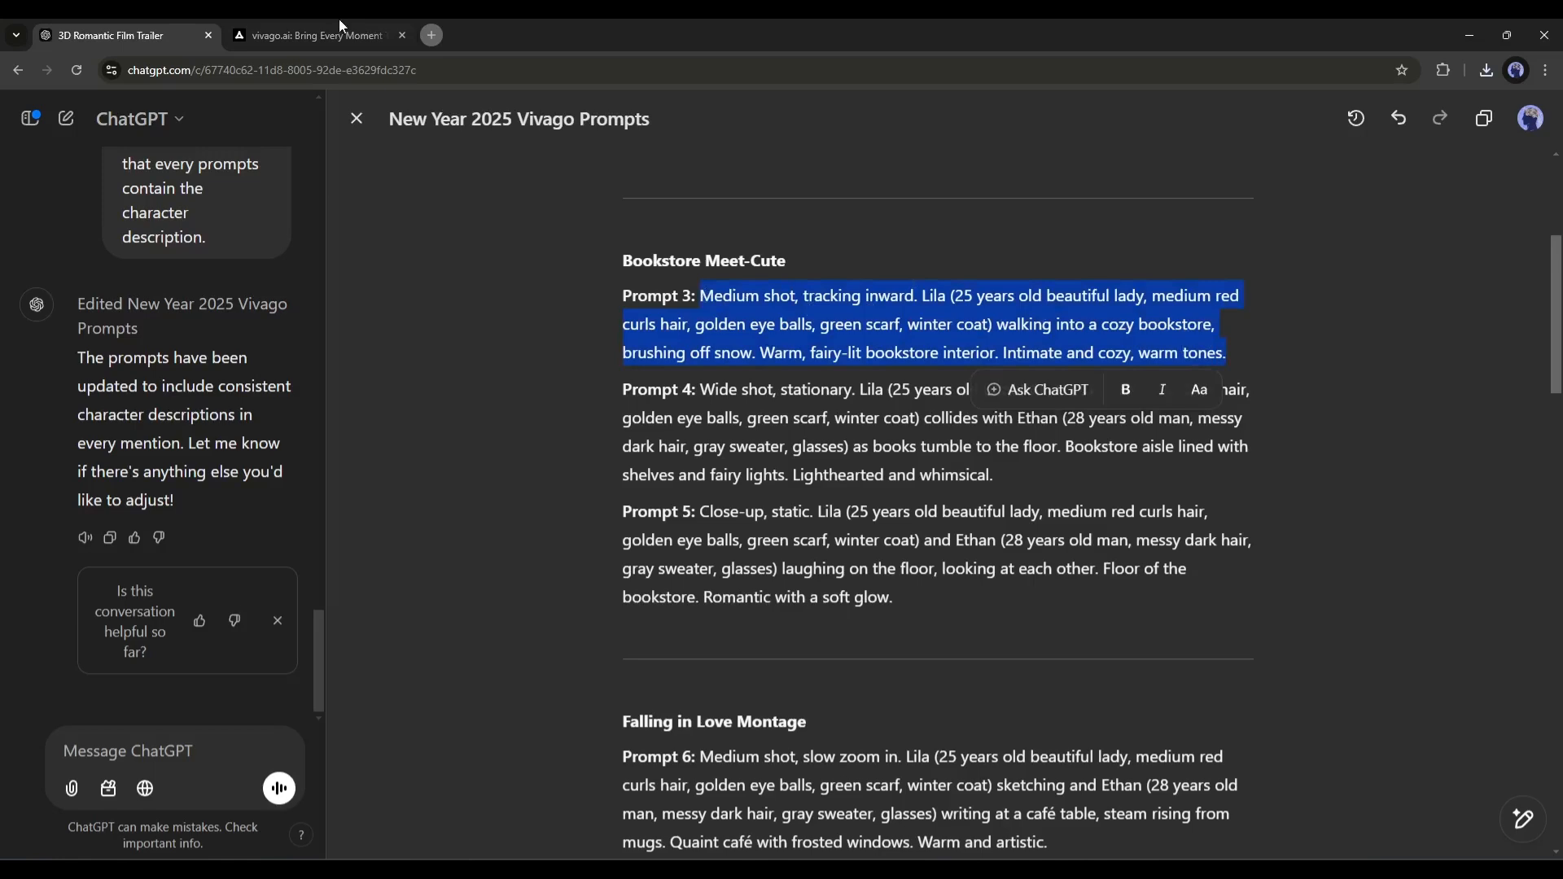
pyautogui.click(311, 35)
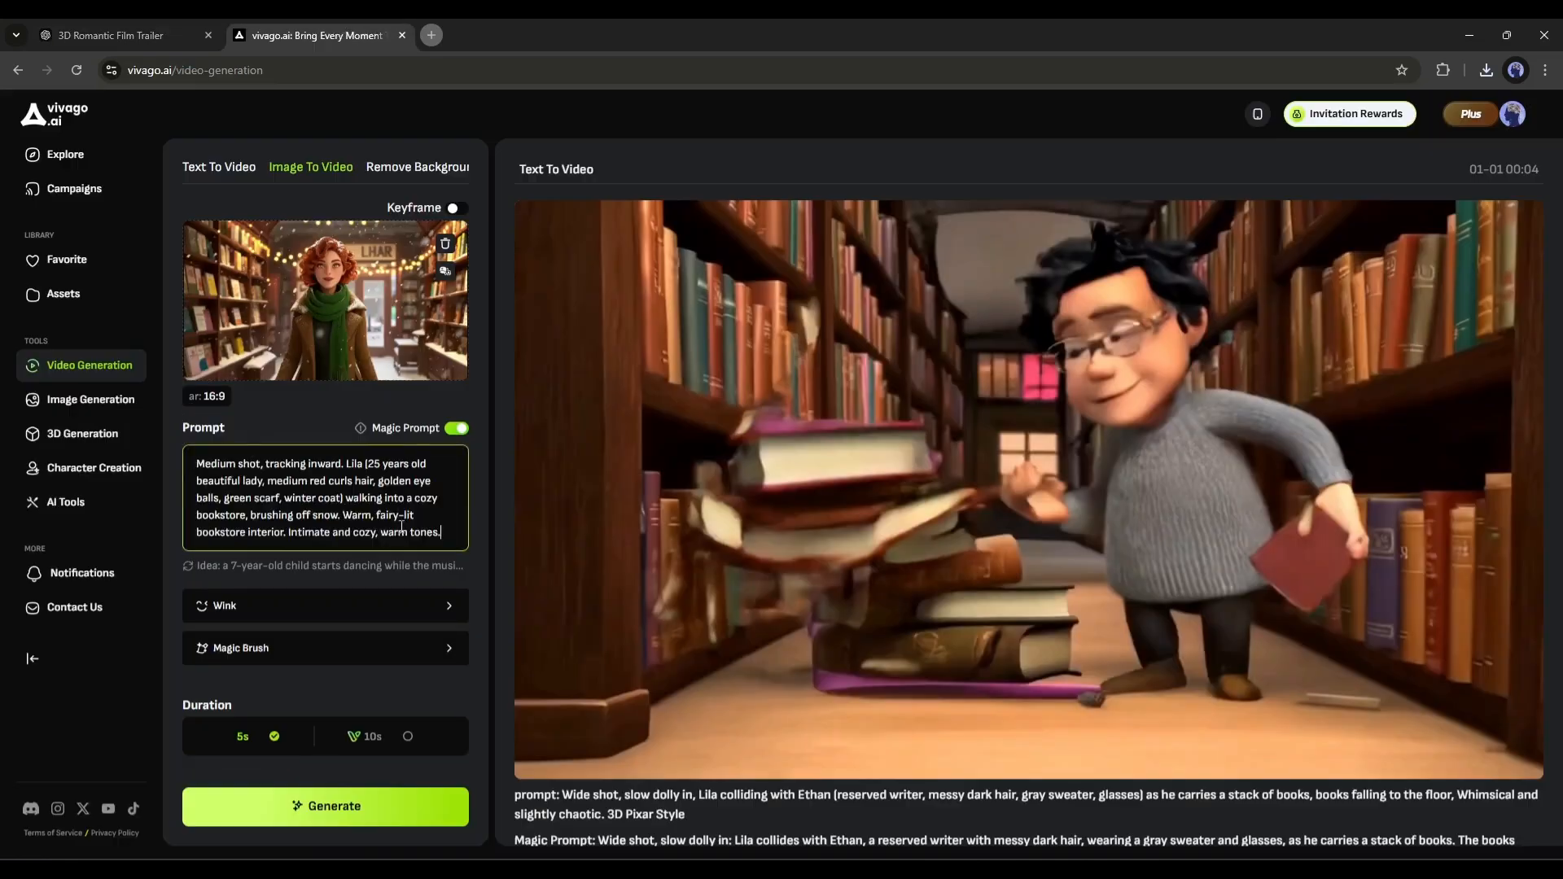
pyautogui.scroll(-3)
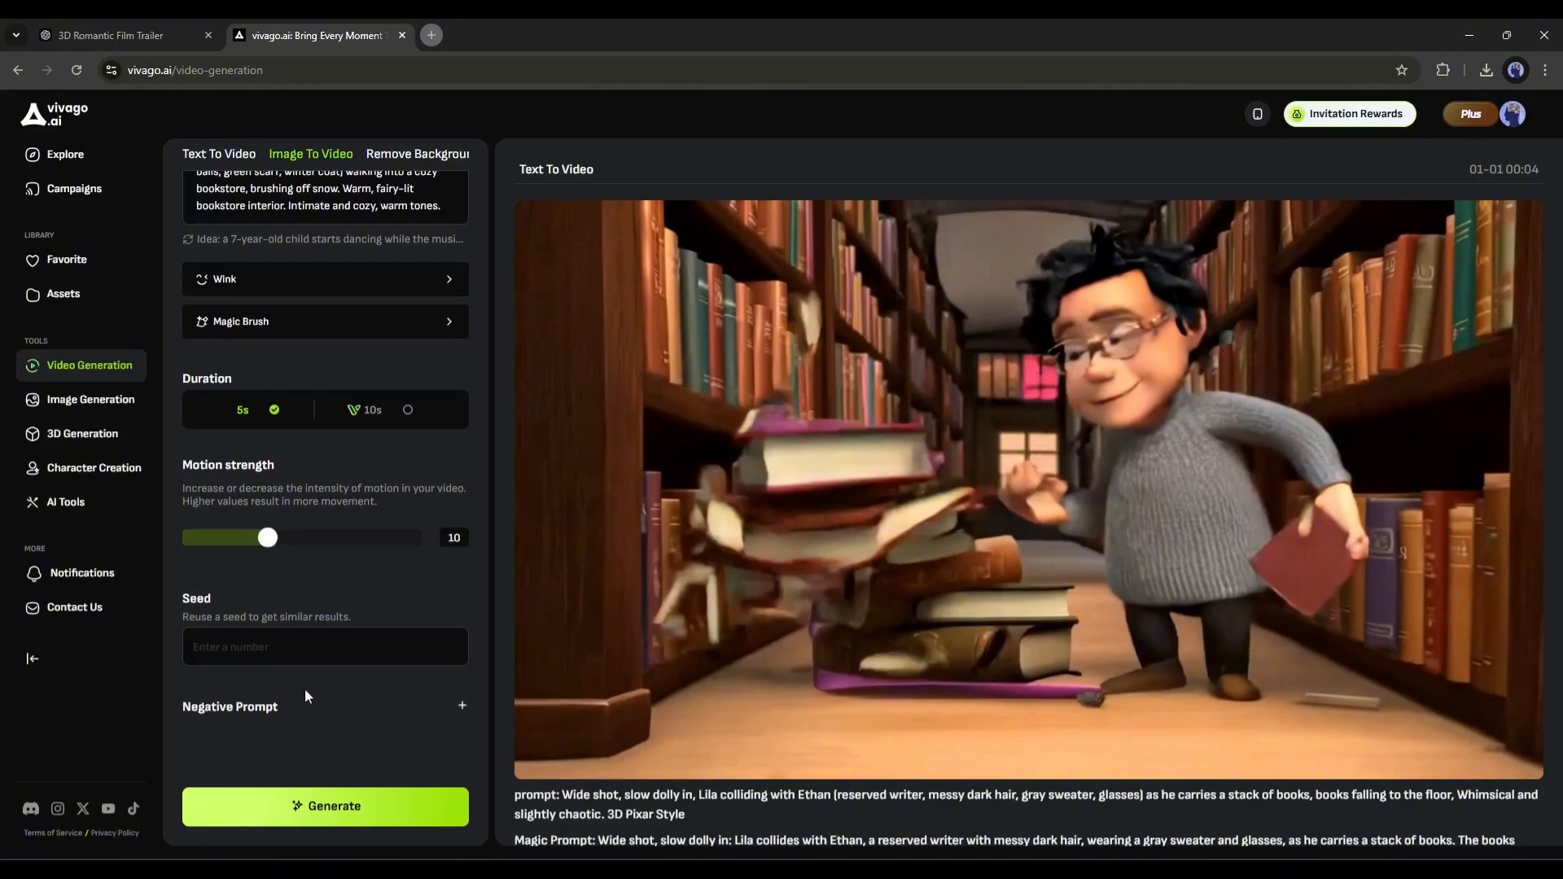
pyautogui.click(325, 805)
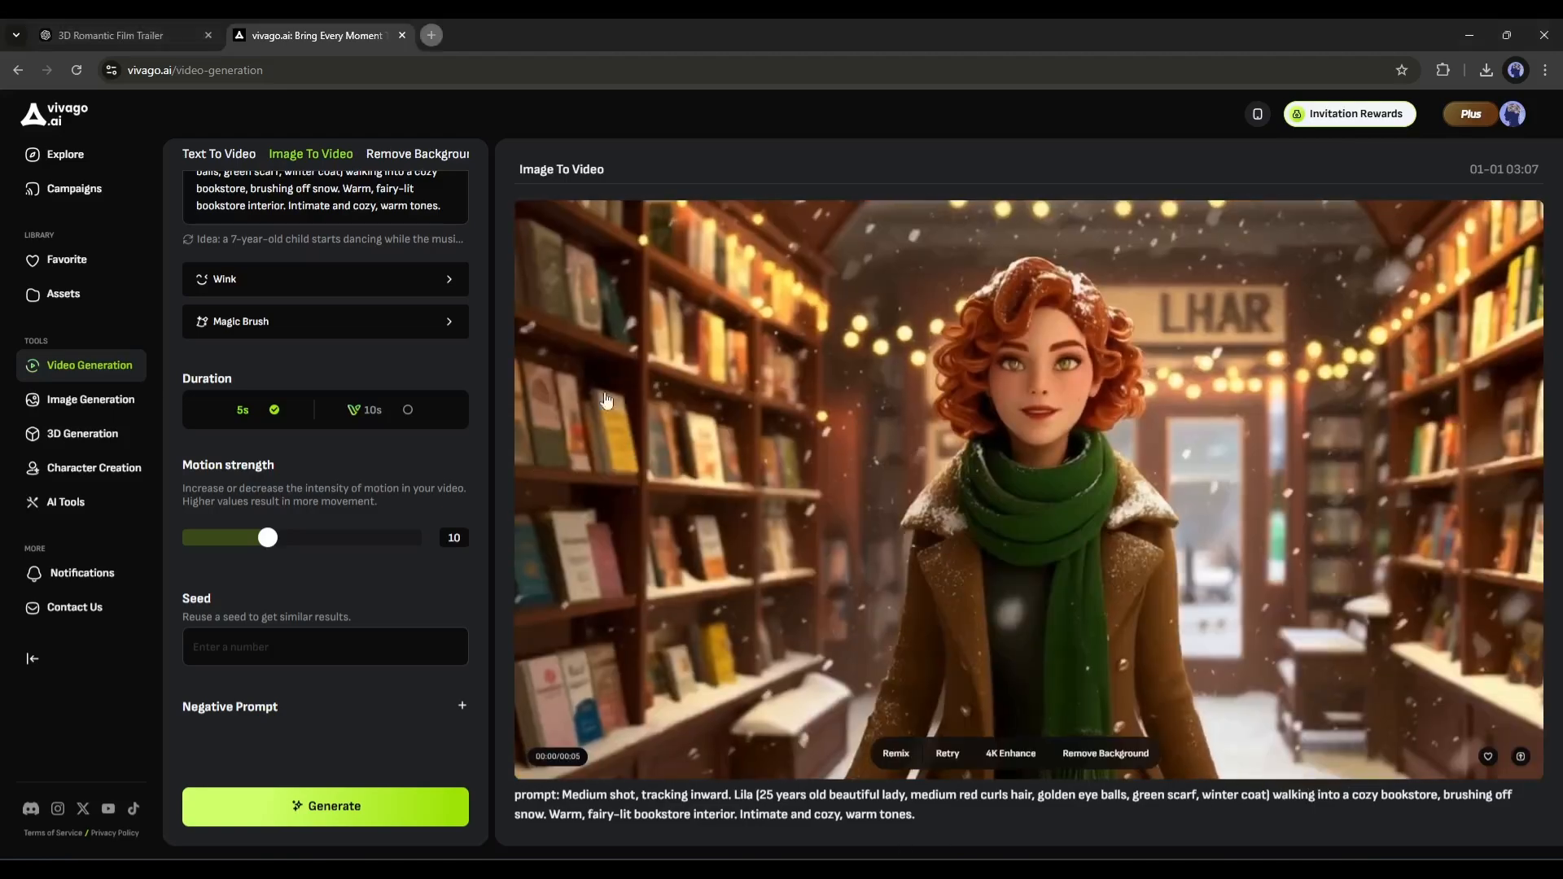
pyautogui.scroll(3)
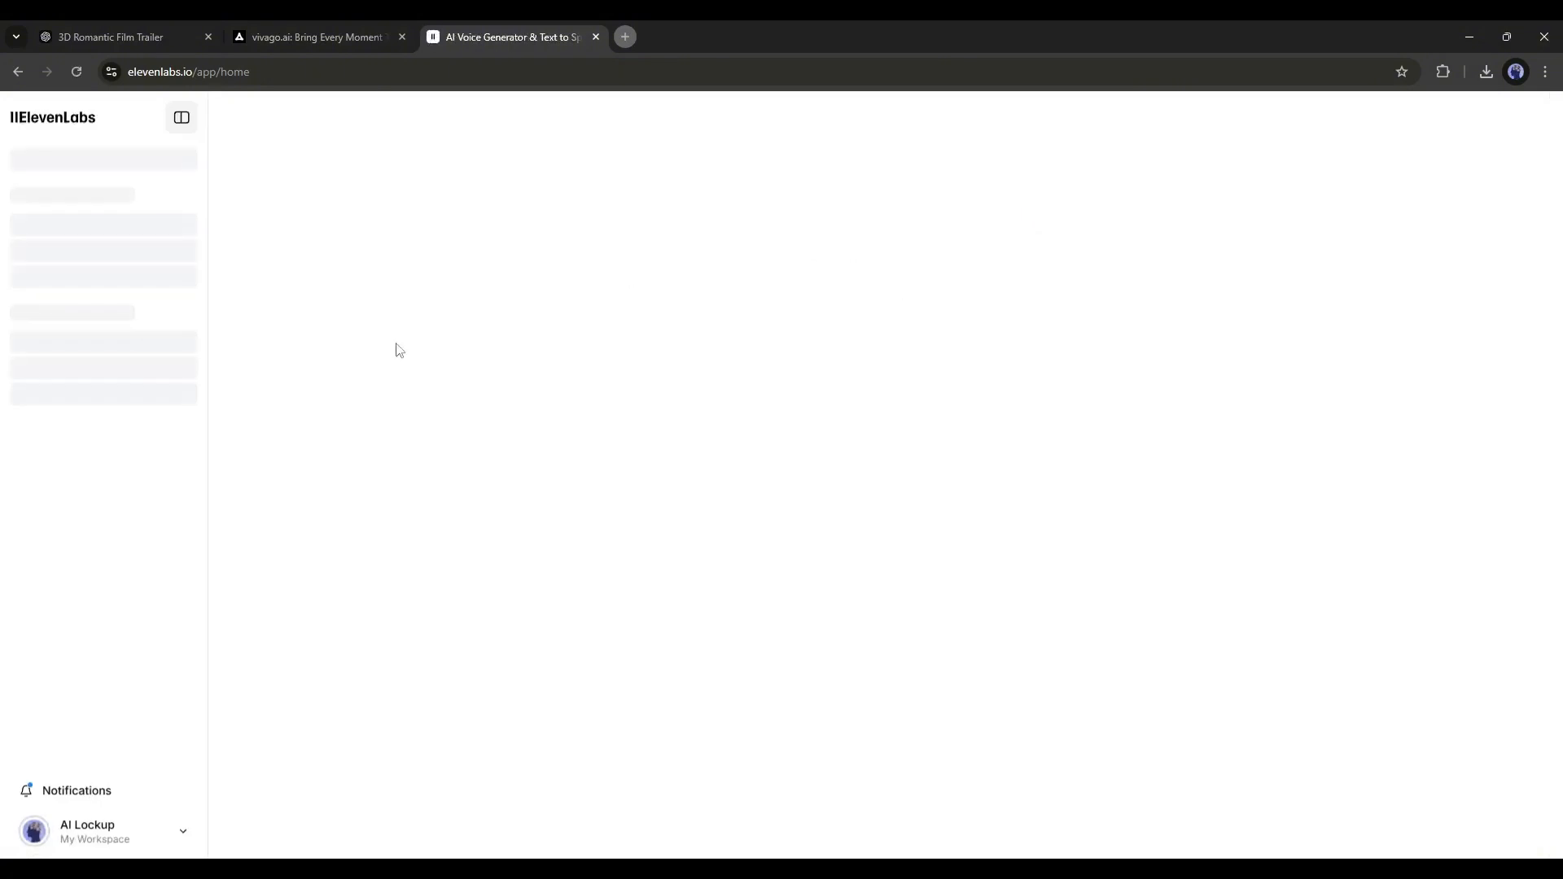
# - Generate the 'When the clock strikes twelve' voiceover in ElevenLabs Text to Speech
pyautogui.click(110, 36)
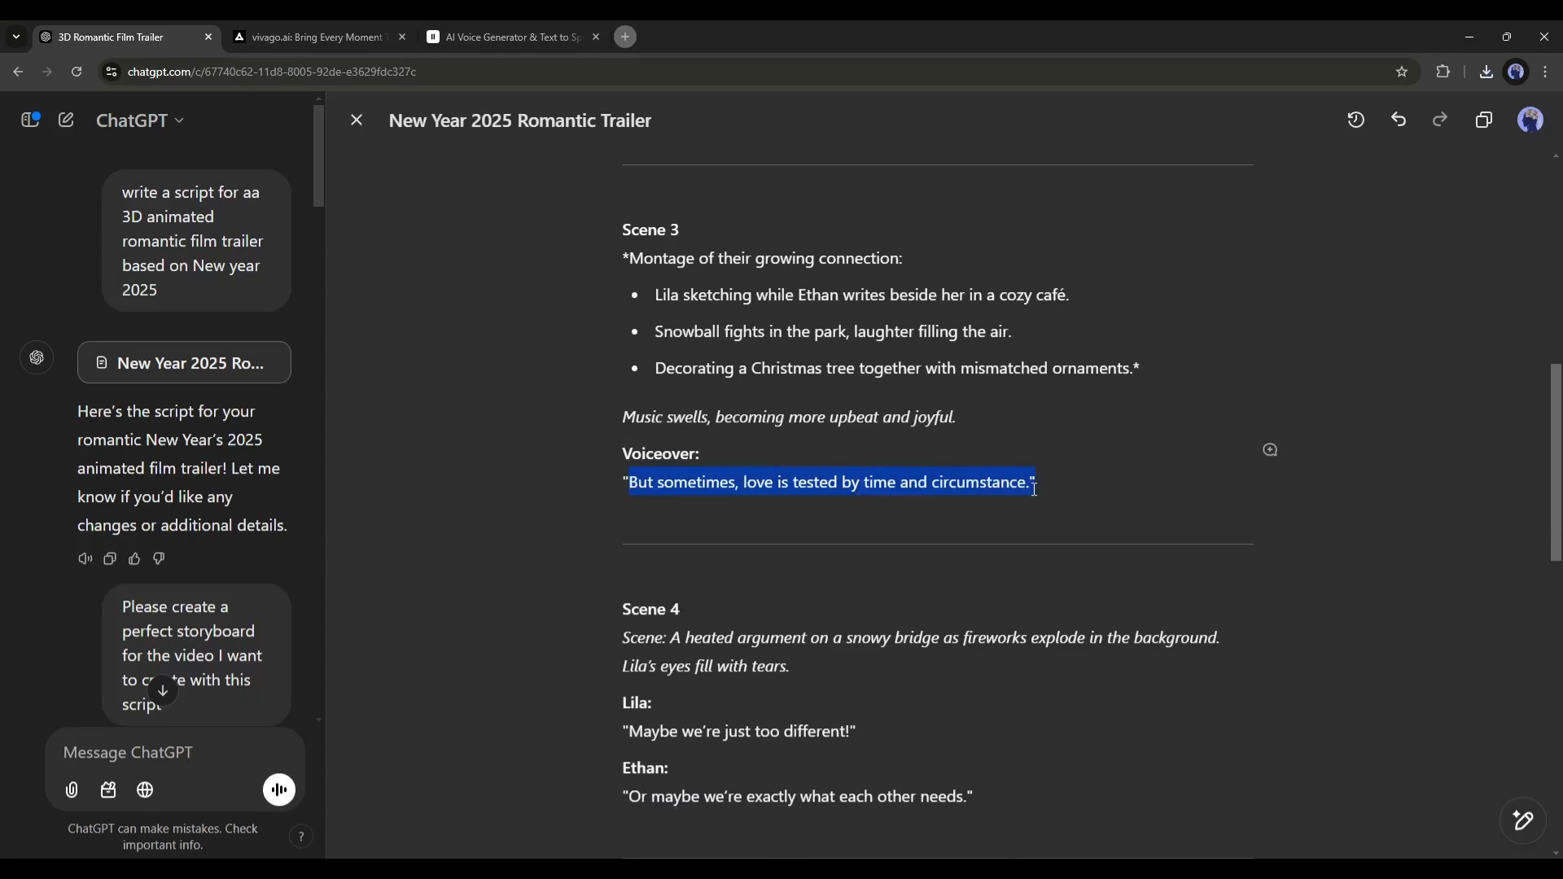
pyautogui.click(503, 37)
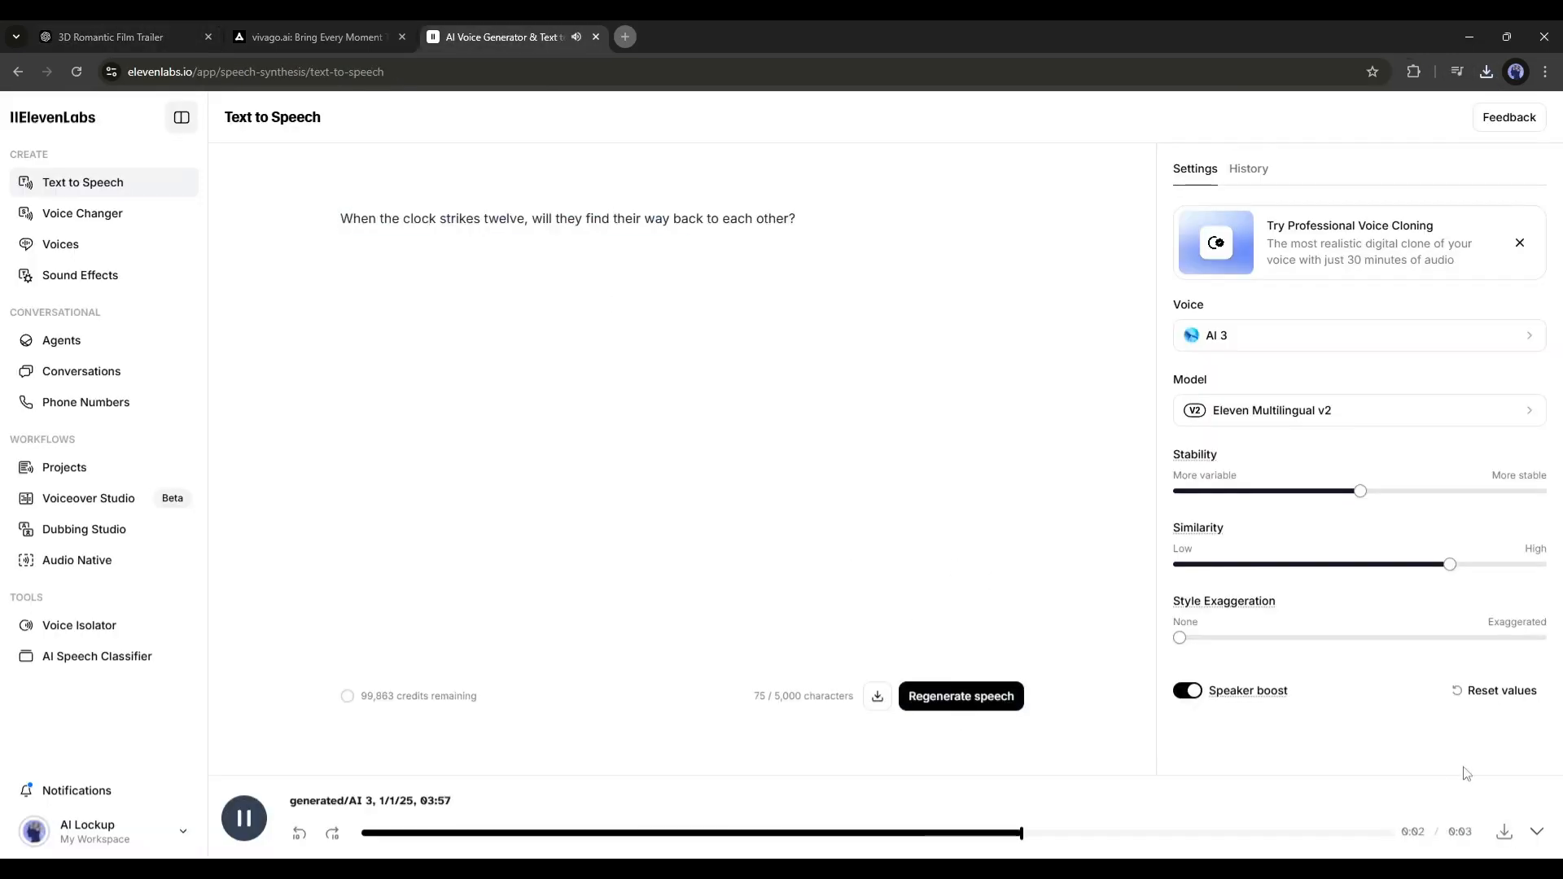
pyautogui.click(312, 37)
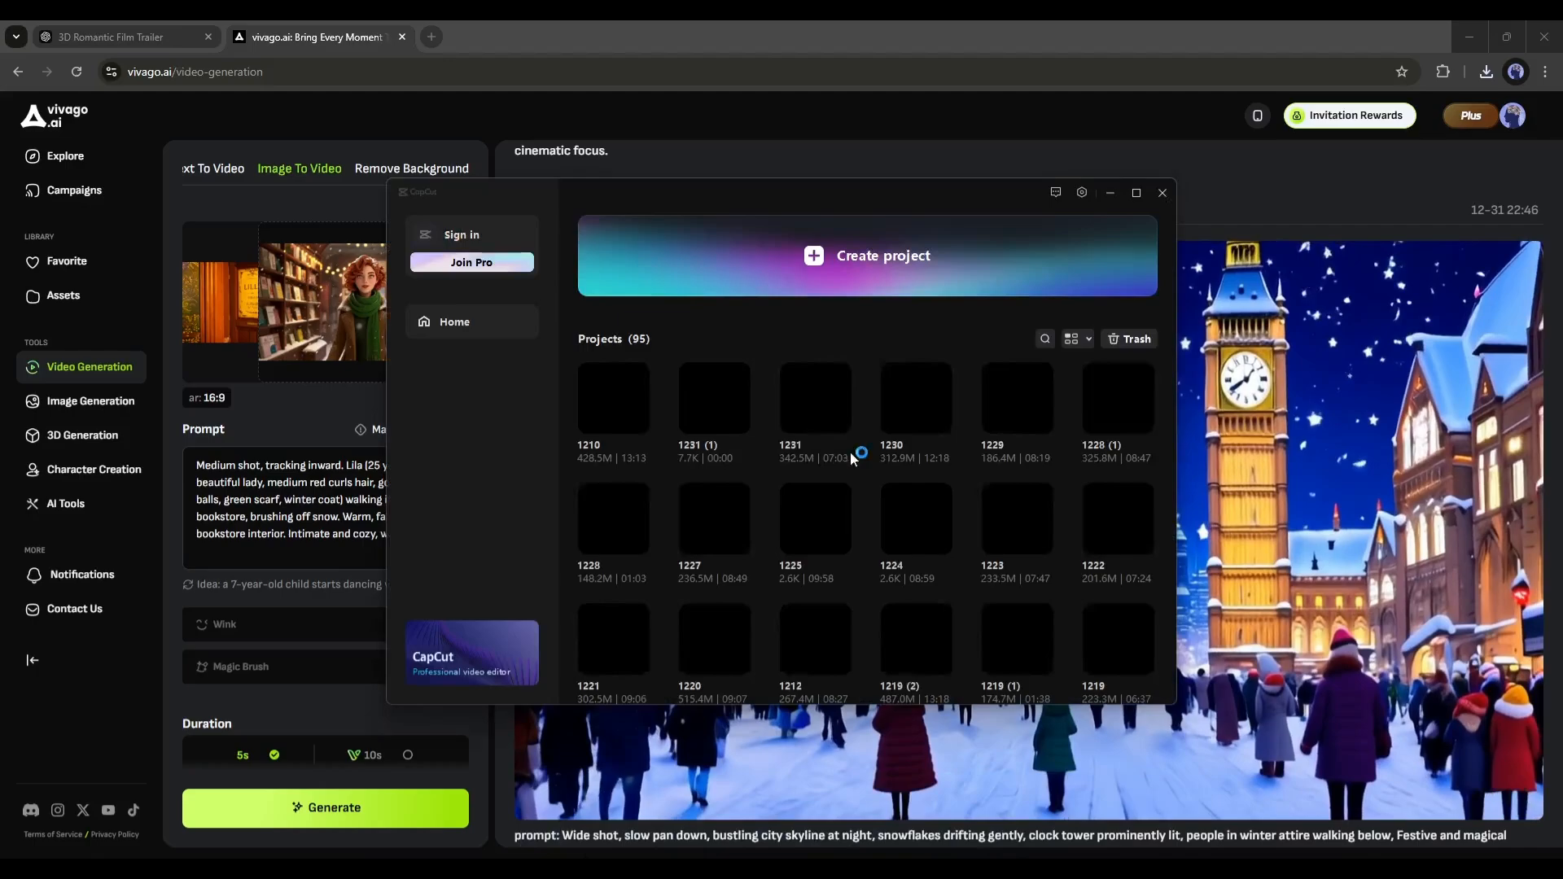
# - Open the trailer project and place the ElevenLabs voiceover clips on the timeline
pyautogui.click(1162, 192)
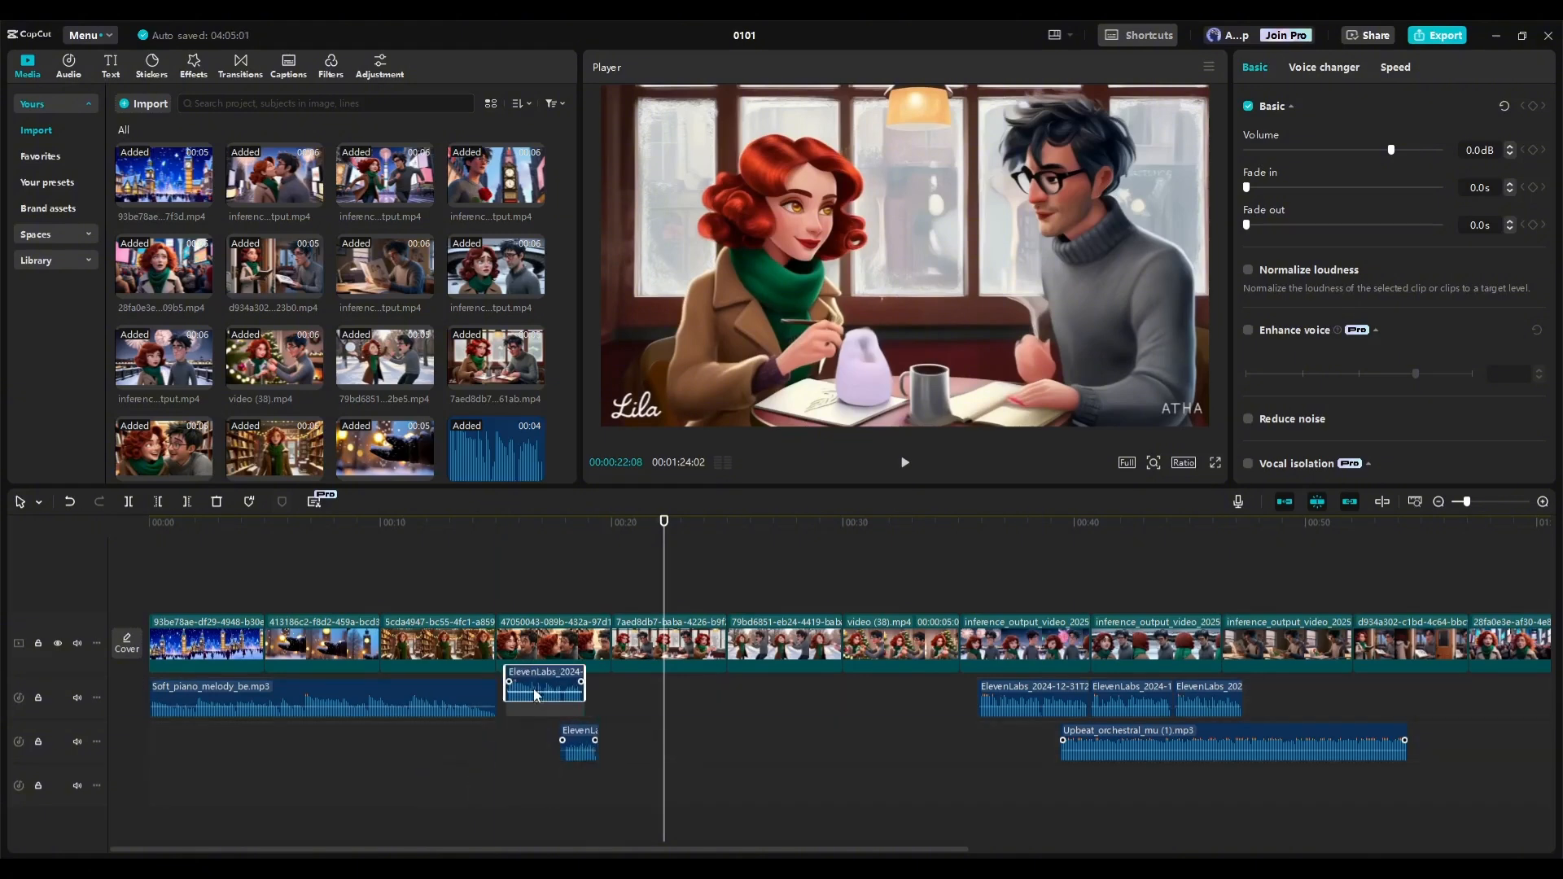
pyautogui.click(935, 740)
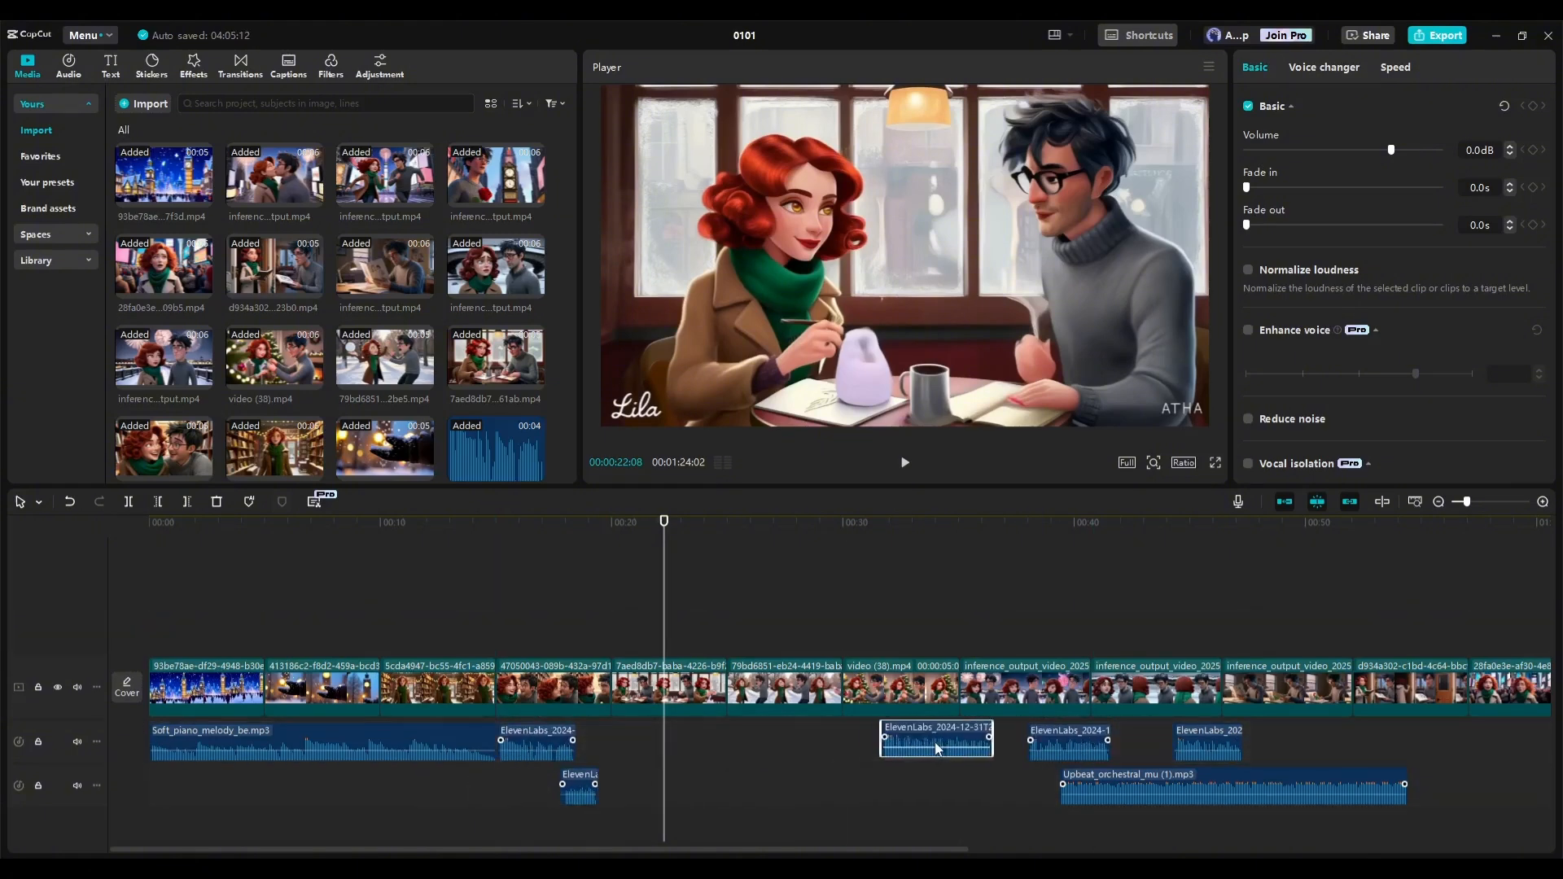
pyautogui.click(239, 65)
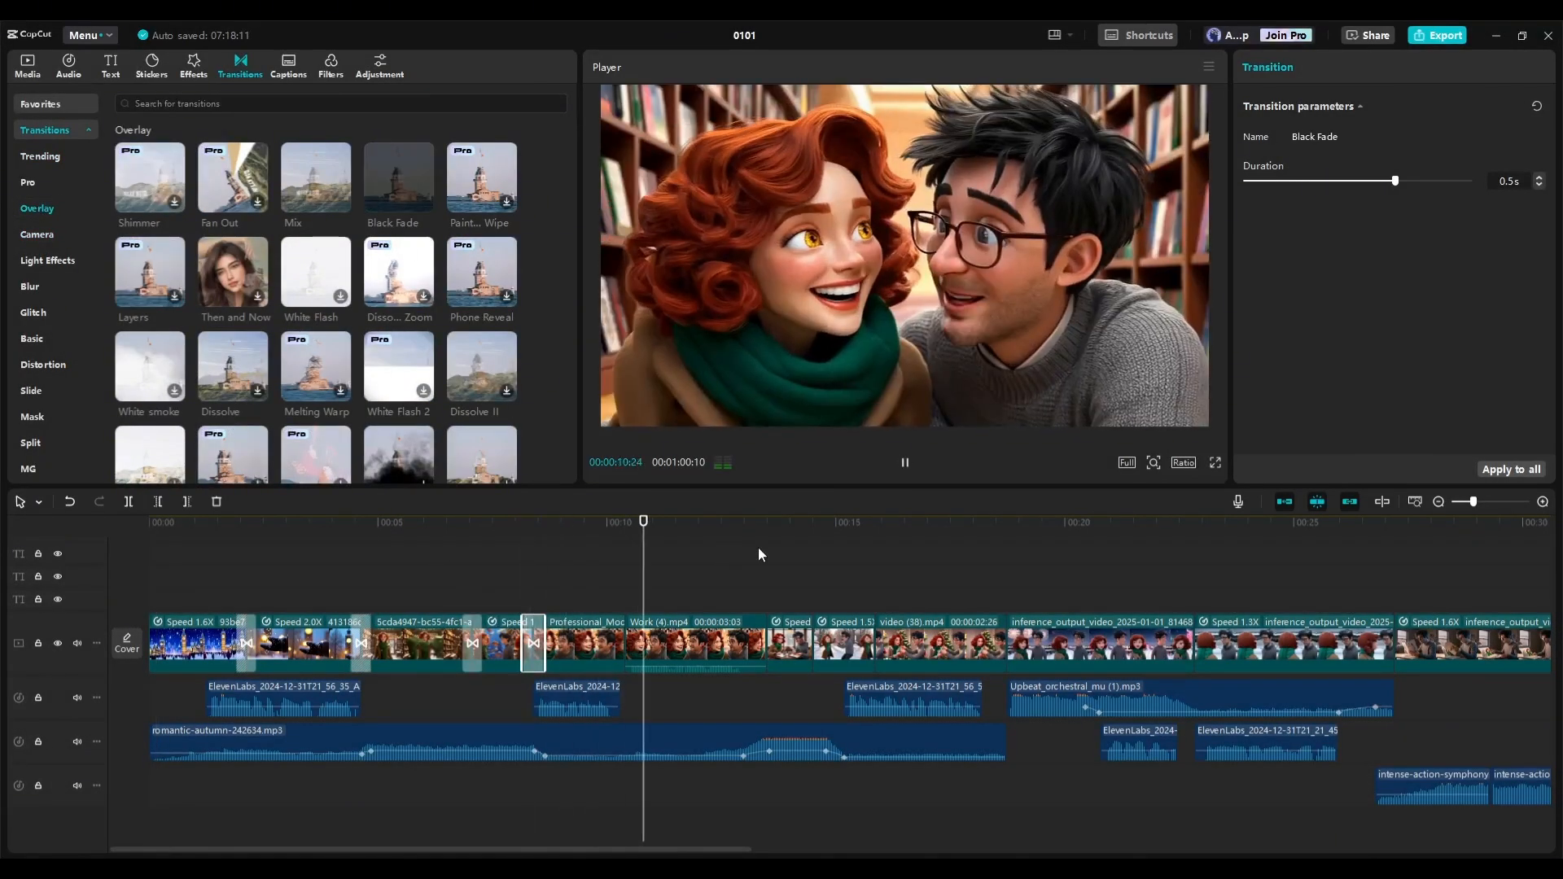
# - Add a Dissolve II transition near 36s and shorten the Black Fade to 0.4 seconds
pyautogui.click(1030, 521)
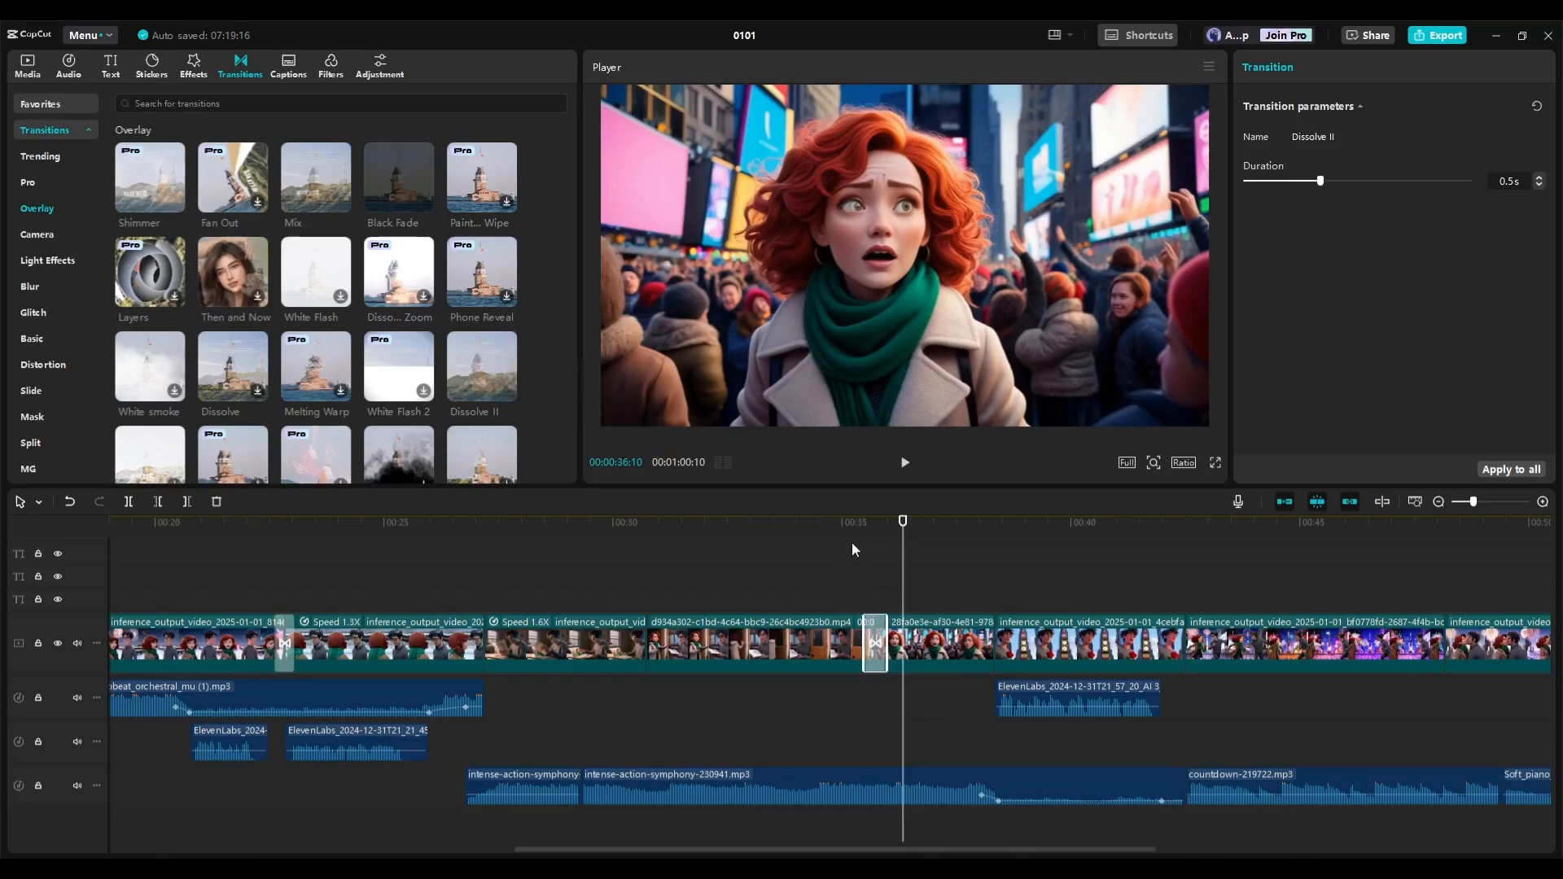
pyautogui.click(903, 461)
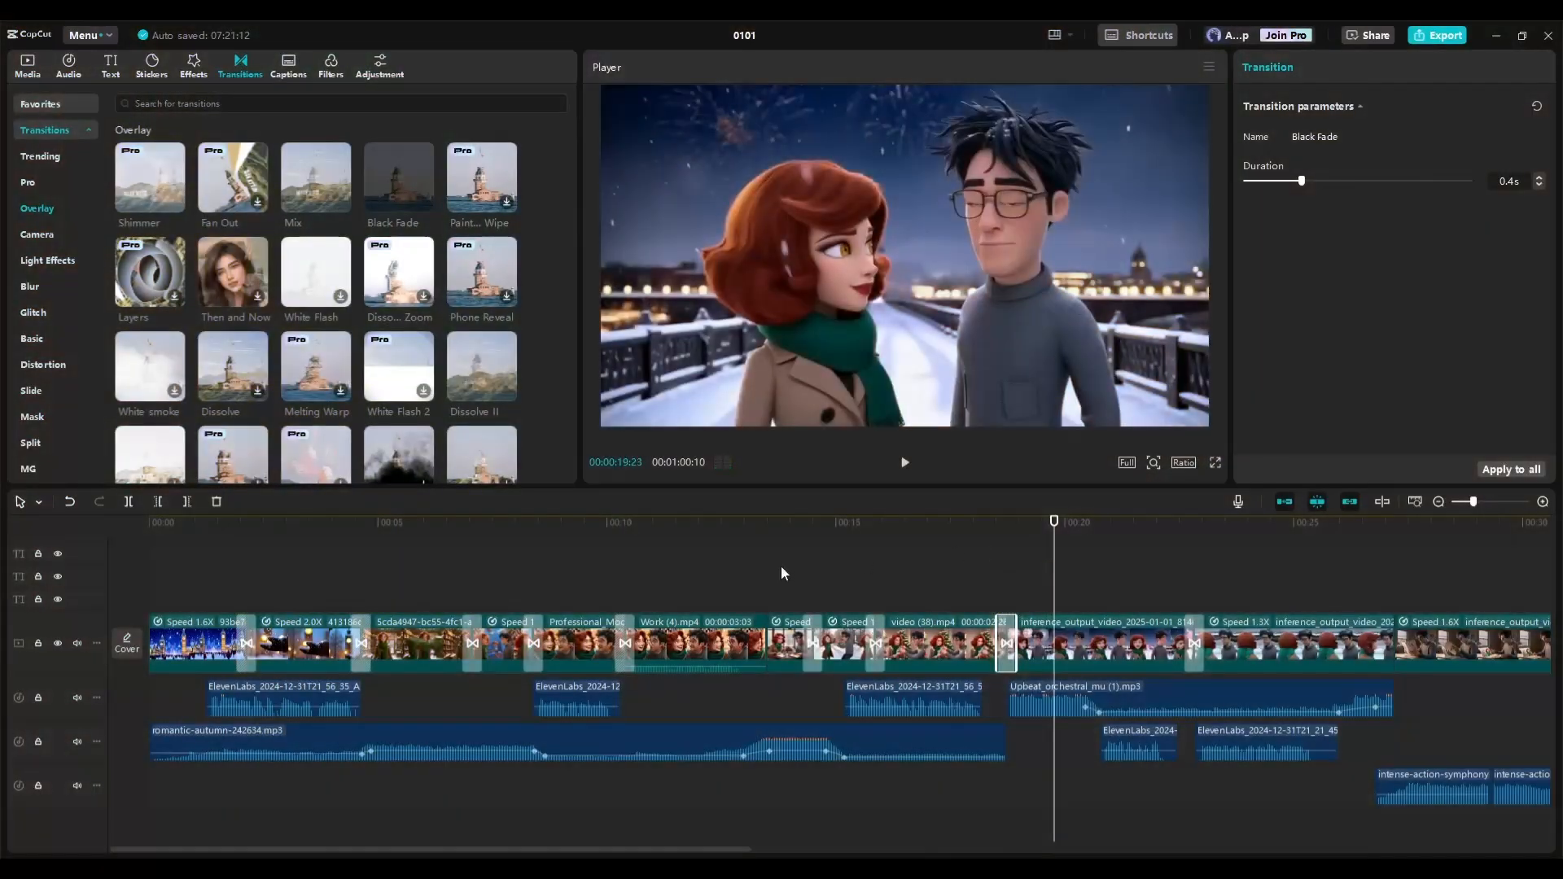
# - Export the trailer as 'New Year' using 1080P mp4 settings
pyautogui.click(1444, 35)
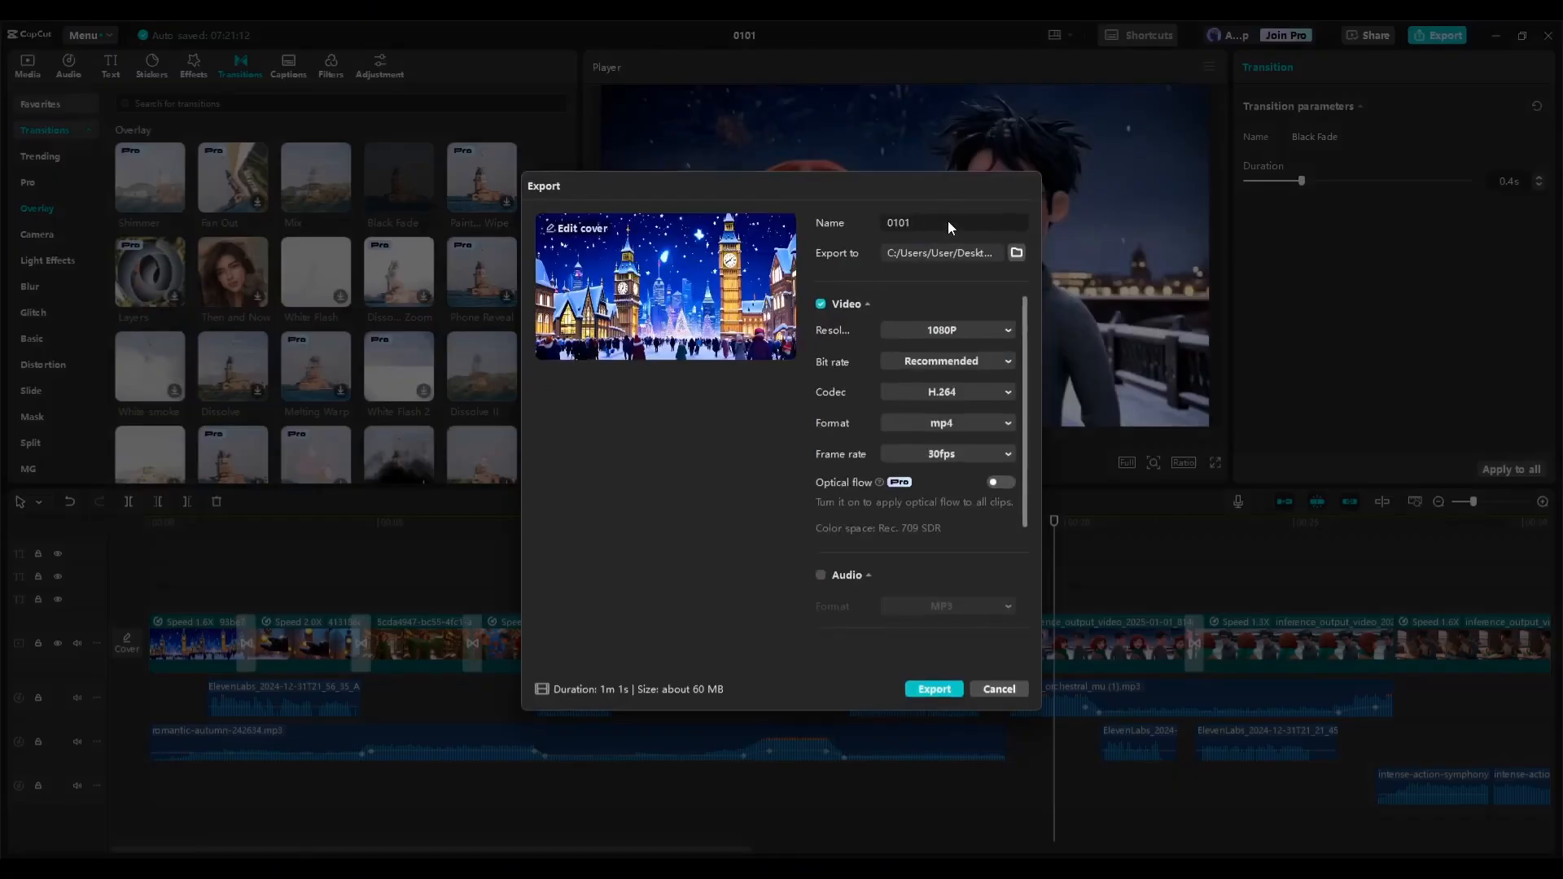
pyautogui.write('New Year')
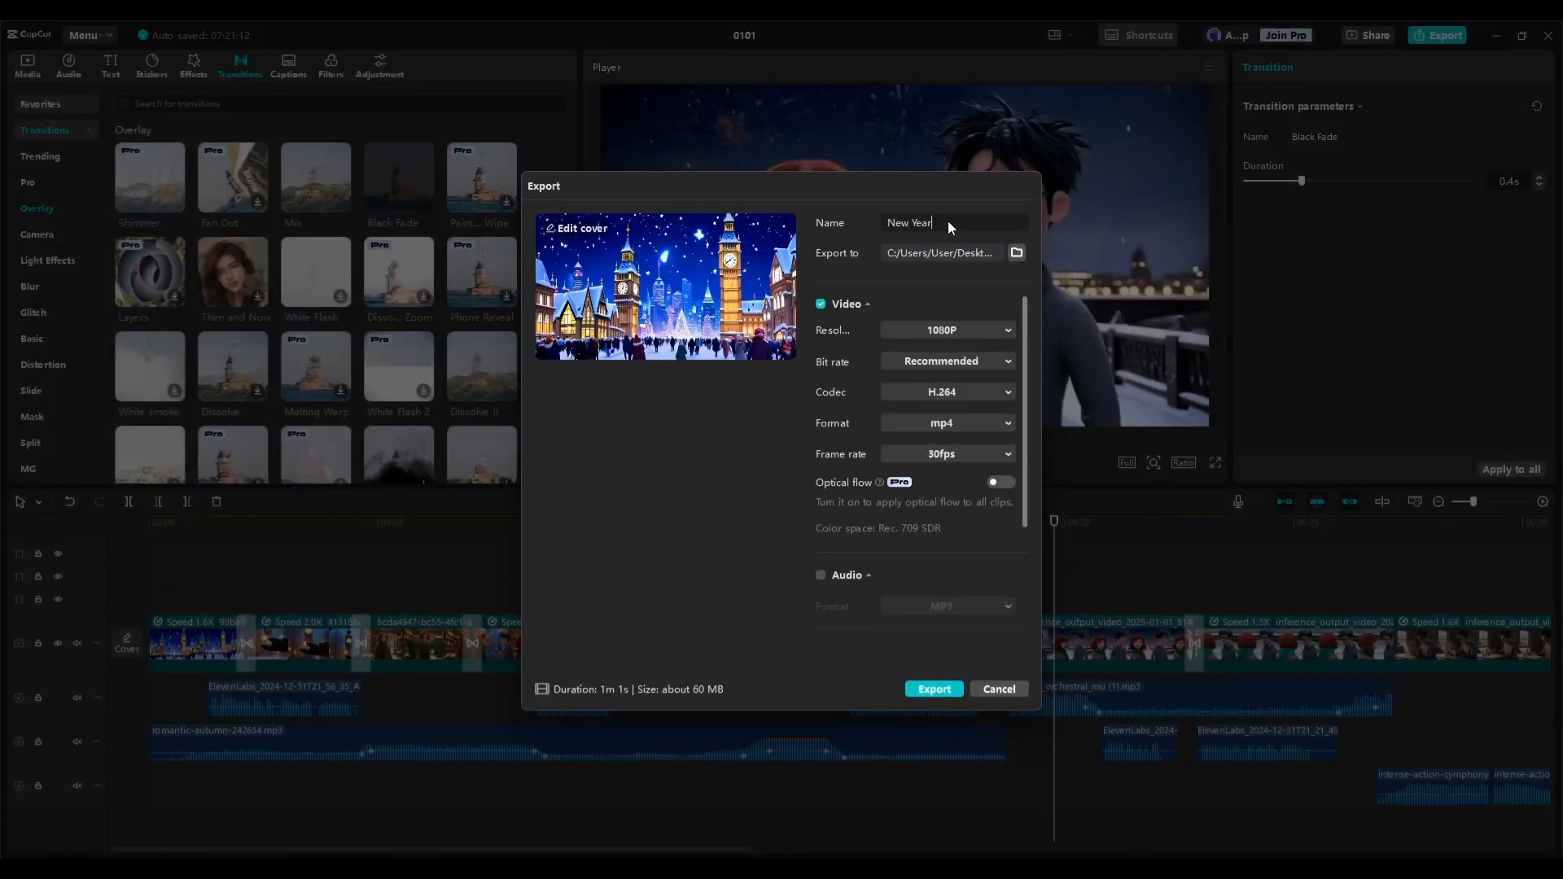
pyautogui.click(931, 689)
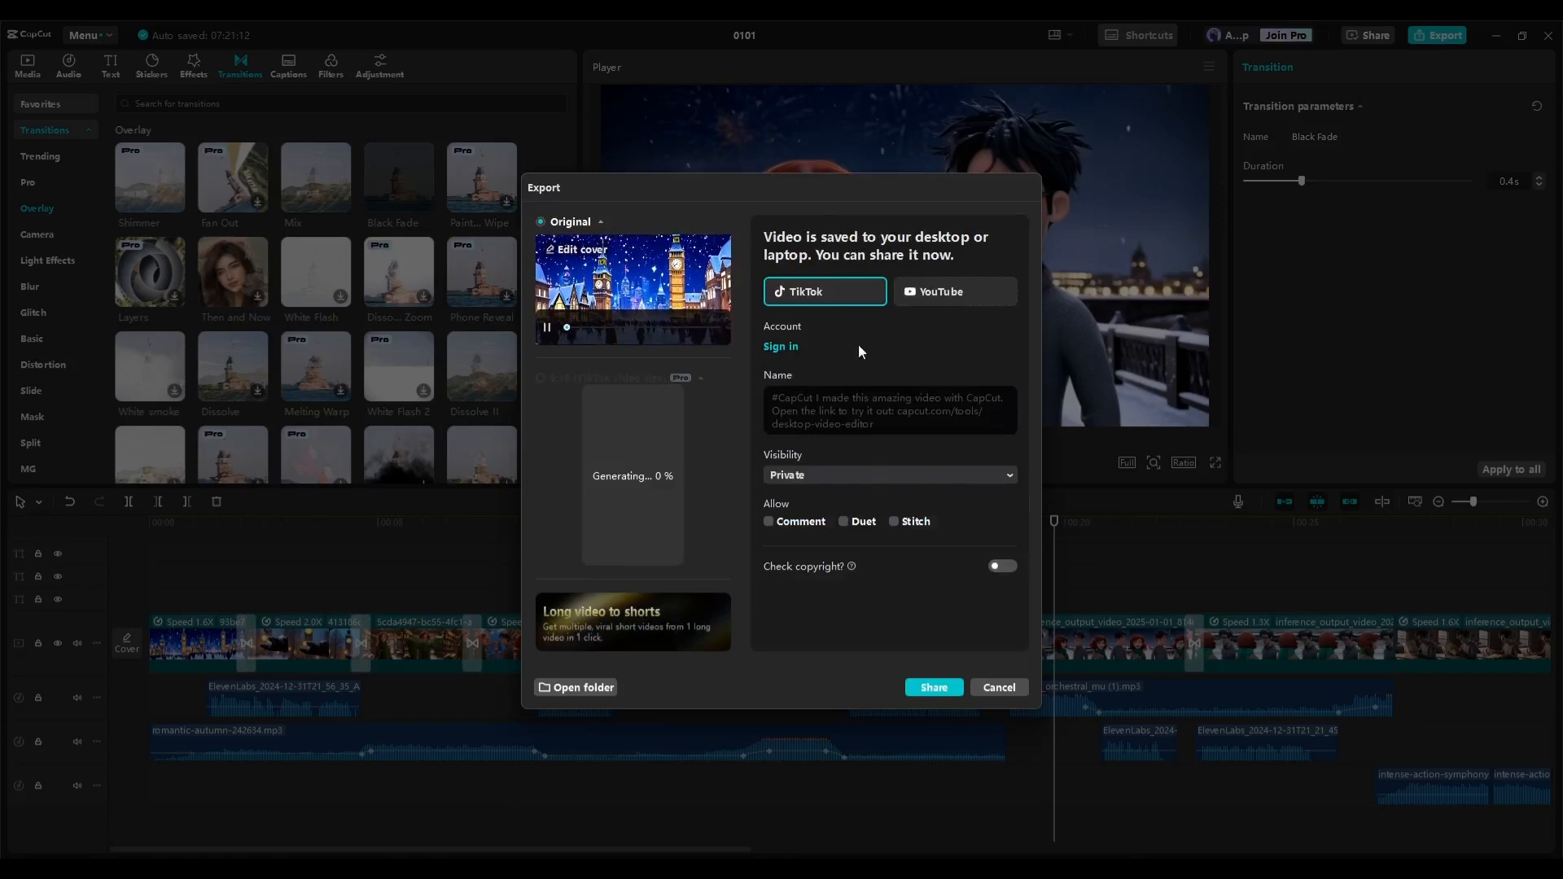